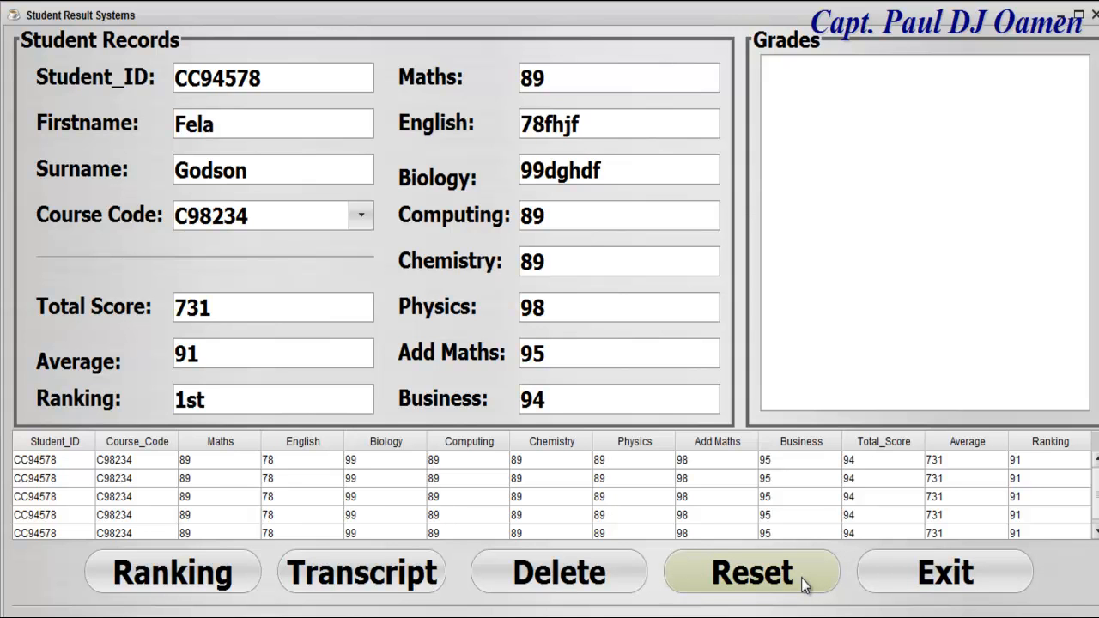
Reset the student record form and request to exit the application.
click(751, 572)
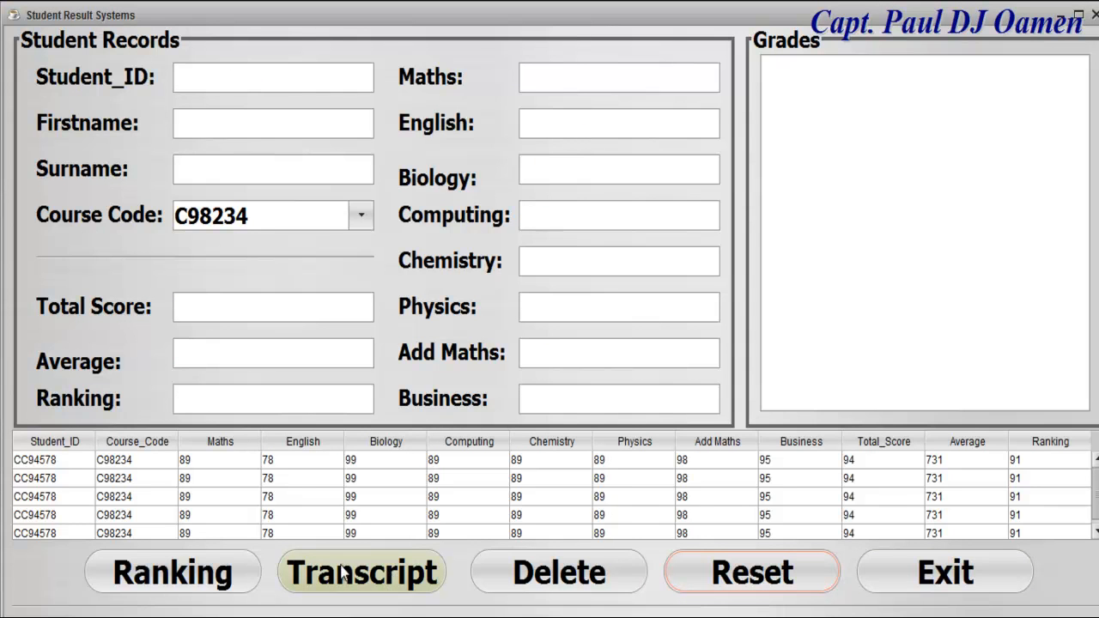
mouse_move(359, 587)
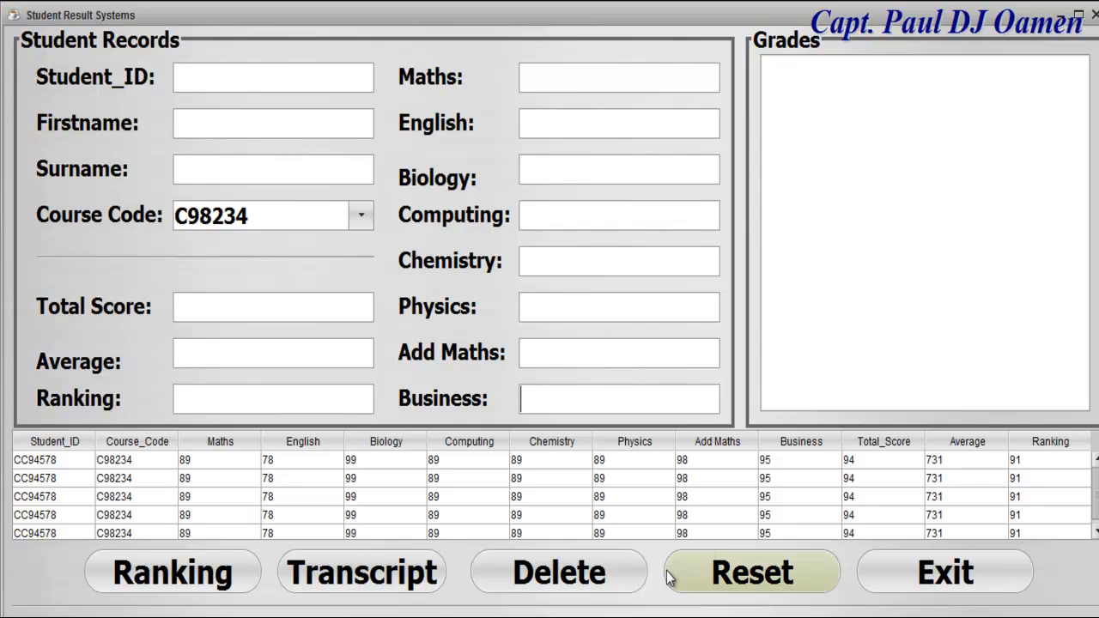
click(943, 572)
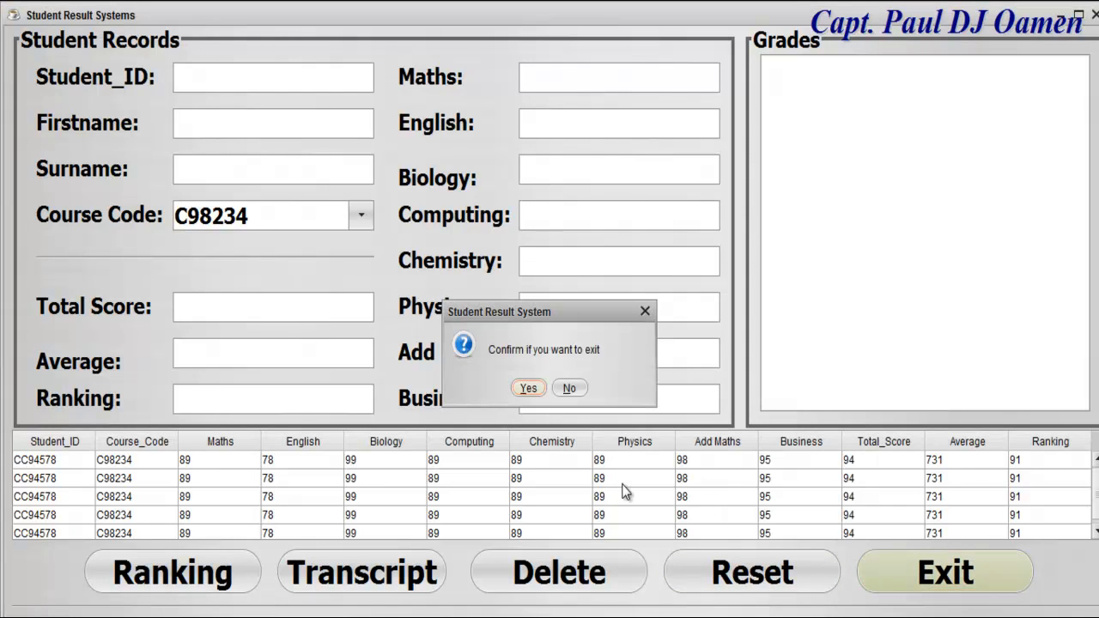
Confirm the exit, then inspect the Maths field and Student Records panel in the form designer.
click(528, 388)
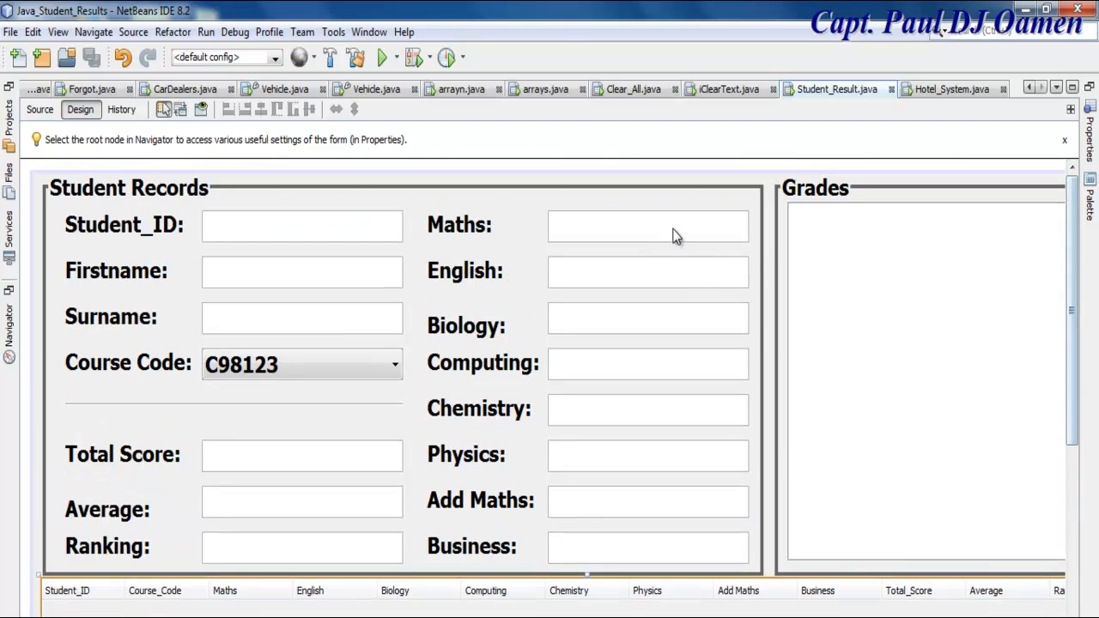
click(648, 224)
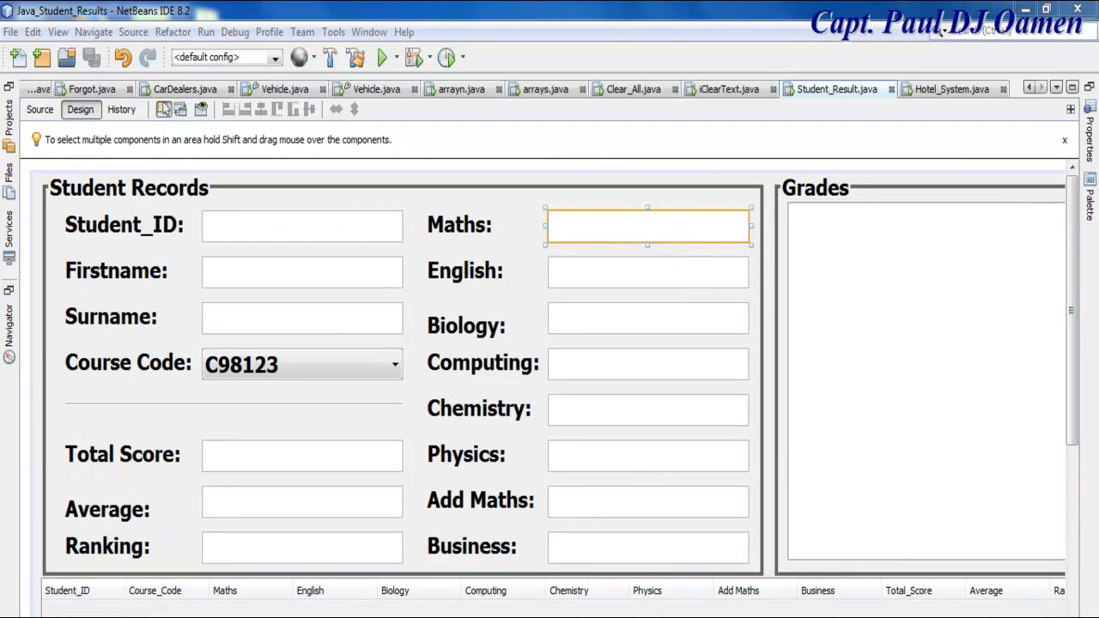
click(601, 575)
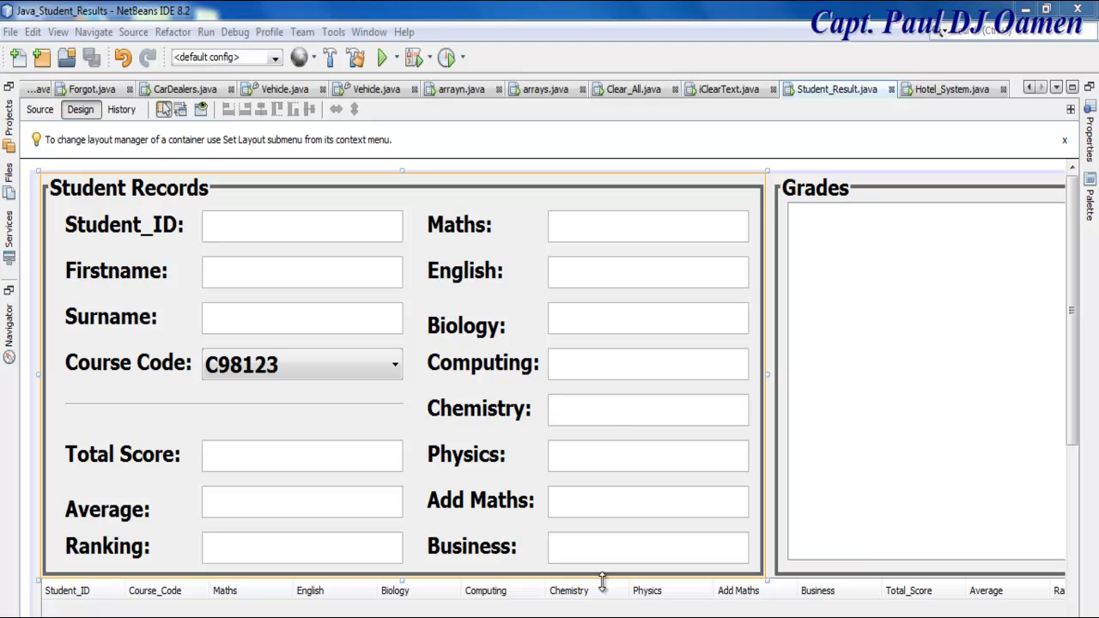
mouse_move(1071, 352)
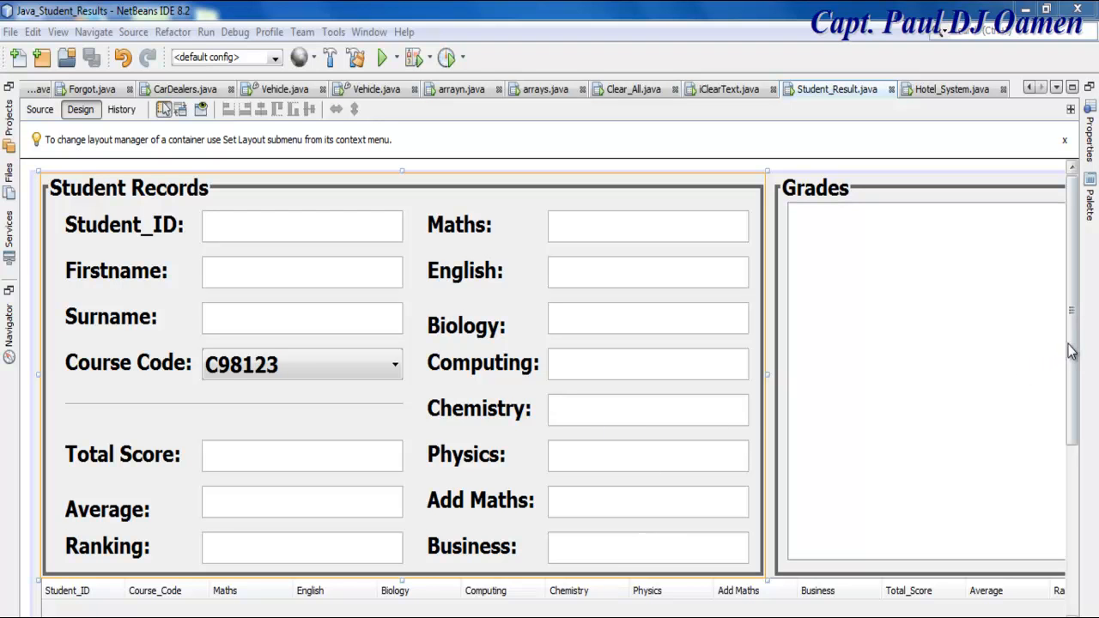
scroll(down, 3)
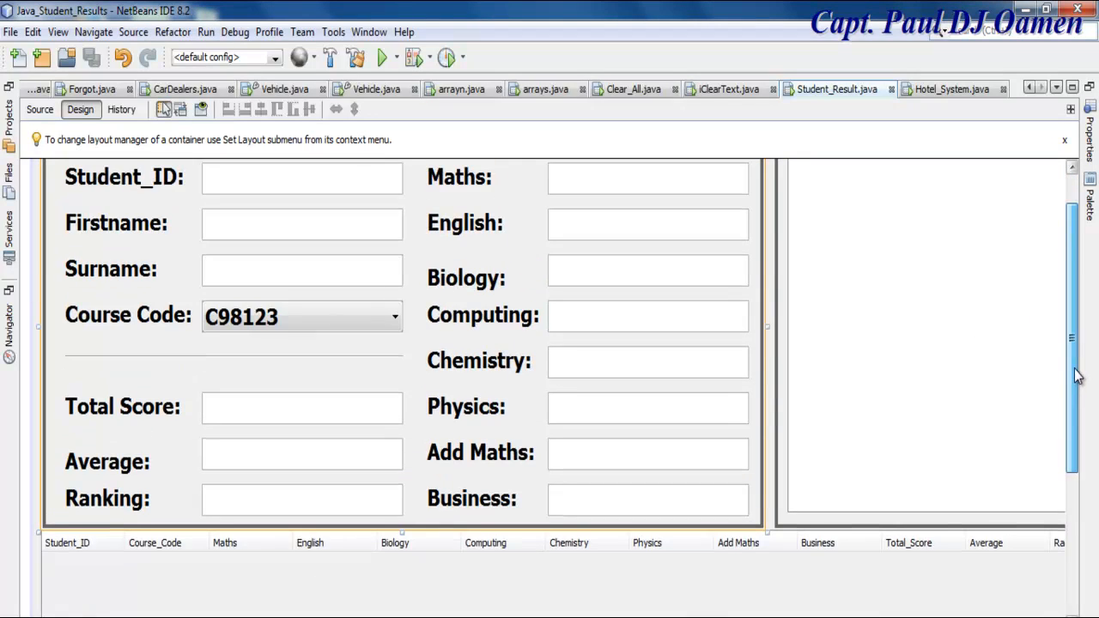
Check the English and Biology fields and bring up the Maths field's context actions for events.
click(647, 228)
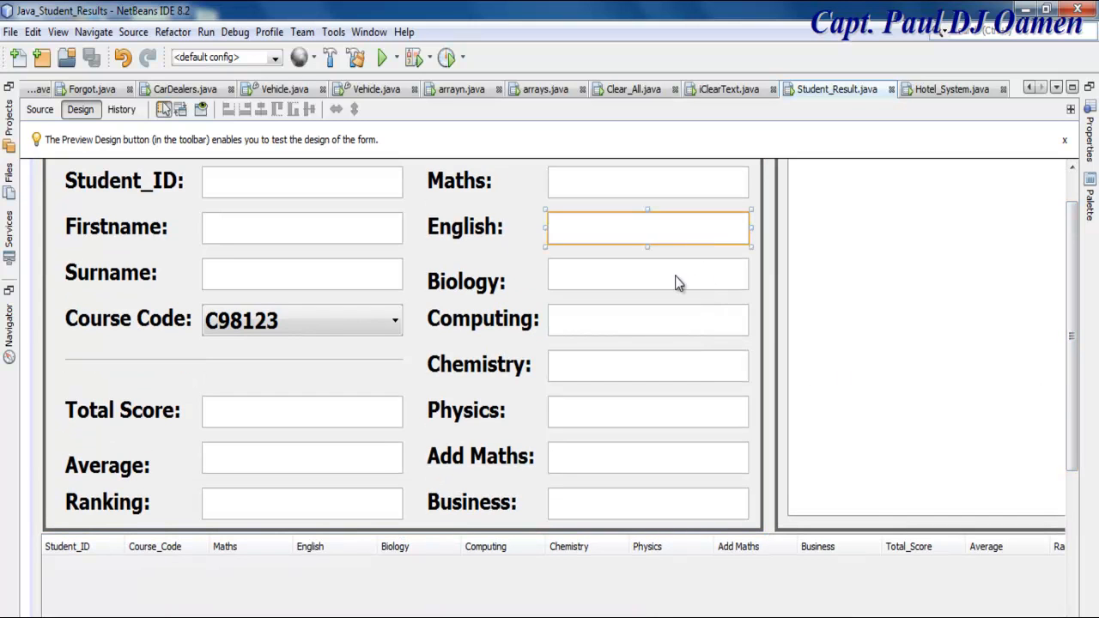
click(646, 273)
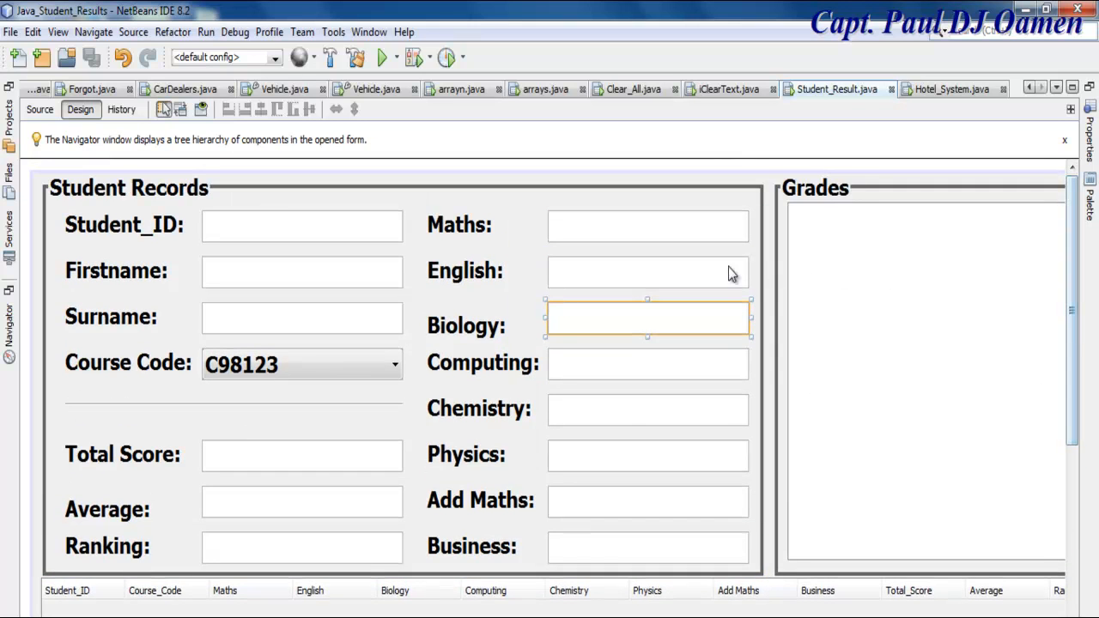
right_click(648, 225)
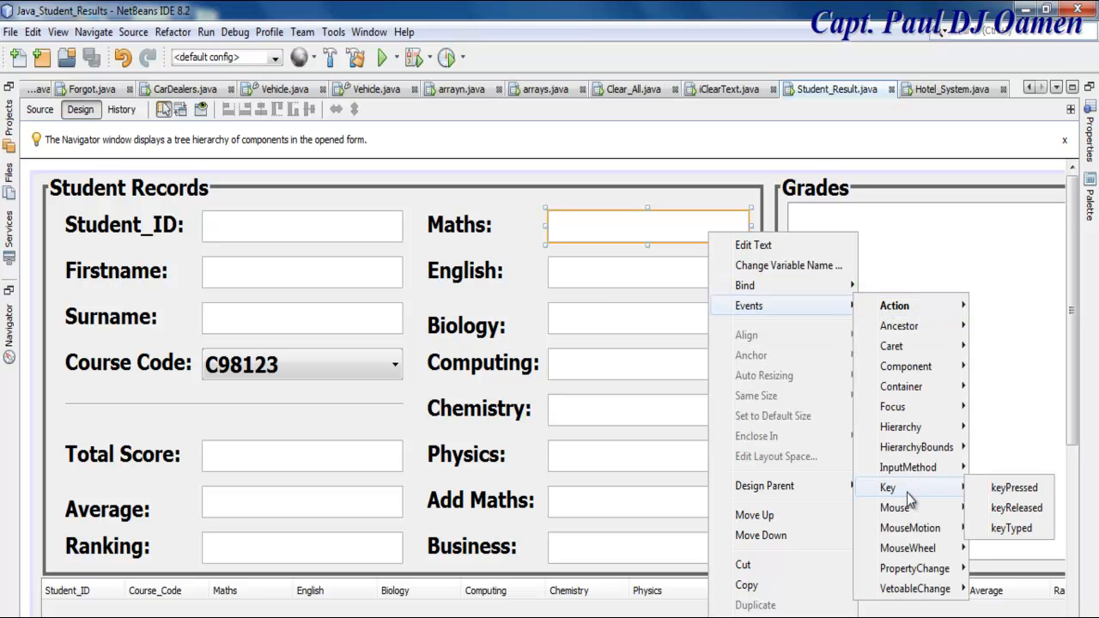
mouse_move(1010, 528)
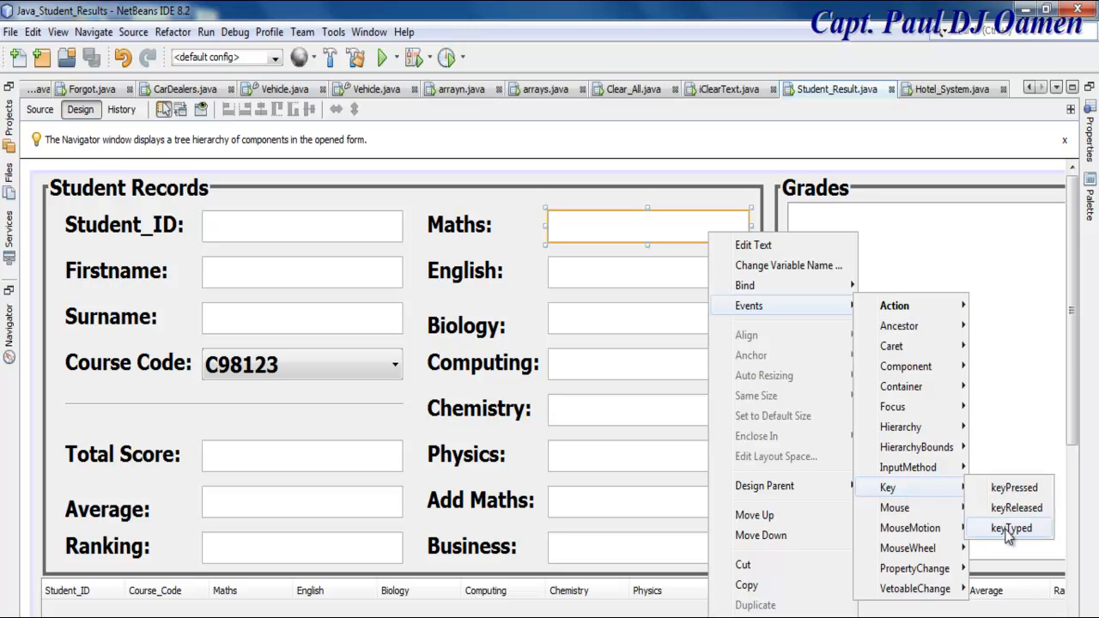
Create the Maths keyTyped handler with isDigit/evt.consume() code and import KeyEvent.
click(1011, 528)
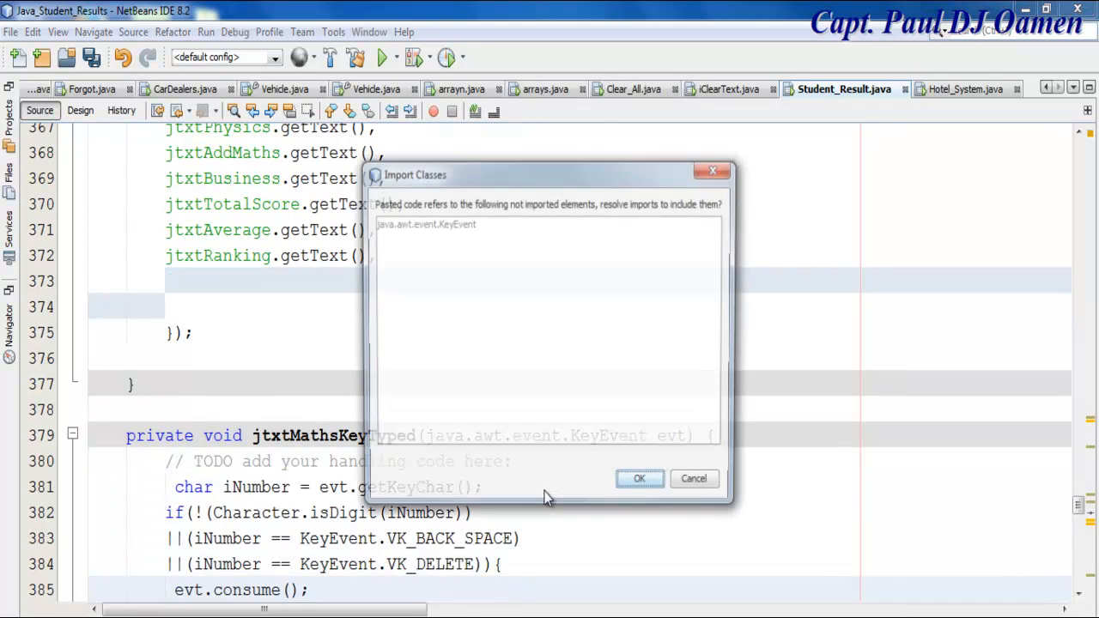
click(638, 478)
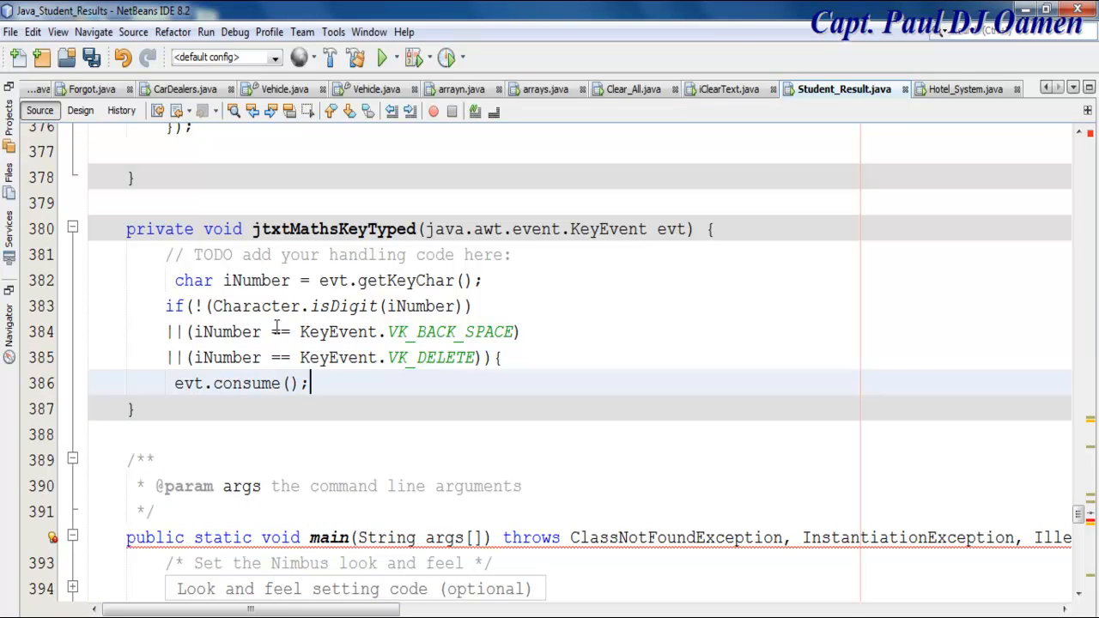
drag(174, 280, 313, 383)
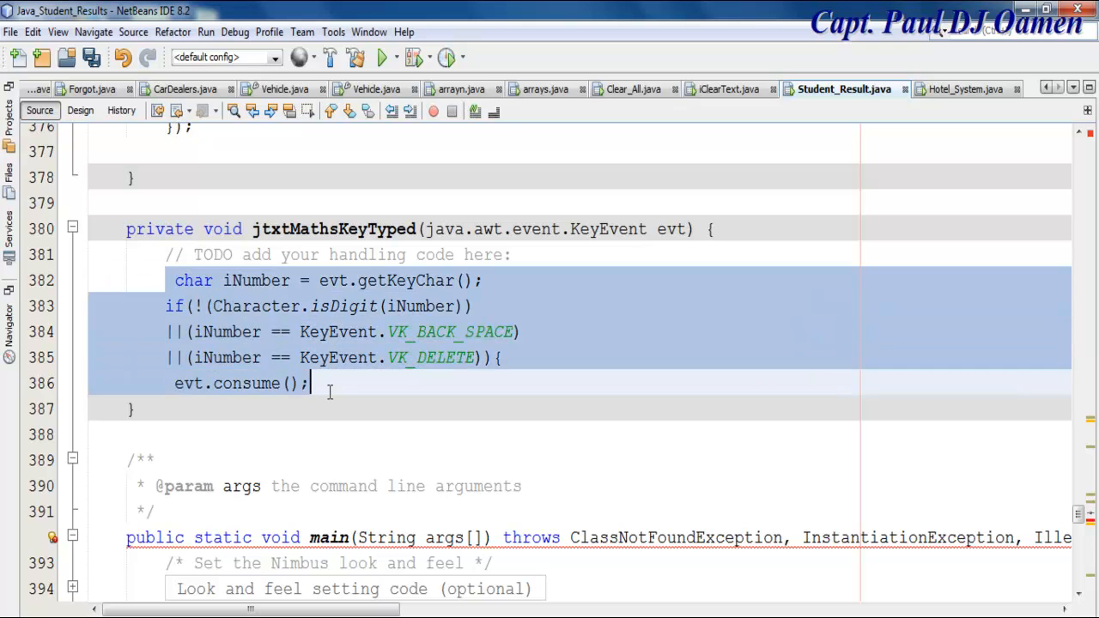
click(296, 383)
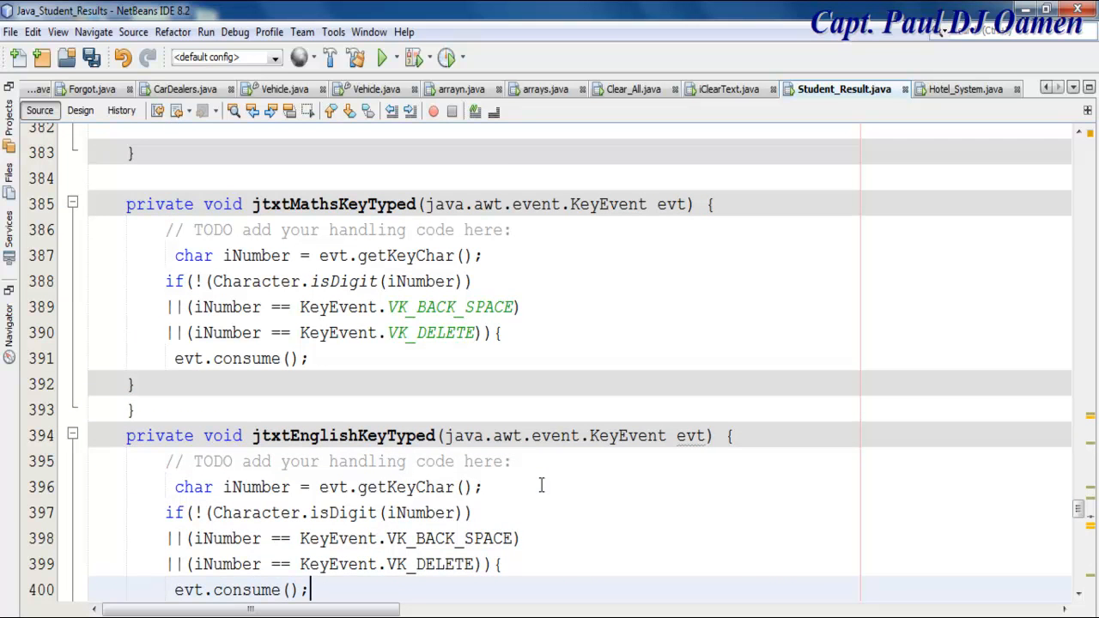
Add the same digit-only check to the jtxtEnglishKeyTyped handler.
scroll(down, 3)
text(})
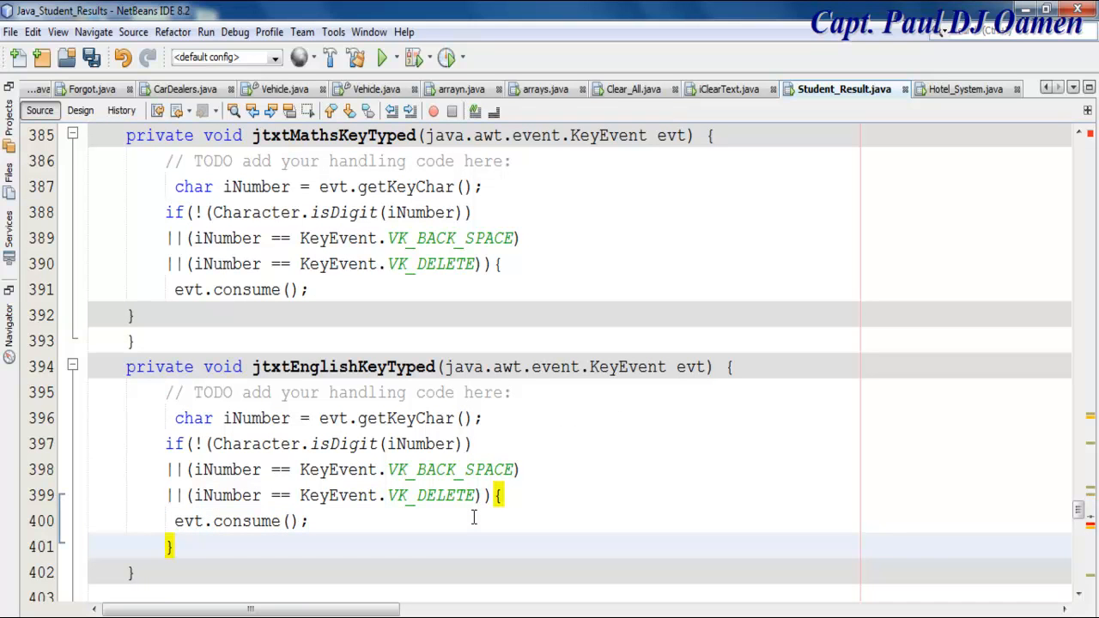
drag(176, 418, 175, 547)
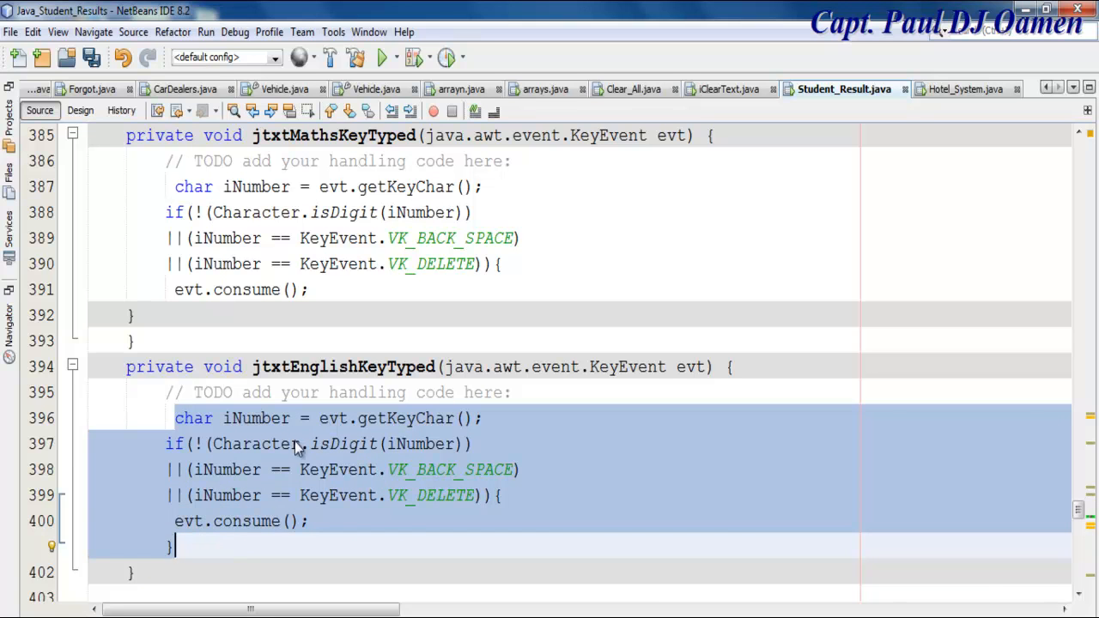
Create a keyTyped handler for the Biology field and fill it with the digit-check code.
click(80, 109)
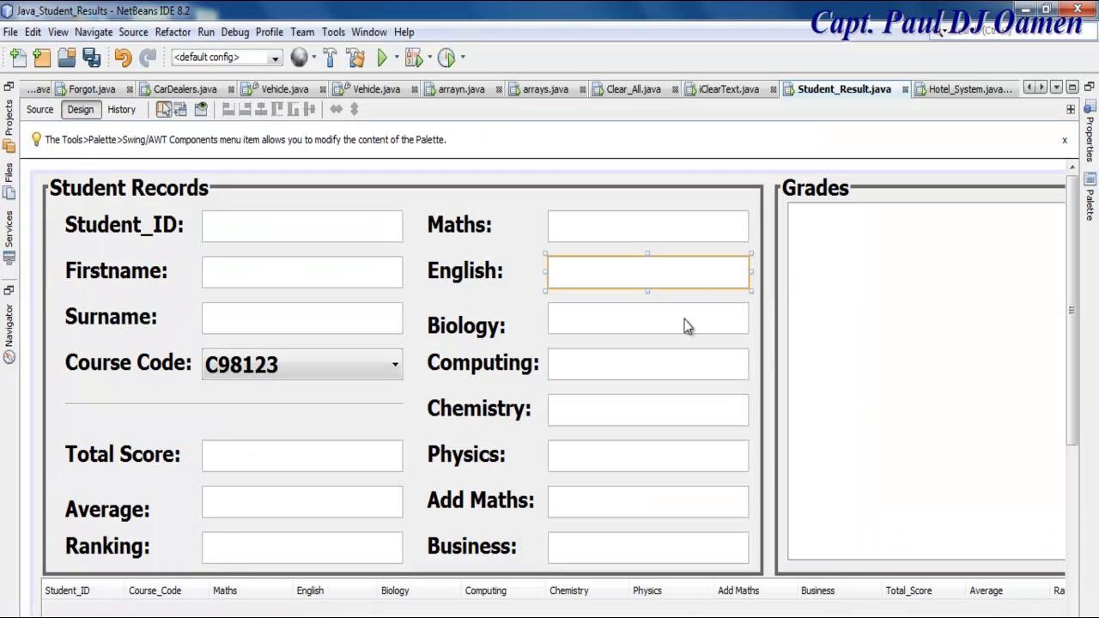
right_click(648, 271)
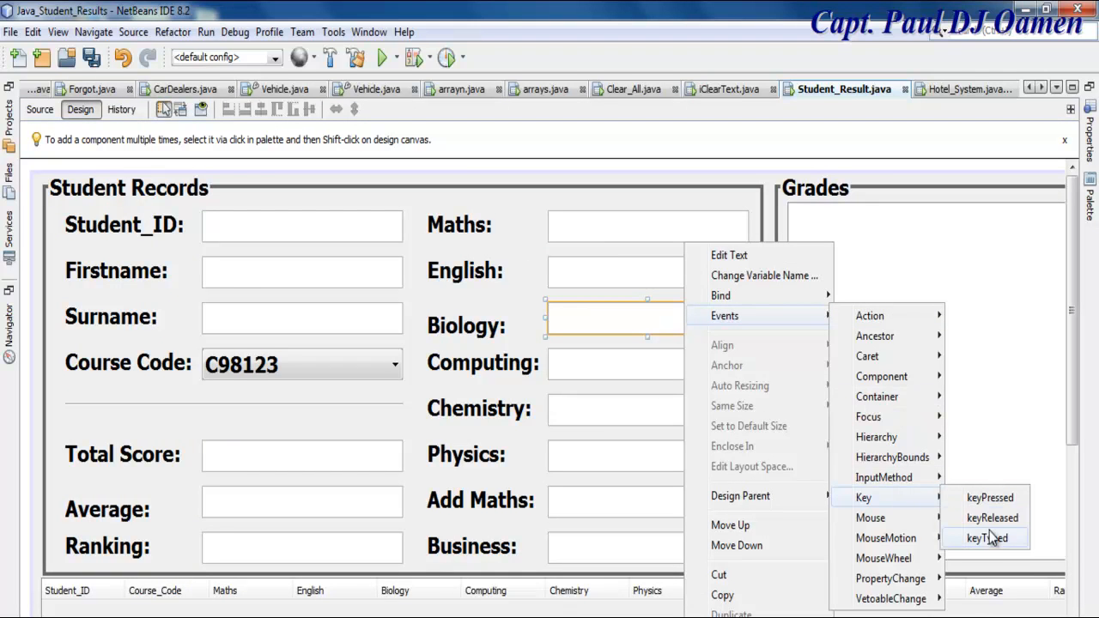
click(985, 537)
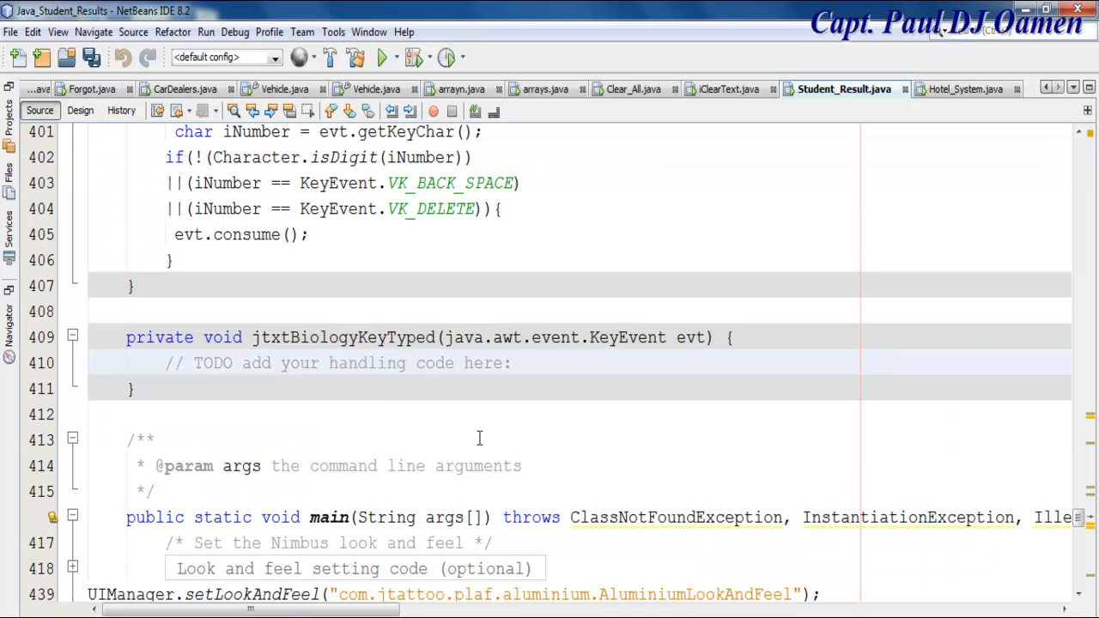
triple_click(337, 362)
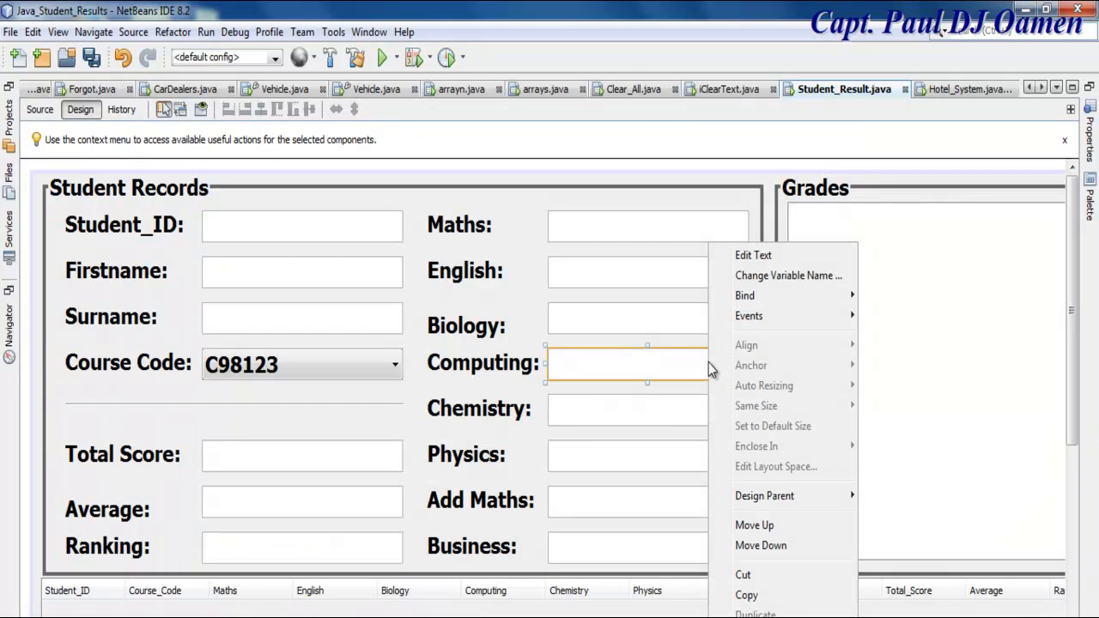
Create keyTyped handlers for Computing and the remaining fields with the same digit-check code.
click(748, 315)
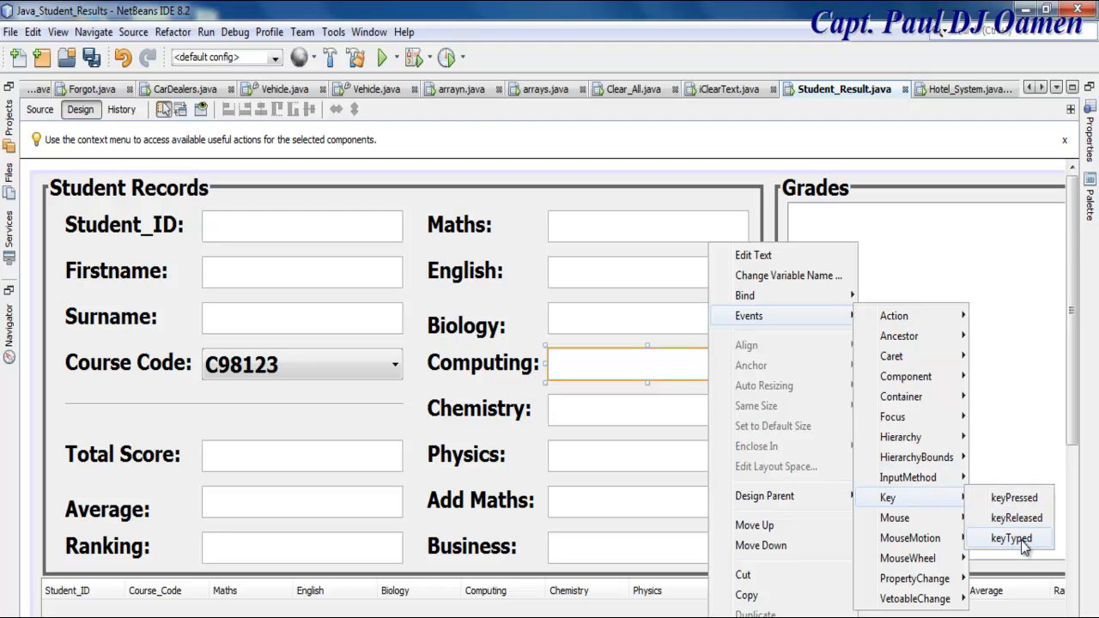
click(1010, 538)
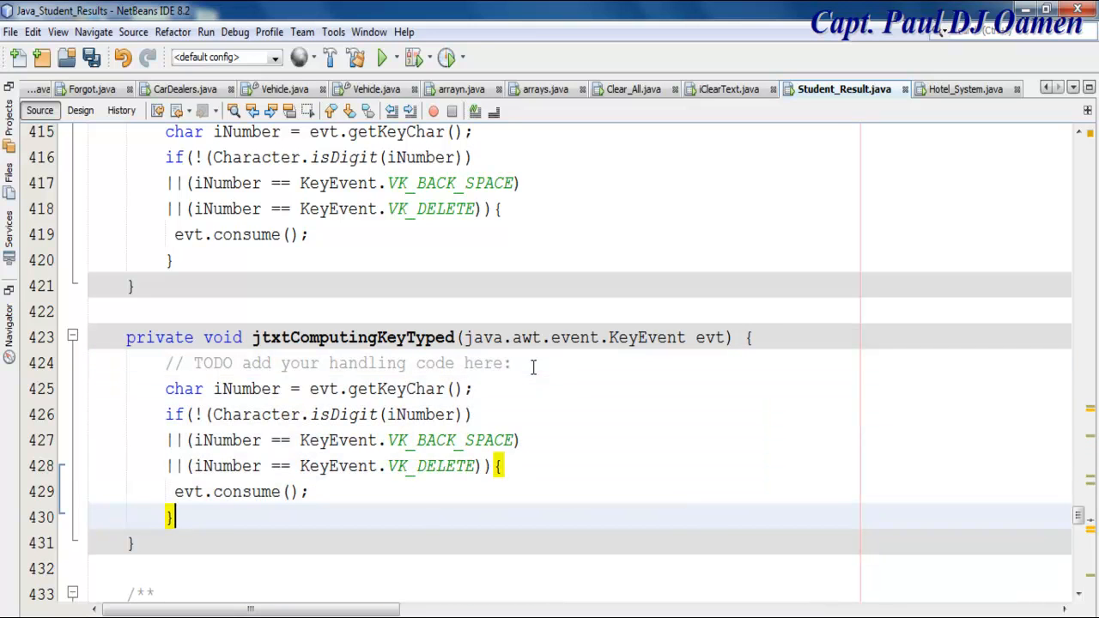
scroll(down, 3)
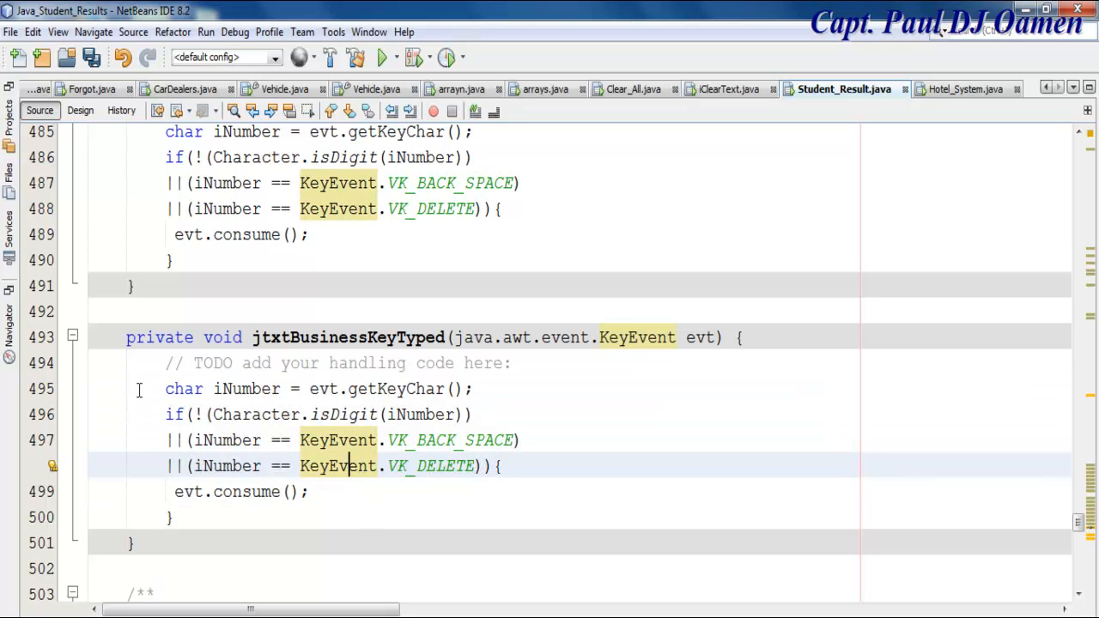
drag(165, 389, 309, 491)
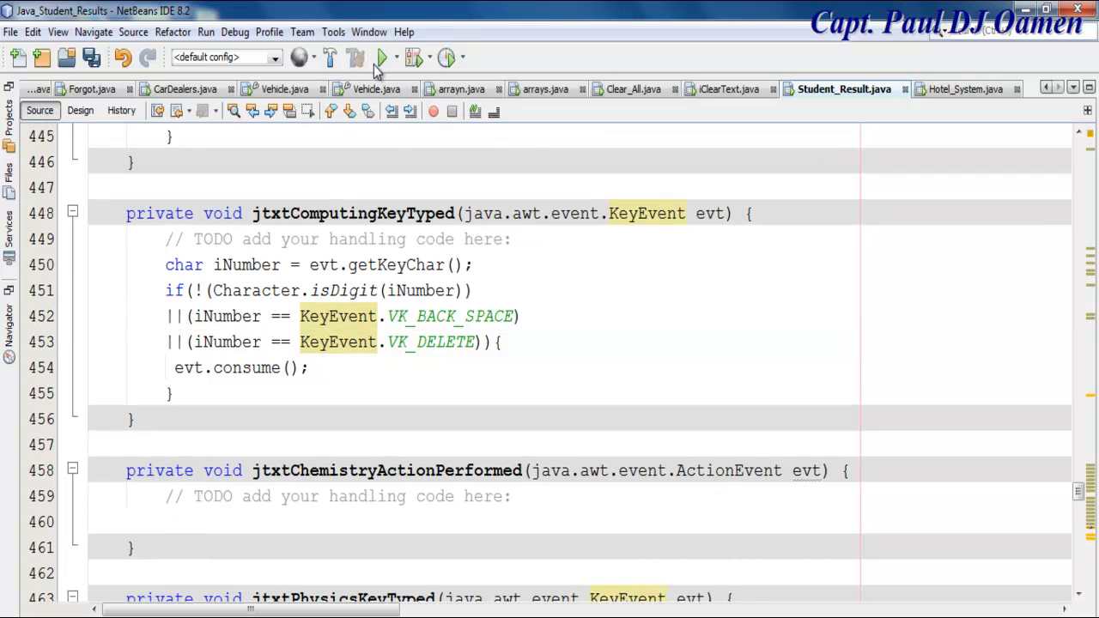
Run the Student Results project to launch the application.
click(380, 57)
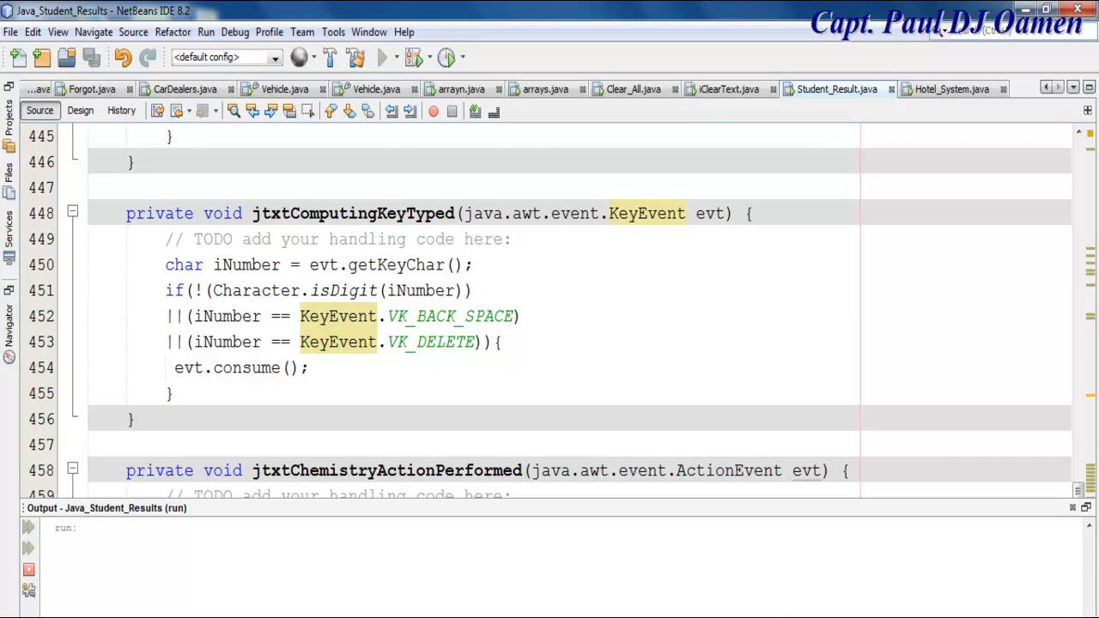
click(380, 56)
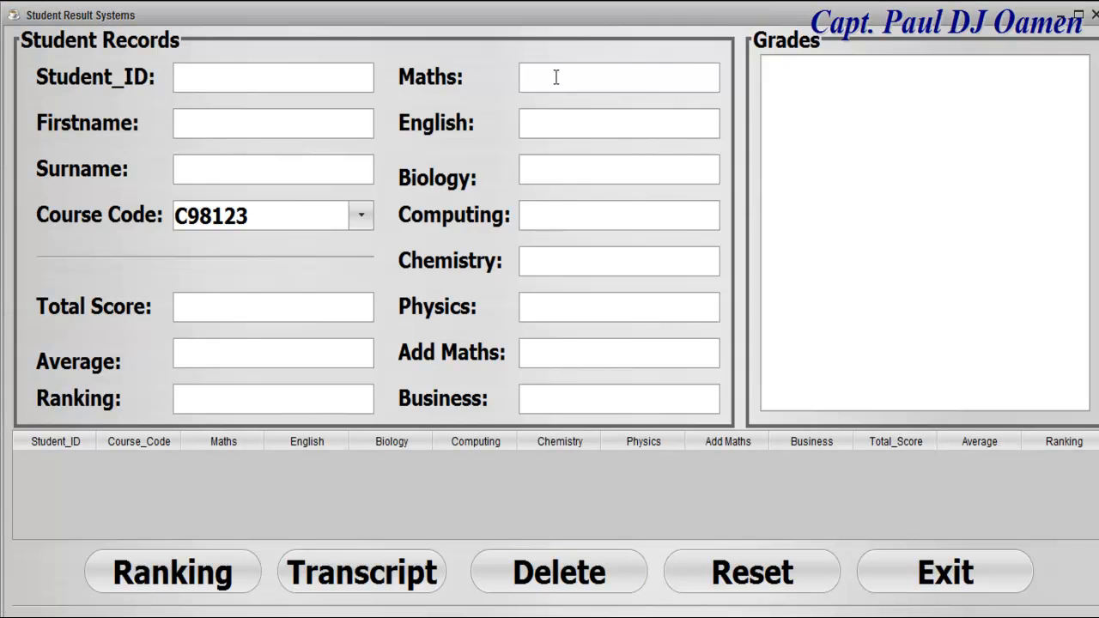
mouse_move(547, 126)
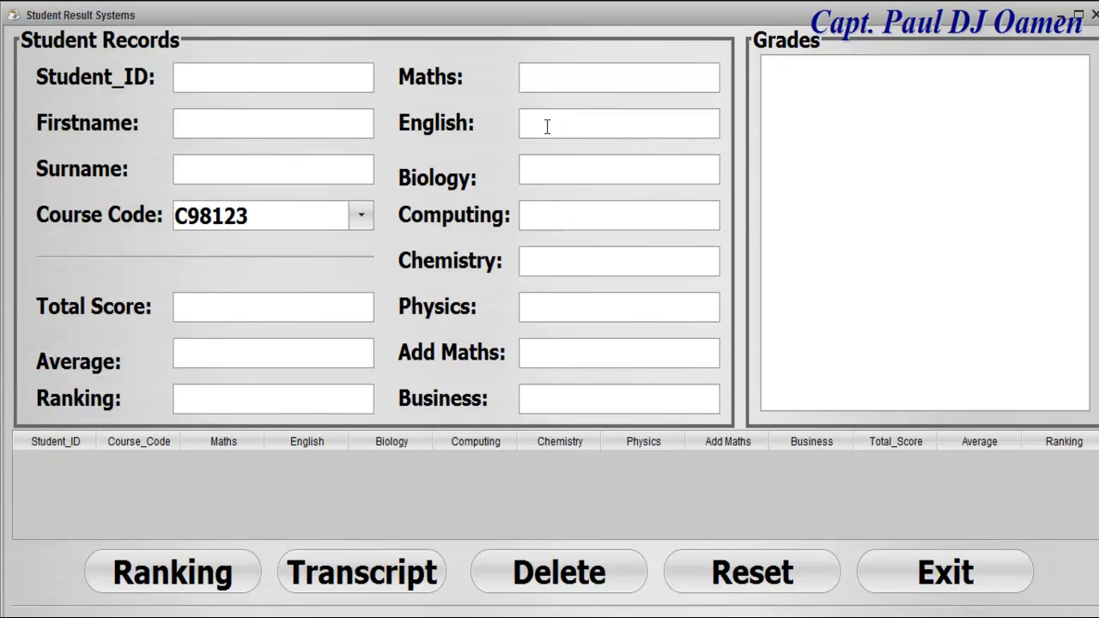
mouse_move(578, 106)
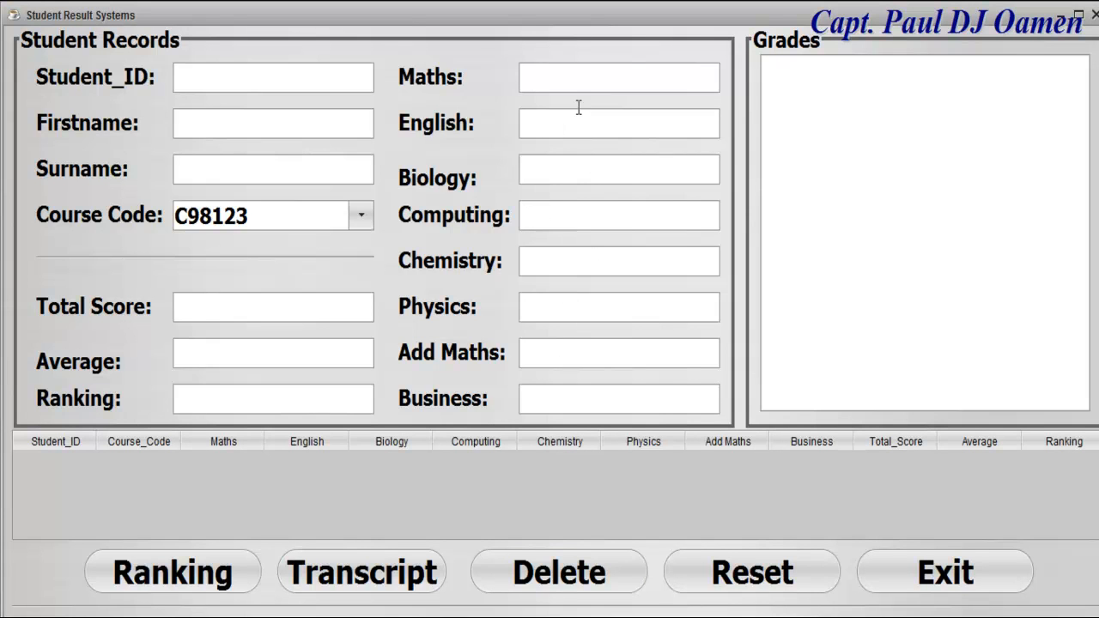
Enter scores 56, 67, 87, 66, 88, 90 and 98 into the subject fields.
text(56)
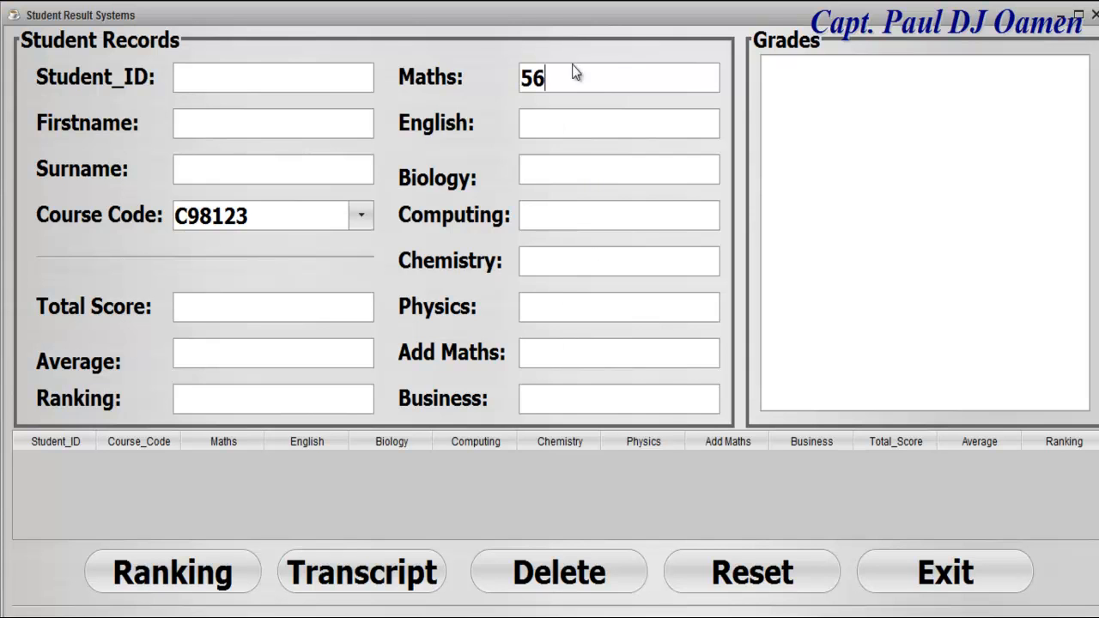
text(676)
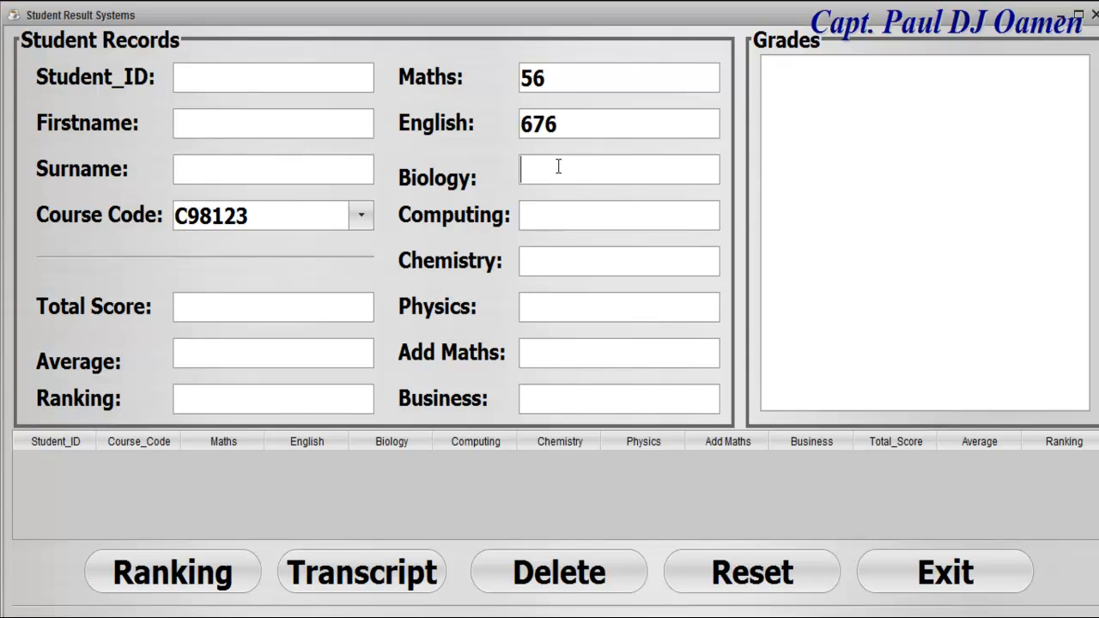
key(BackSpace)
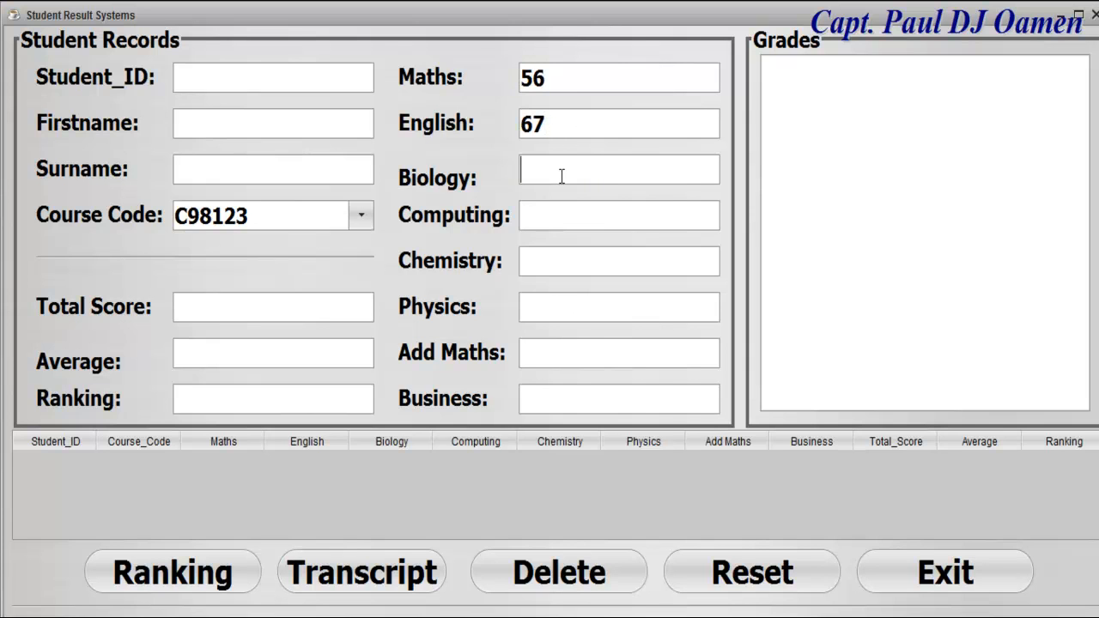
text(87)
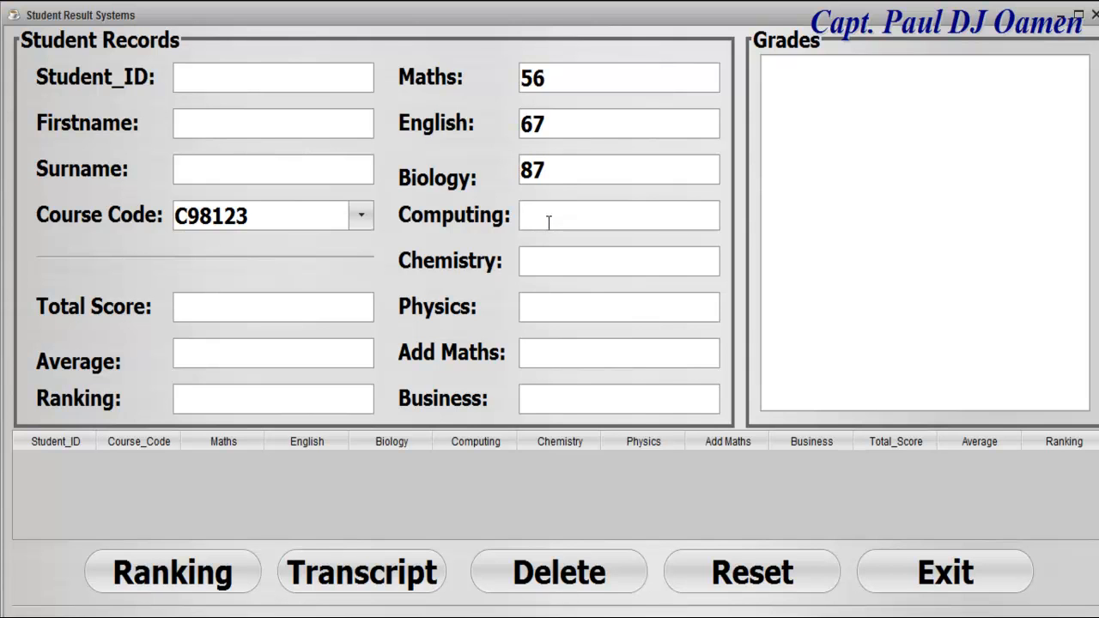
text(66)
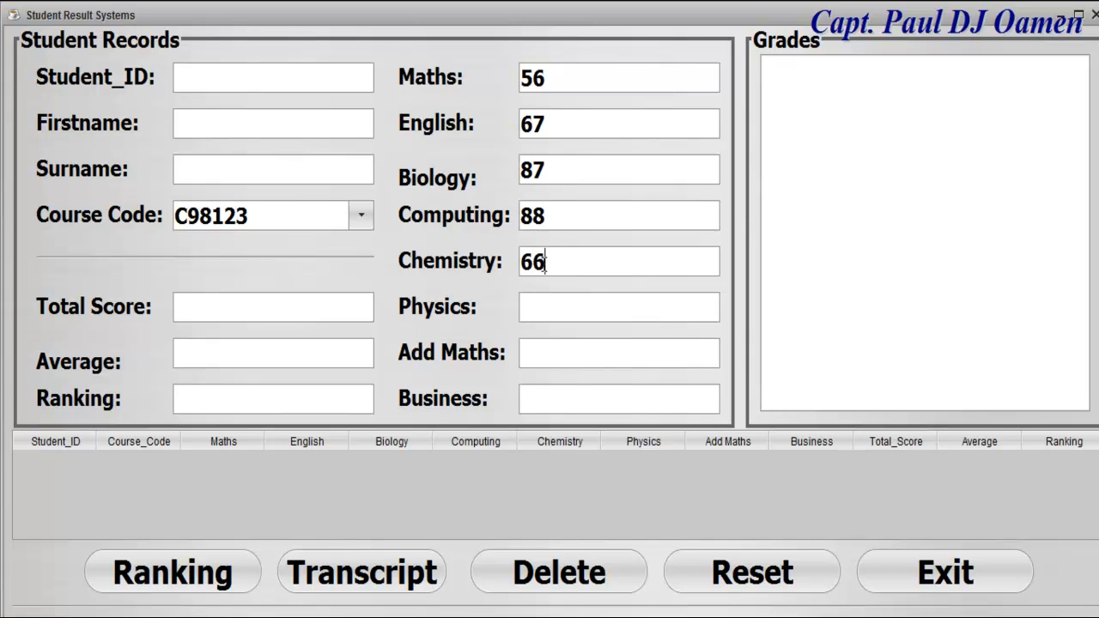
text(88)
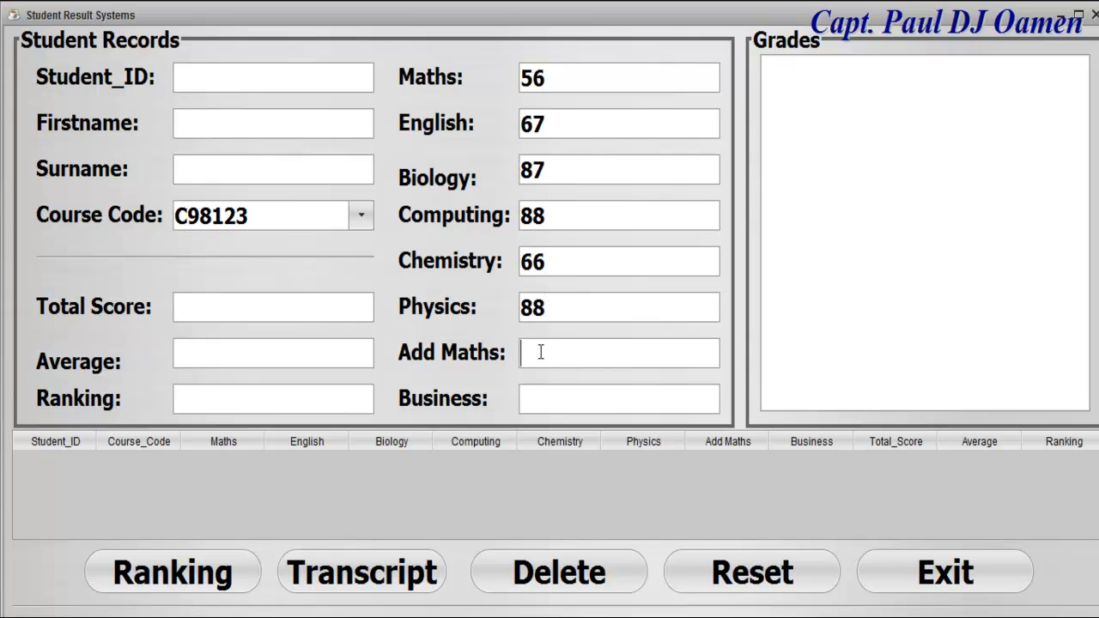
text(90)
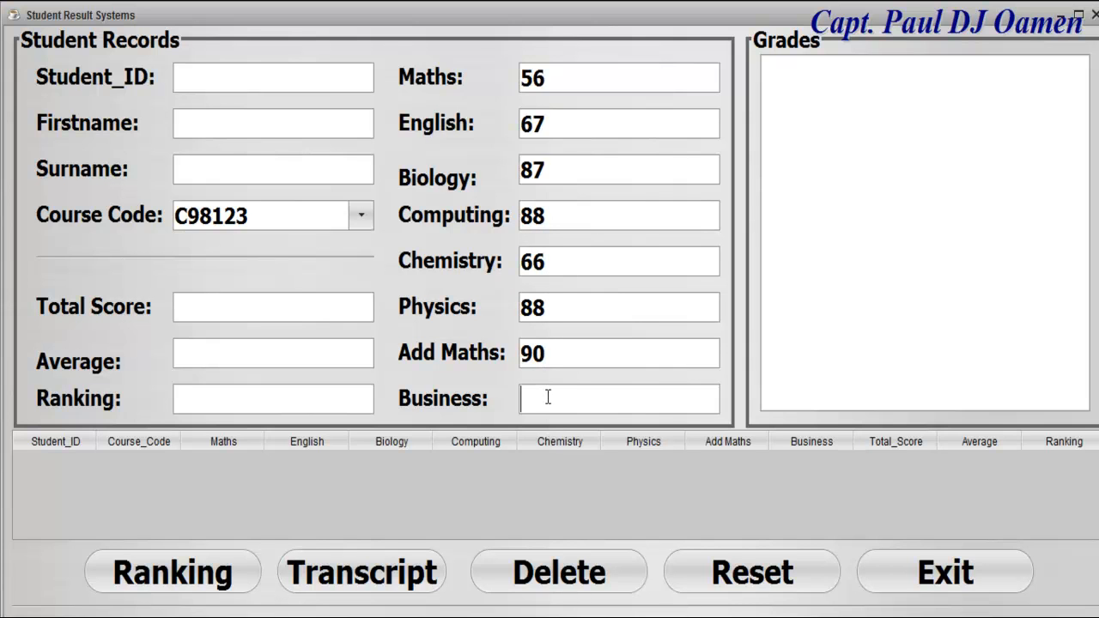
text(98)
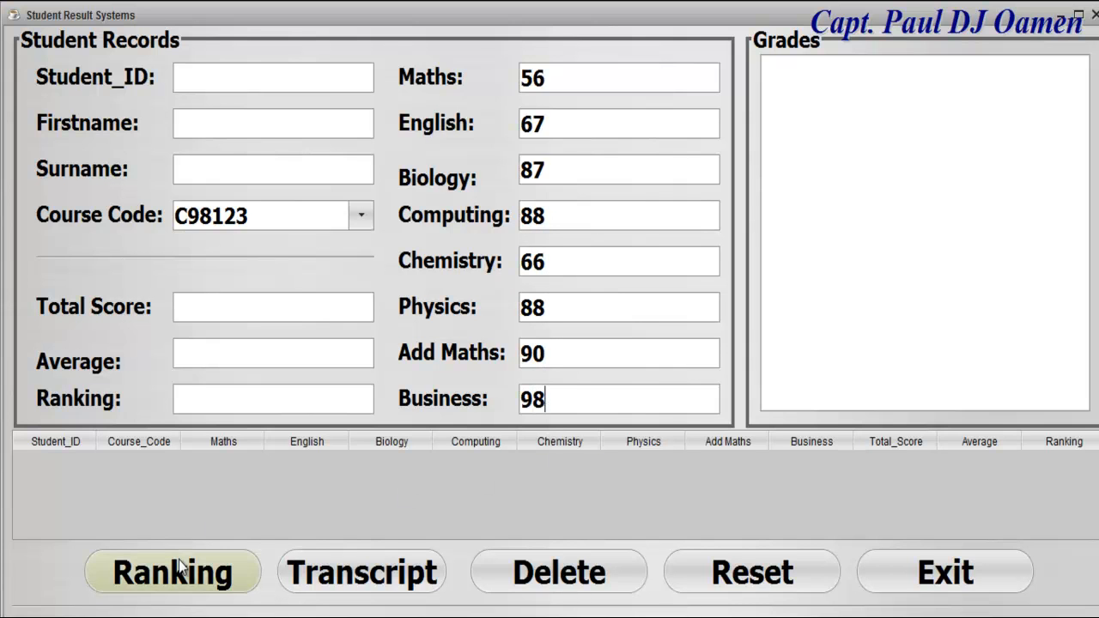
Compute total 640, average 80 and ranking, then add the record with Student_ID we5467.
click(172, 572)
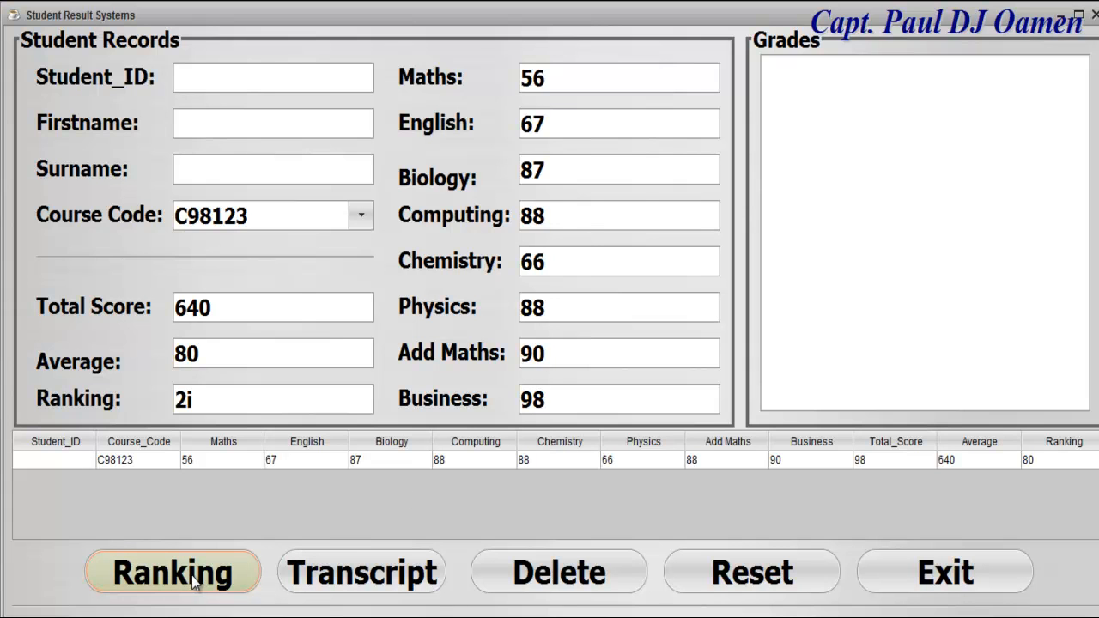
click(171, 572)
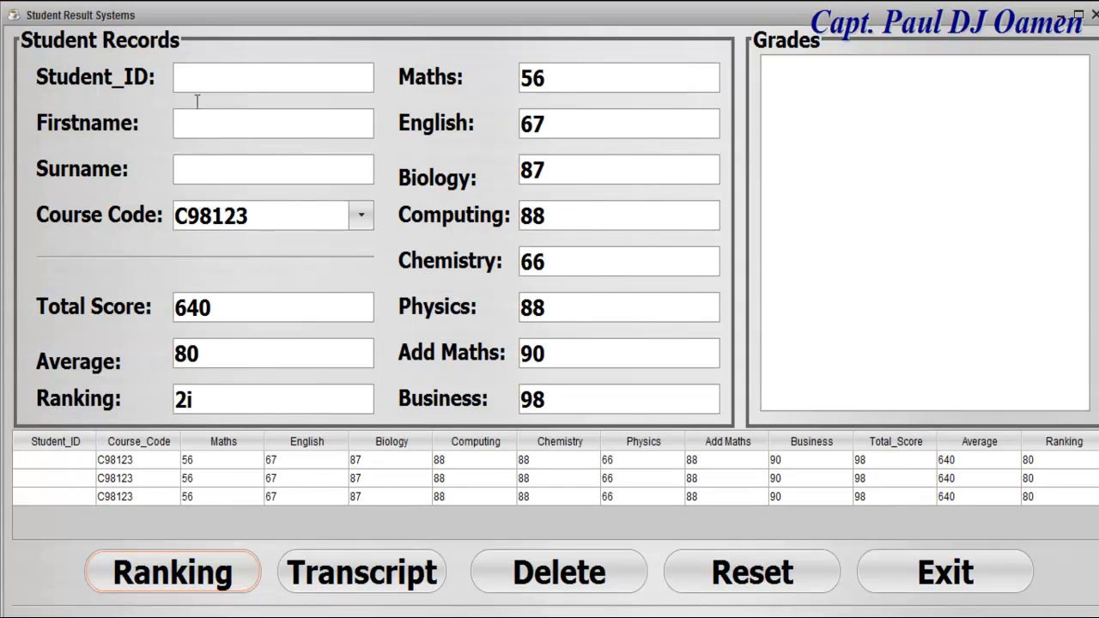
text(we5467)
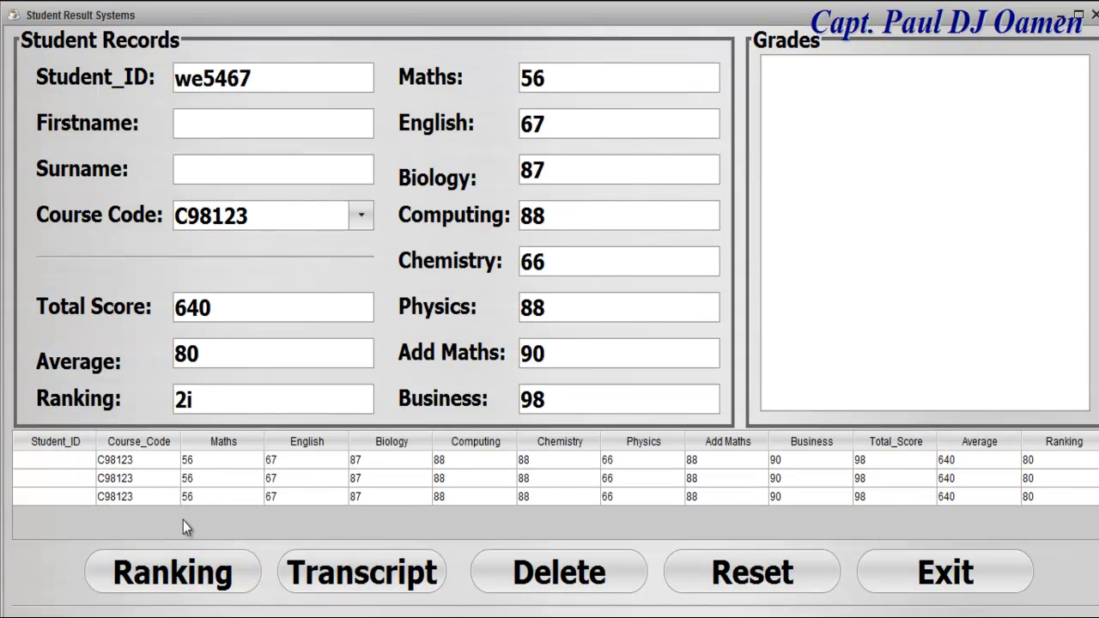
click(172, 572)
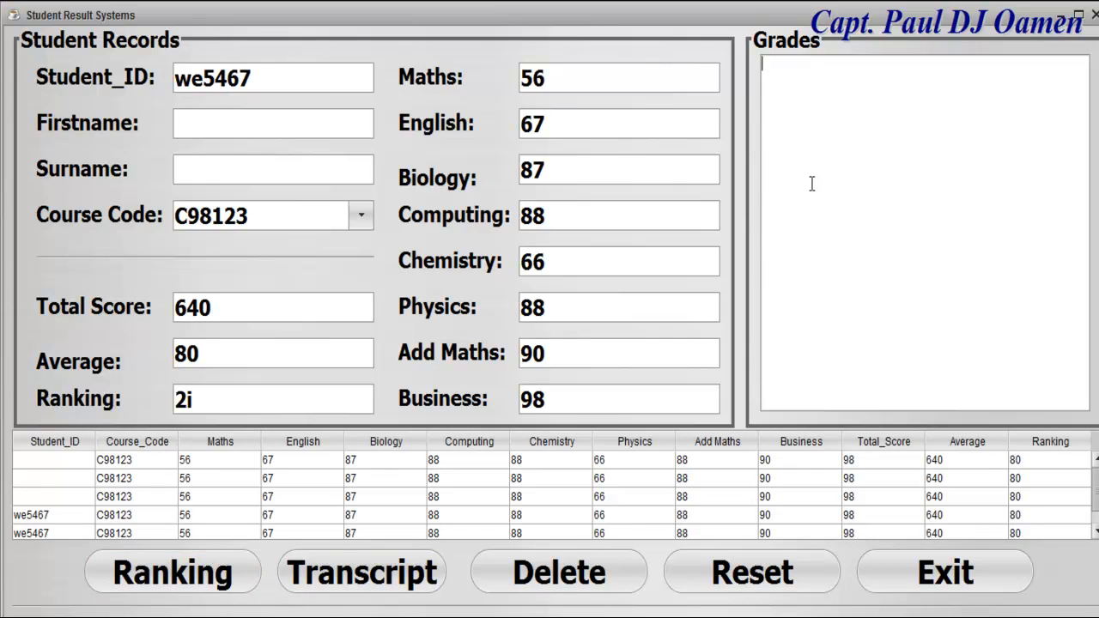
mouse_move(1016, 307)
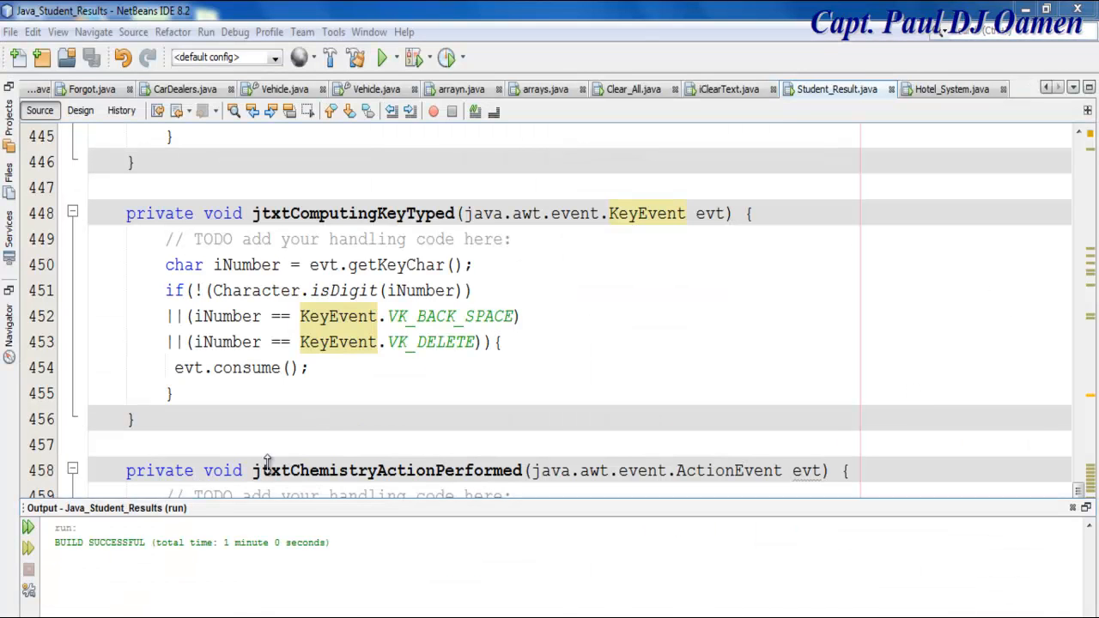
Create an actionPerformed handler for the Transcript button from the form designer.
click(79, 109)
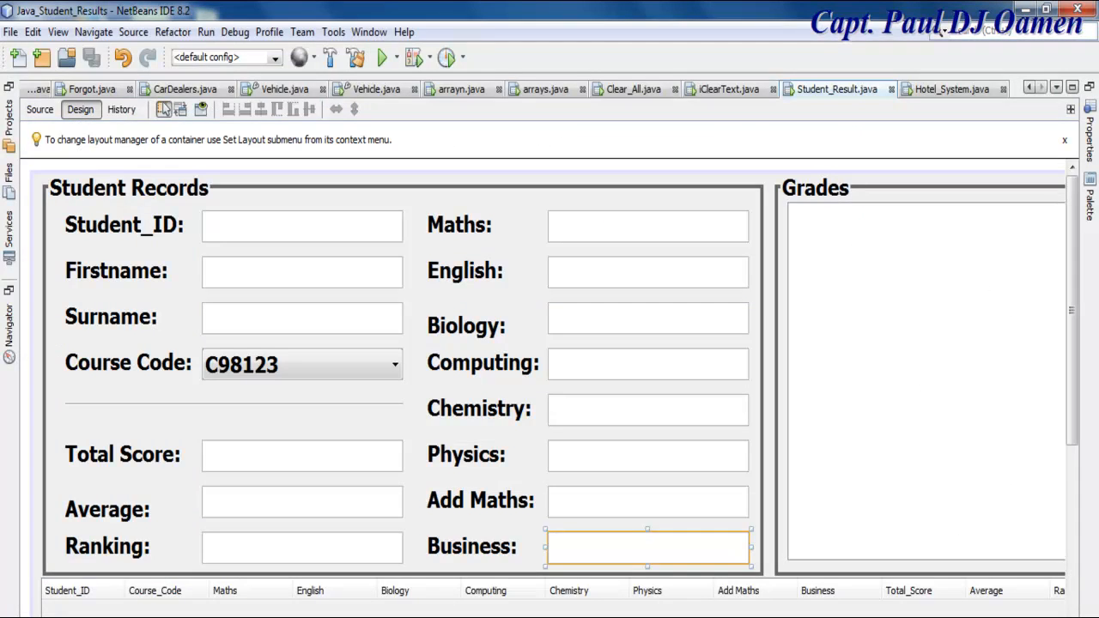
scroll(down, 3)
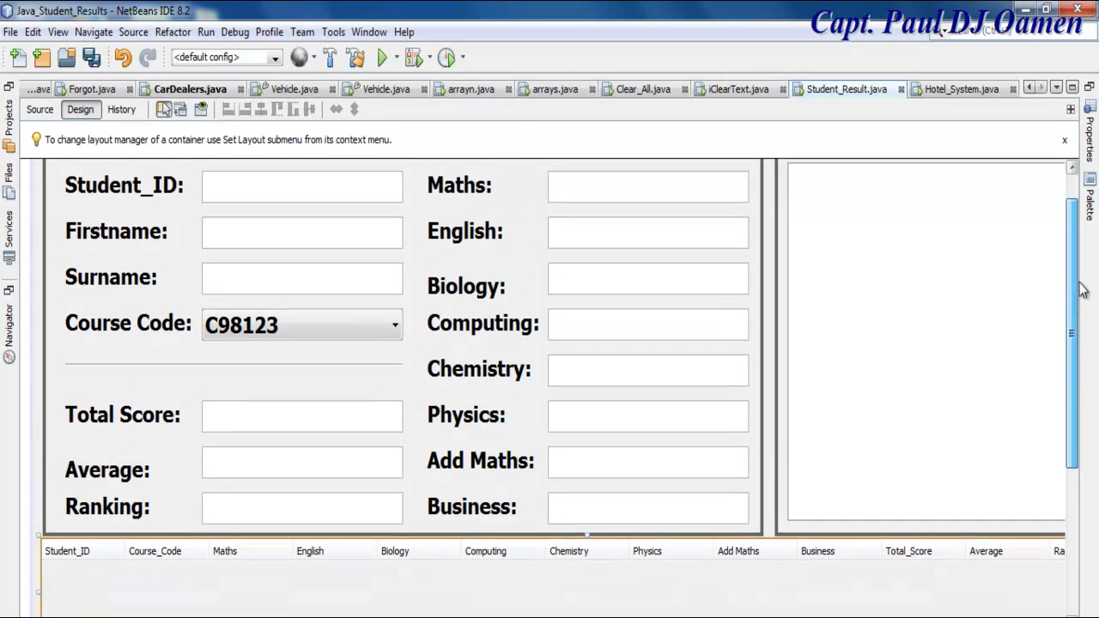
right_click(361, 514)
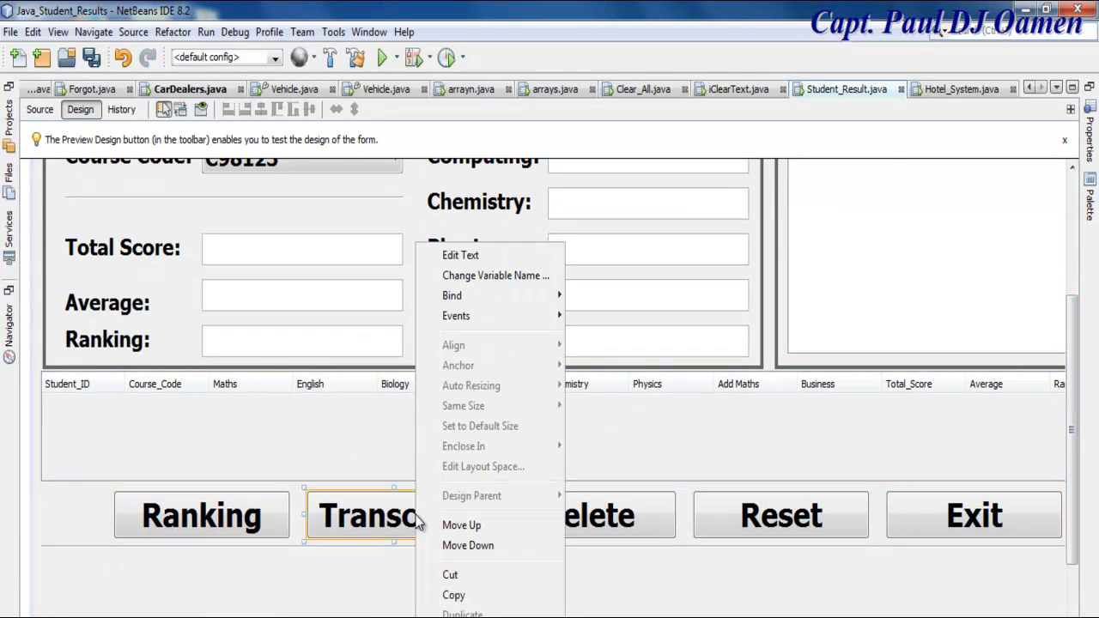
mouse_move(456, 316)
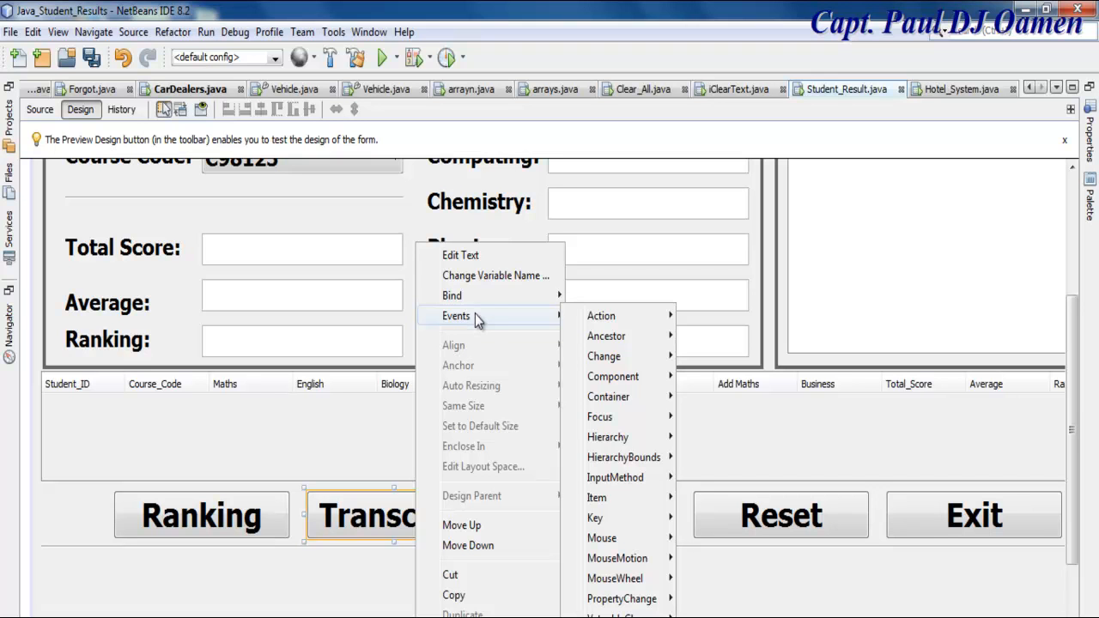
mouse_move(601, 315)
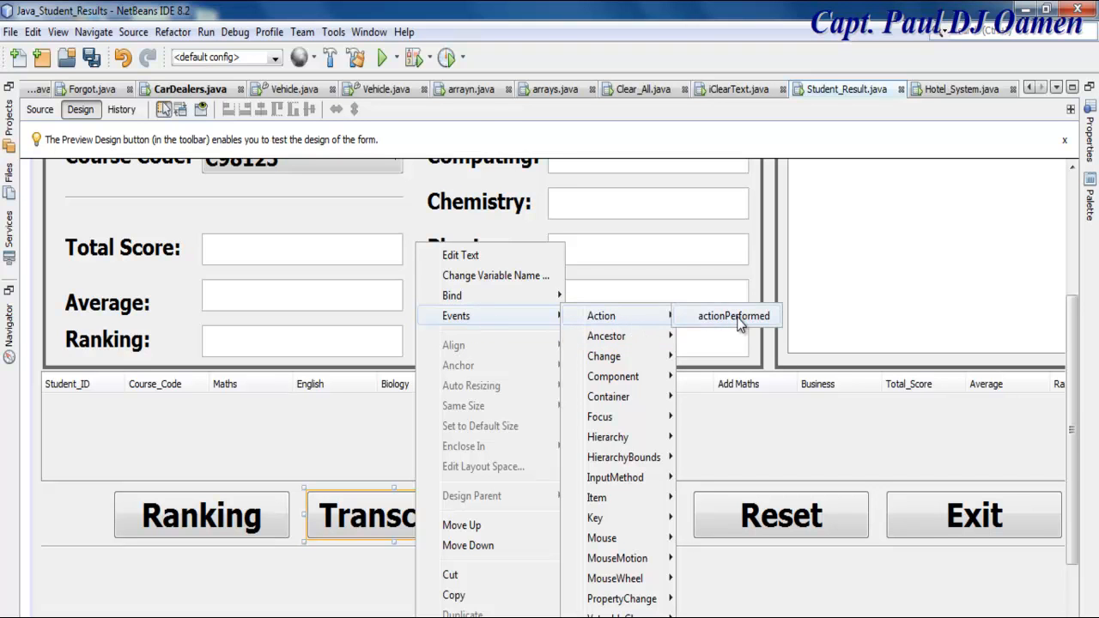
click(733, 315)
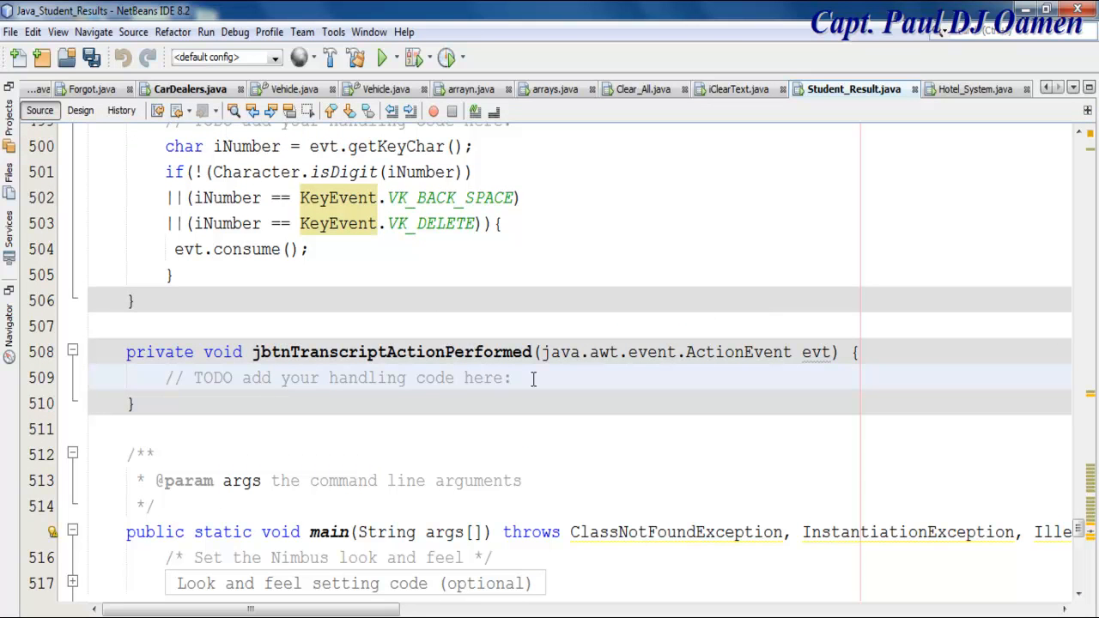
Begin a jtxtTranscript.append("") call inside the Transcript handler.
click(511, 378)
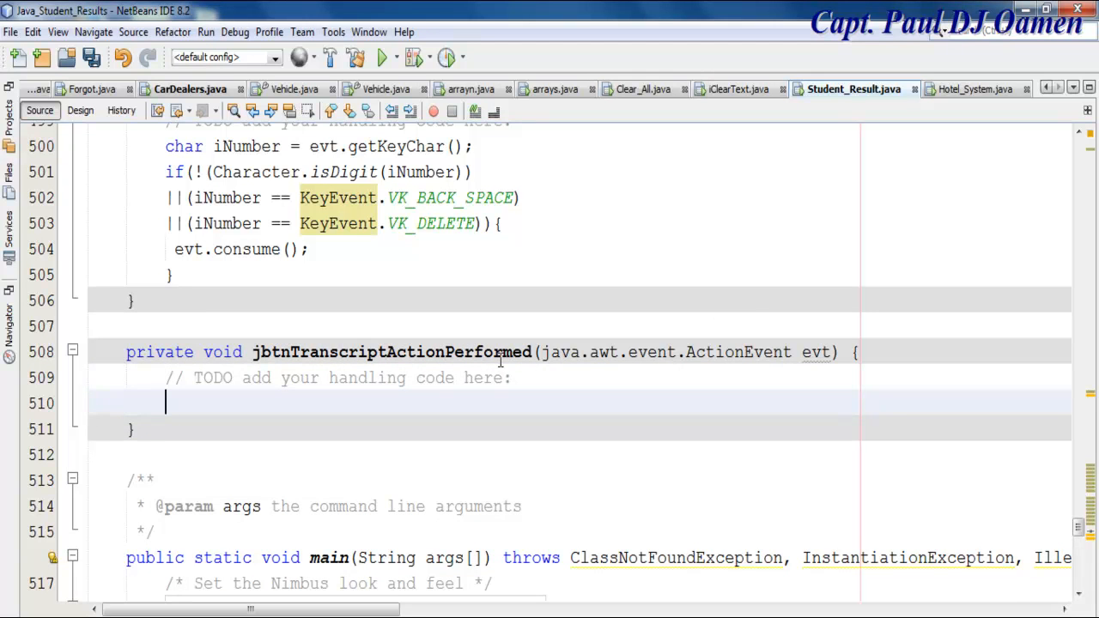
text(j)
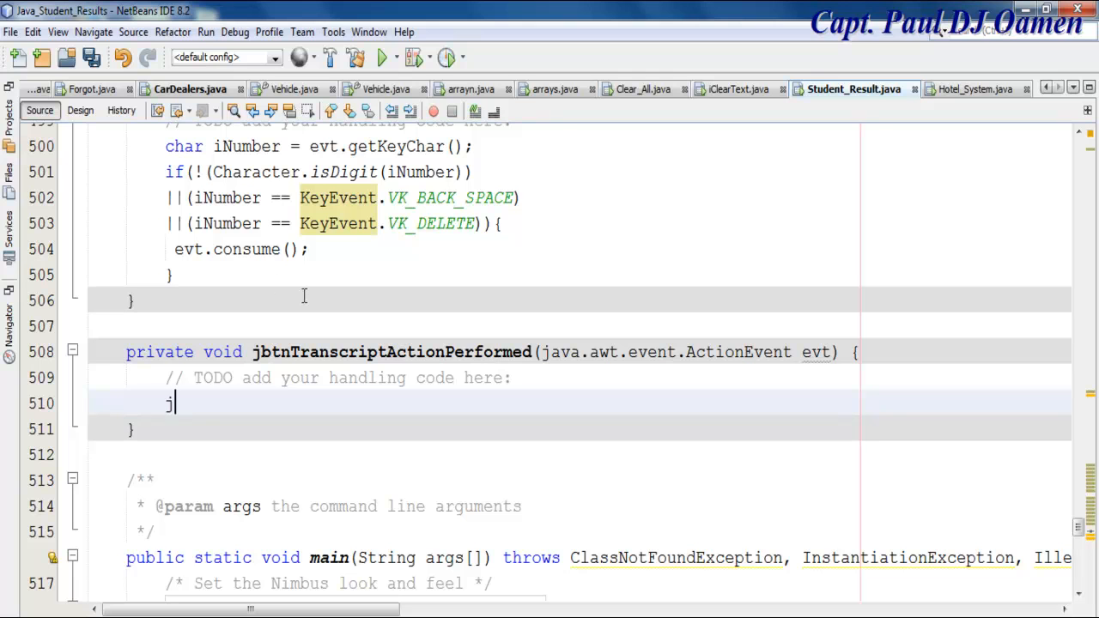
text(txt)
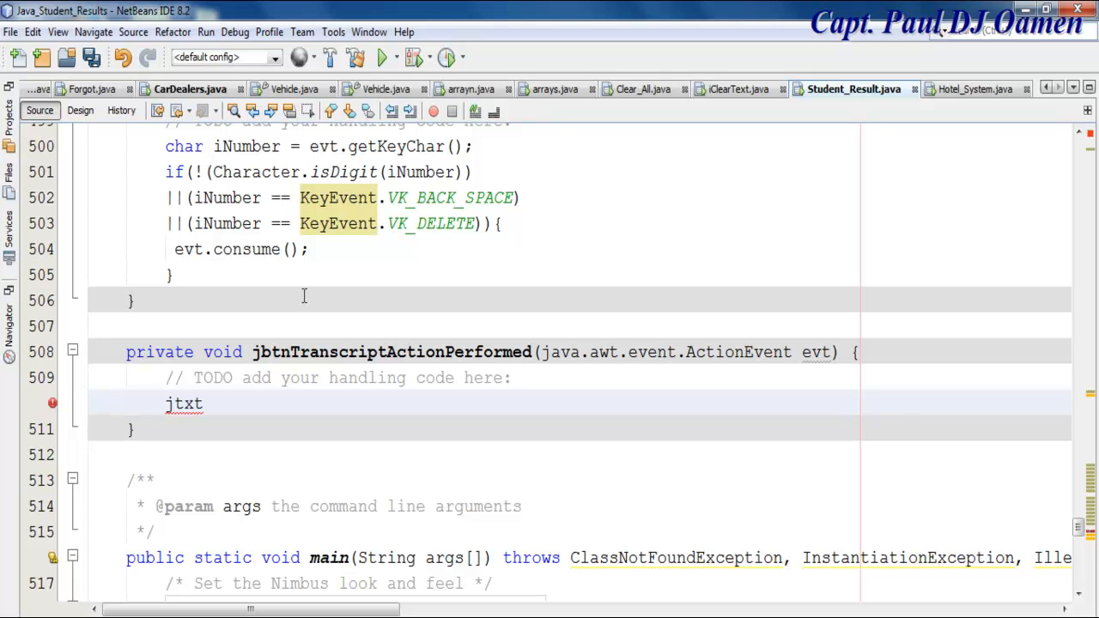
text(Trans)
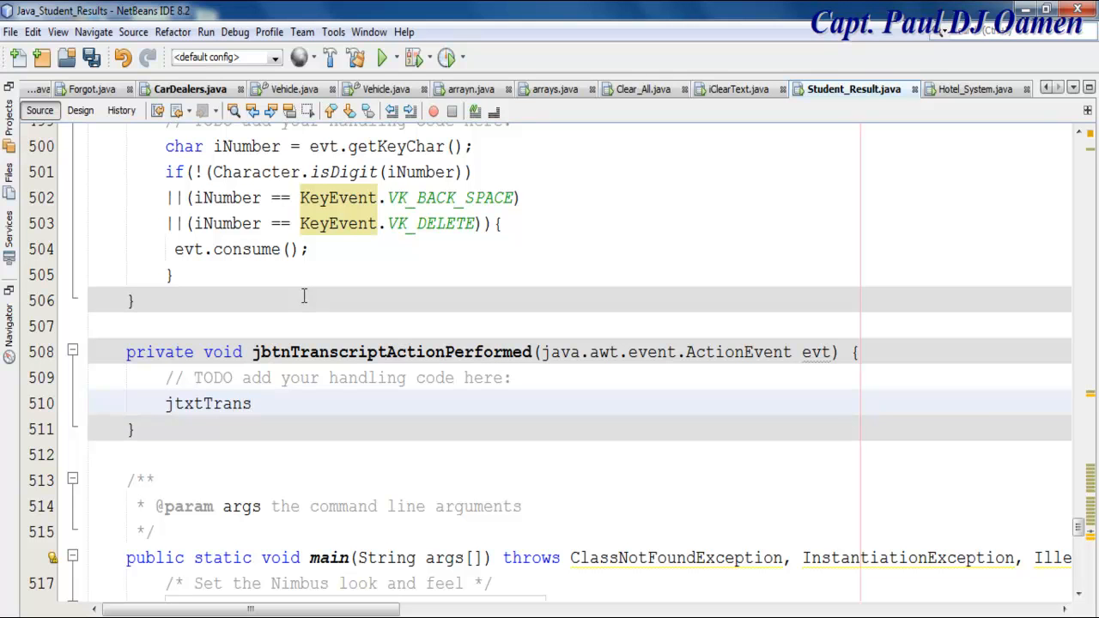
text(cript)
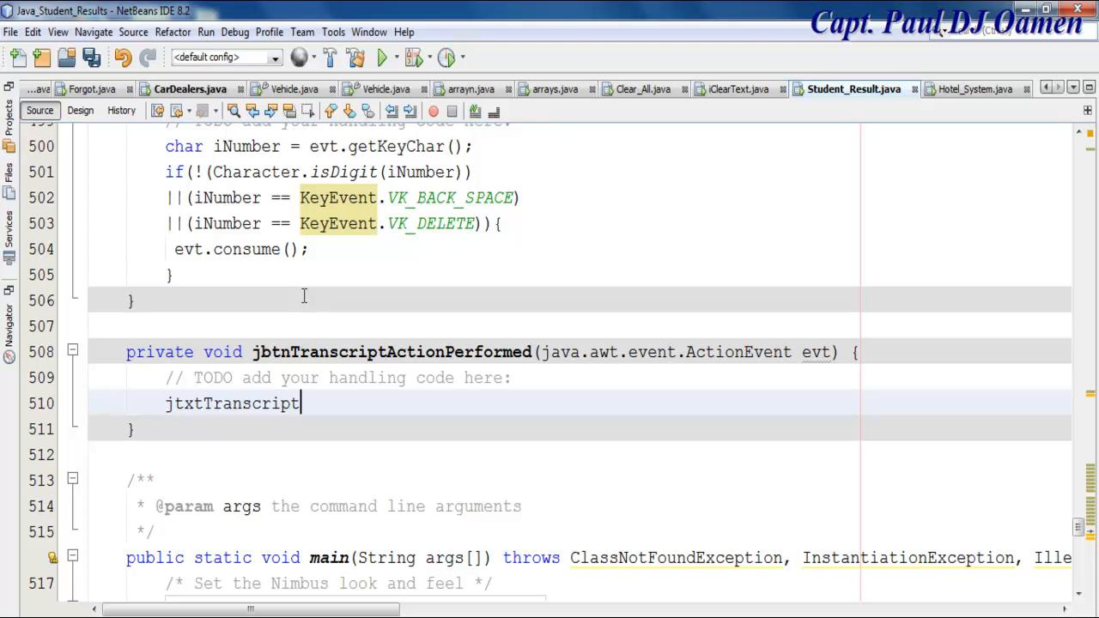
text(.)
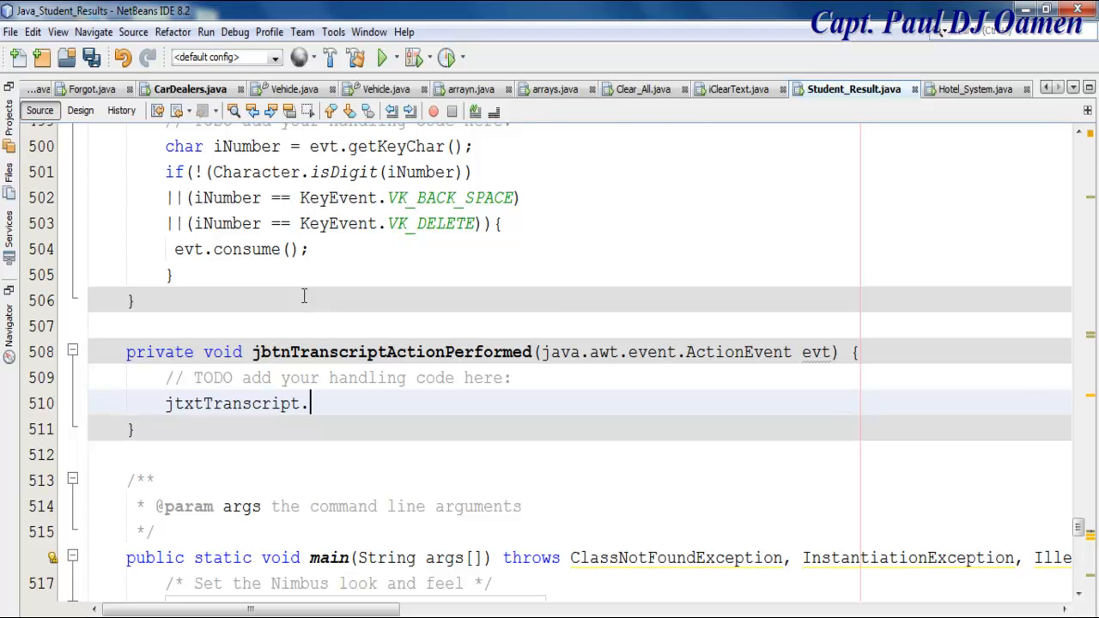
text(a)
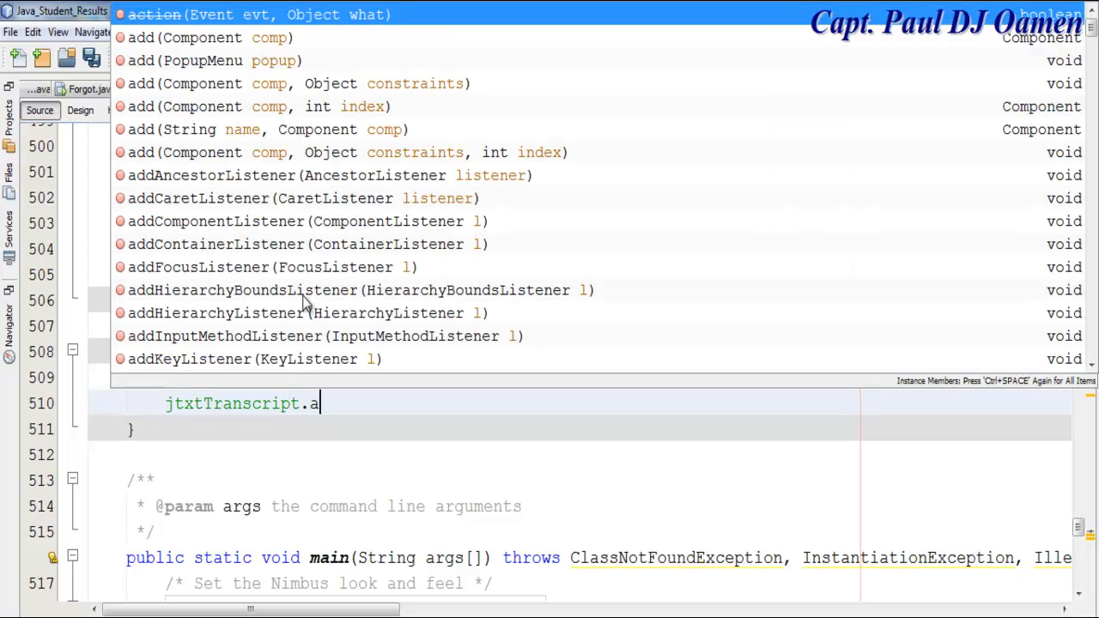
text(ppend(str);)
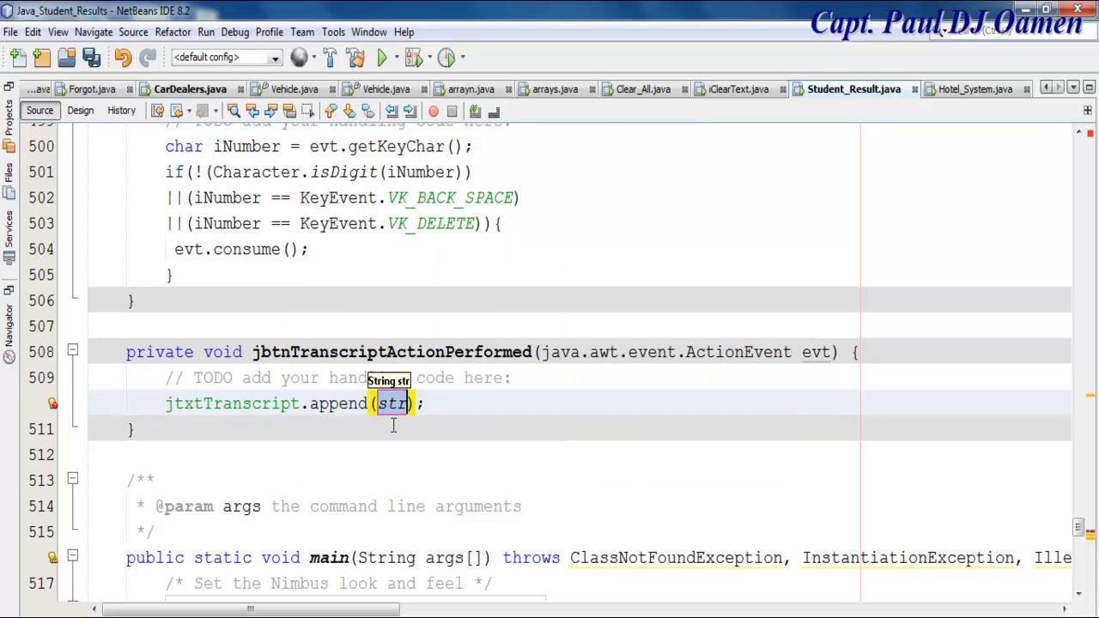
text("")
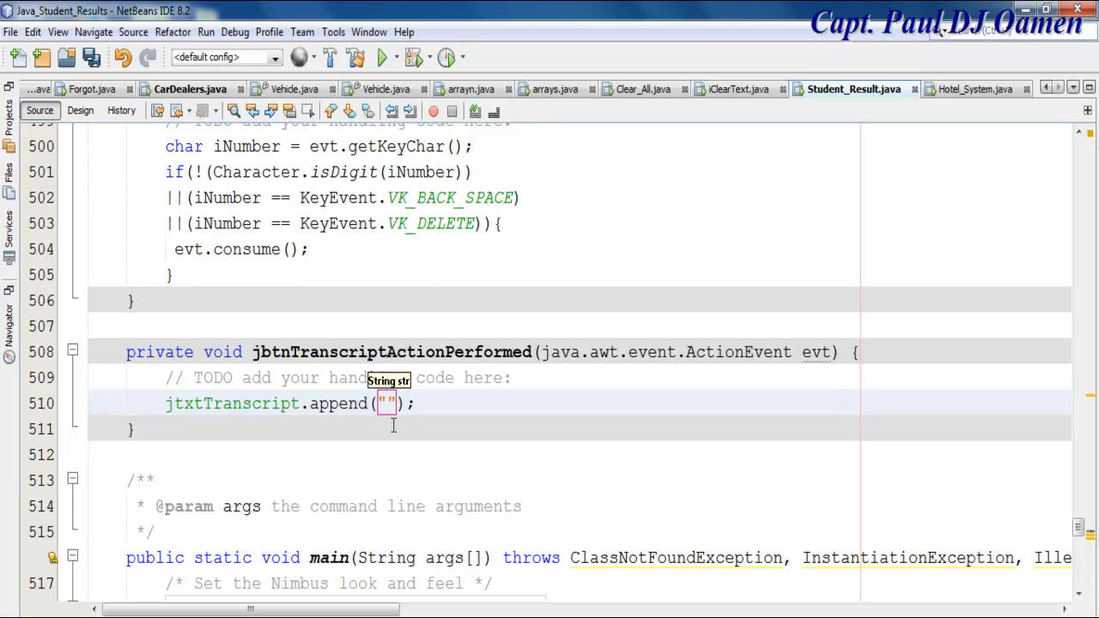
Fill the string with "Student Result Recording Systems\n", correcting the escape typo.
text(Stud)
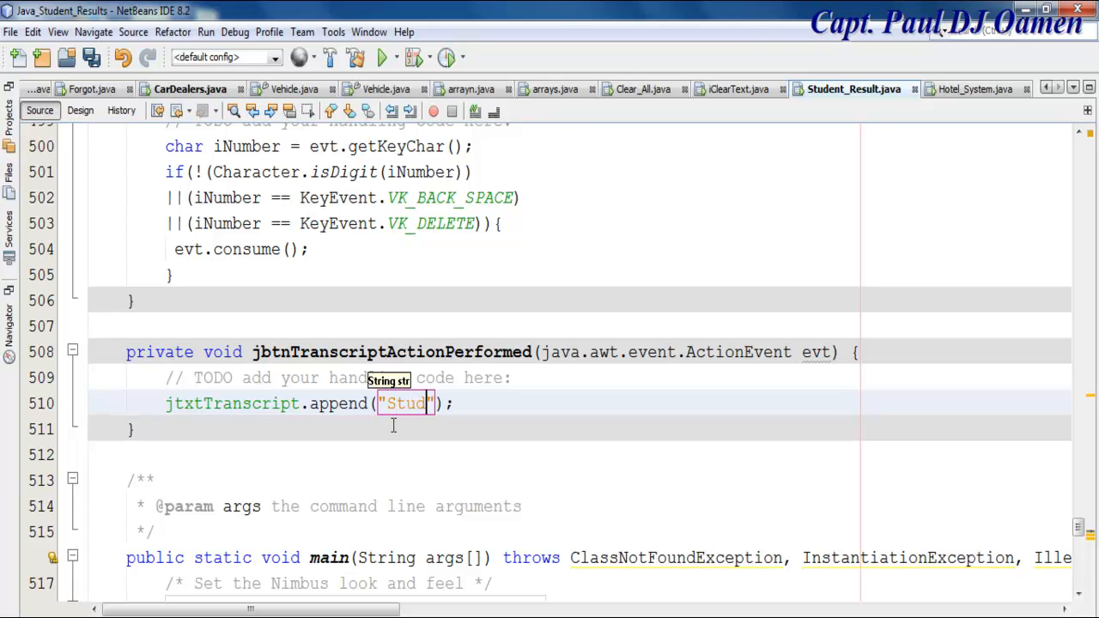
text(ent)
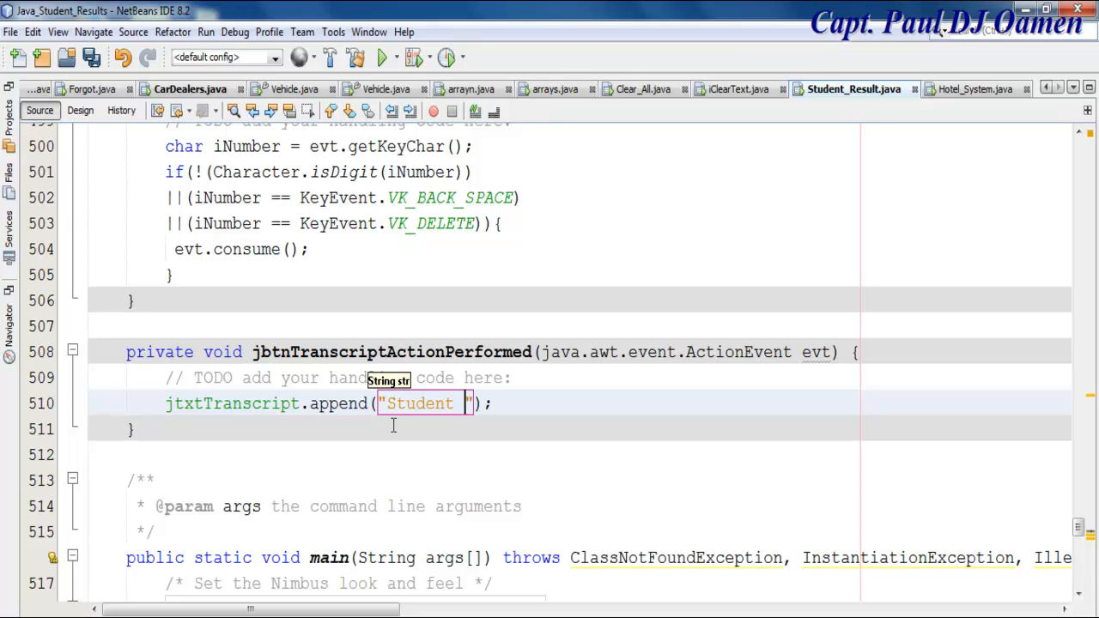
text(Result)
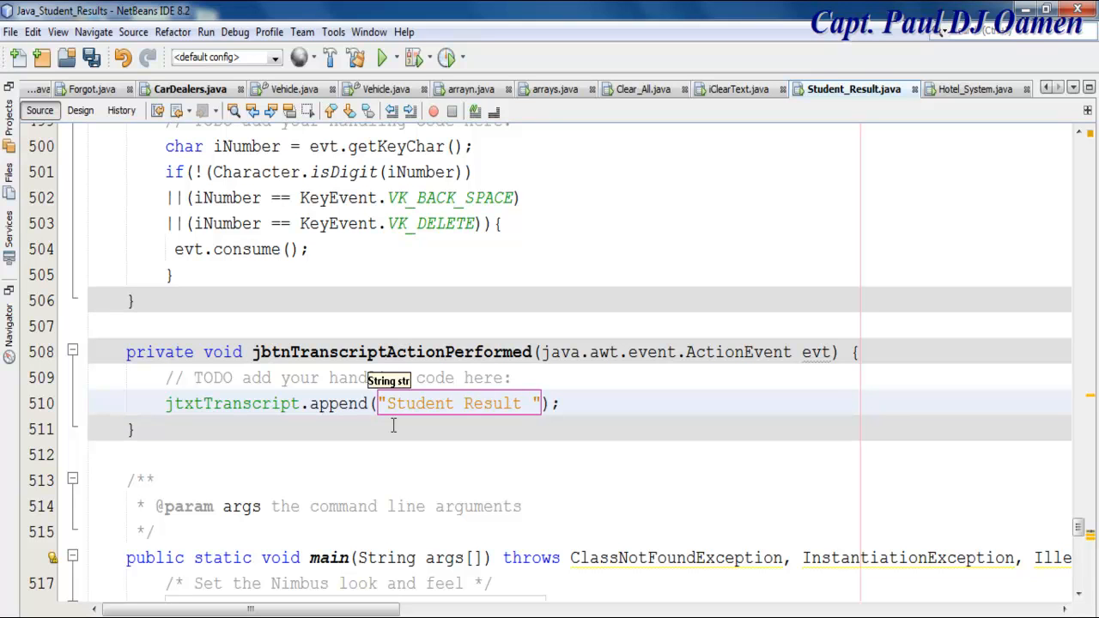
text(R)
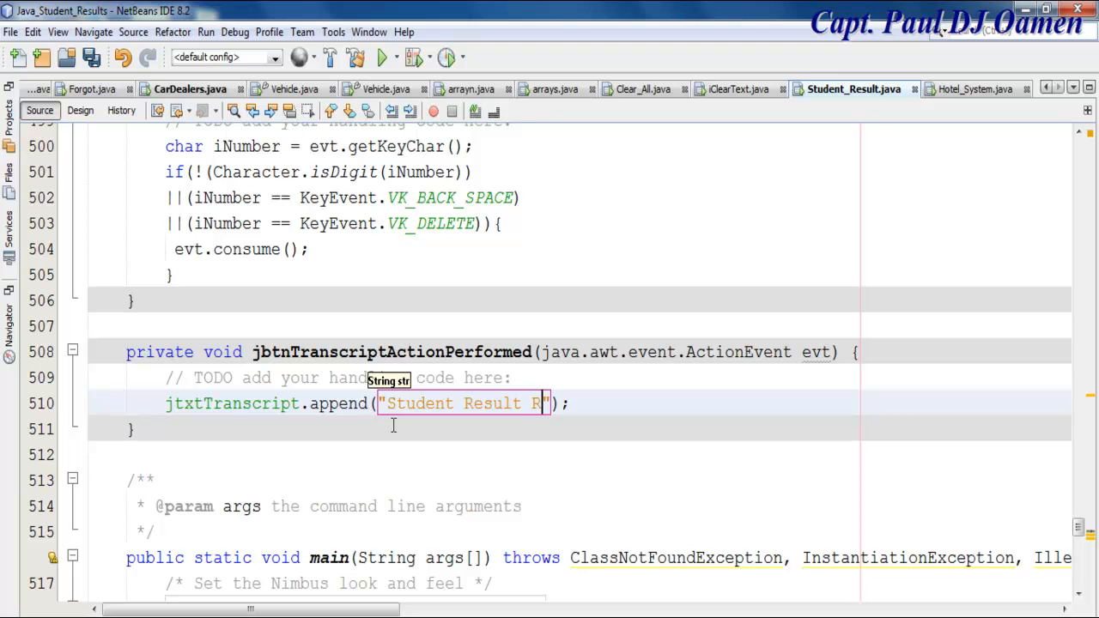
text(ecording S)
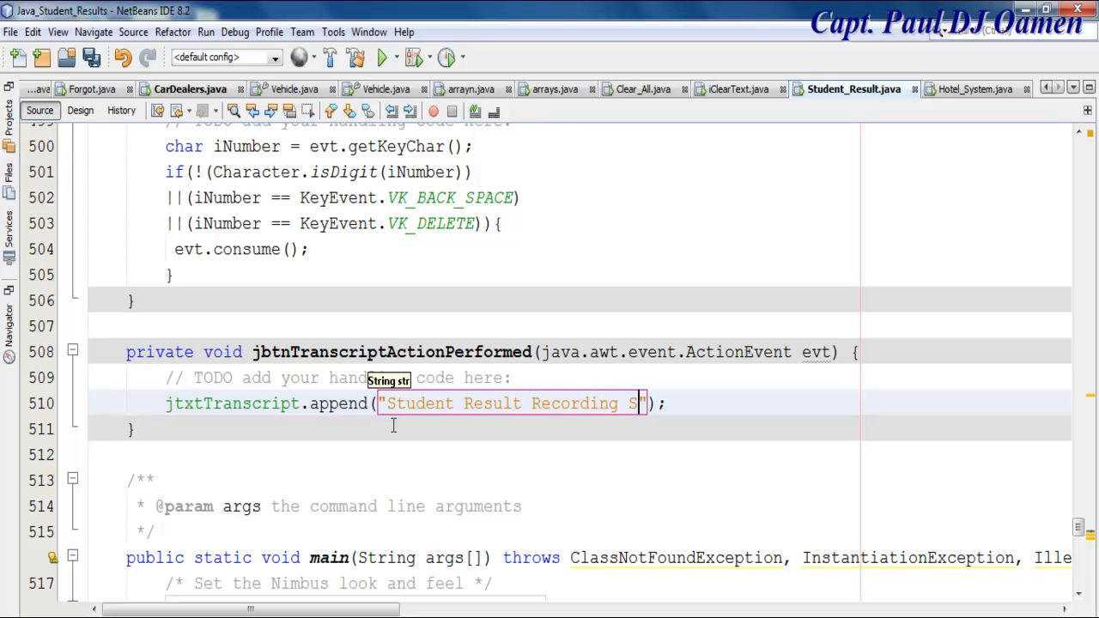
text(ystems)
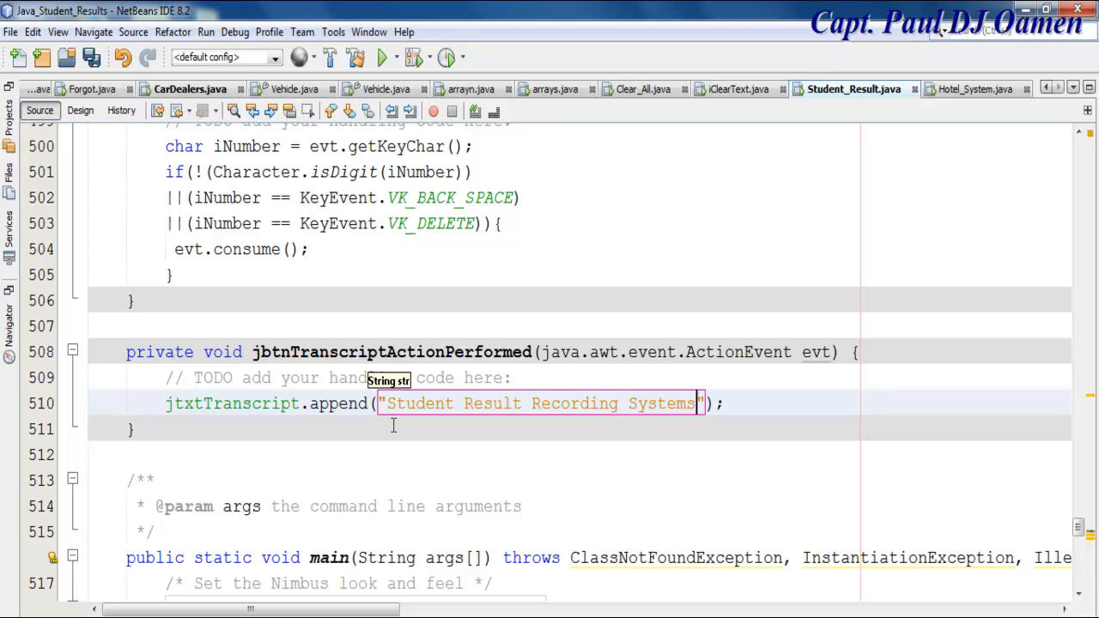
text(\t)
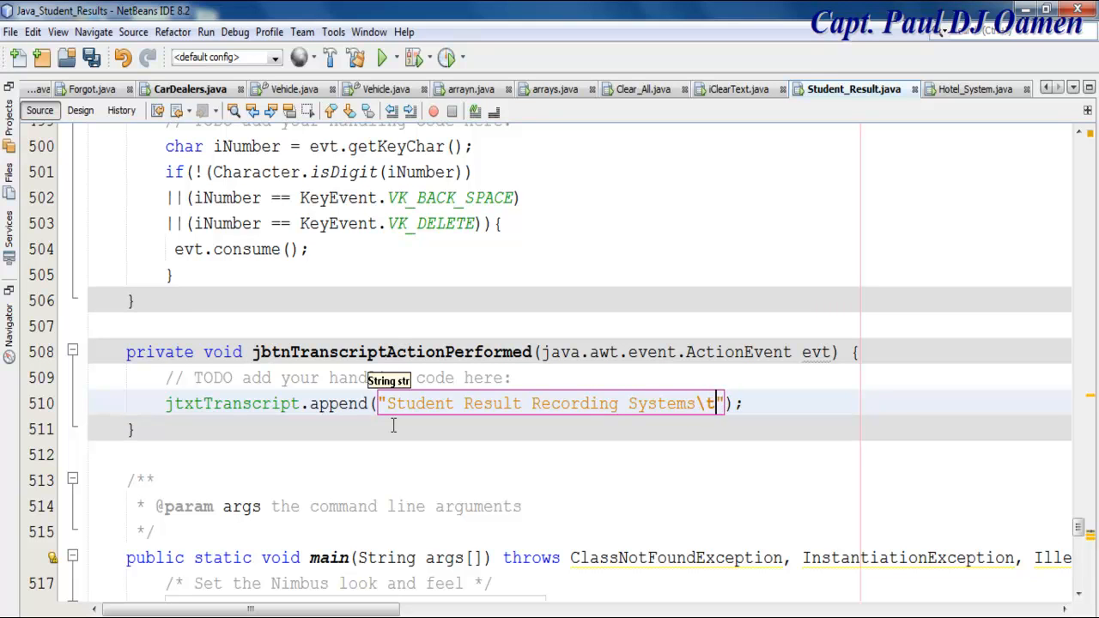
key(Backspace)
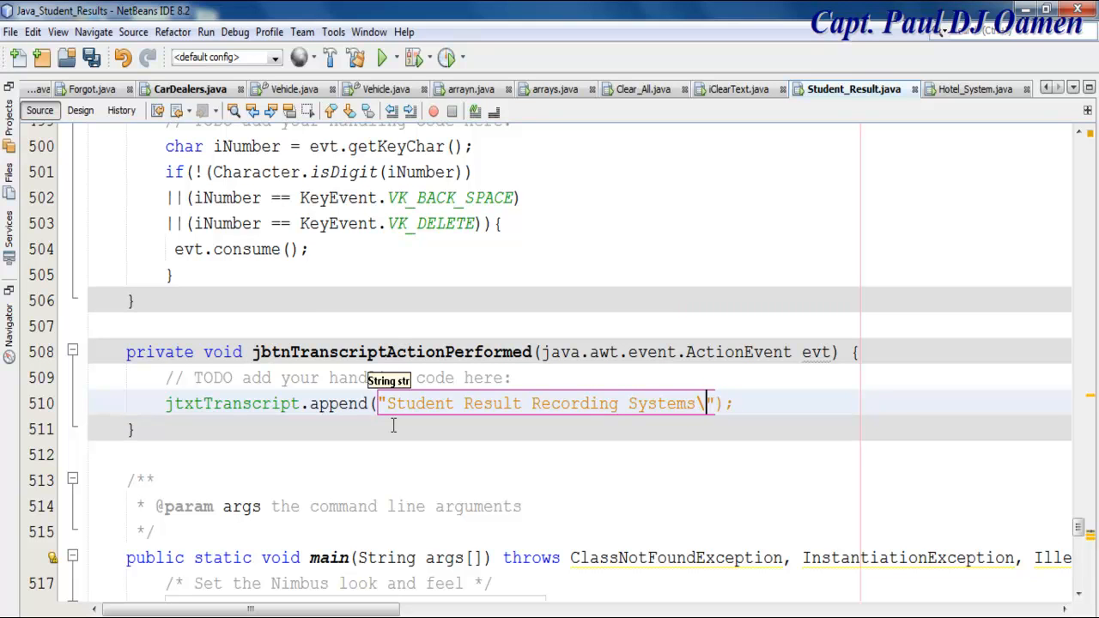
text(n)
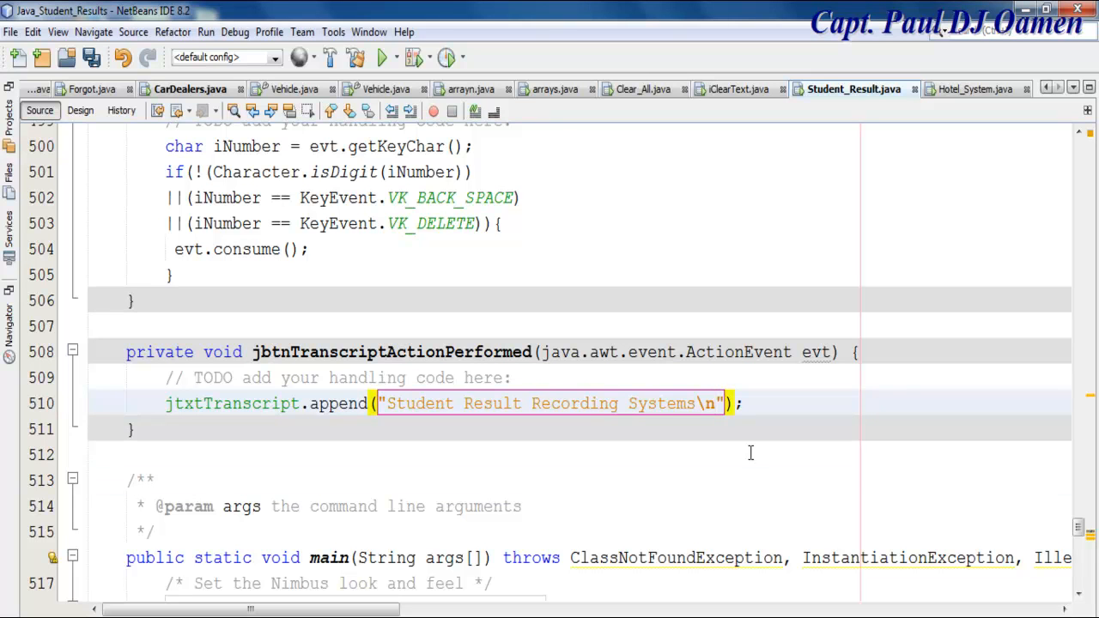
Append a "====...\n" separator line below the heading and start a "Maths" label.
text(+ "===============)
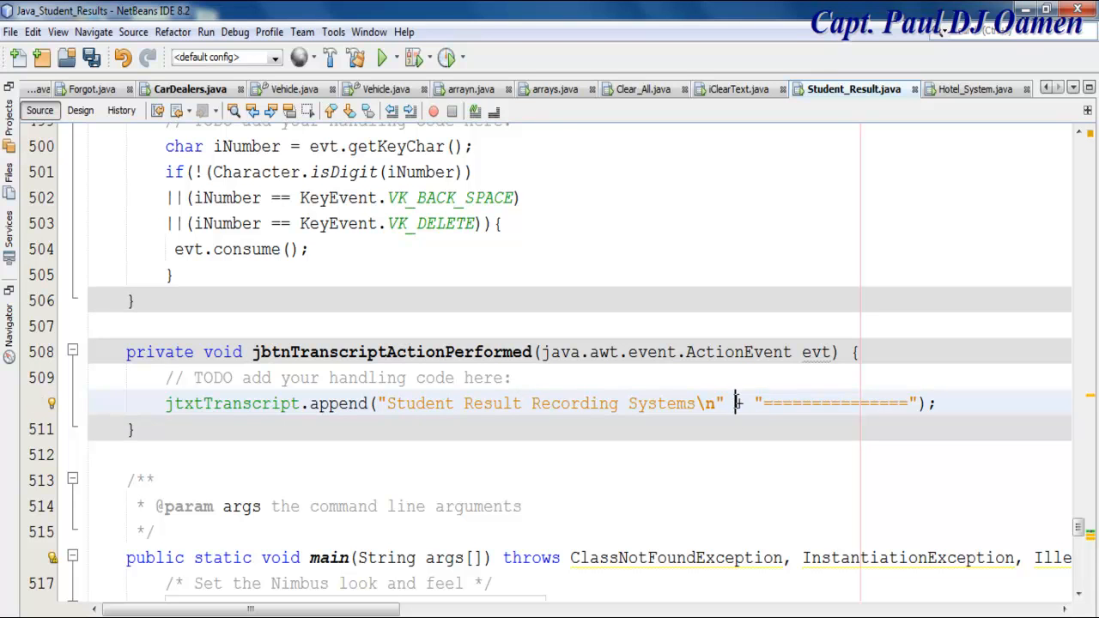
text(============)
key(enter)
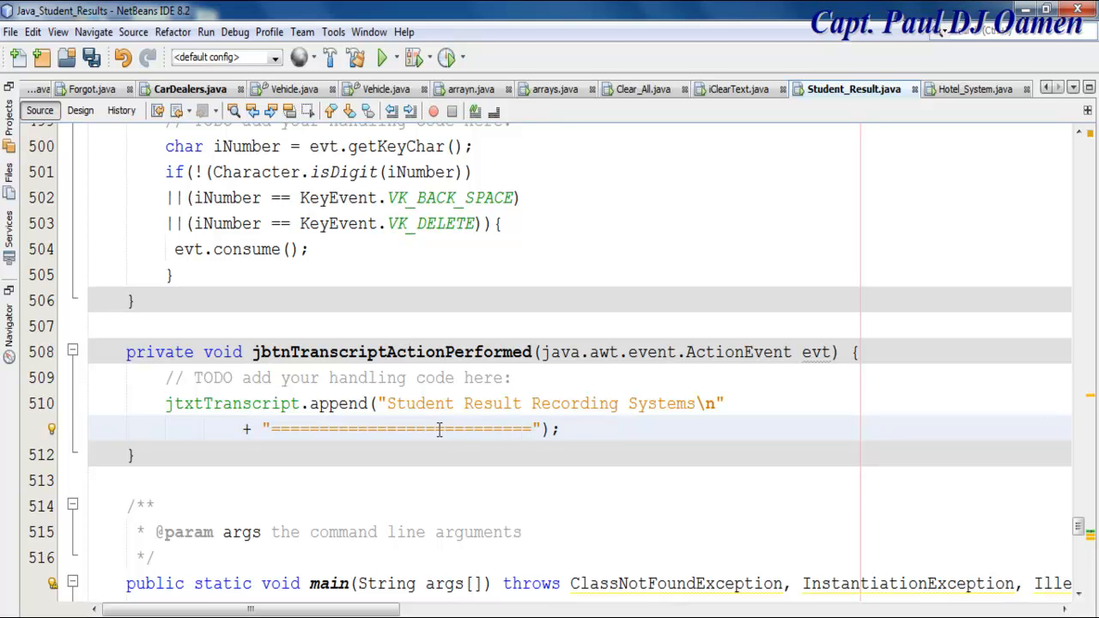
text(\n)
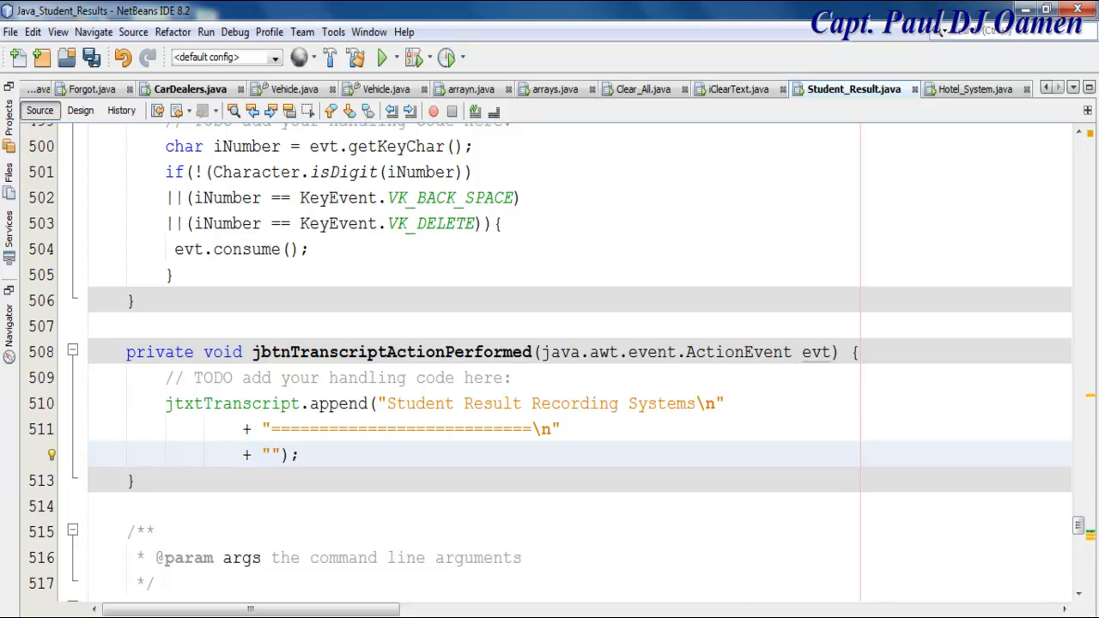
text(M)
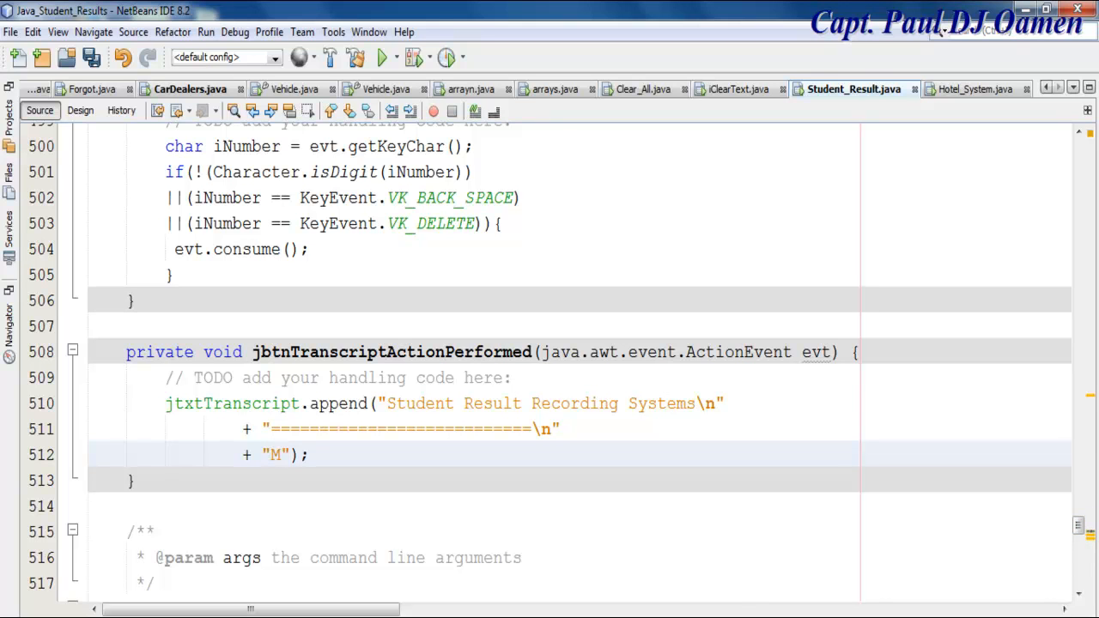
text(at)
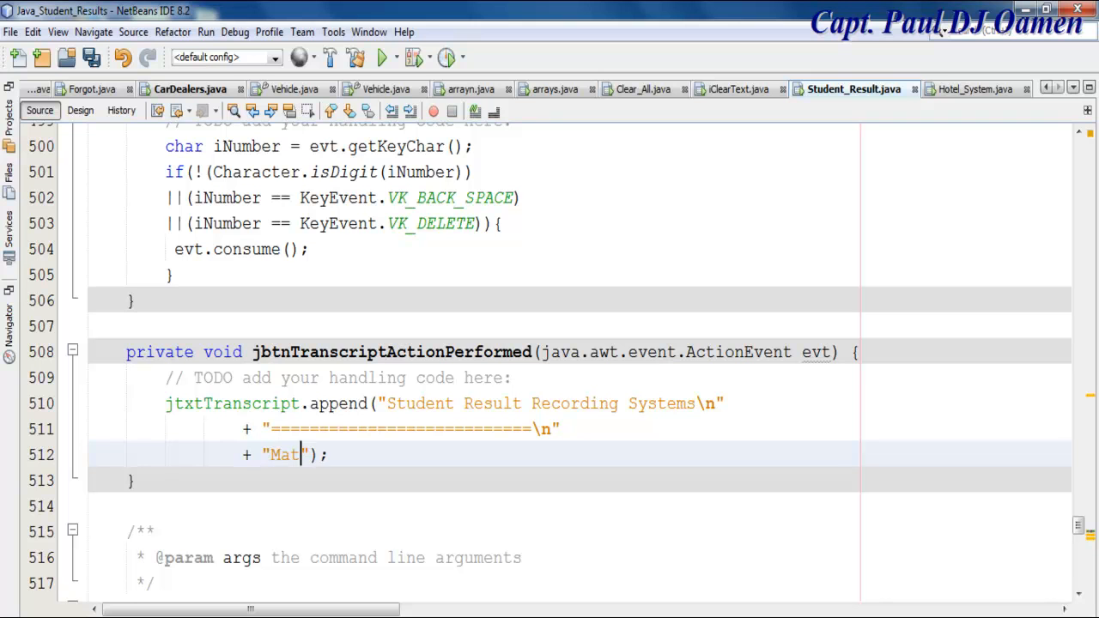
text(hs:)
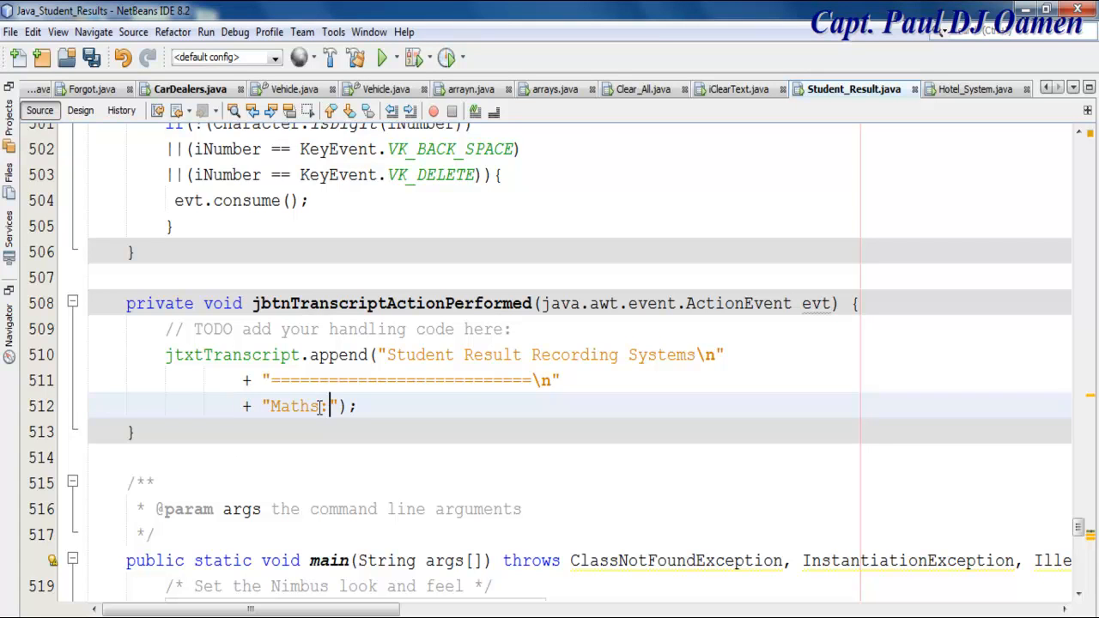
Complete the "Maths:\t\t" row with jtxtMaths.getText().
text(\t\t)
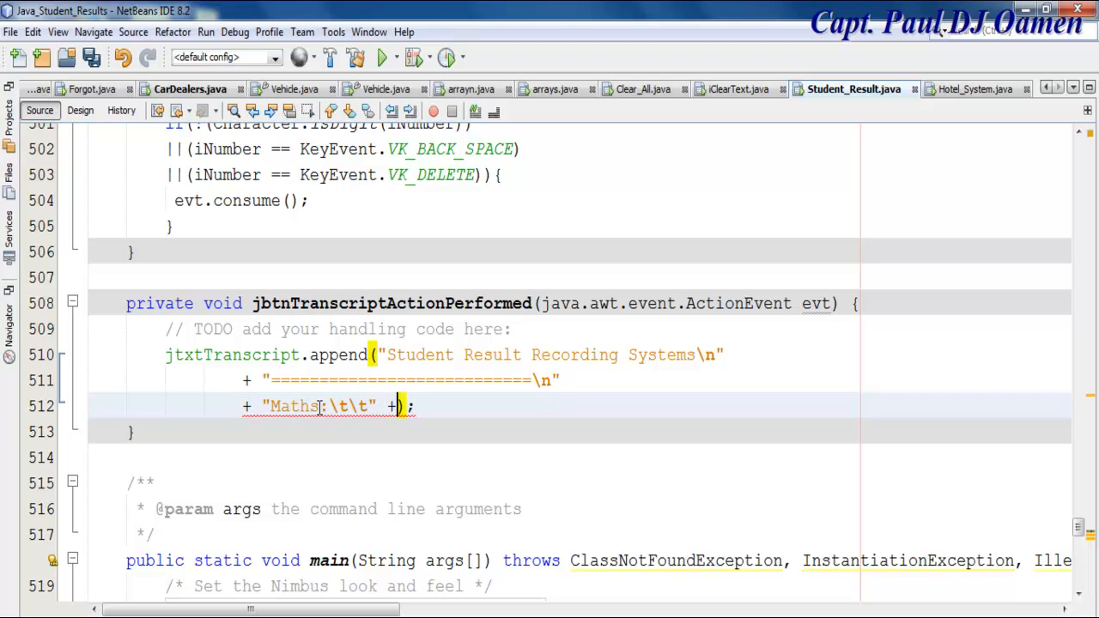
text(j)
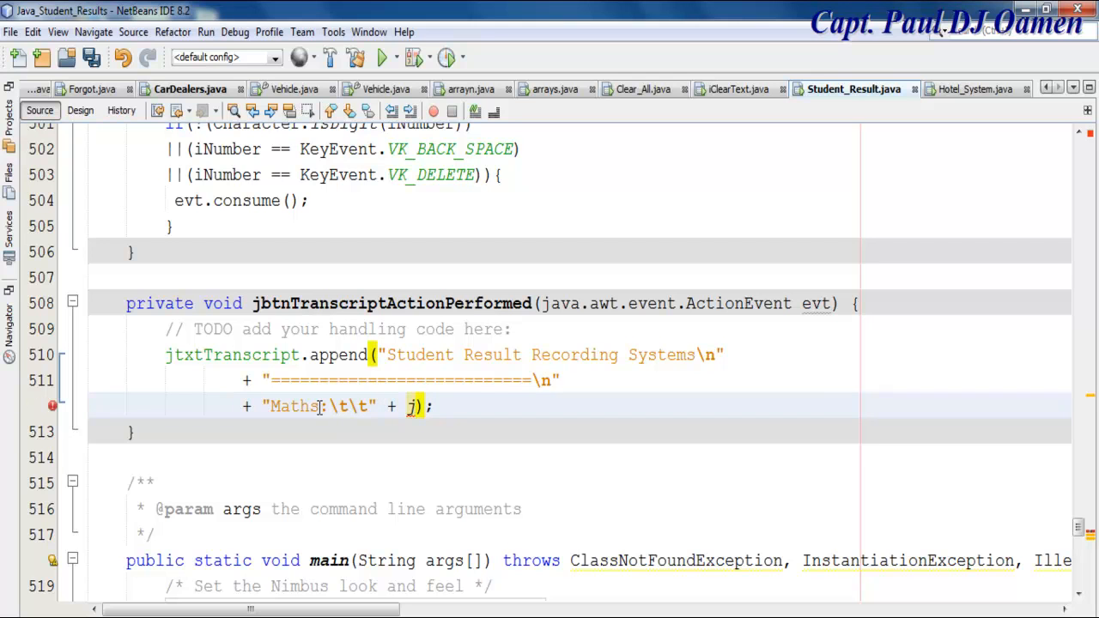
text(txt)
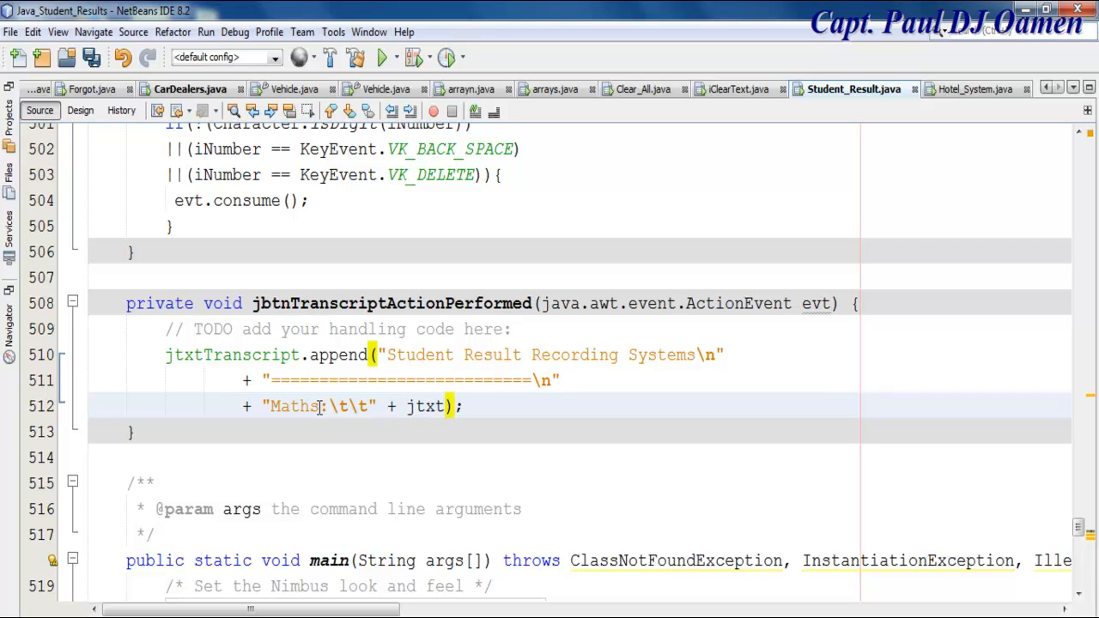
text(Maths)
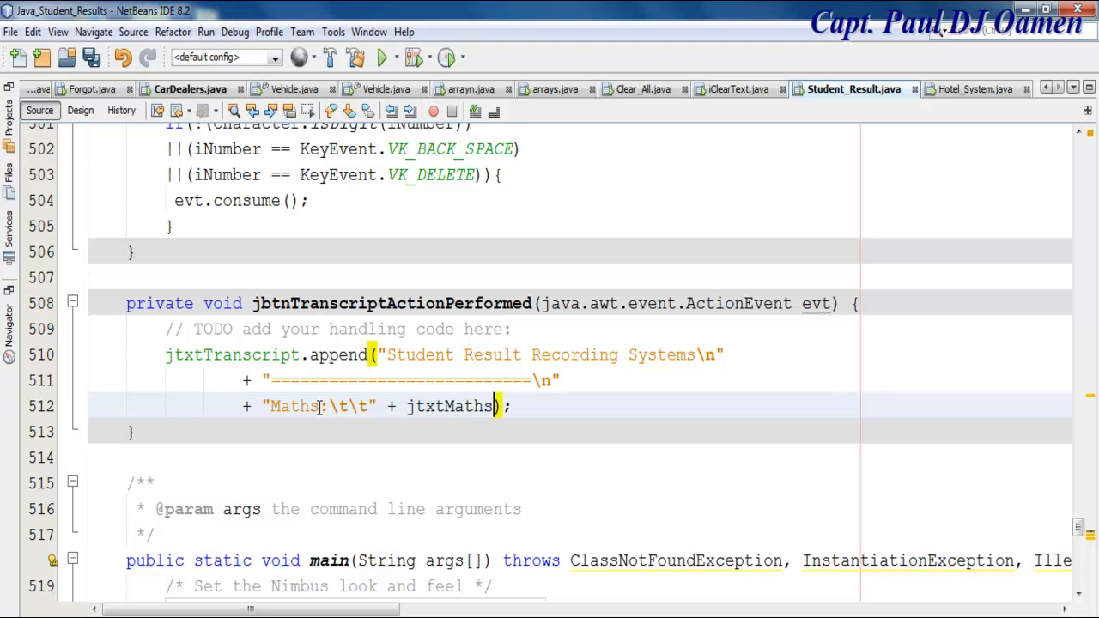
text(.)
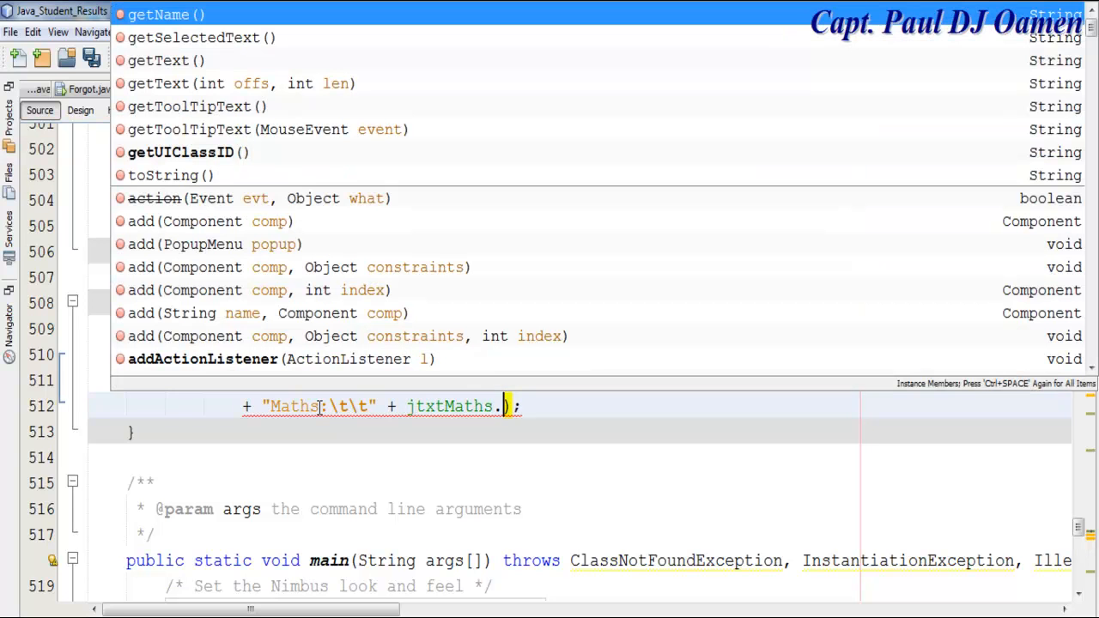
text(ge)
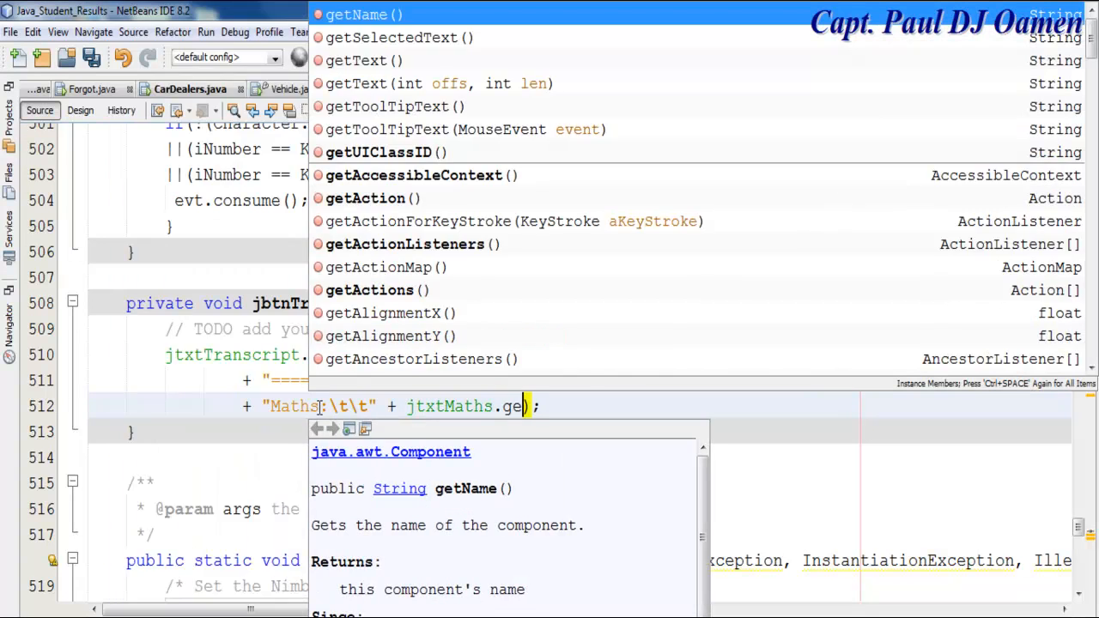
text(Text()
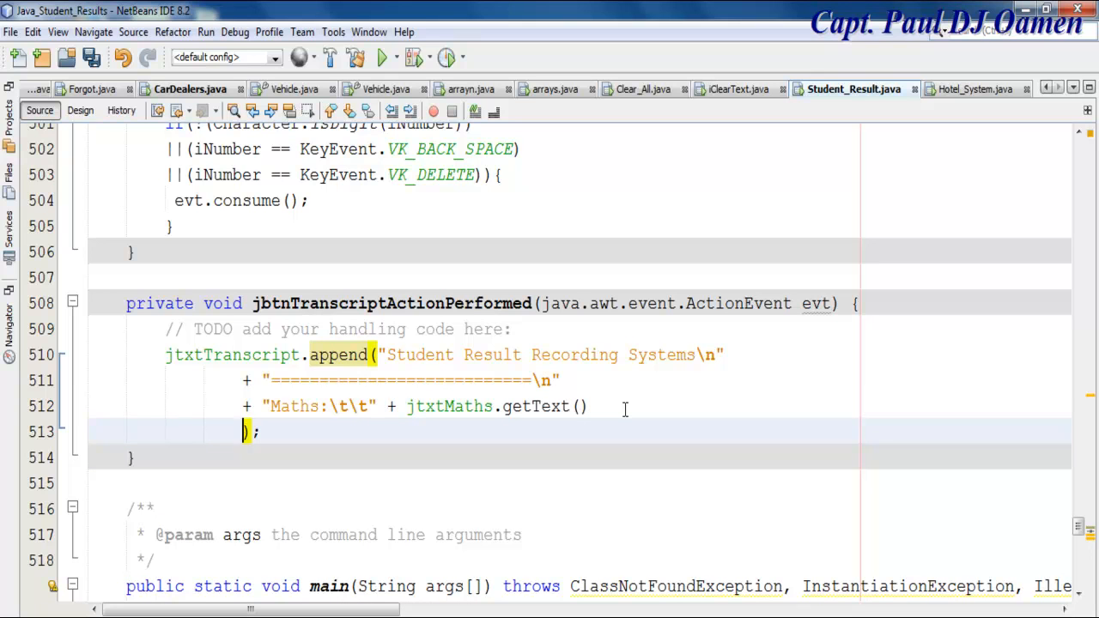
Add an "English:\t\t" row concatenated with jtxtEnglish.getText().
text(+)
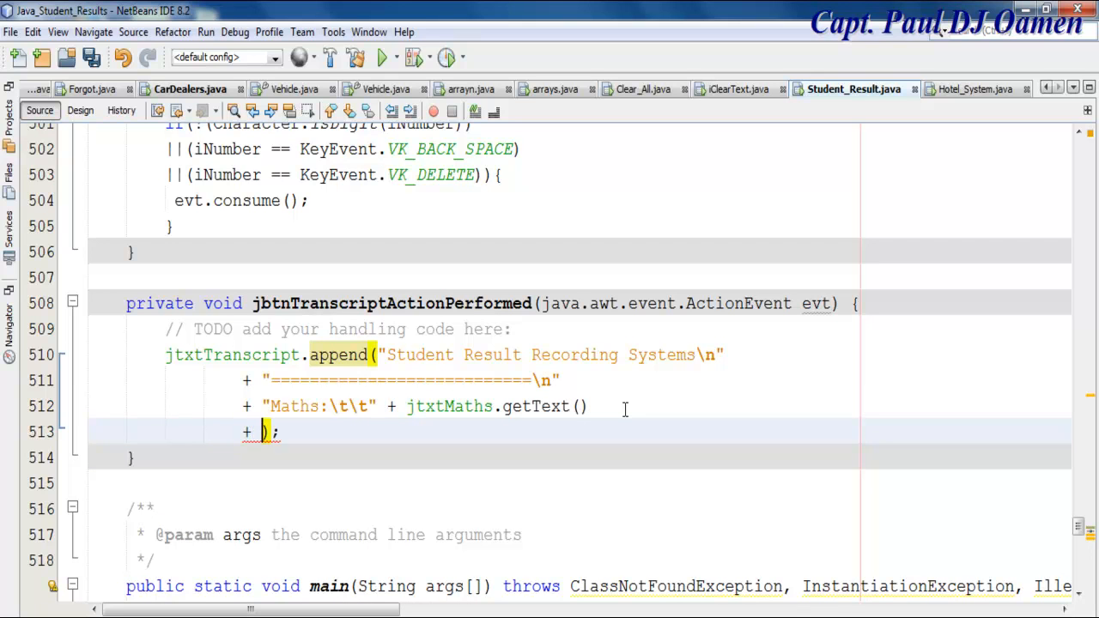
text("")
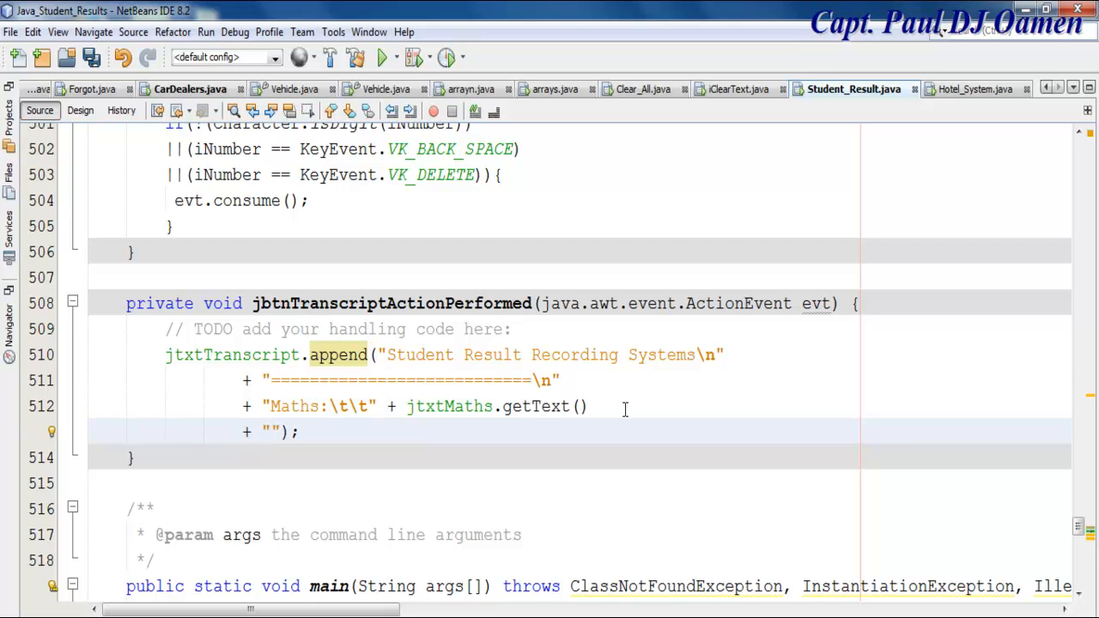
text(Engli)
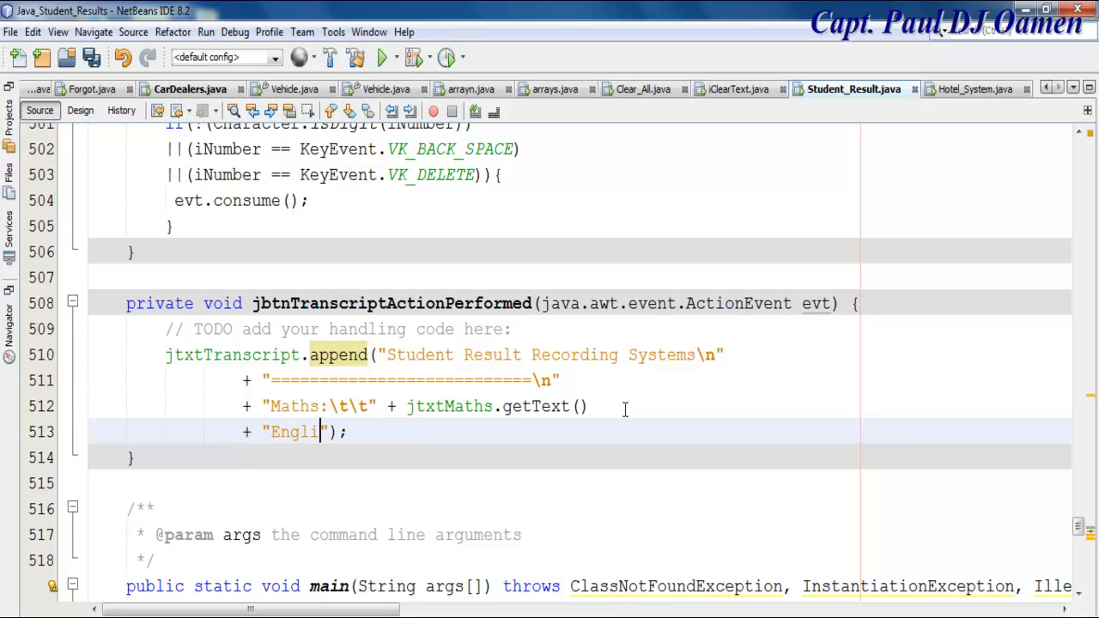
text(sh)
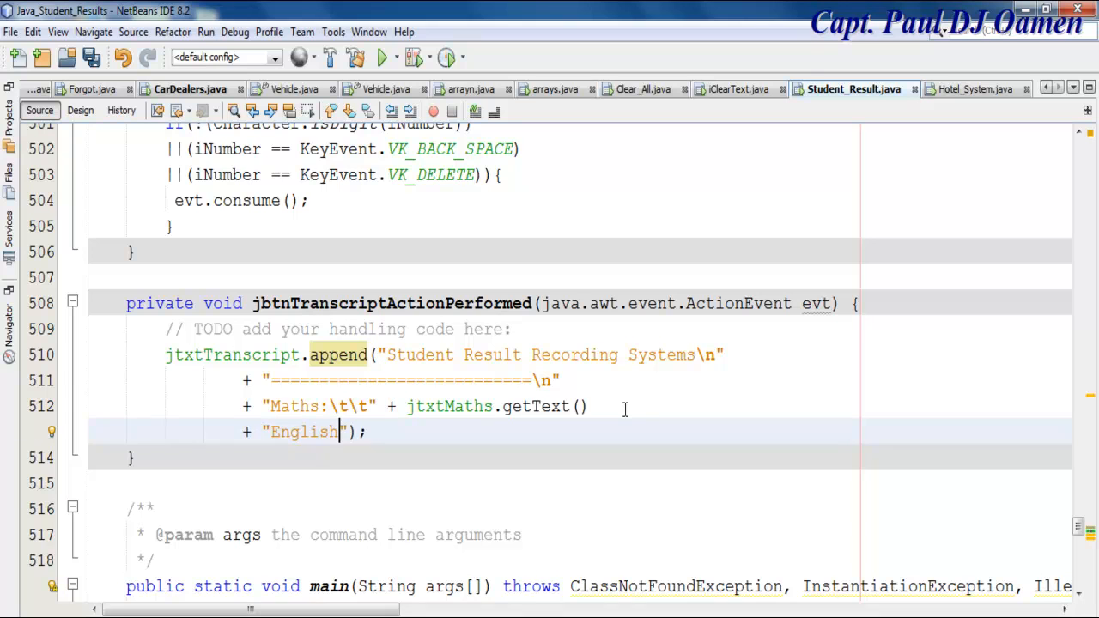
text(\t)
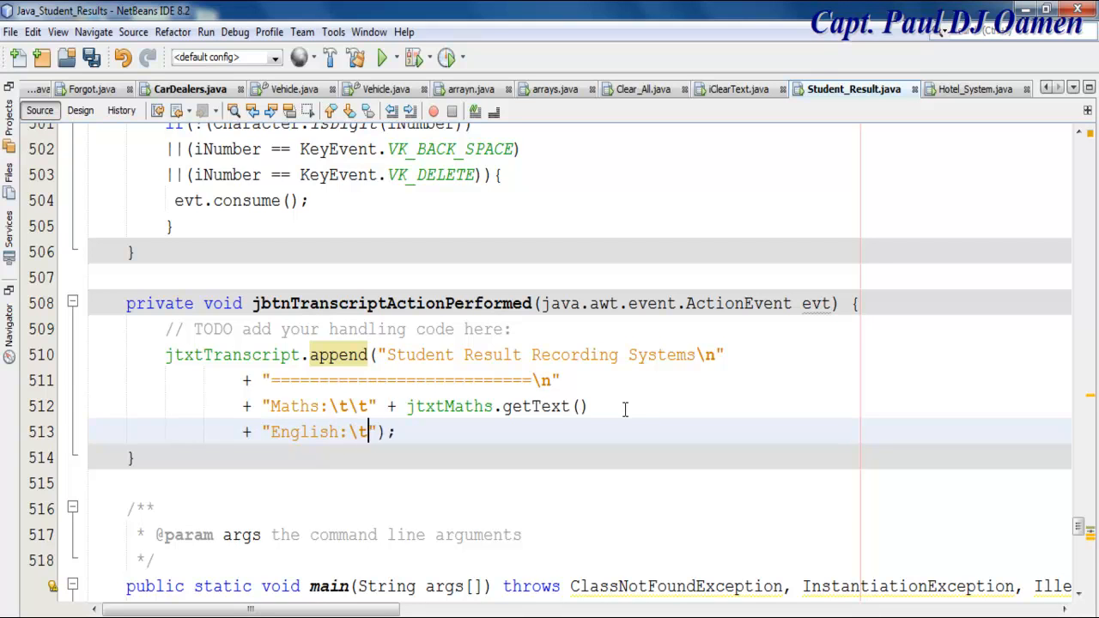
text(\t)
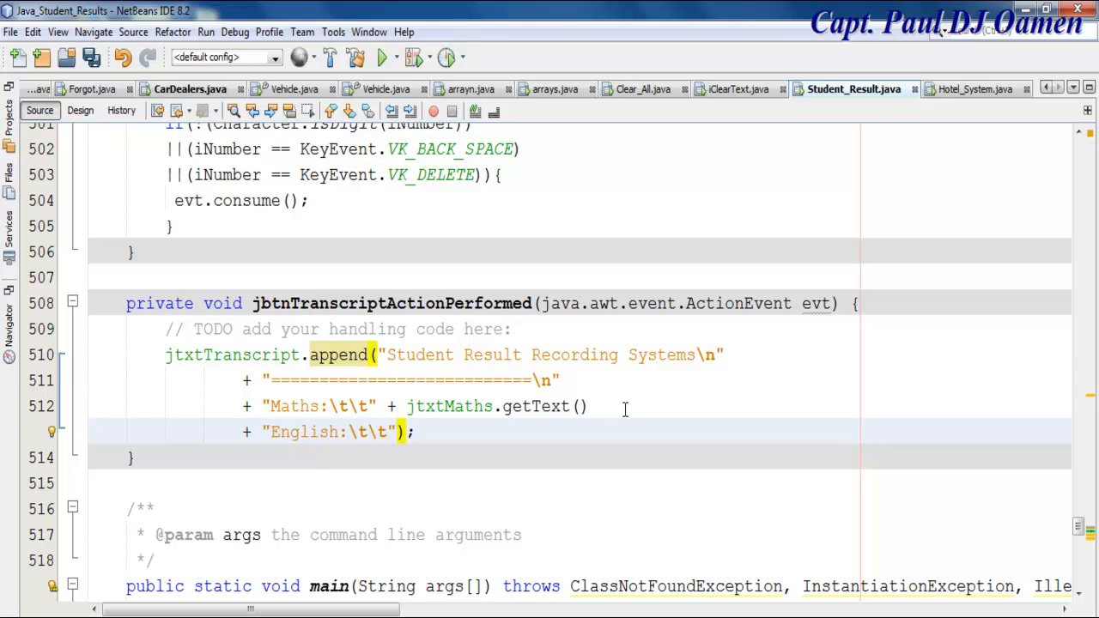
text(+)
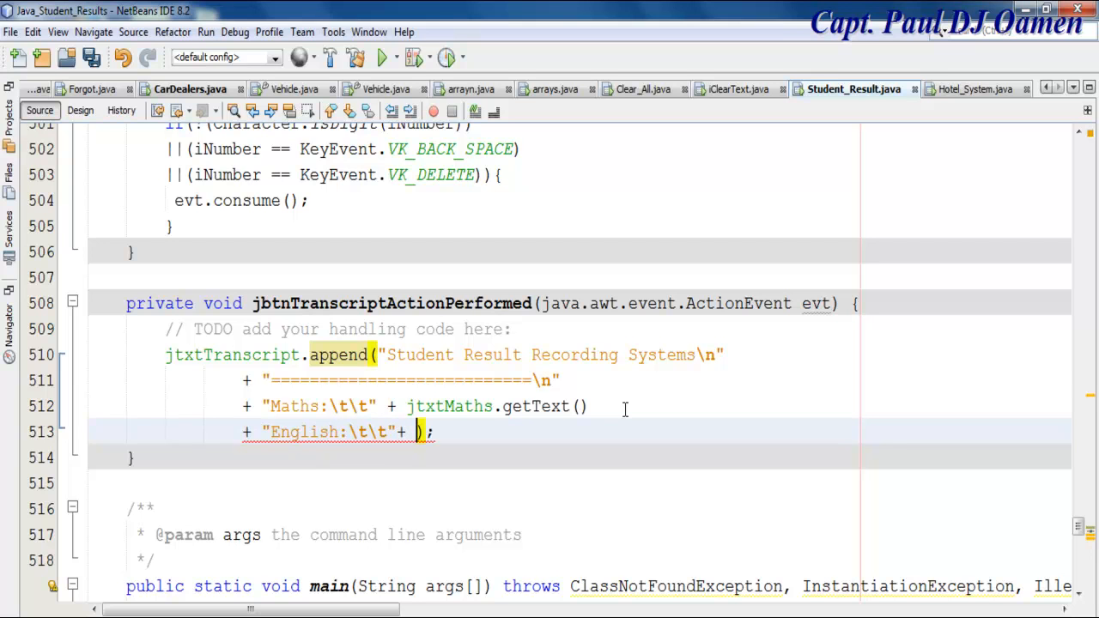
text(jtxtEnglish)
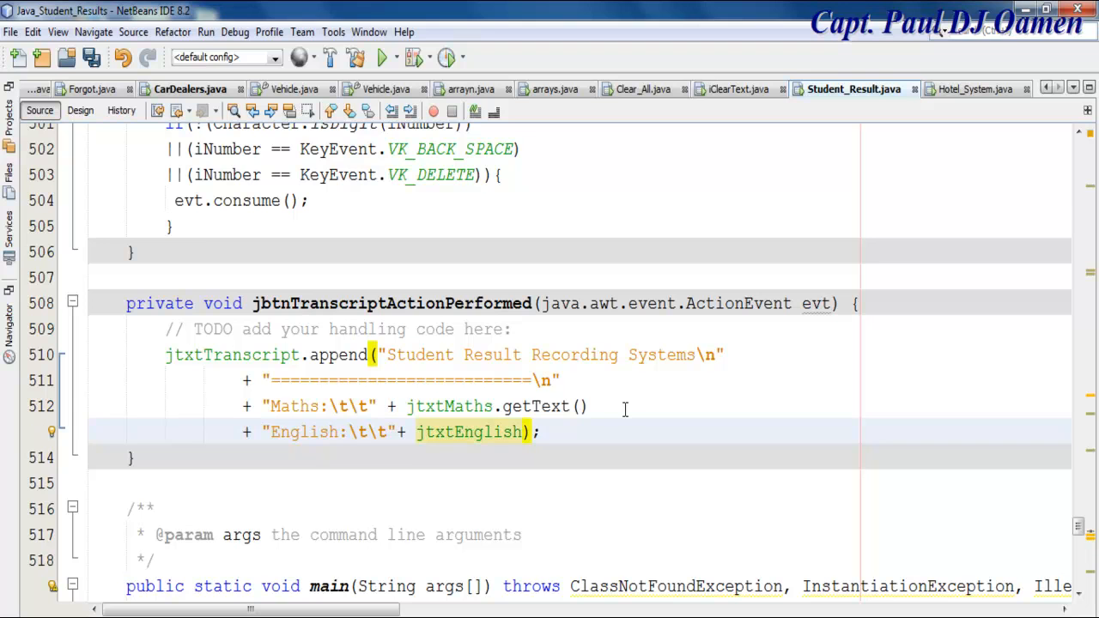
text(.getText()
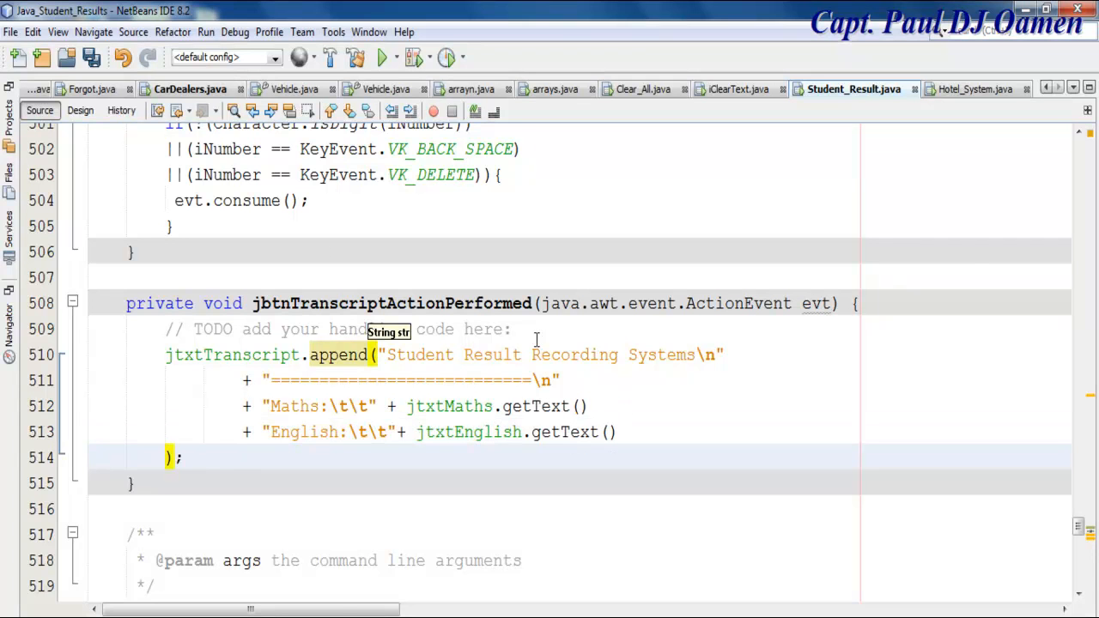
click(80, 109)
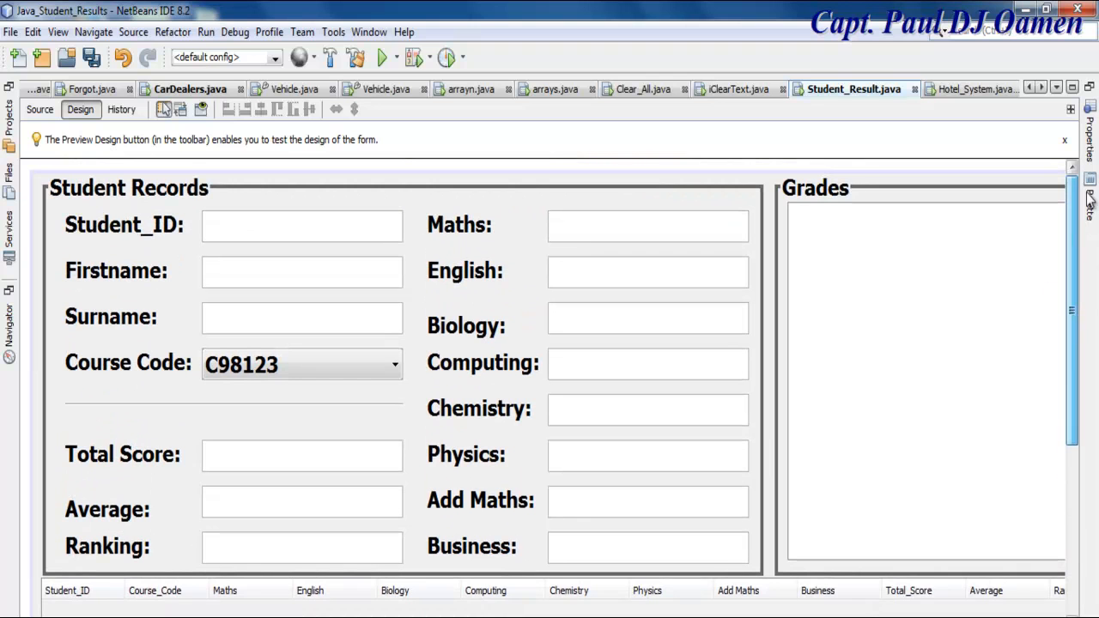
mouse_move(225, 302)
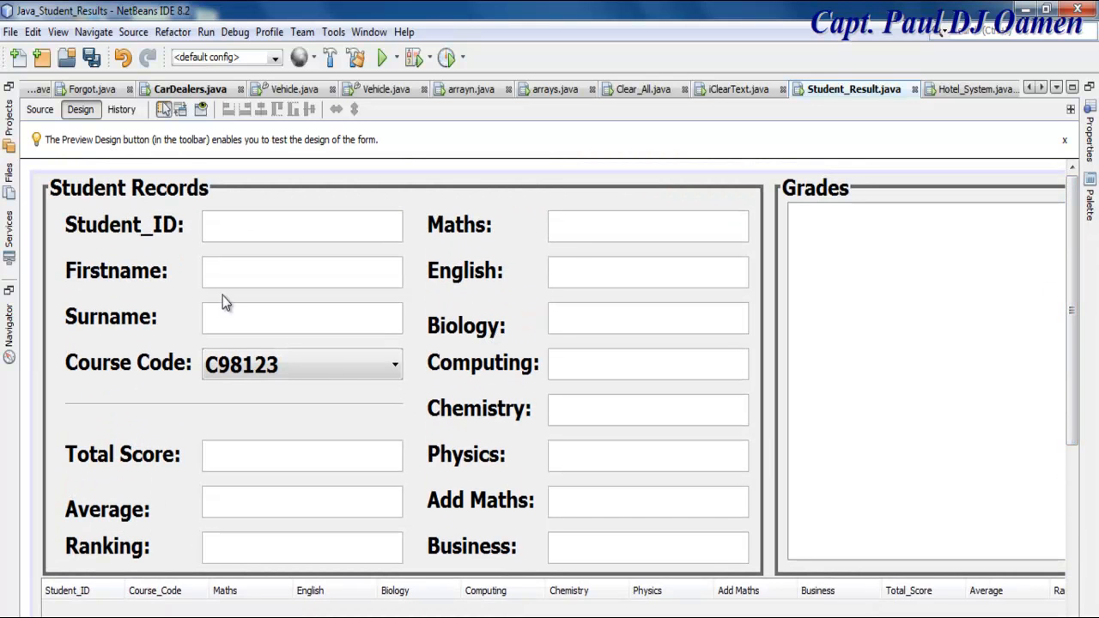
click(39, 110)
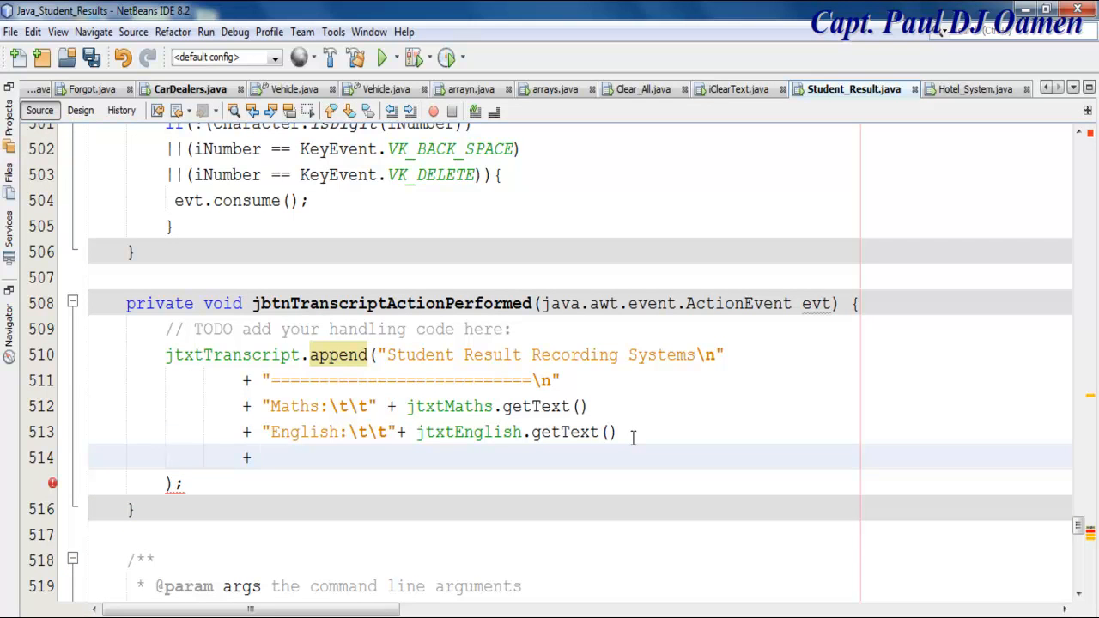
Append "Biology:\t\t" + jtxtBiology.getText() to the transcript and begin the next + line.
text("Biolo")
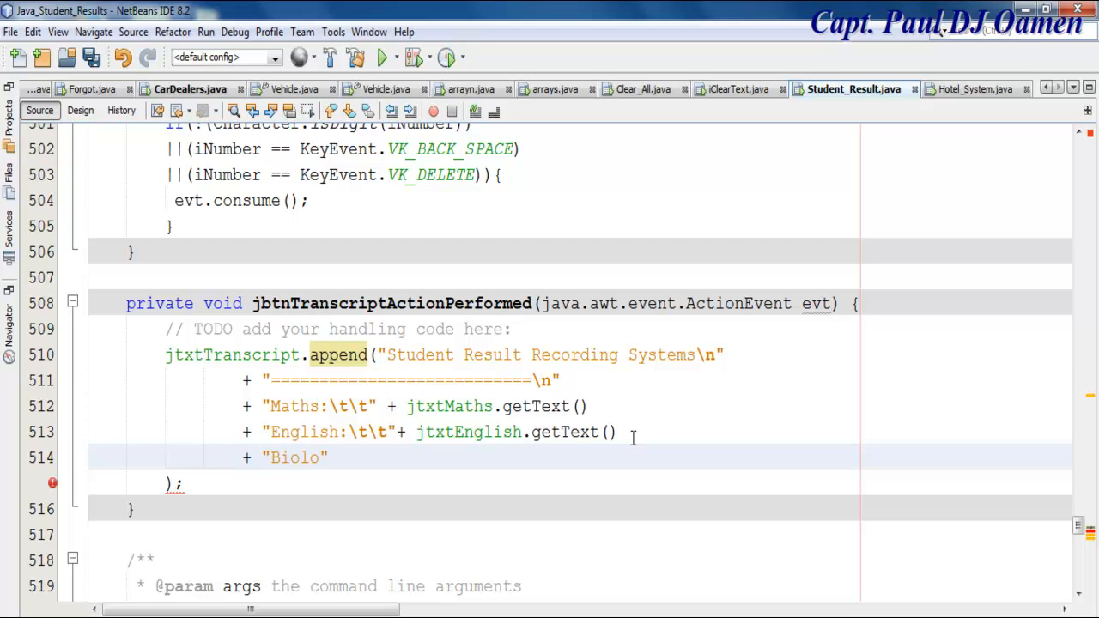
text(gy)
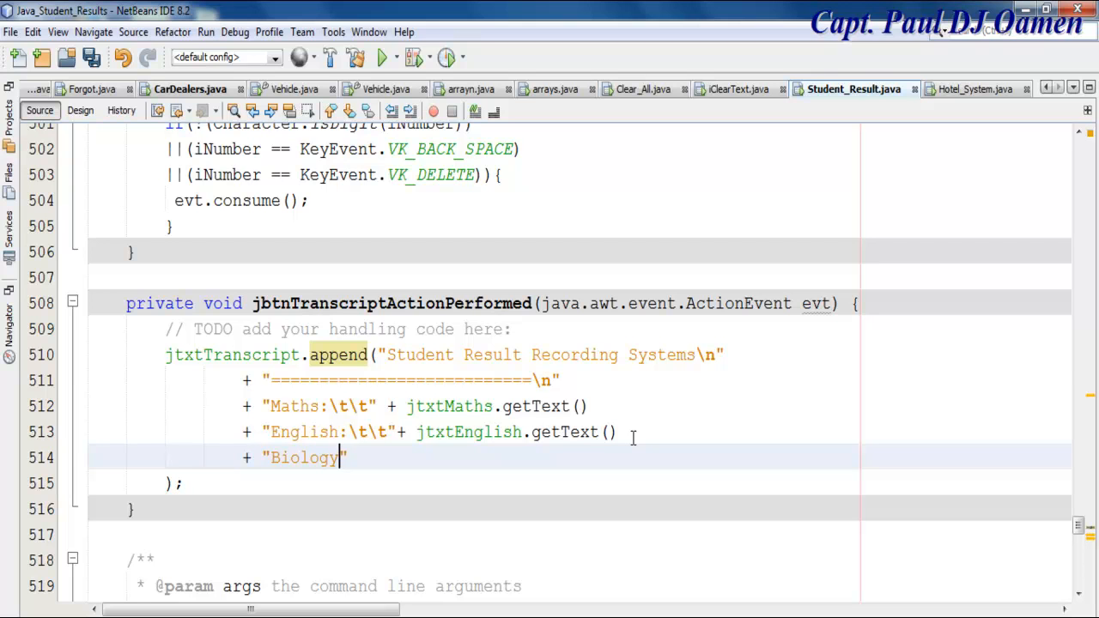
text(:)
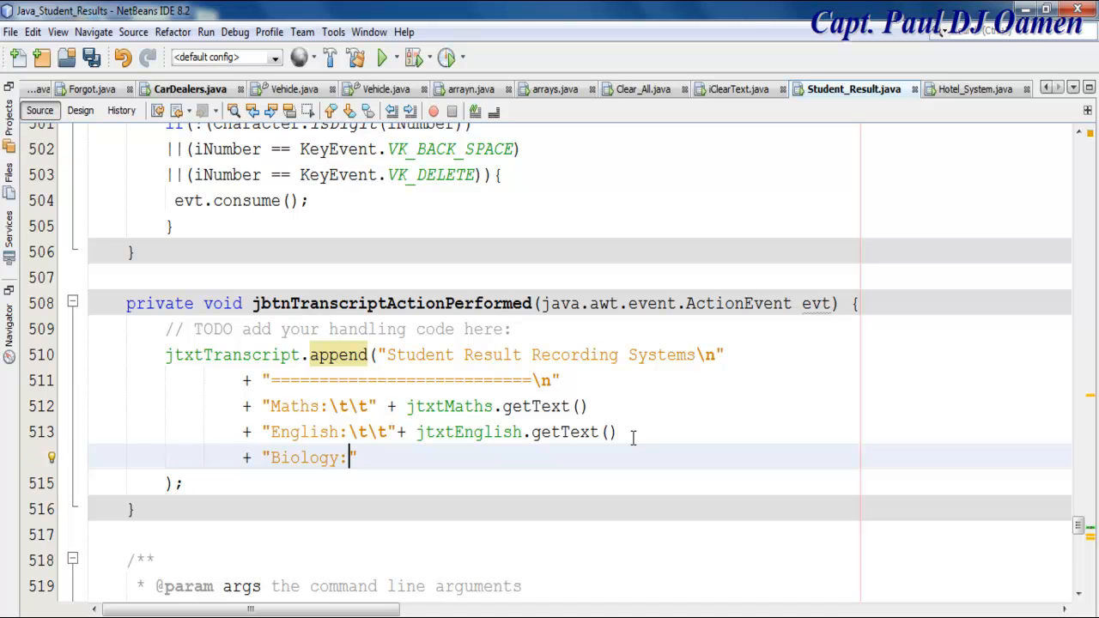
text(\t\t")
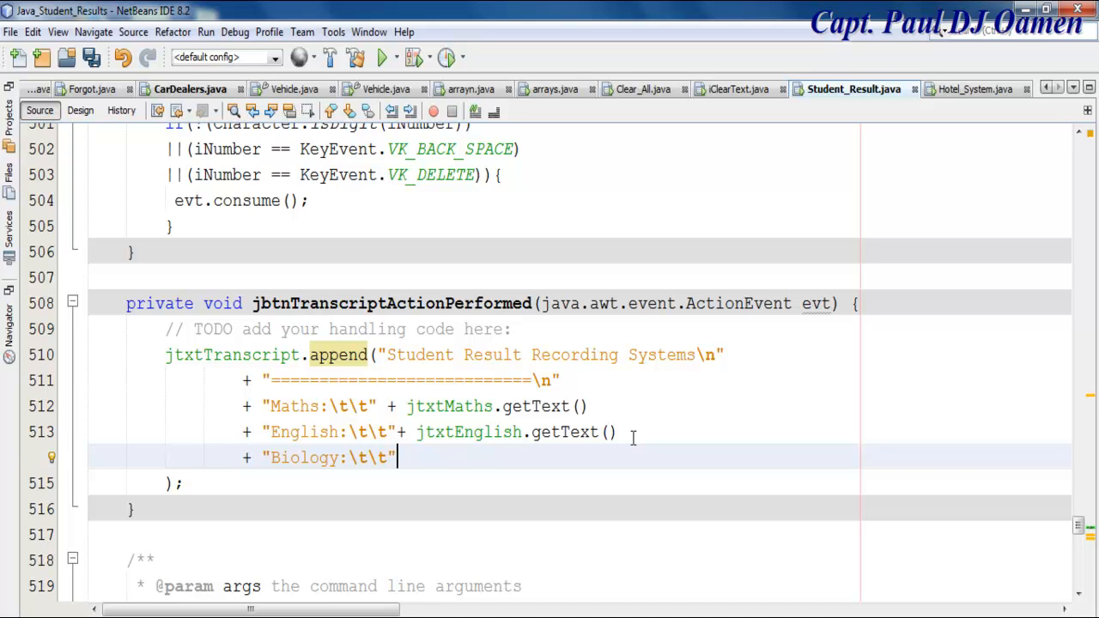
text(+)
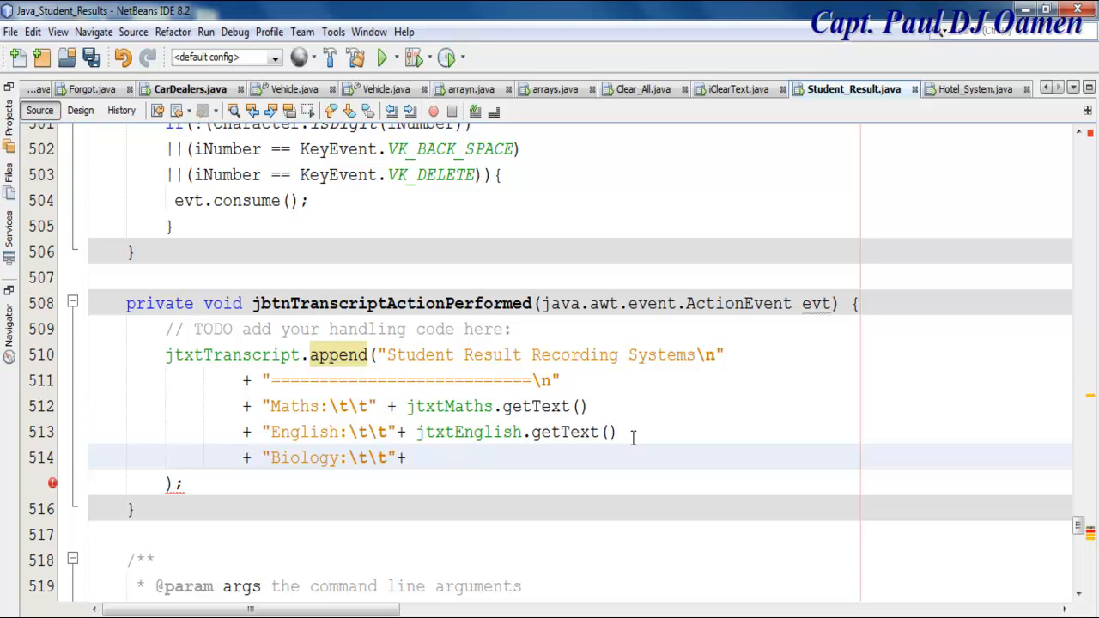
text(jtxt)
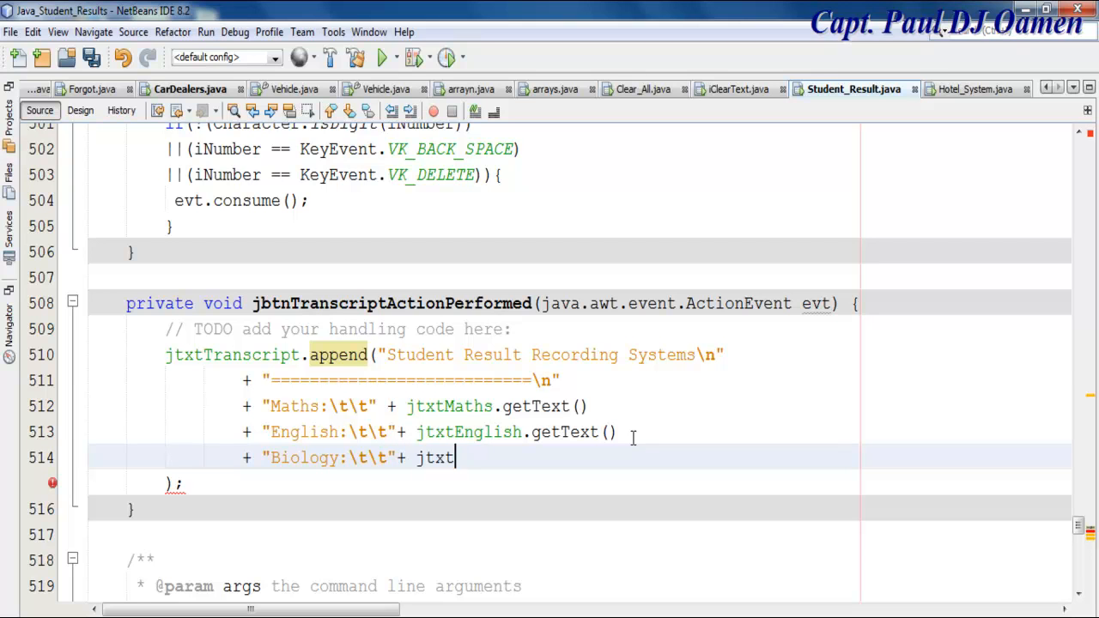
text(Biolo)
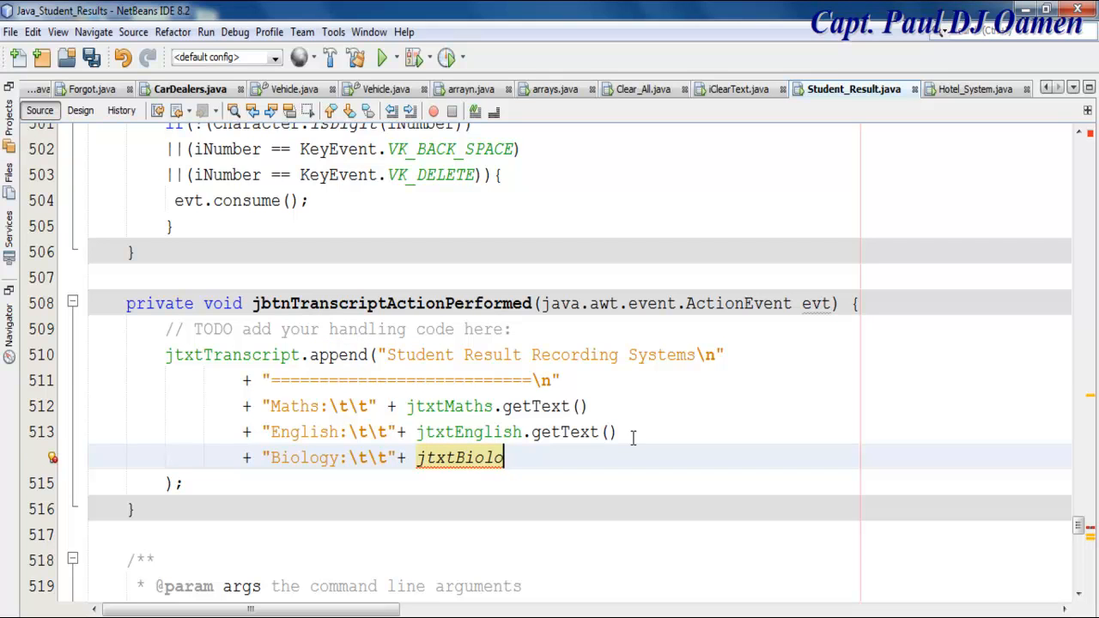
text(gy)
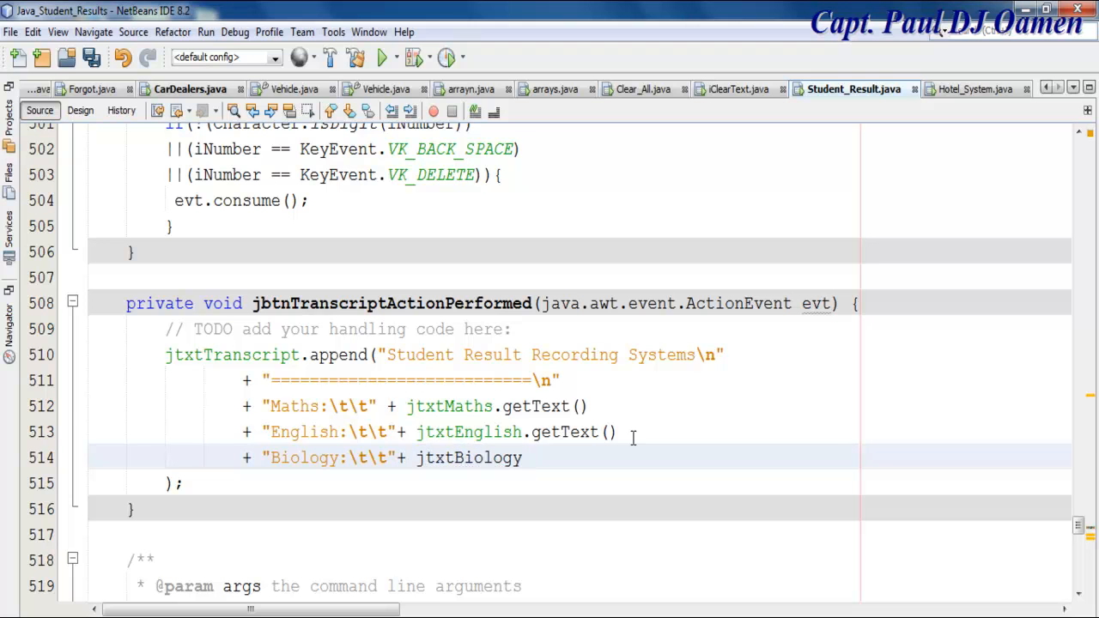
text(.ge)
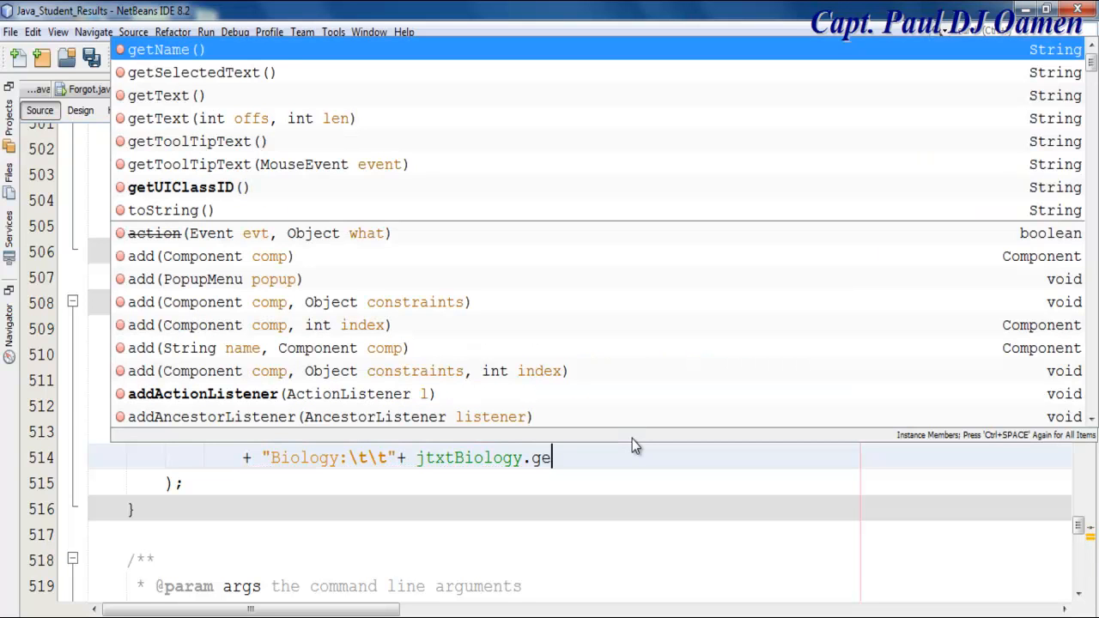
text(tText()
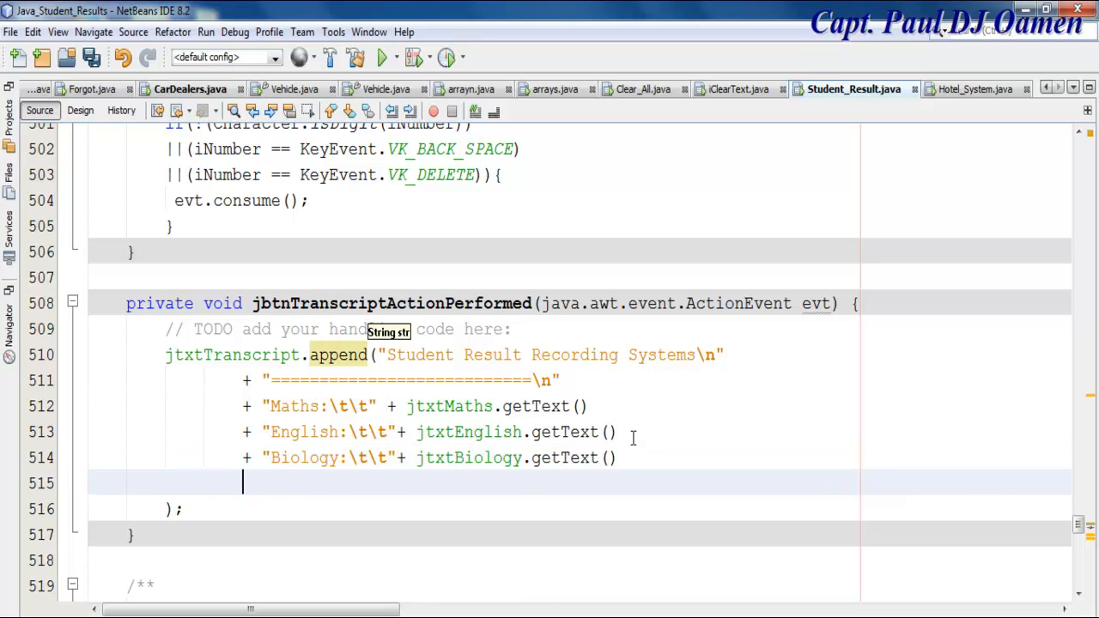
text(+ "")
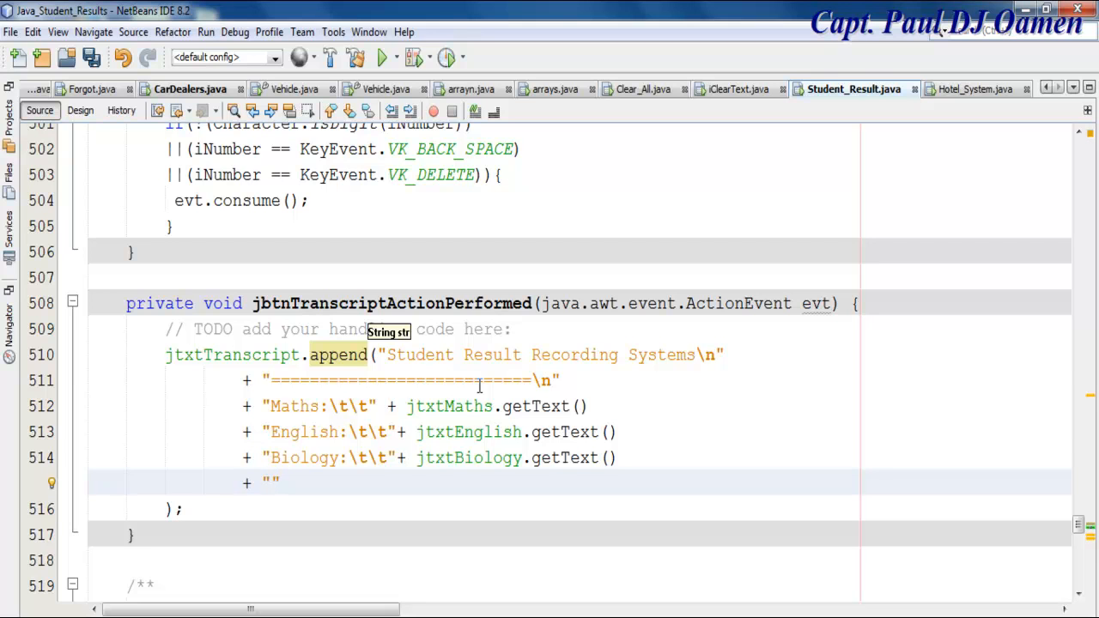
Append "Computing:\t\t" + jtxtComputing.getText() as the next transcript line.
text(Co)
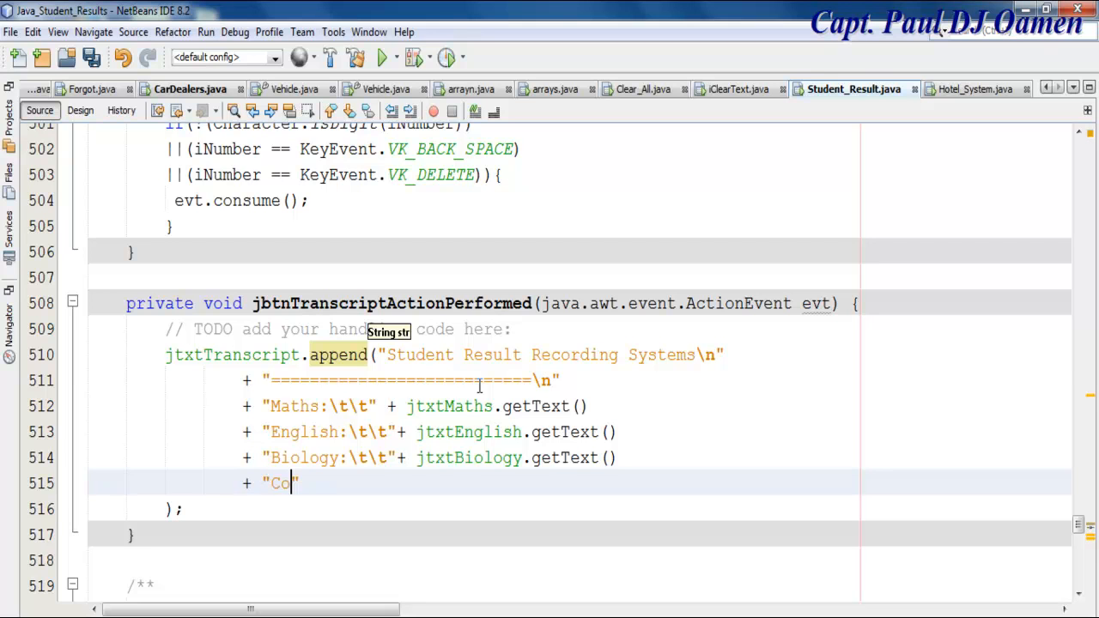
text(mputi)
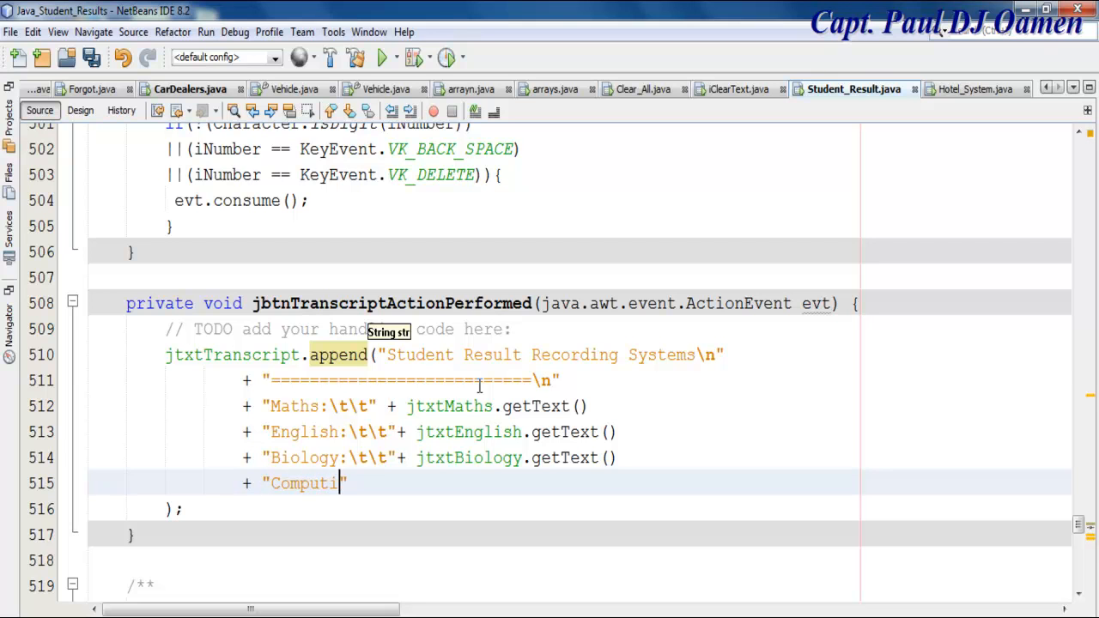
text(ng")
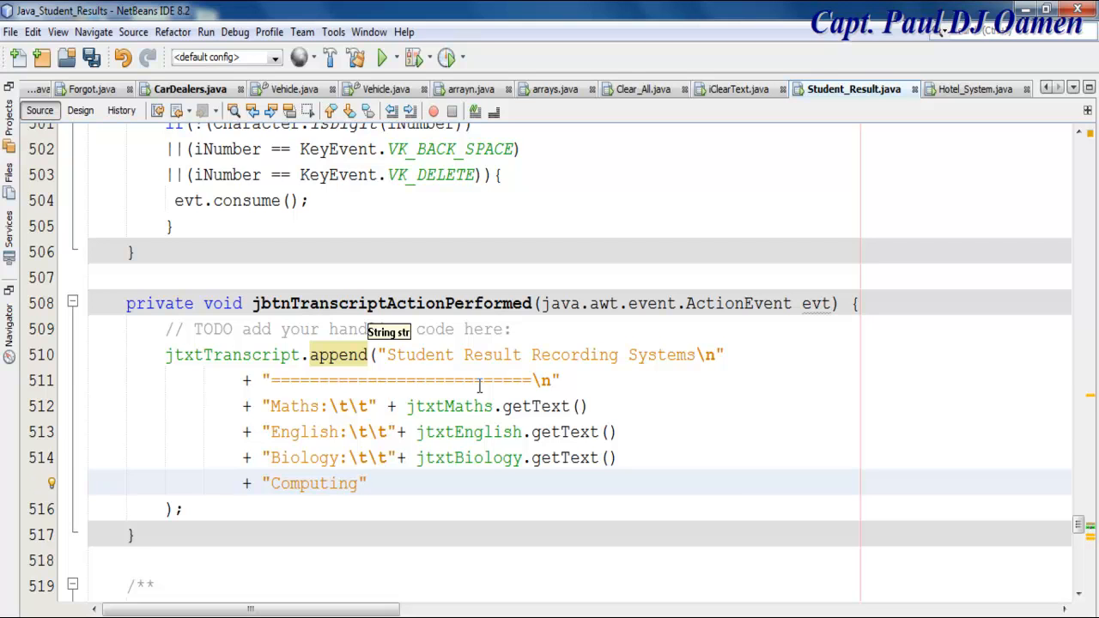
text(\t\")
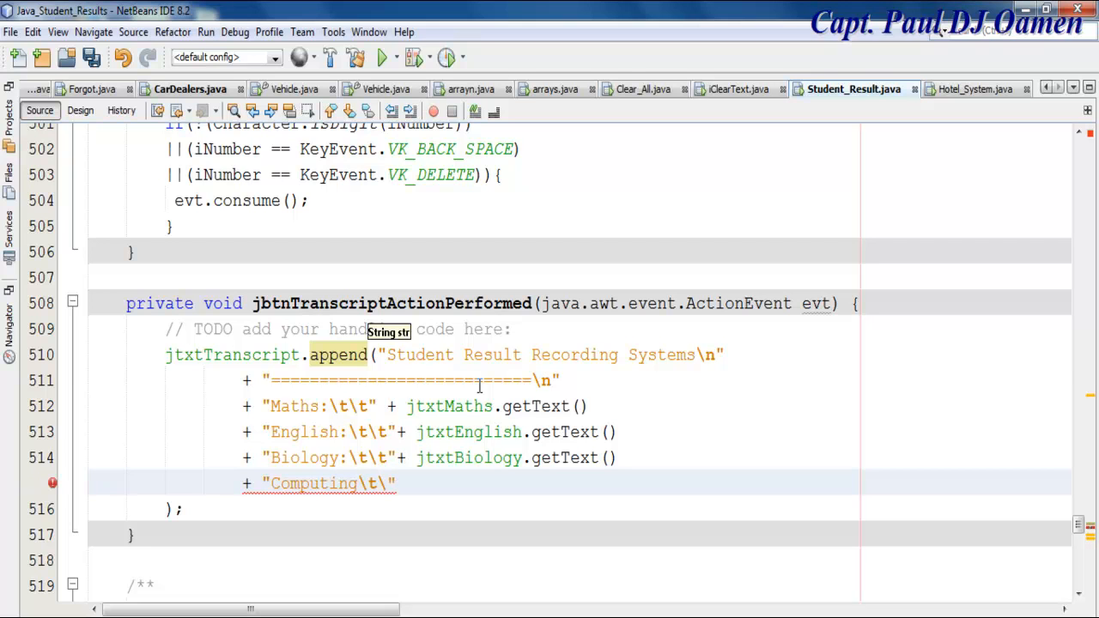
text(\t)
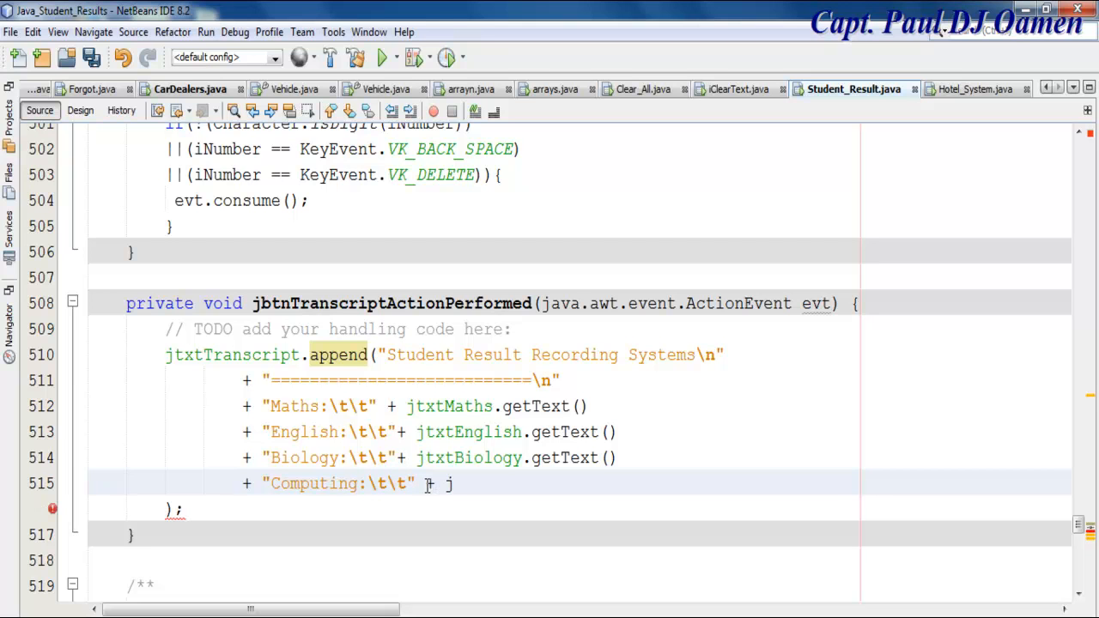
text(jtxtC)
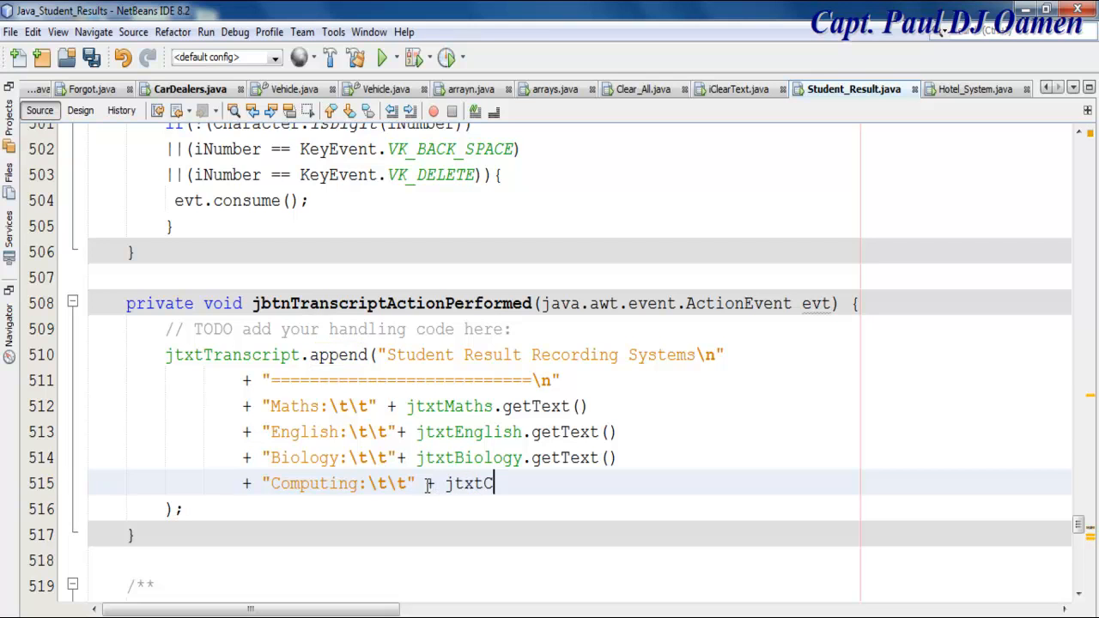
text(omput)
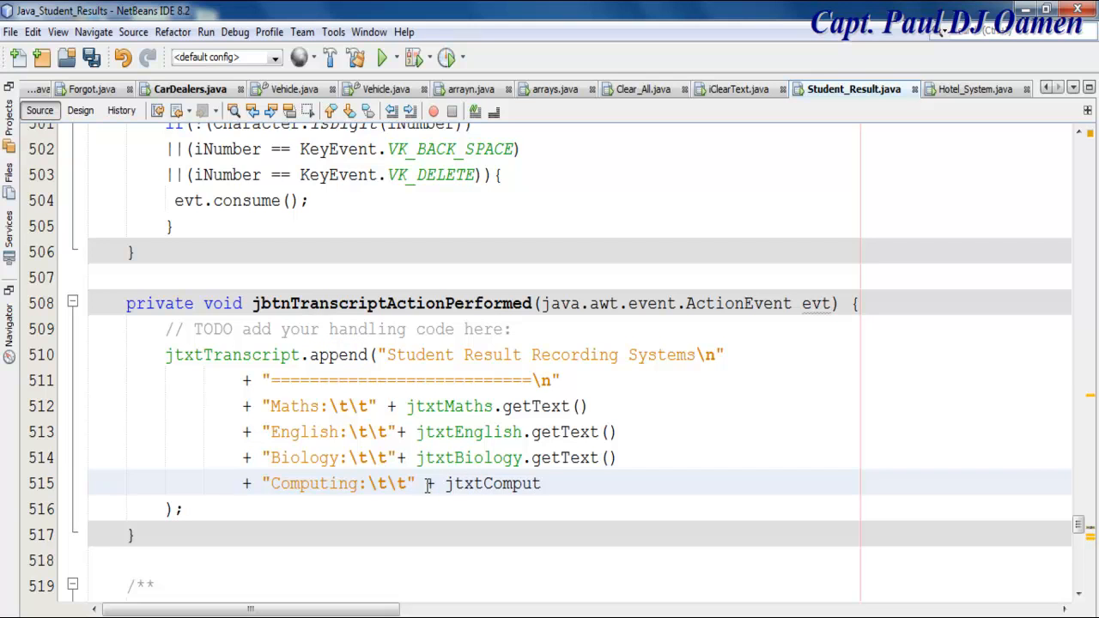
text(ing)
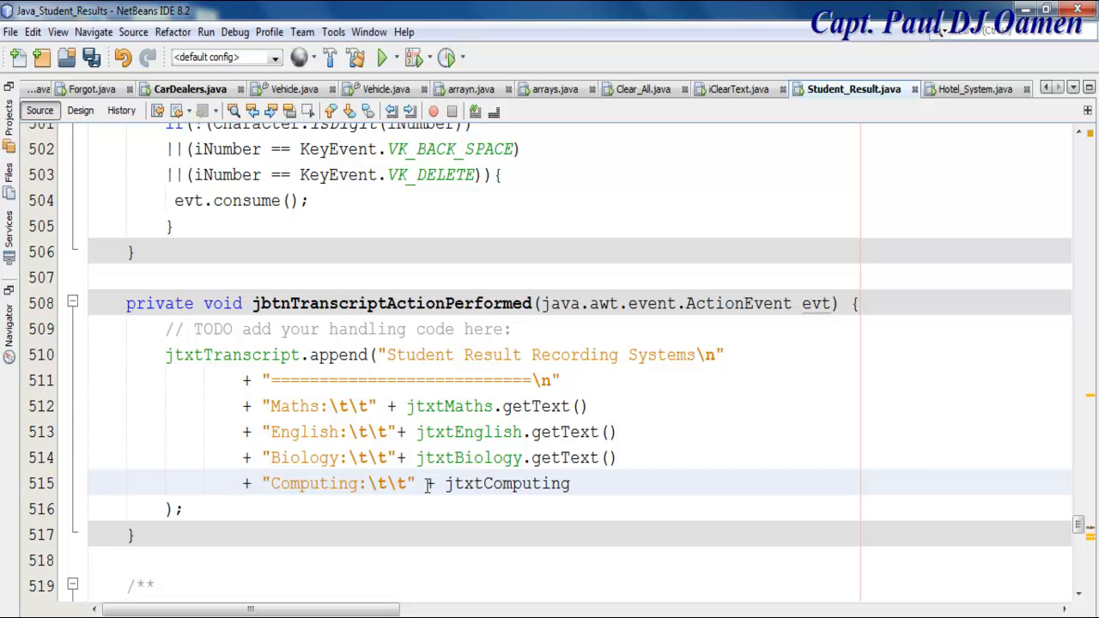
text(.)
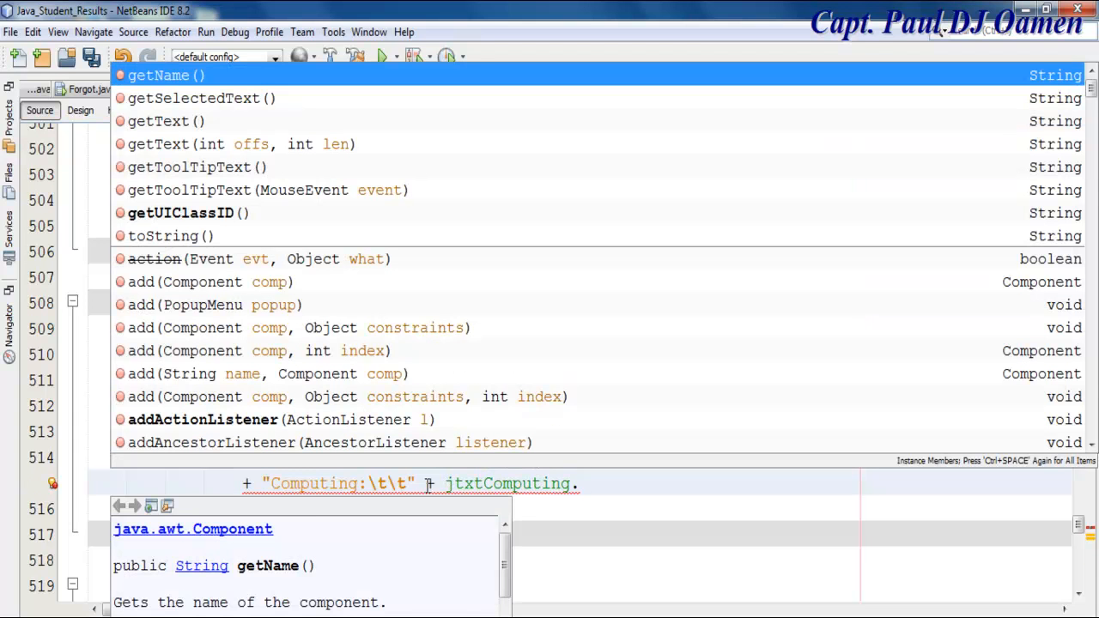
text(getText()
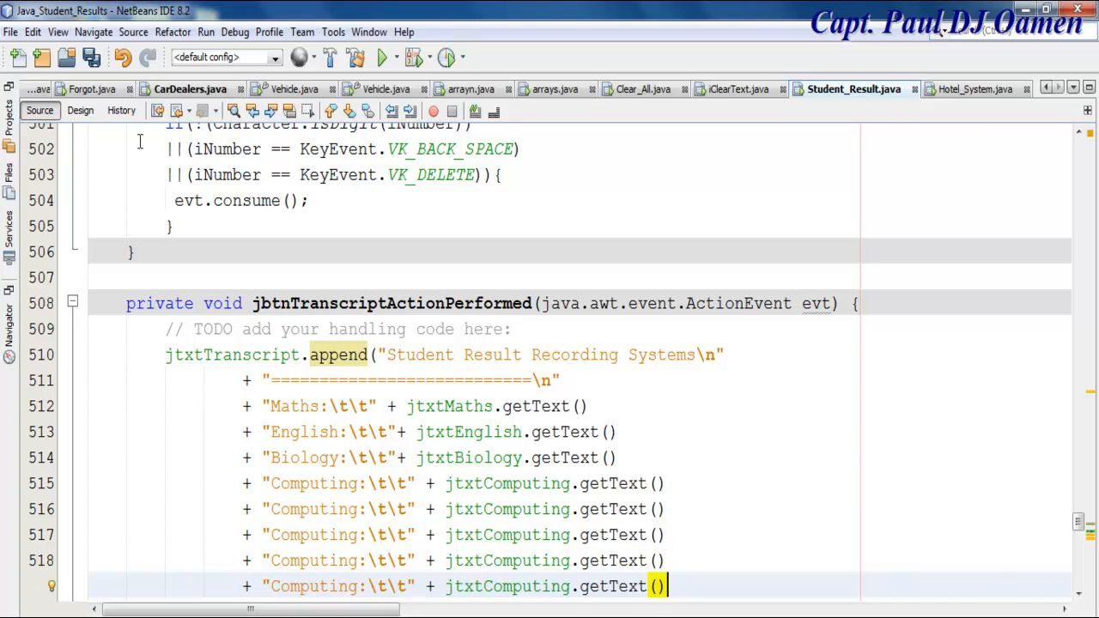
Look up the Chemistry mark field's variable name in Design view.
click(80, 110)
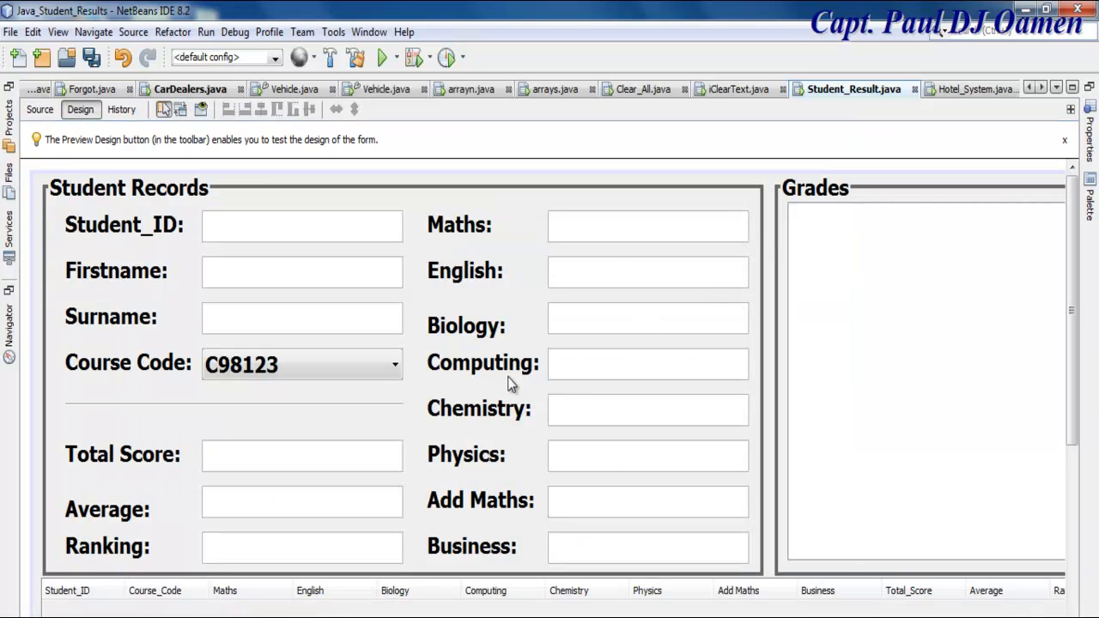
click(646, 409)
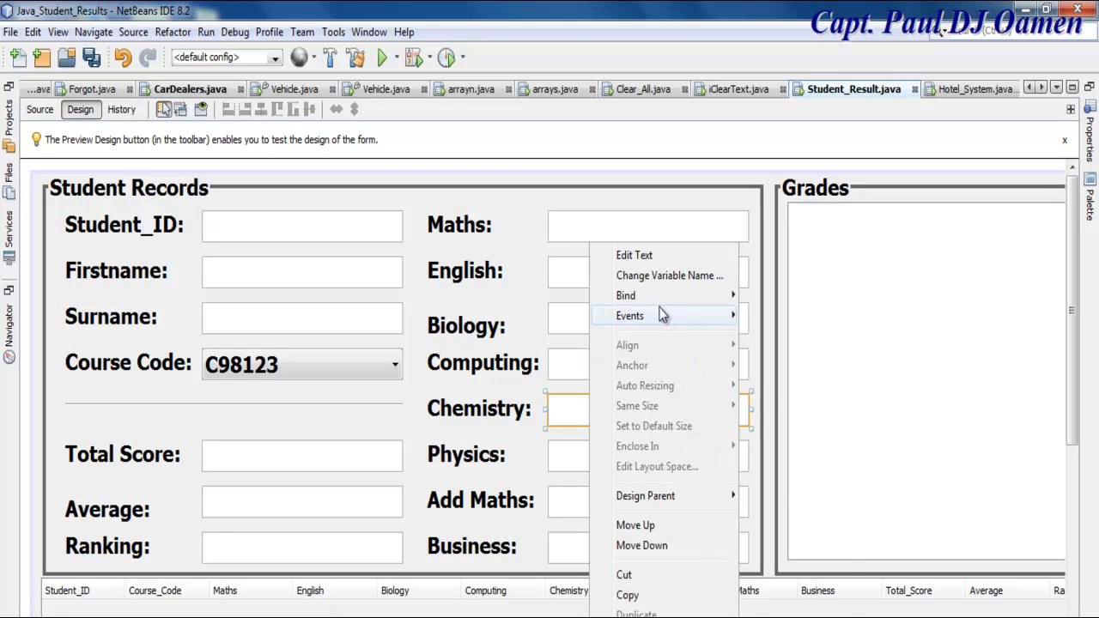
click(669, 275)
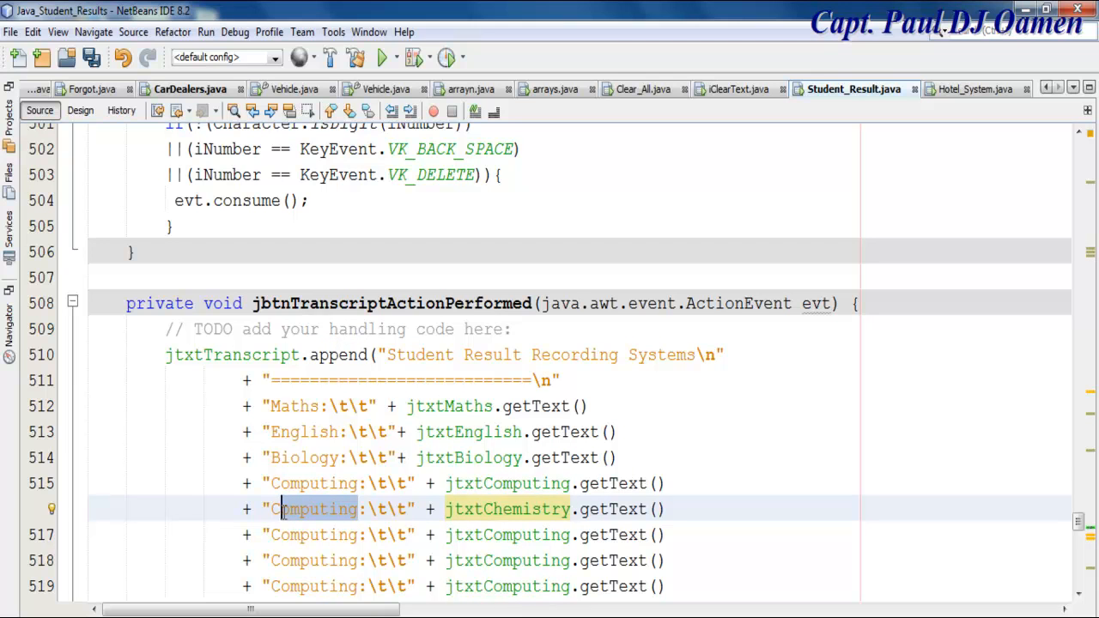
Edit line 516 to "Chemistry:" with jtxtChemistry.getText() and return to Source.
text(Chemistry)
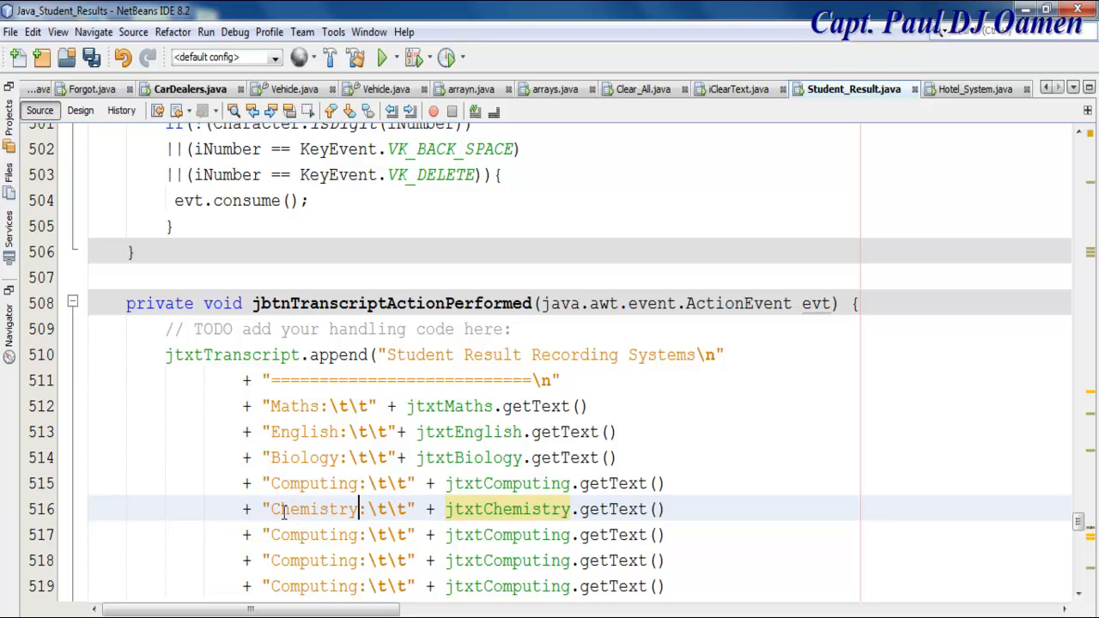
click(80, 109)
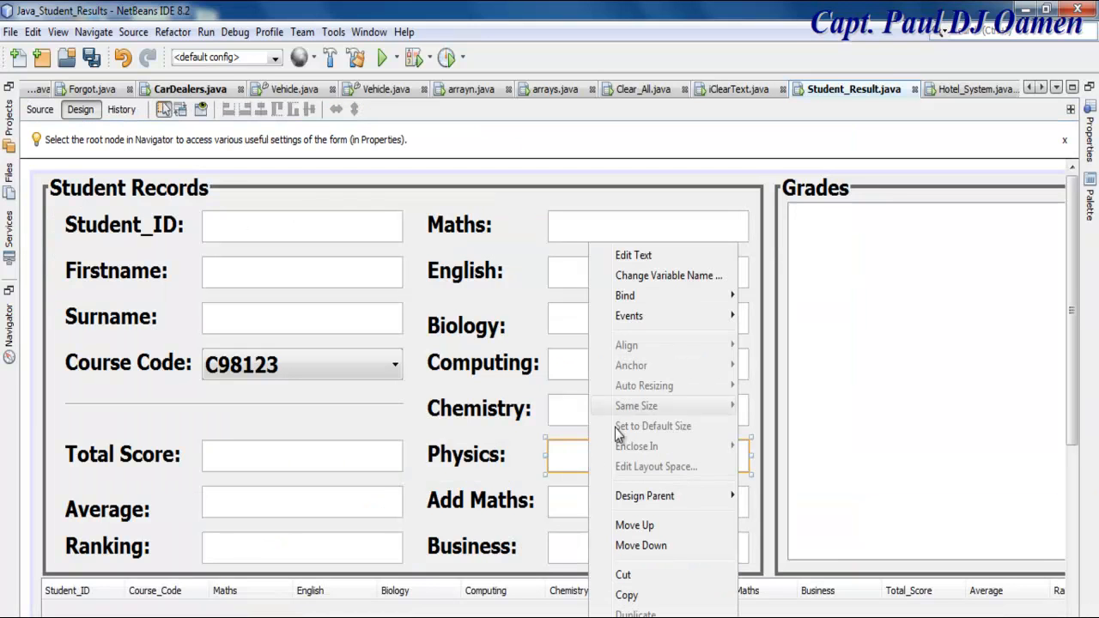
click(667, 275)
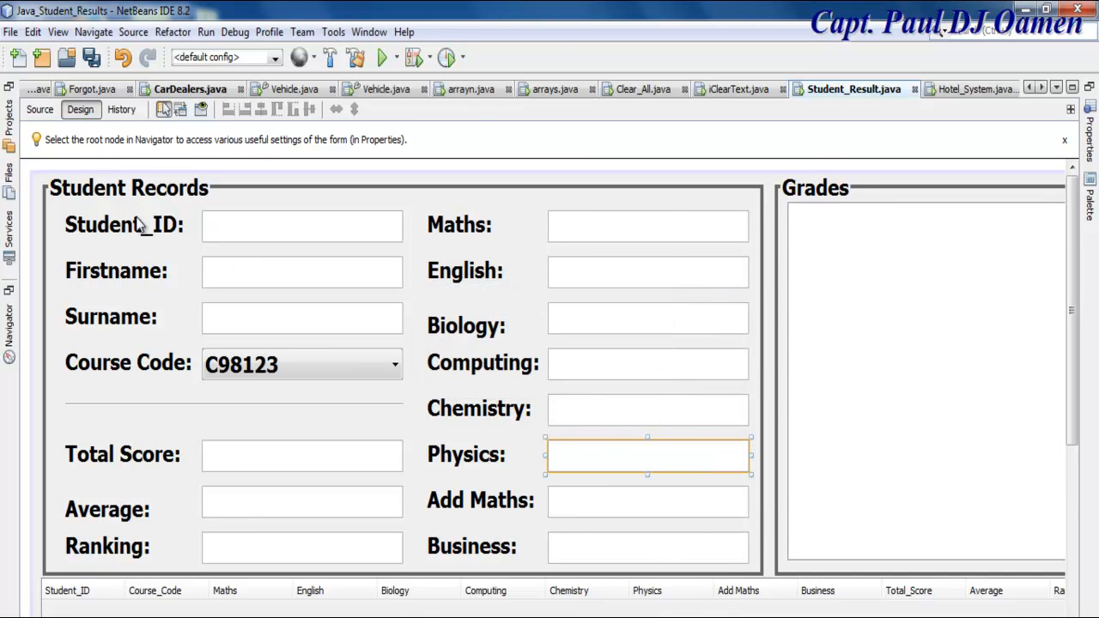
click(40, 110)
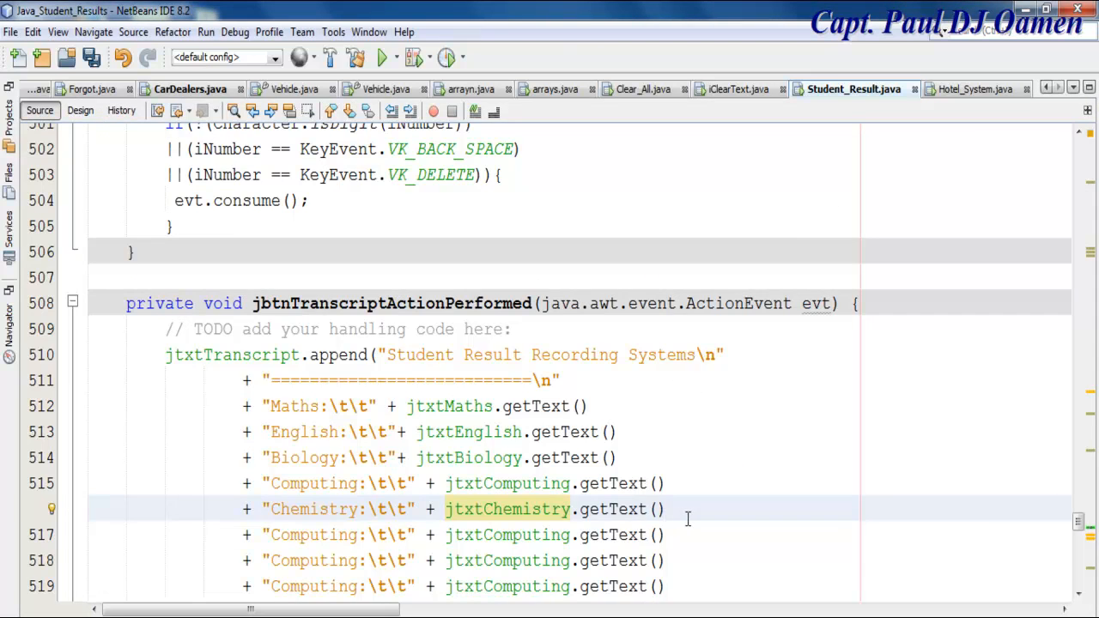
Change line 517 to "Physics:" with jtxtPhysics.getText() and select jtxtComputing on line 518.
scroll(down, 3)
text(Physics)
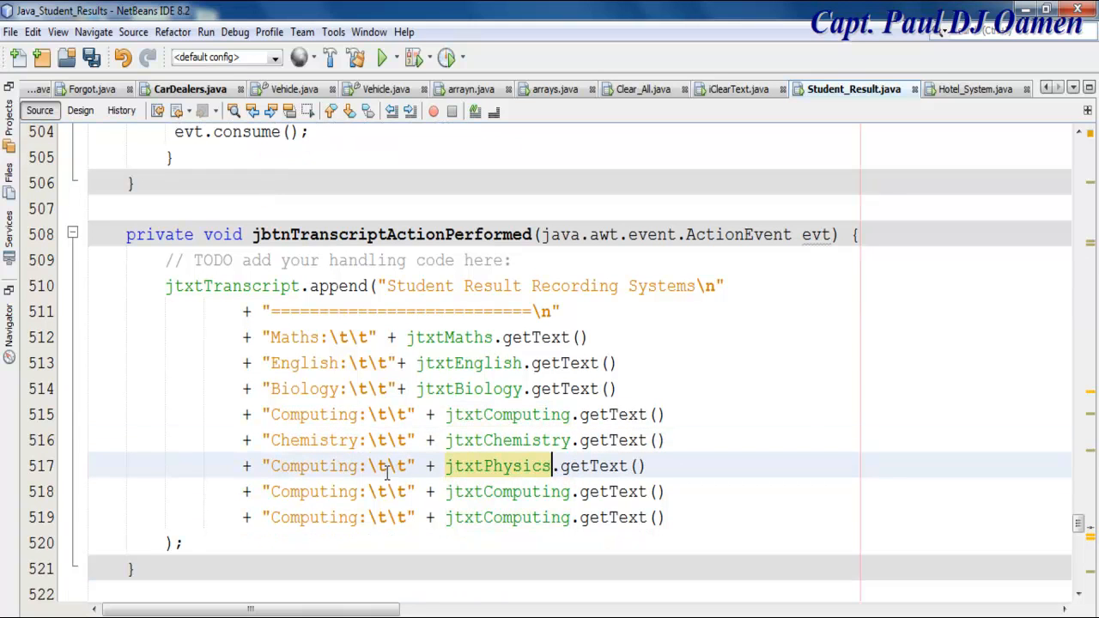
double_click(315, 465)
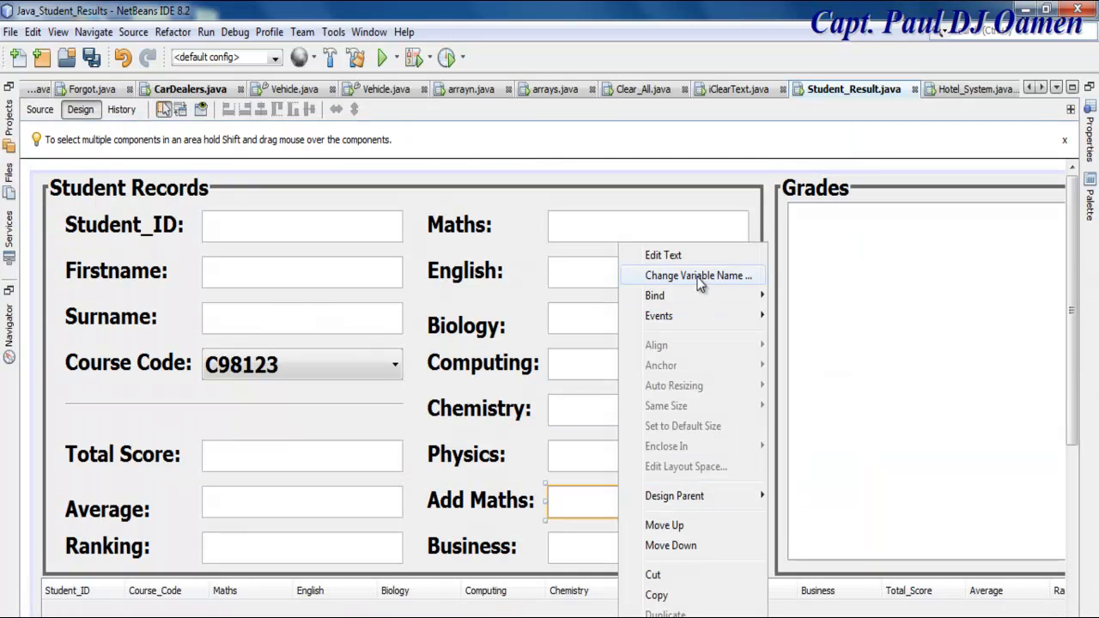
click(696, 275)
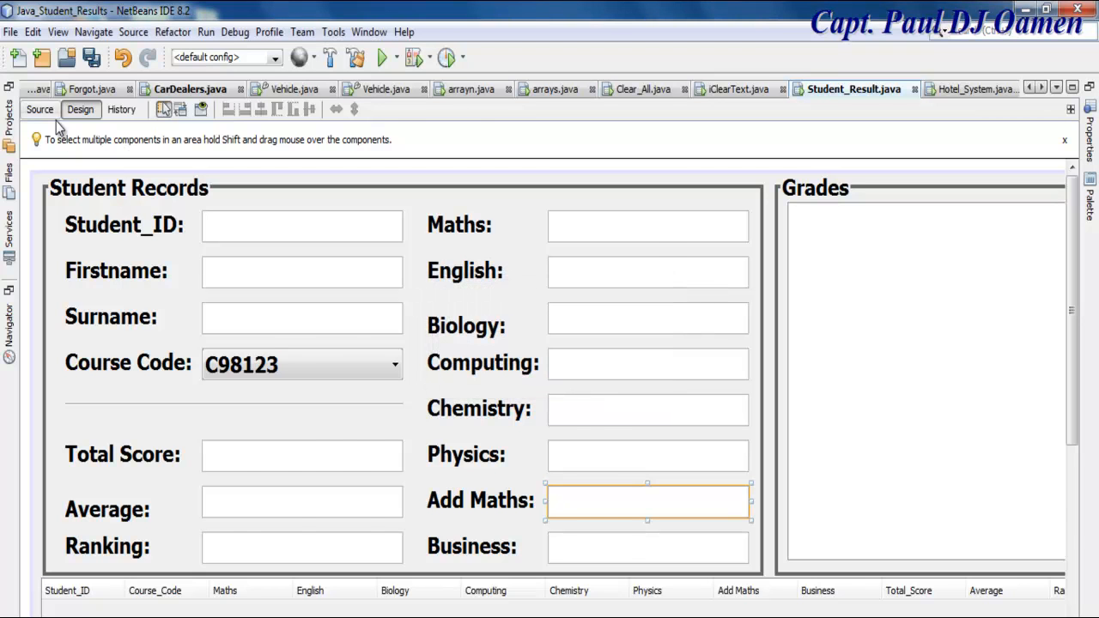
click(39, 109)
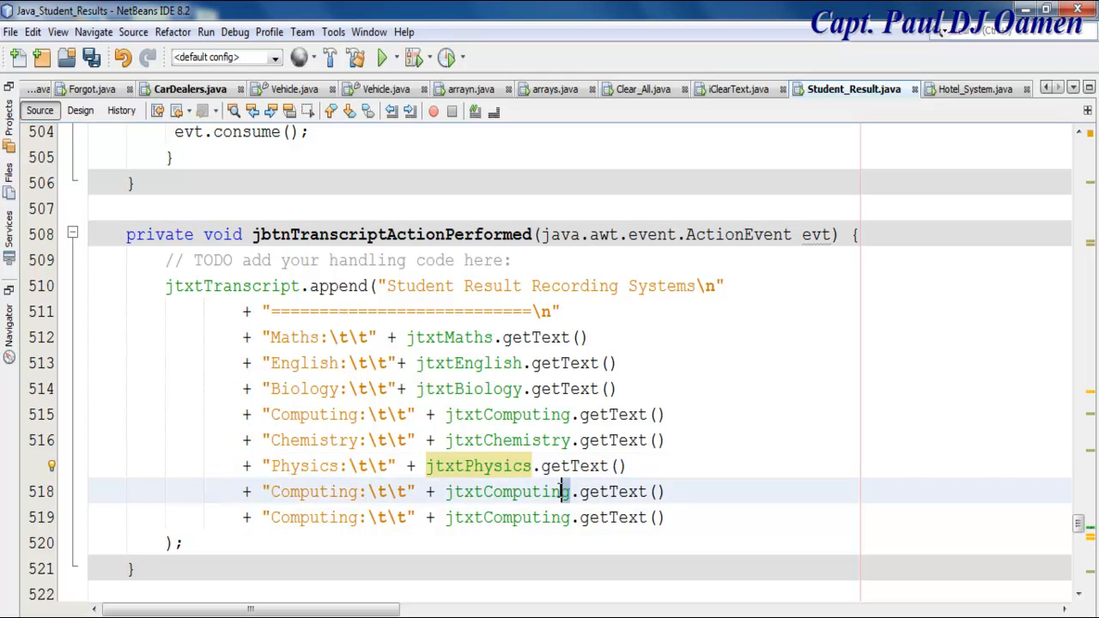
double_click(507, 491)
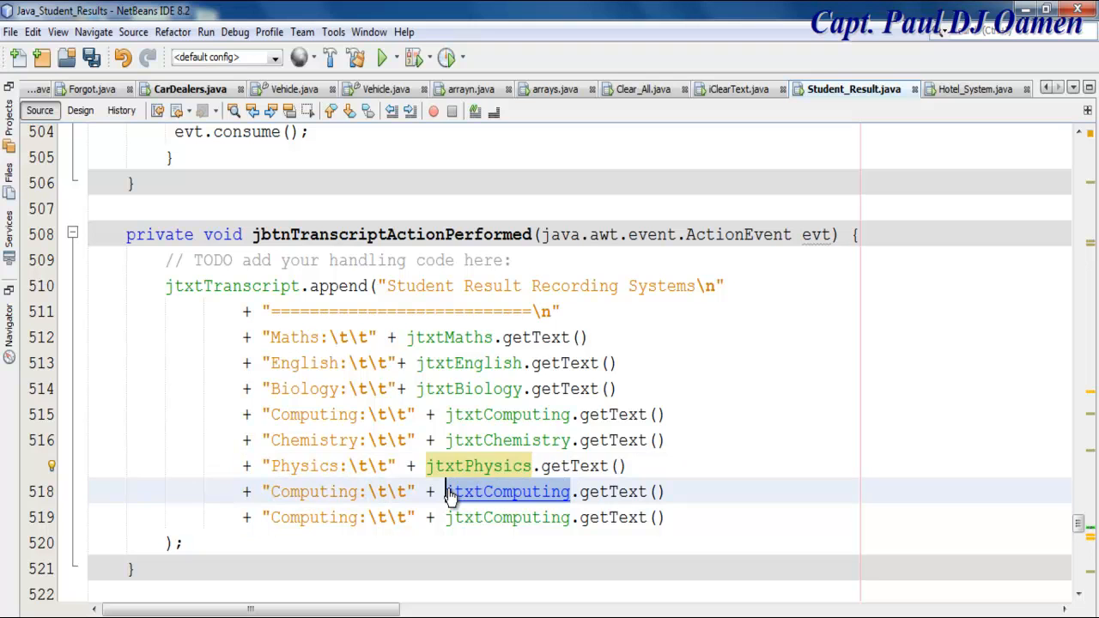
Make line 518 read "Add Maths:" from jtxtAddMaths, checking the Business field's name in Design.
text(jtxtAddMaths)
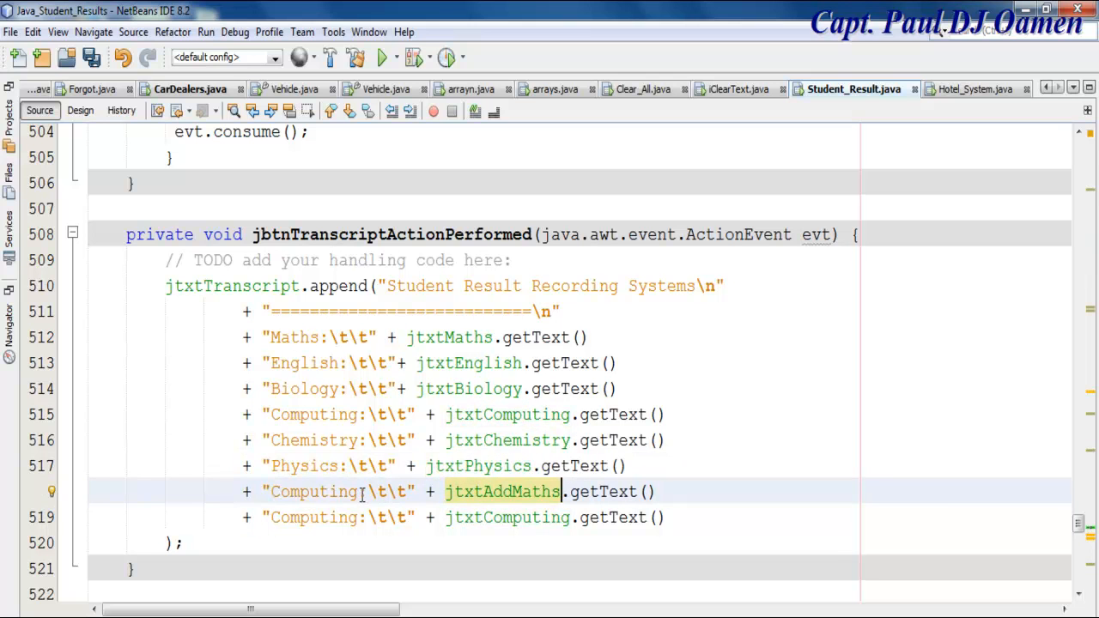
double_click(314, 491)
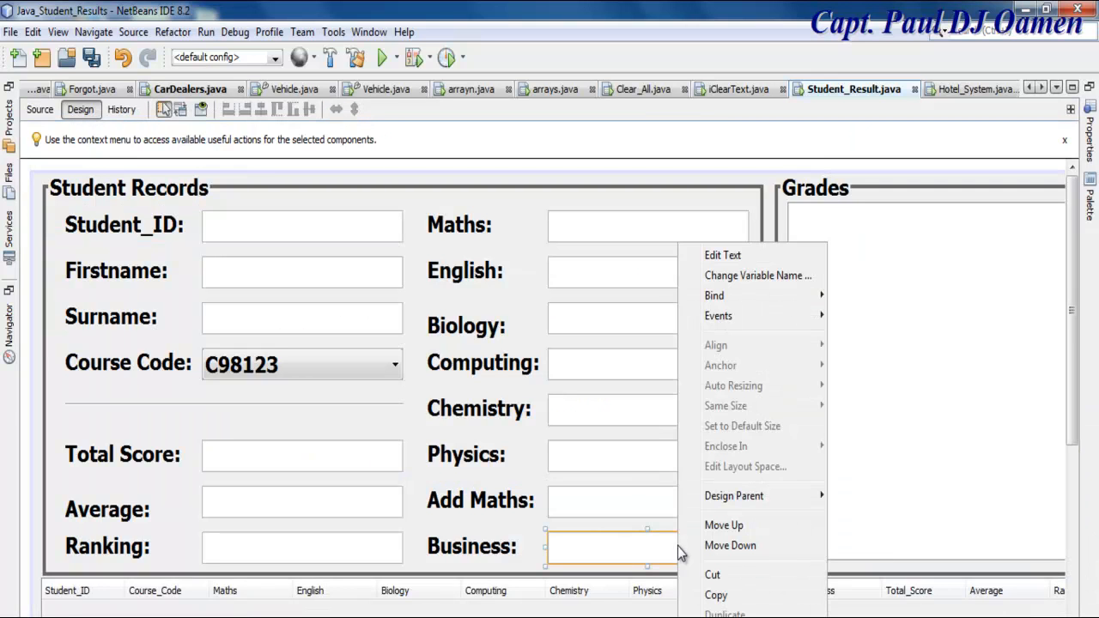
click(757, 275)
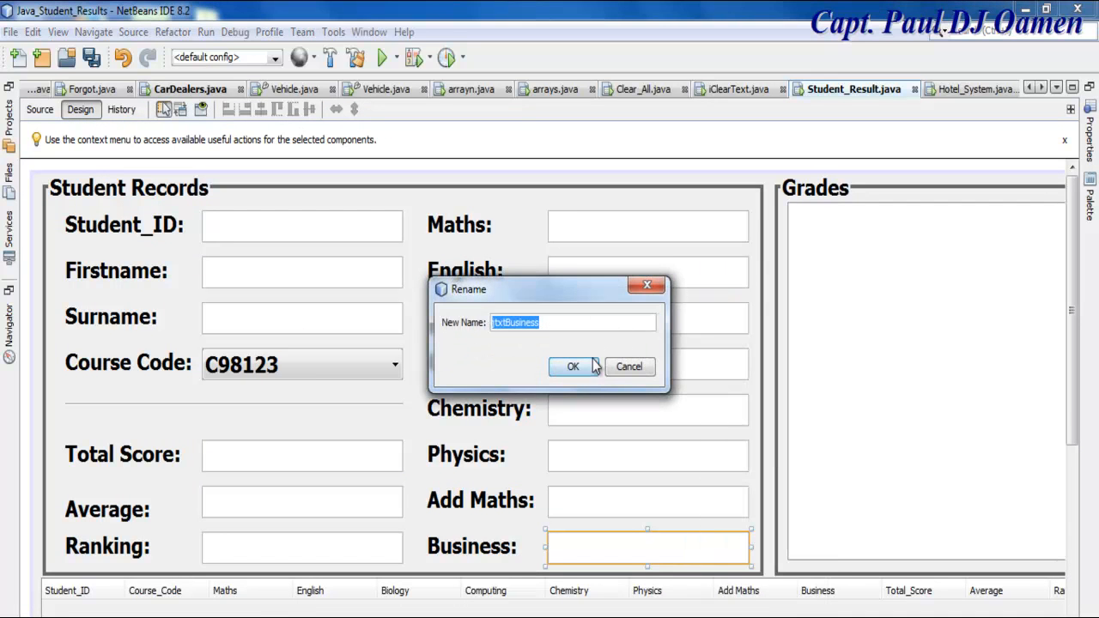
click(573, 366)
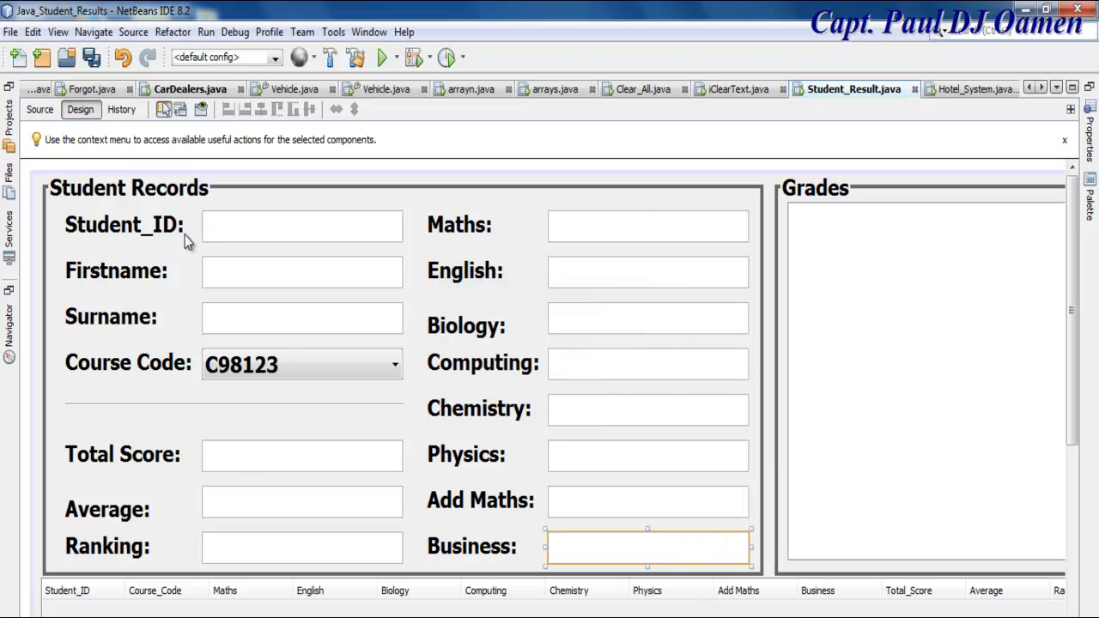
click(40, 109)
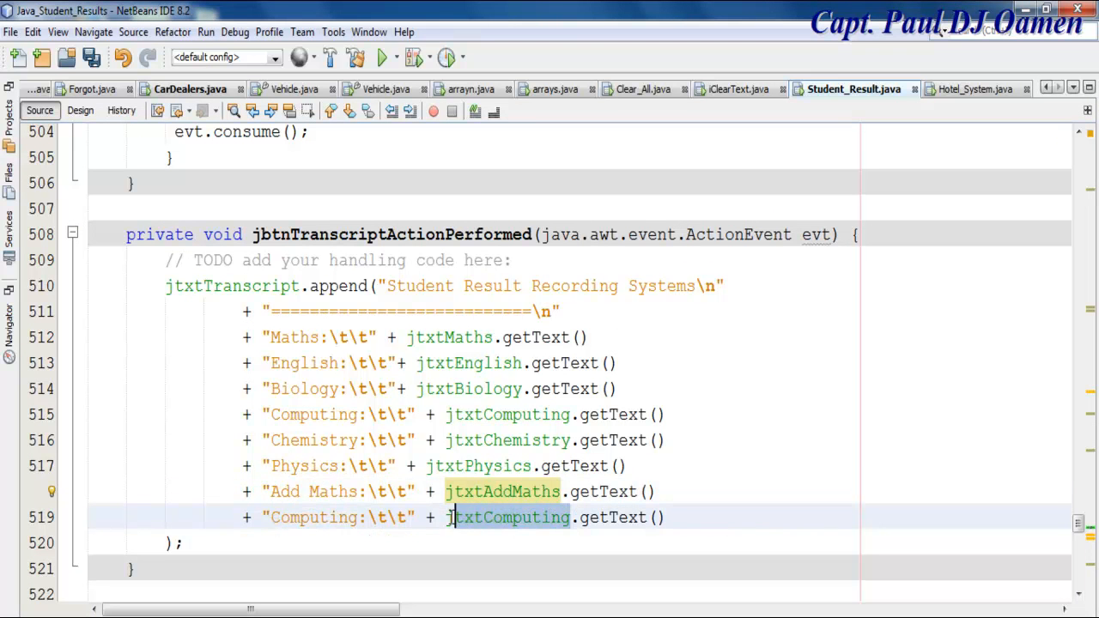
Make line 519 read "Business:" from jtxtBusiness and select the last lines for duplication.
text(jtxtBusiness)
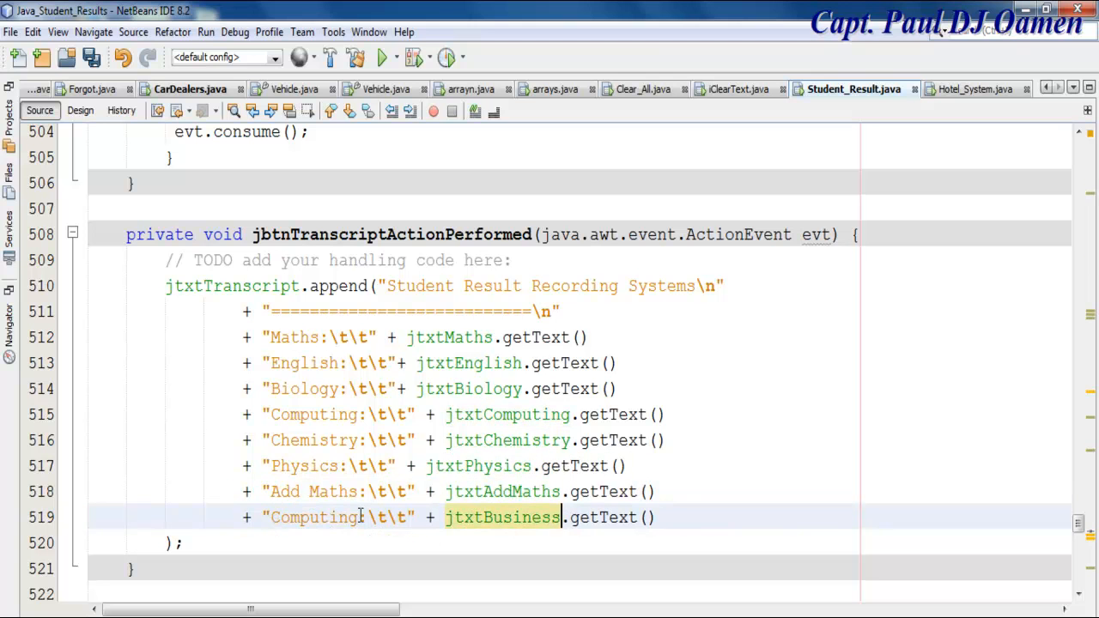
double_click(314, 517)
text(Business)
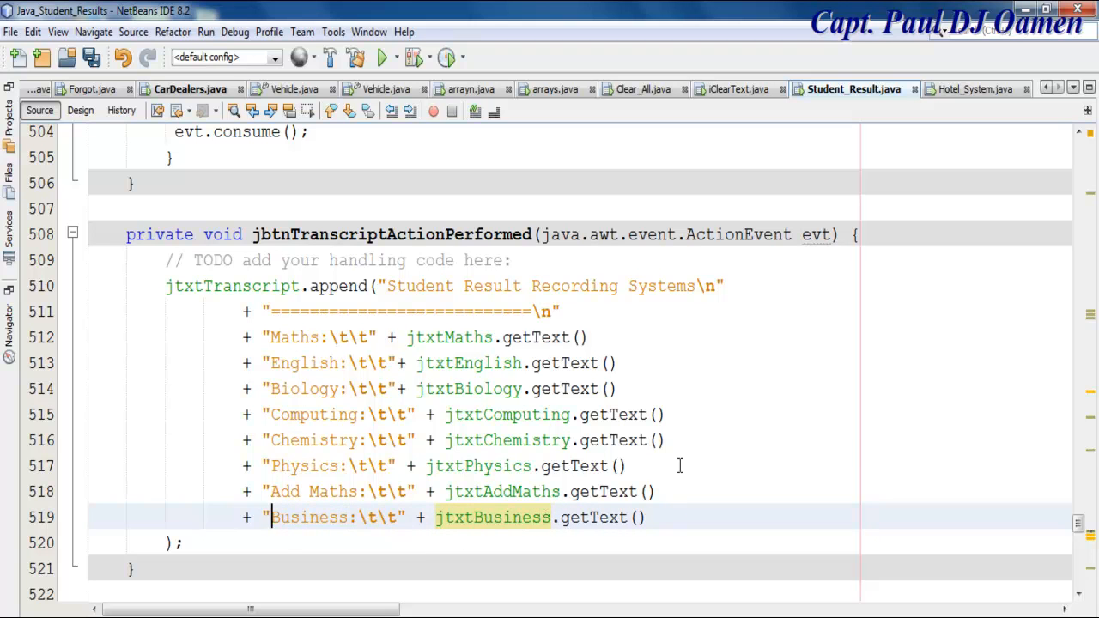
click(657, 440)
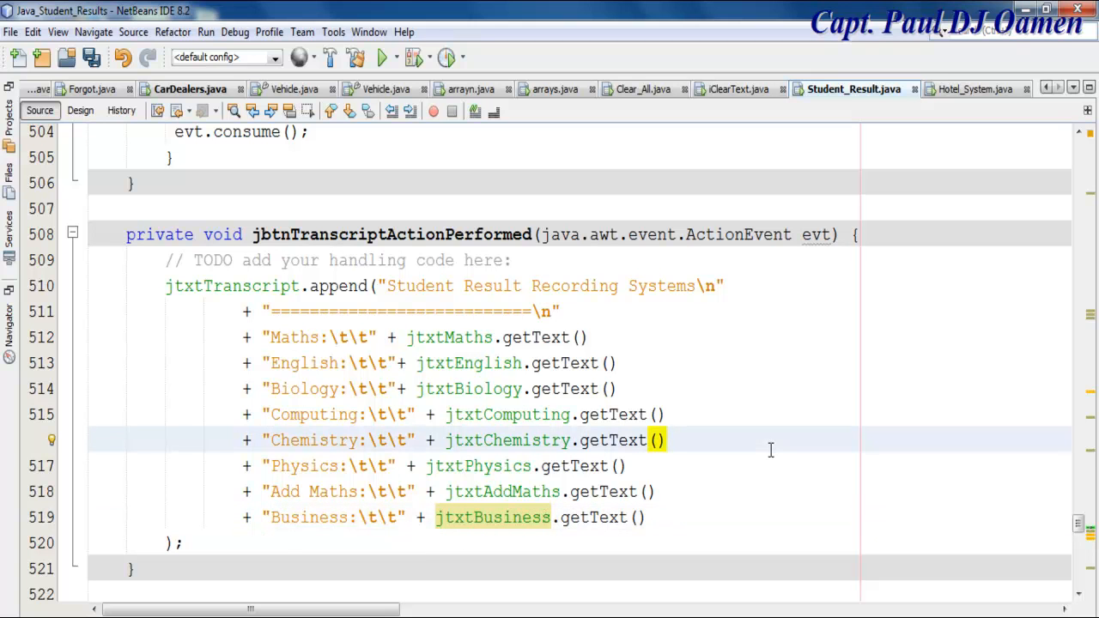
click(662, 440)
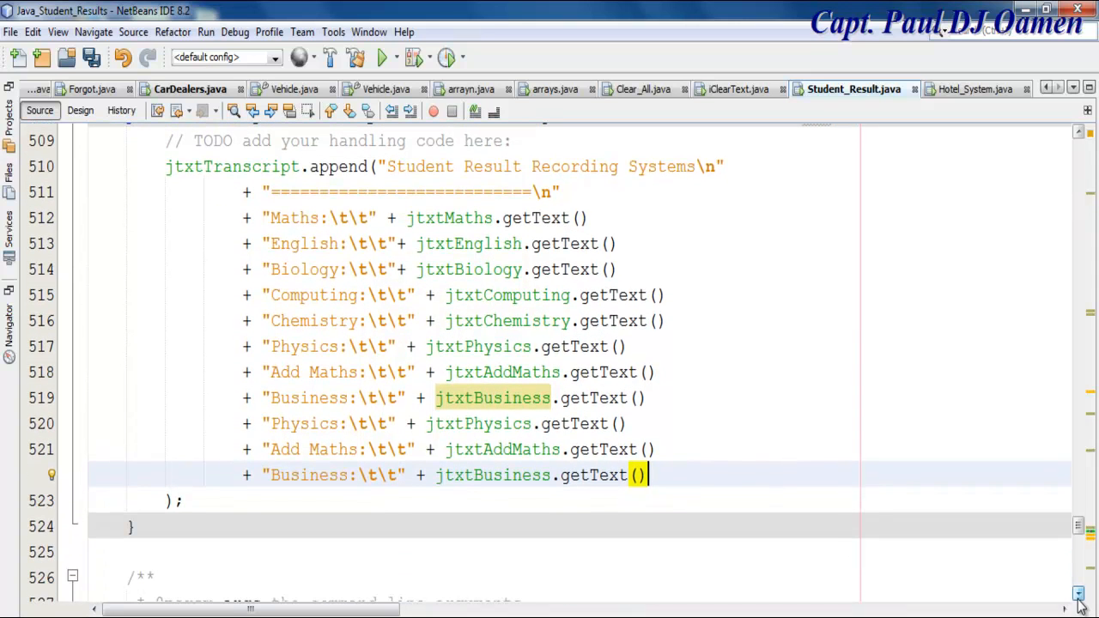
Turn the pasted line 520 into "Total Score:" reading jtxtTotalScore.
click(322, 423)
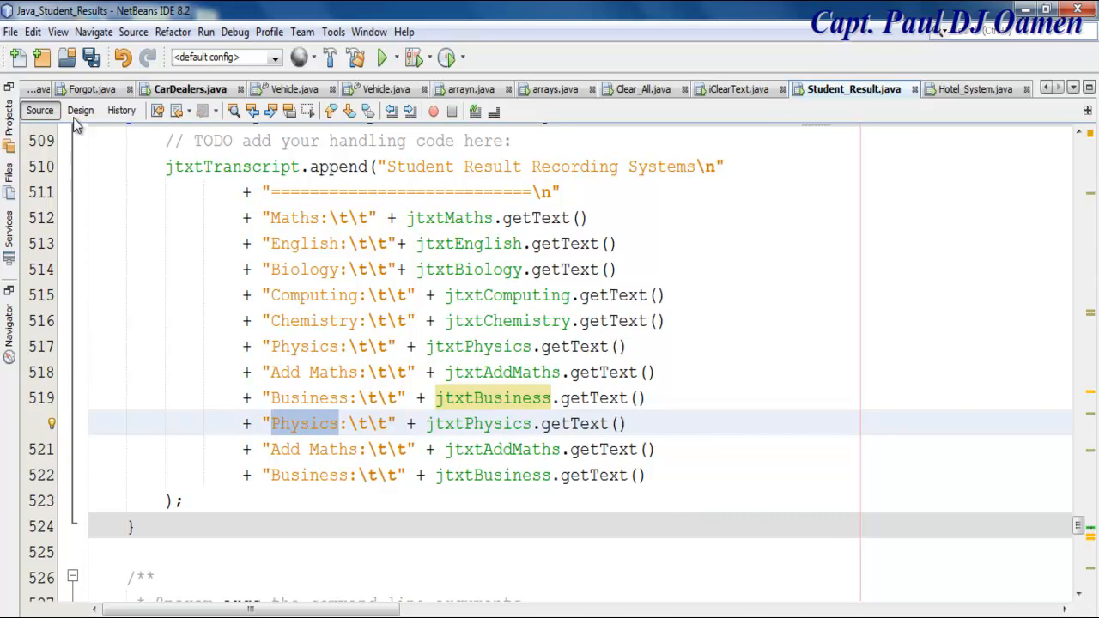
click(79, 109)
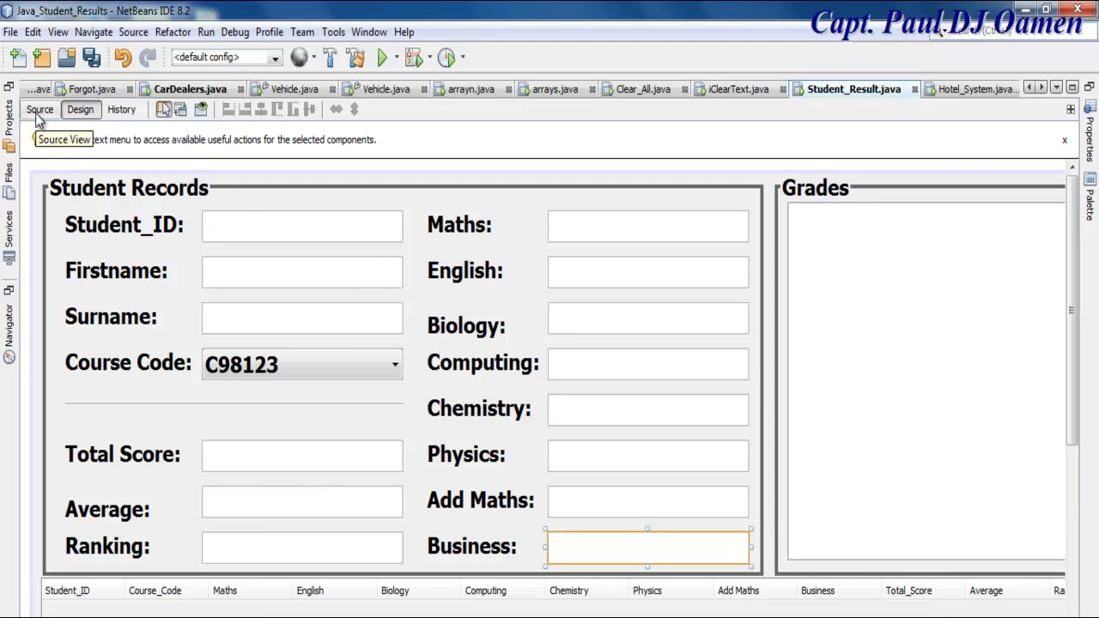
click(39, 109)
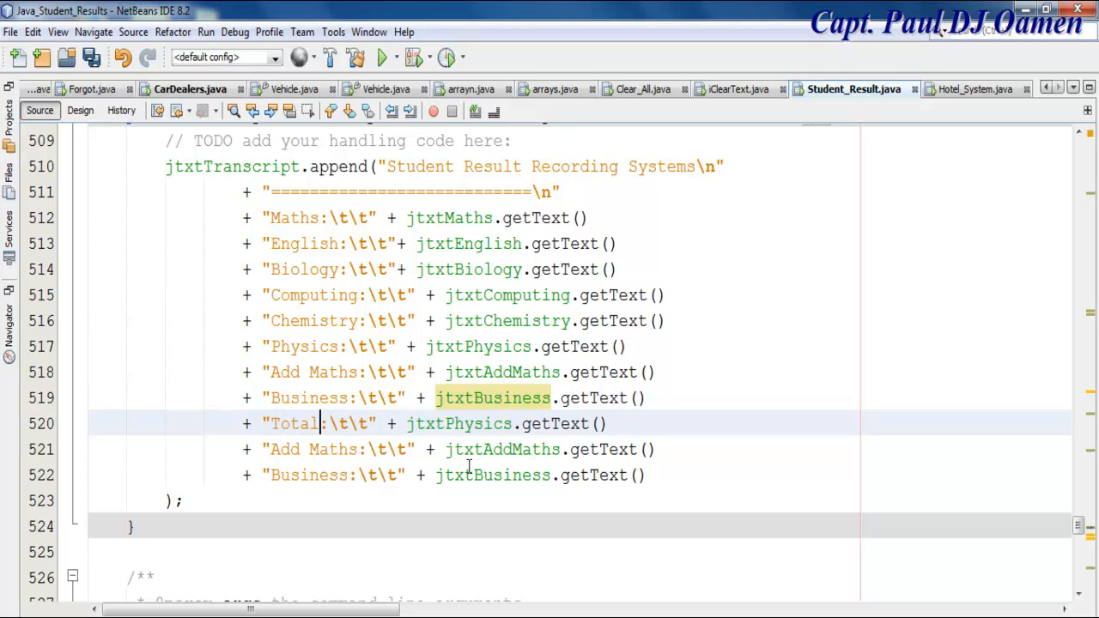
text(Score)
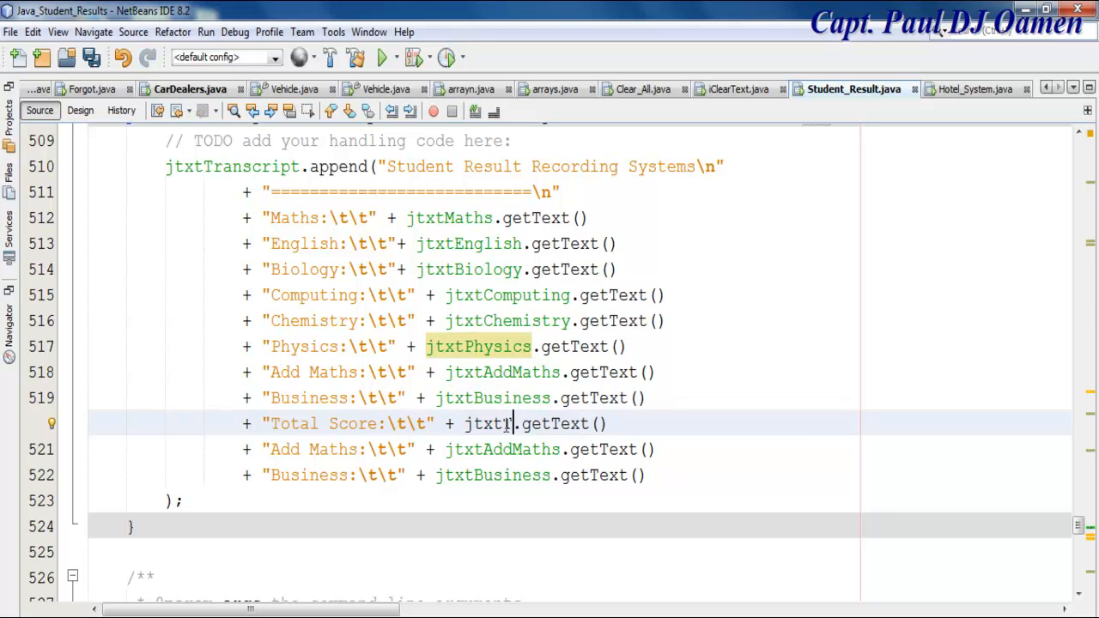
text(otalScore)
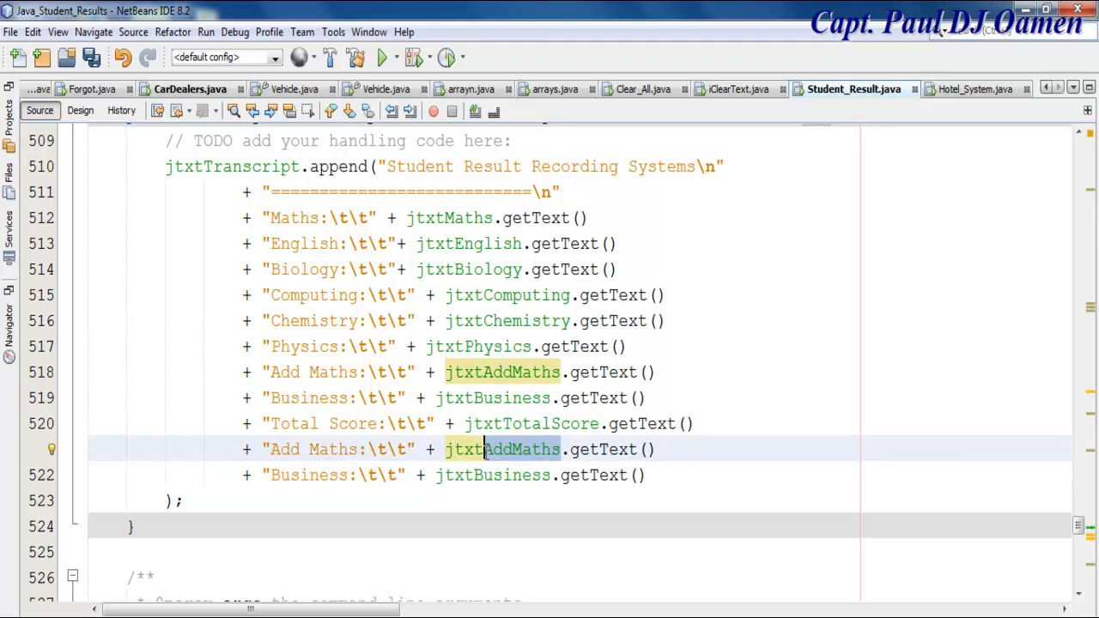
Turn lines 521–522 into "Average:" from jtxtAverage and "Ranking:" from jtxtRanking.
text(jtxtAverage)
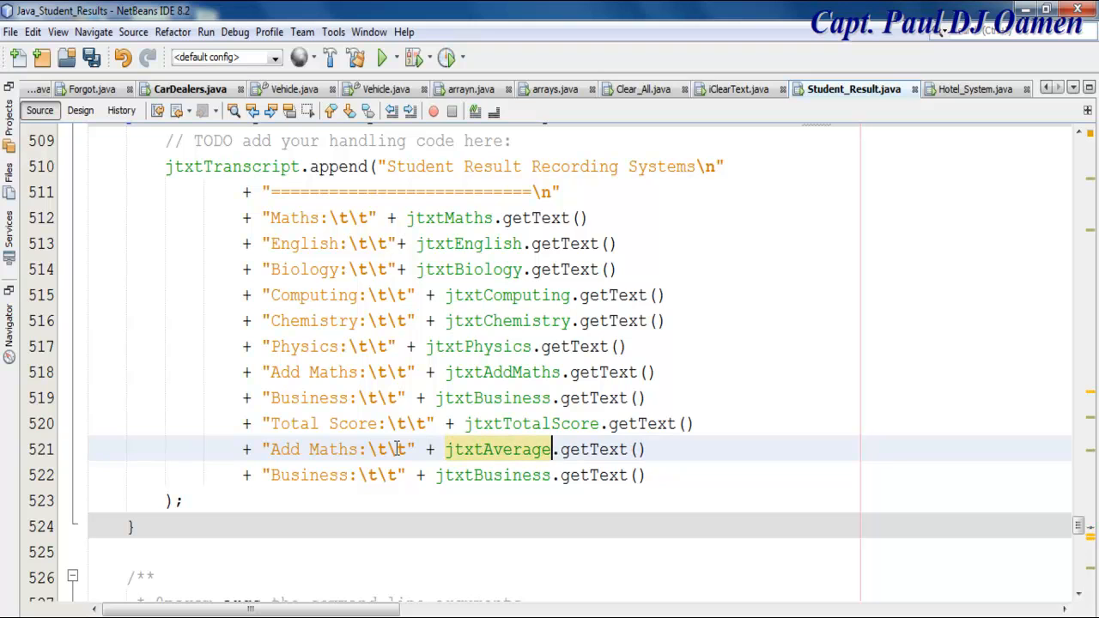
double_click(313, 449)
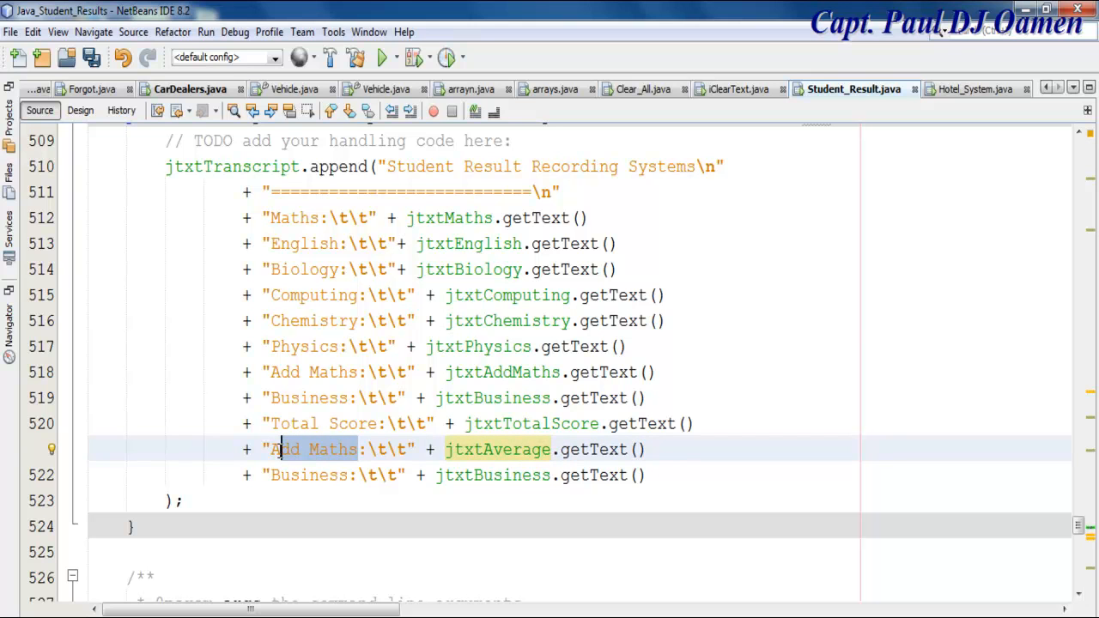
text(Average)
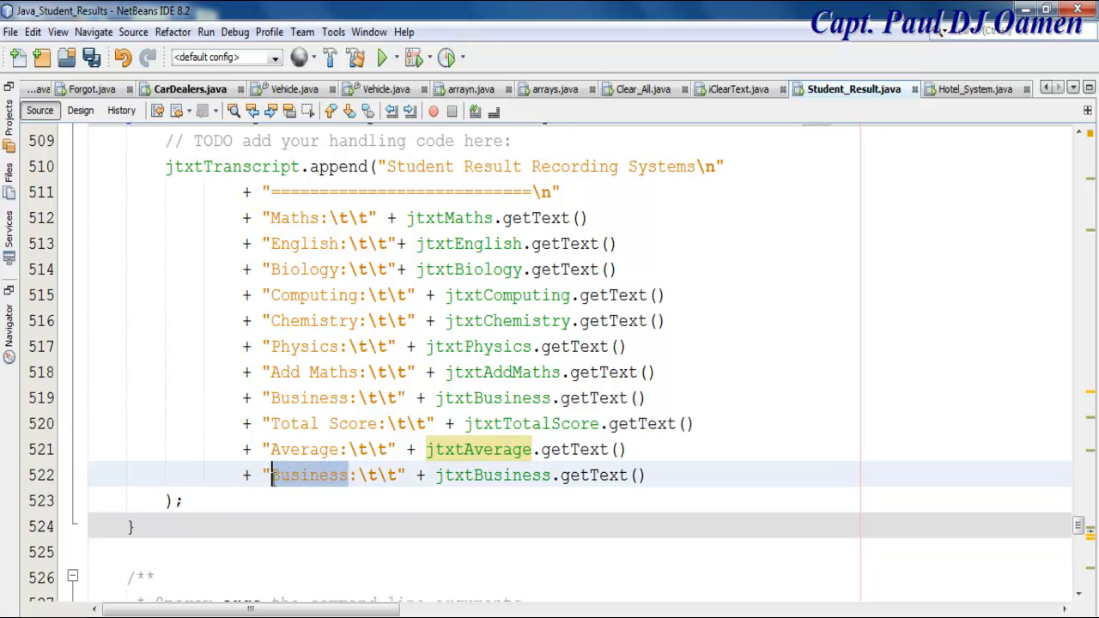
text(Ranking)
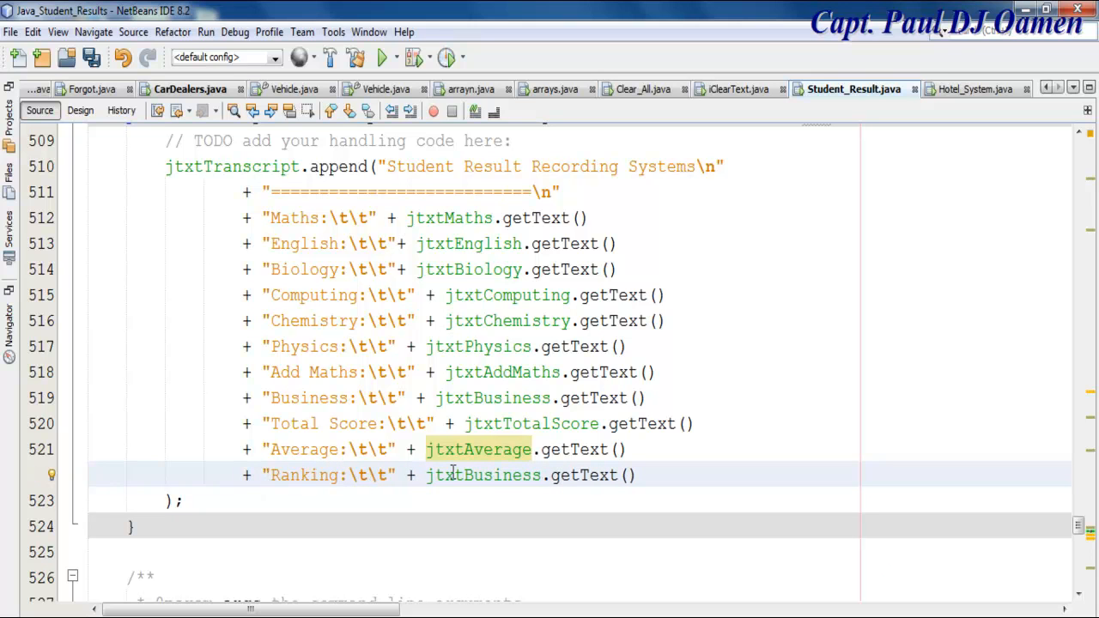
double_click(499, 475)
text(Ra)
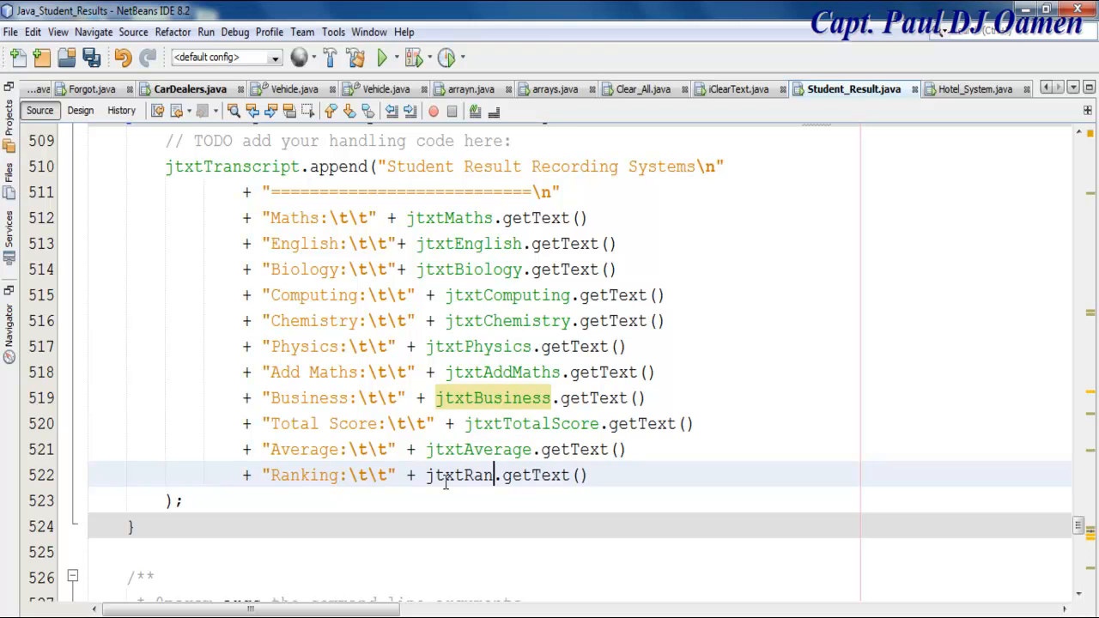
text(king)
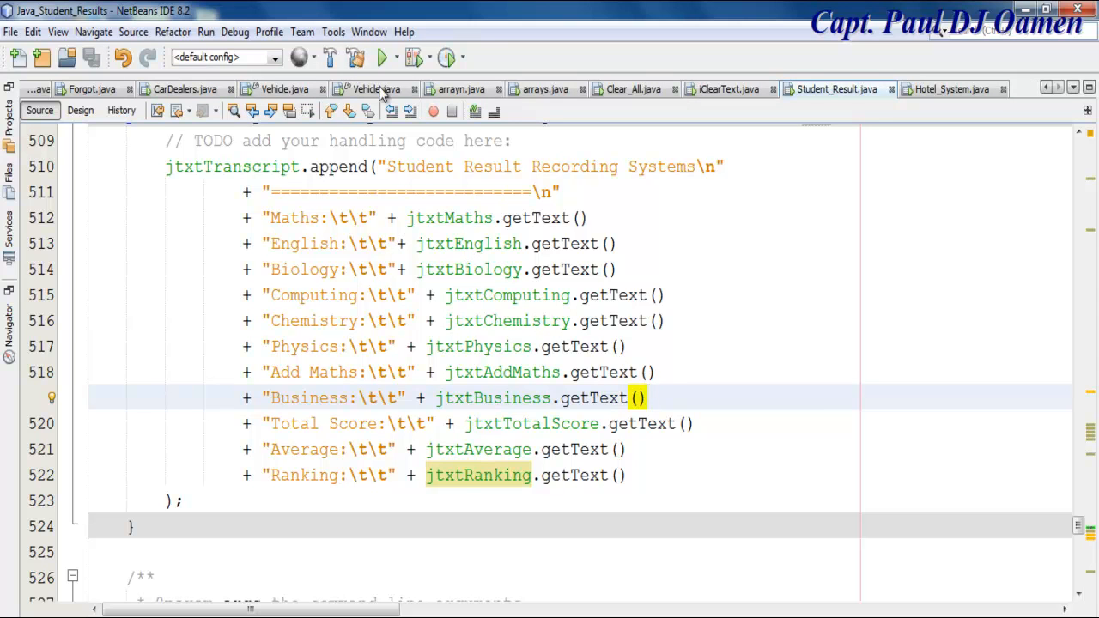
click(382, 57)
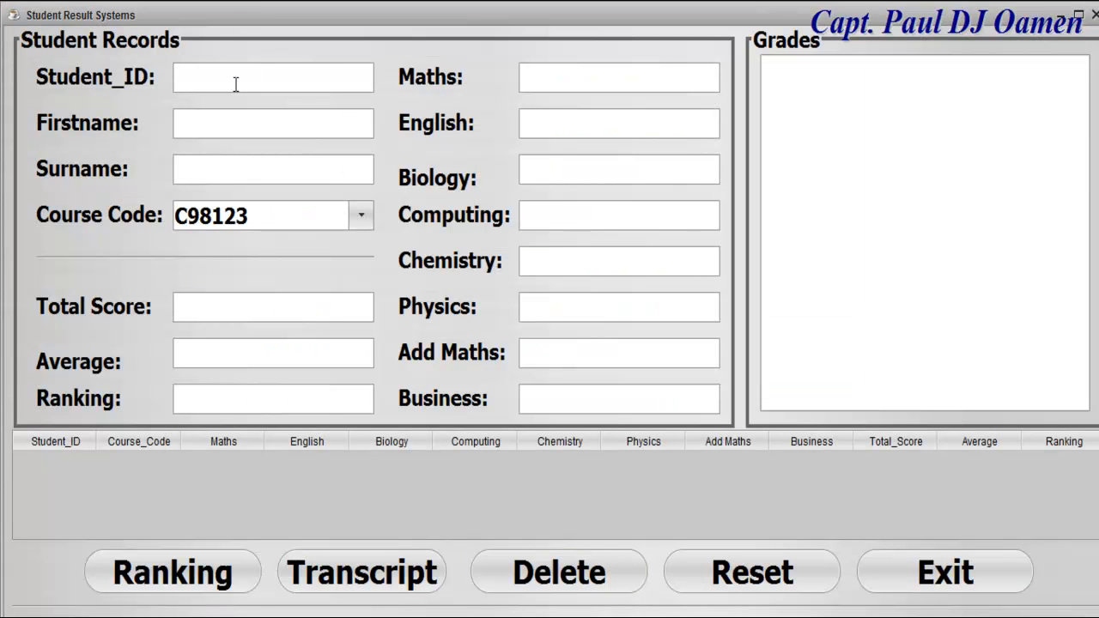
text(956845)
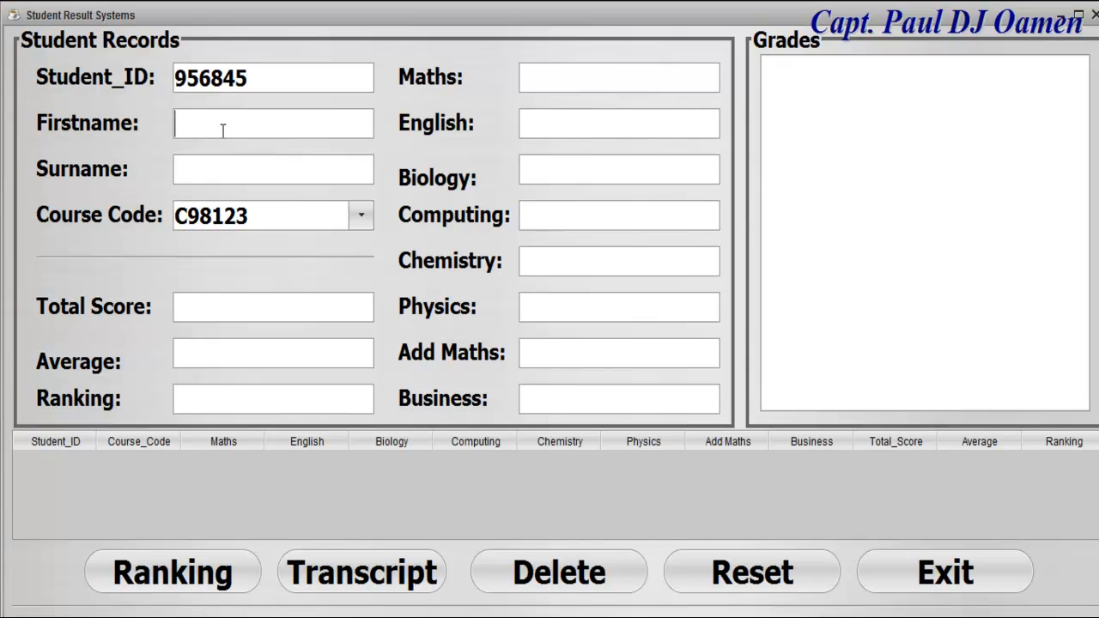
text(Paul)
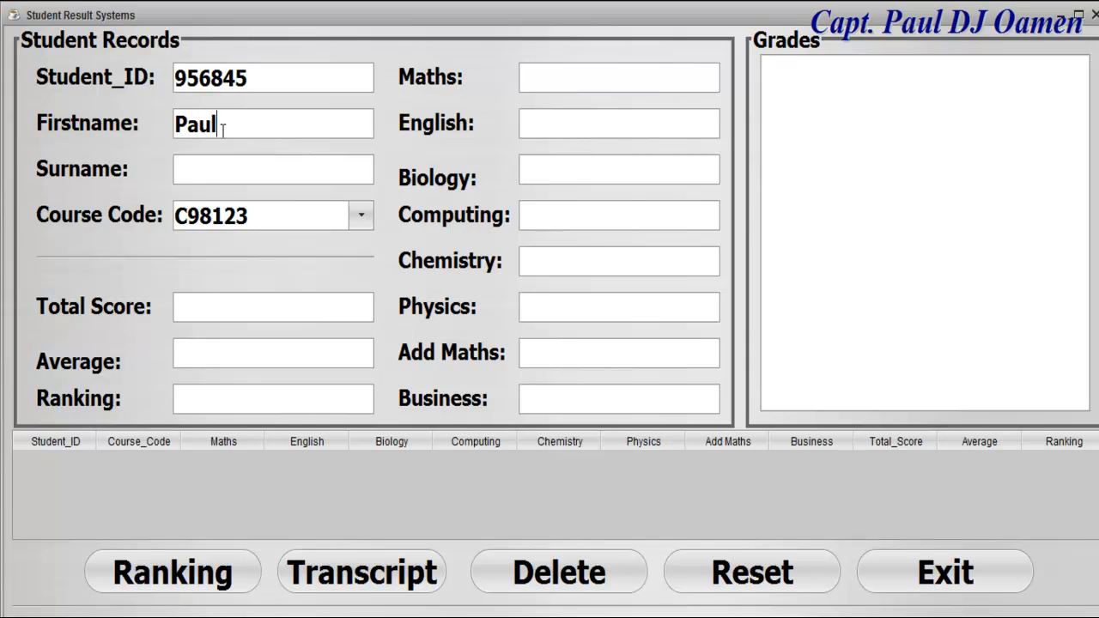
mouse_move(245, 169)
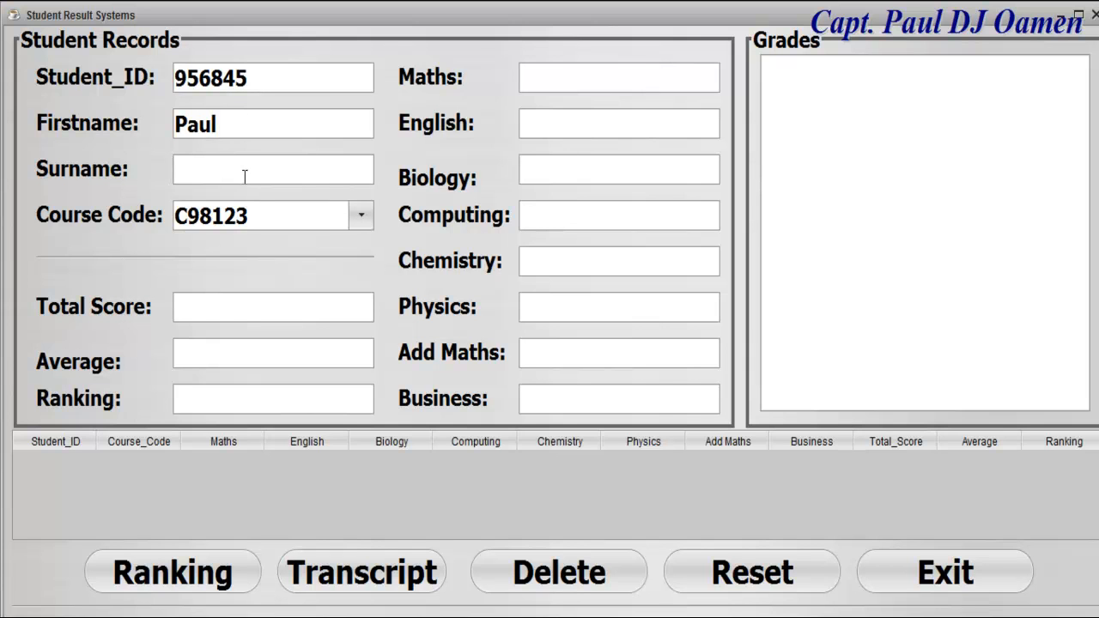
text(Oamen)
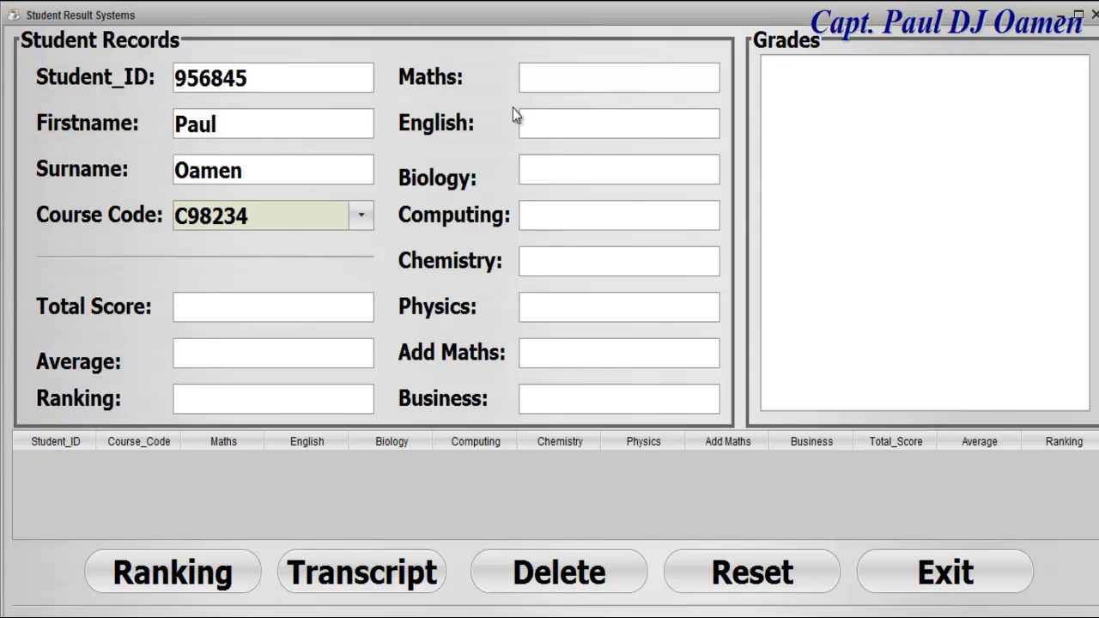
Enter the subject marks (99, 98, 79, 99, 89, 79, 99, 76) and calculate total, average and ranking.
text(9)
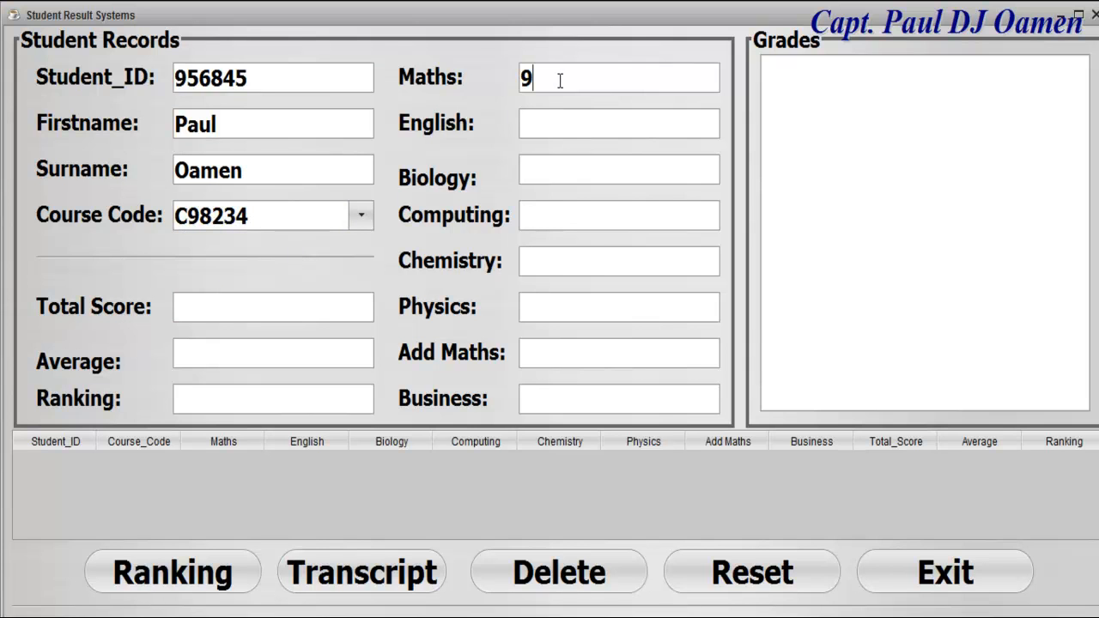
text(9)
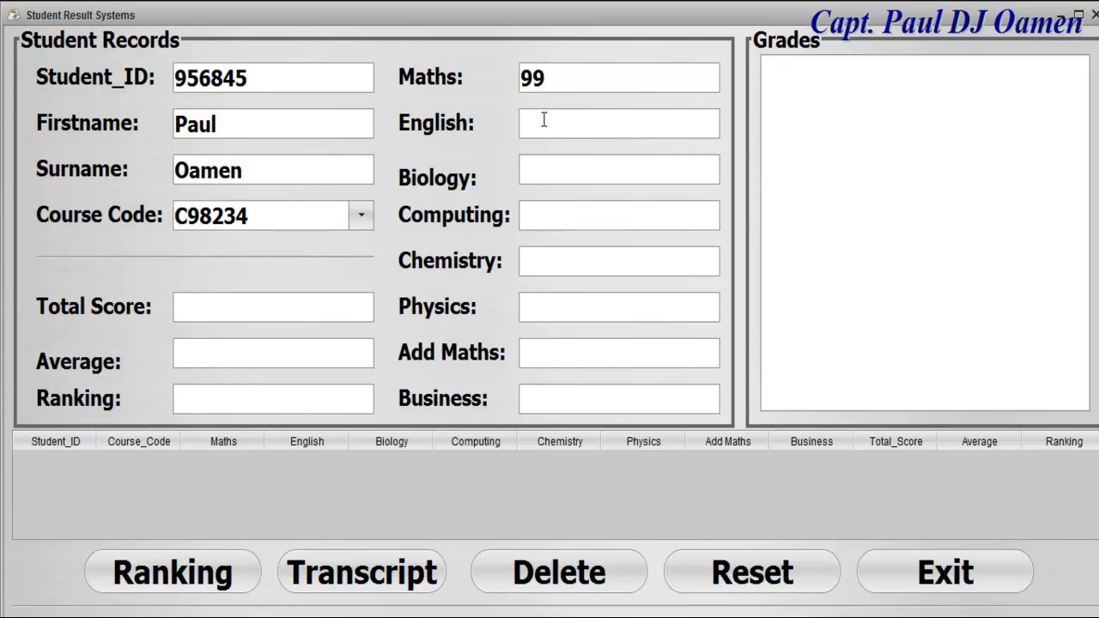
text(98)
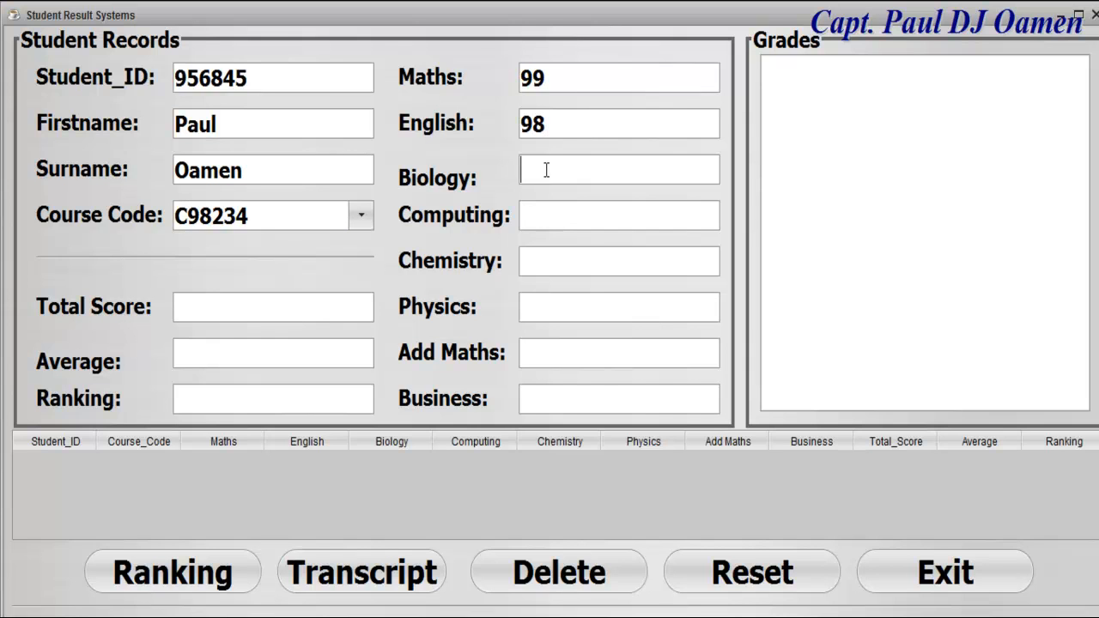
text(79)
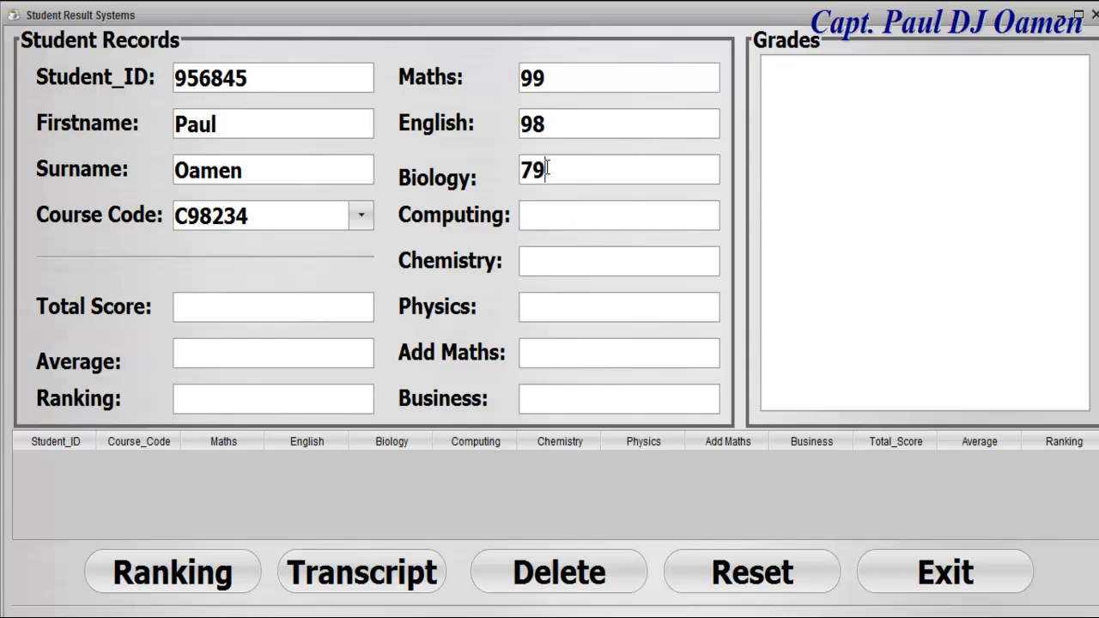
text(9)
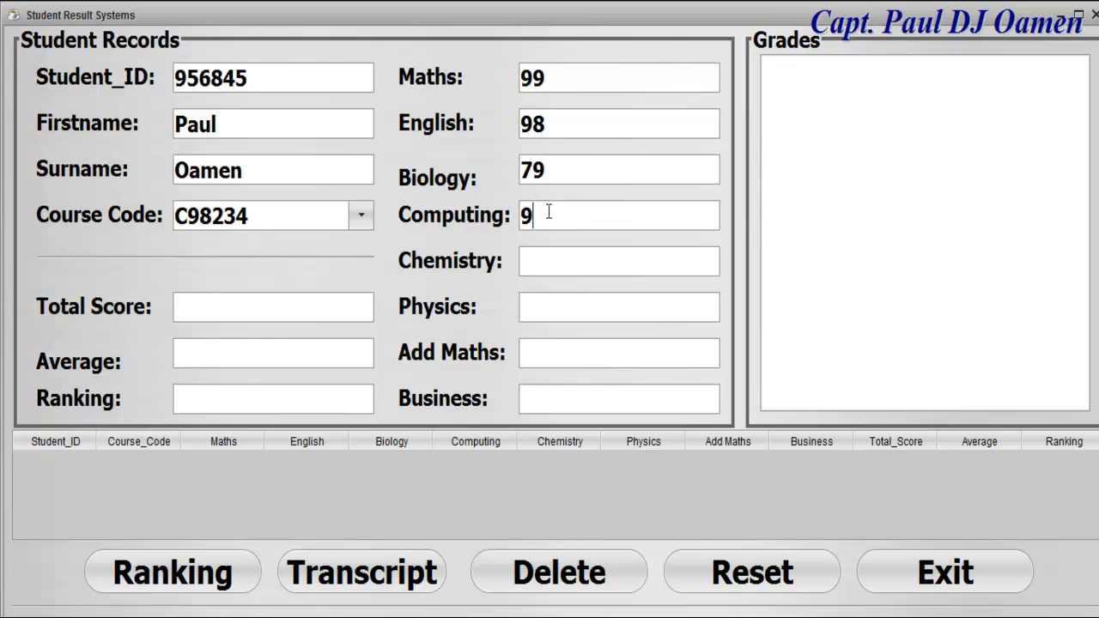
text(9)
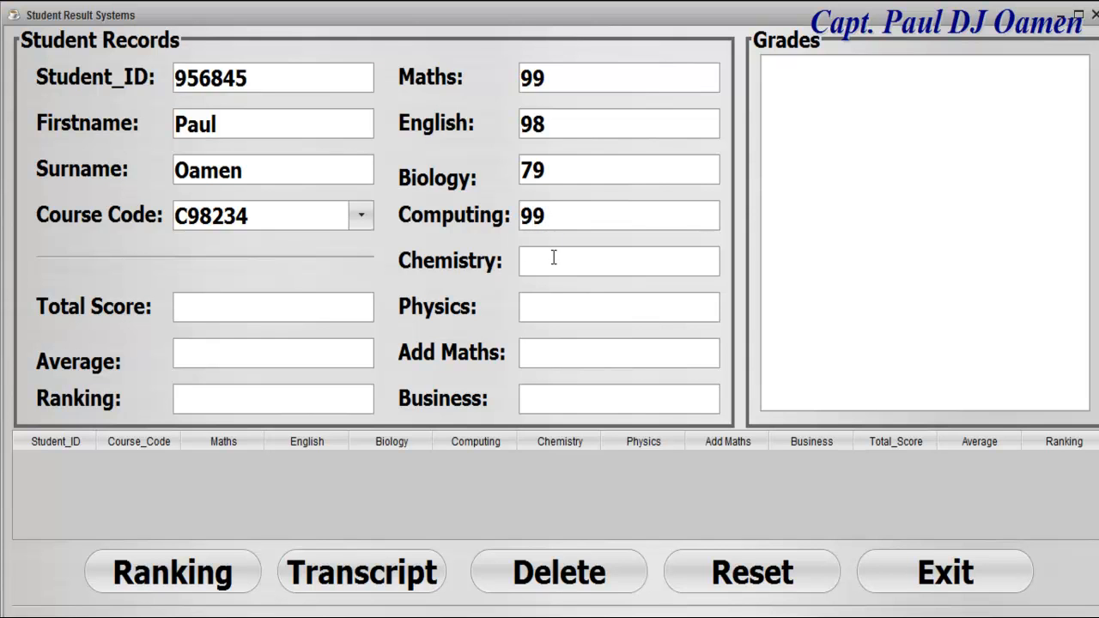
text(89)
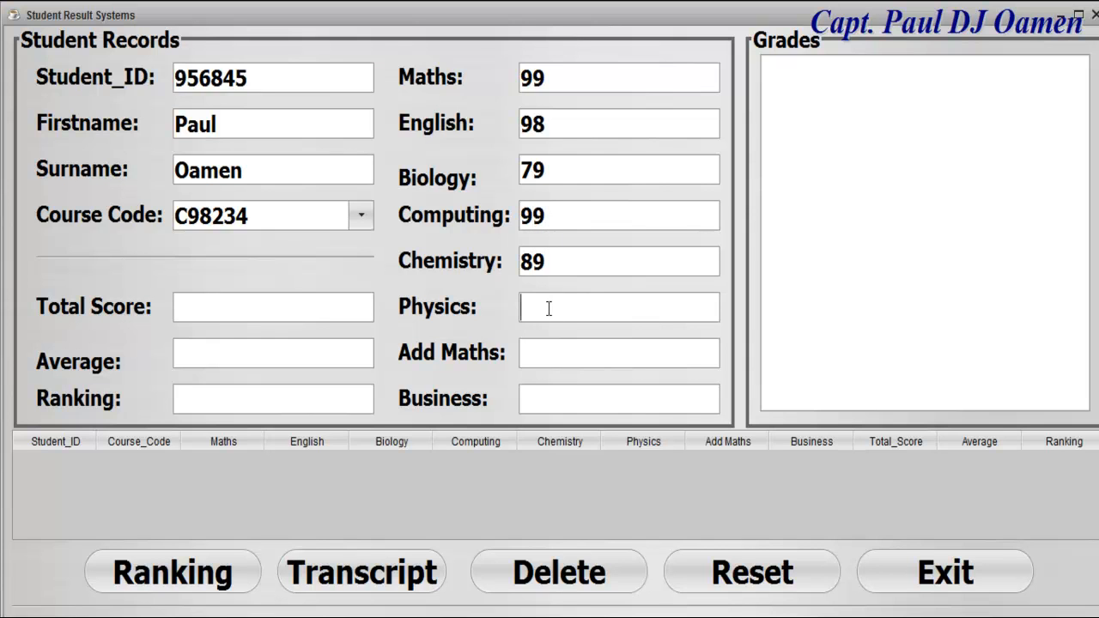
text(79)
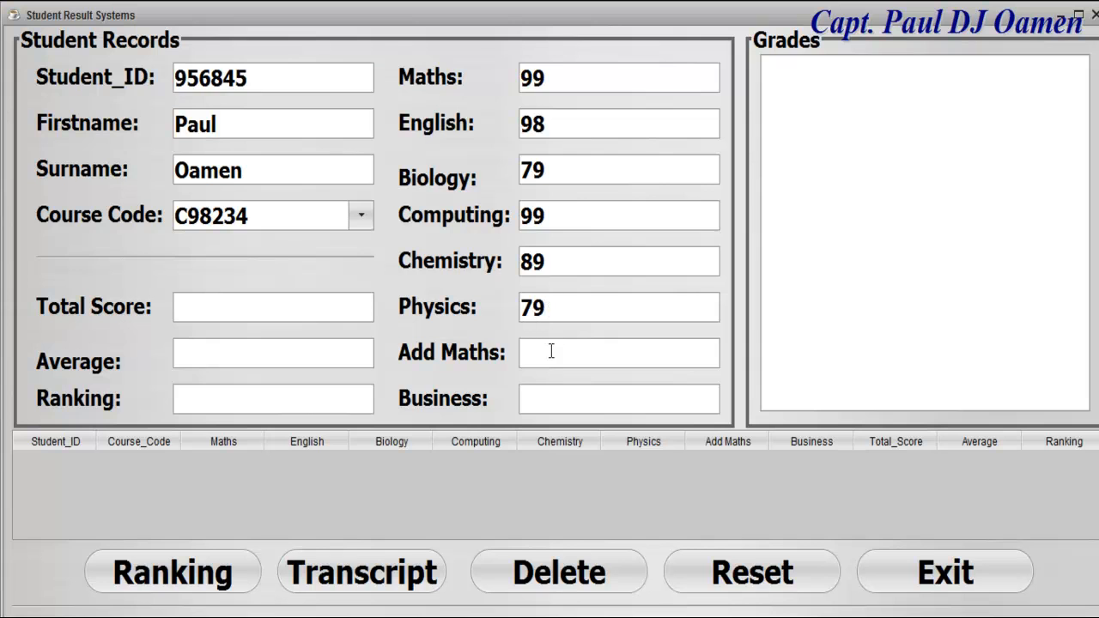
text(99)
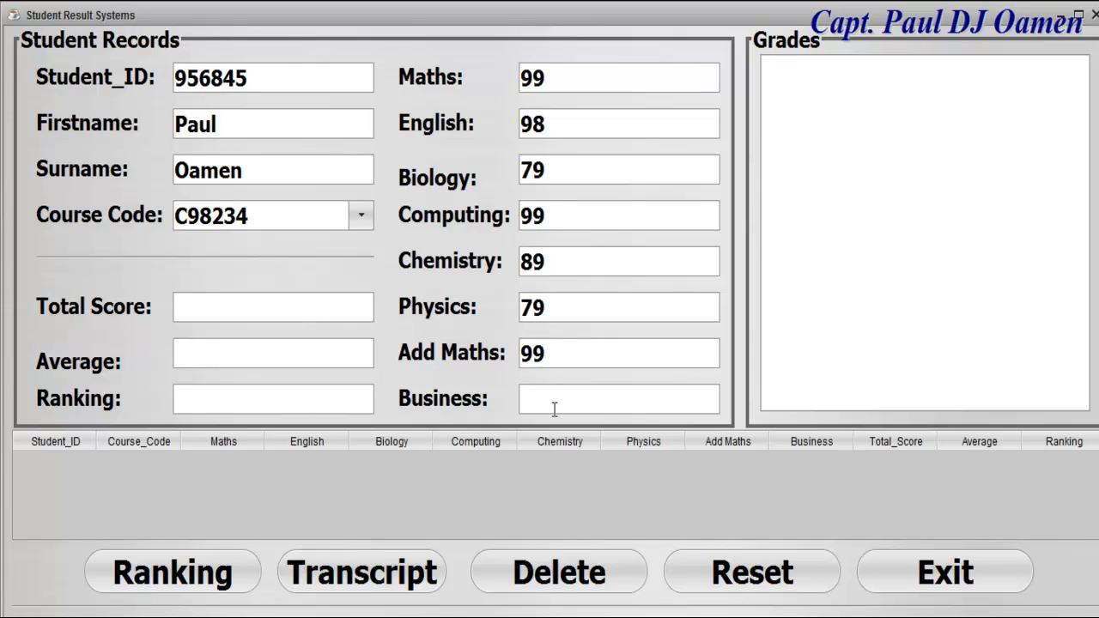
text(7)
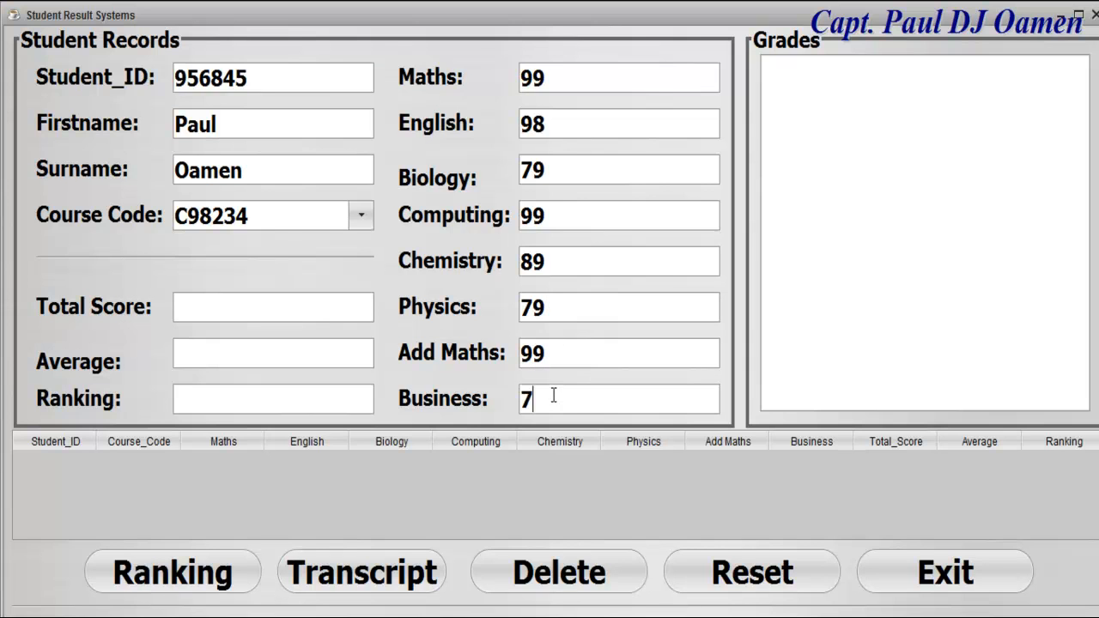
text(6)
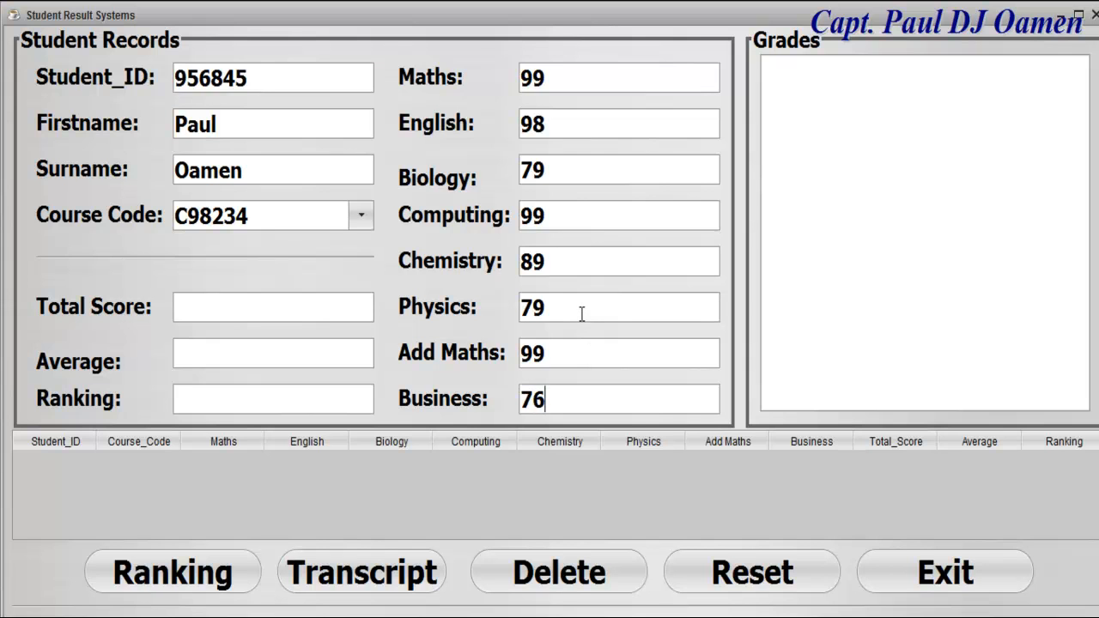
click(172, 571)
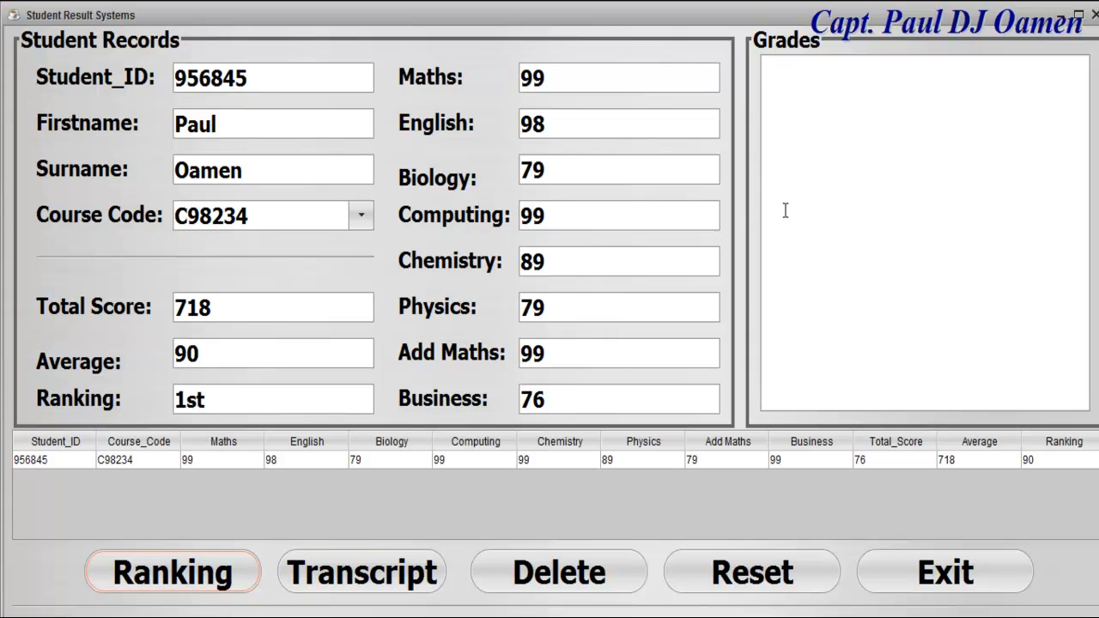
Print the transcript in the Grades area, reset the form and close the application.
click(361, 571)
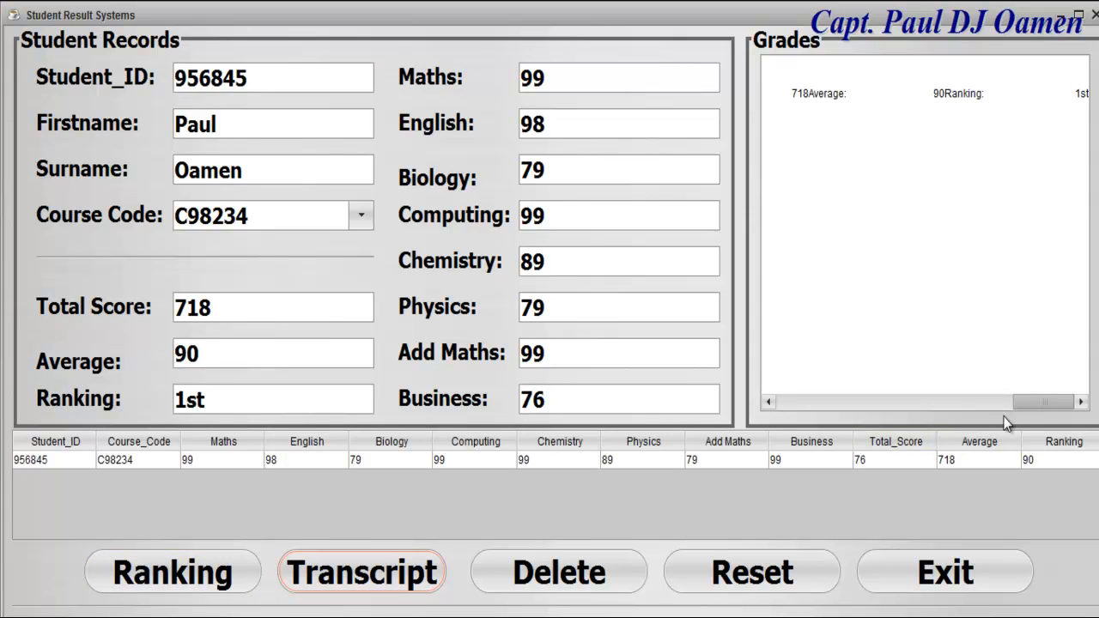
drag(1043, 401, 872, 402)
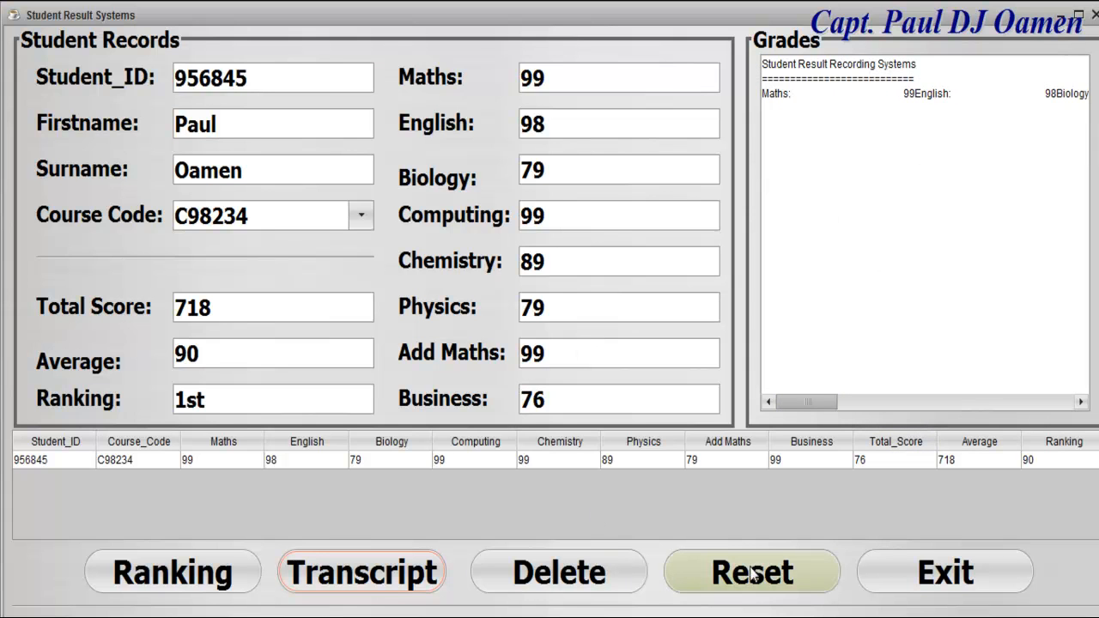
click(750, 571)
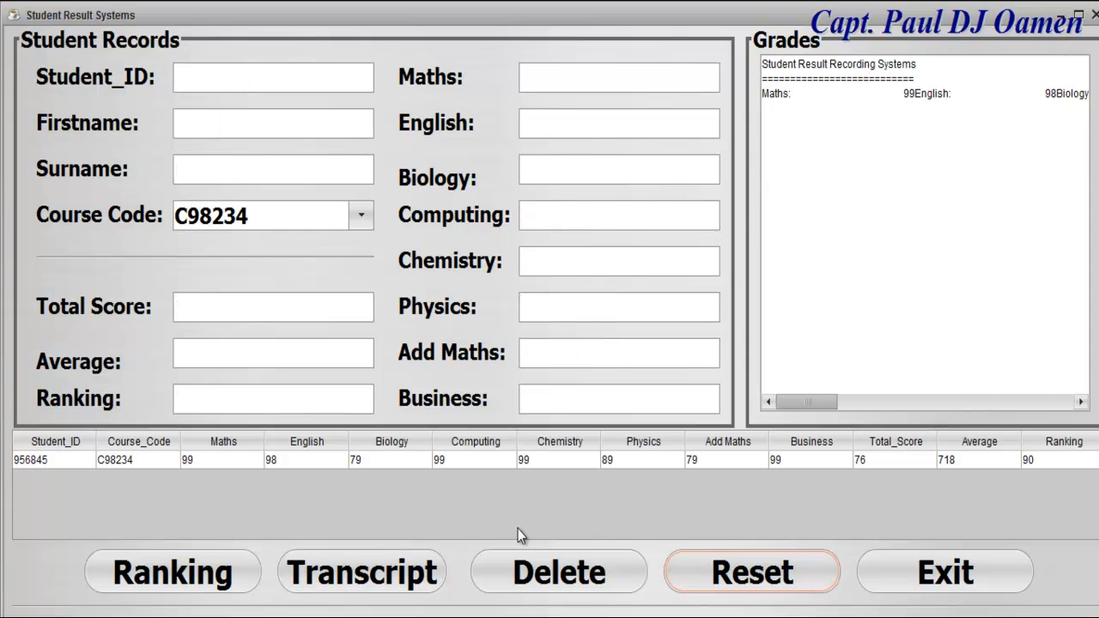
click(945, 571)
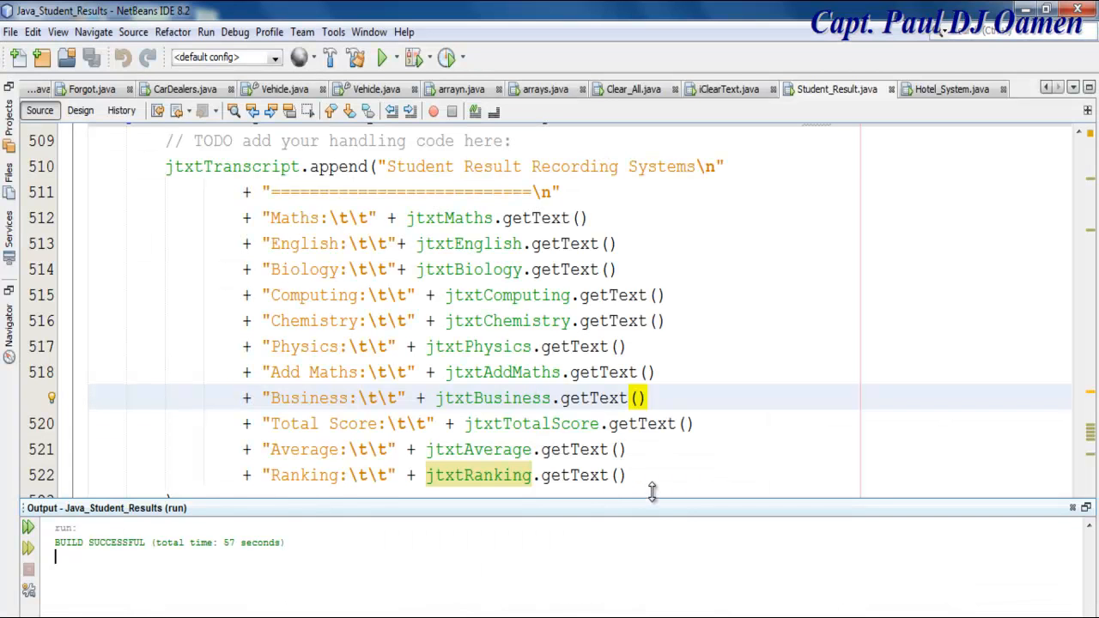
mouse_move(573, 224)
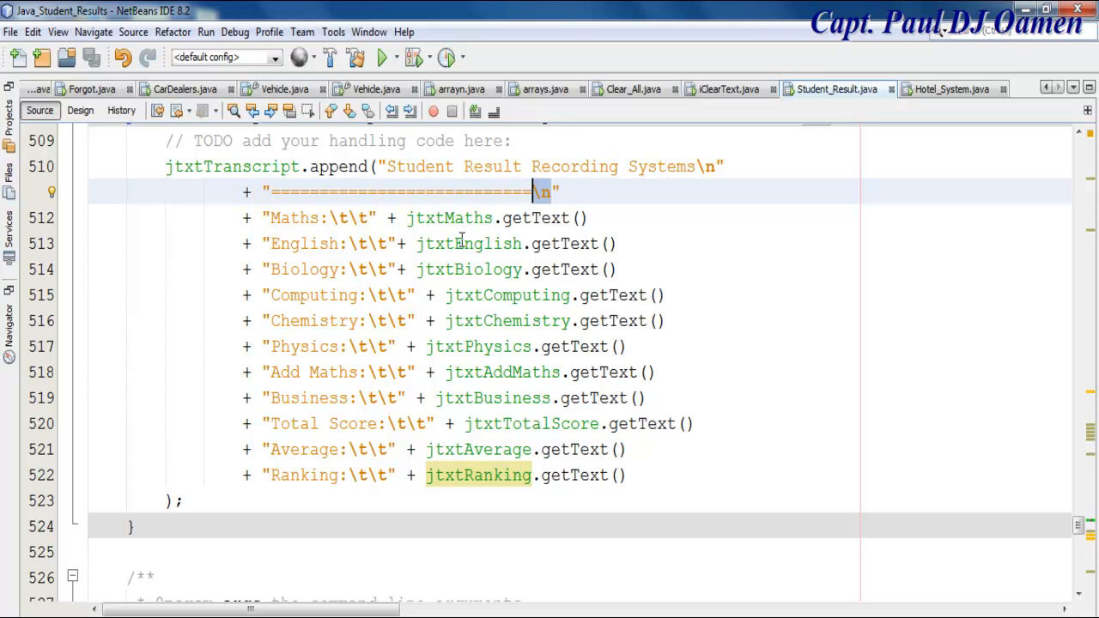
Insert a \n escape before the Maths label string in the Transcript handler.
click(271, 217)
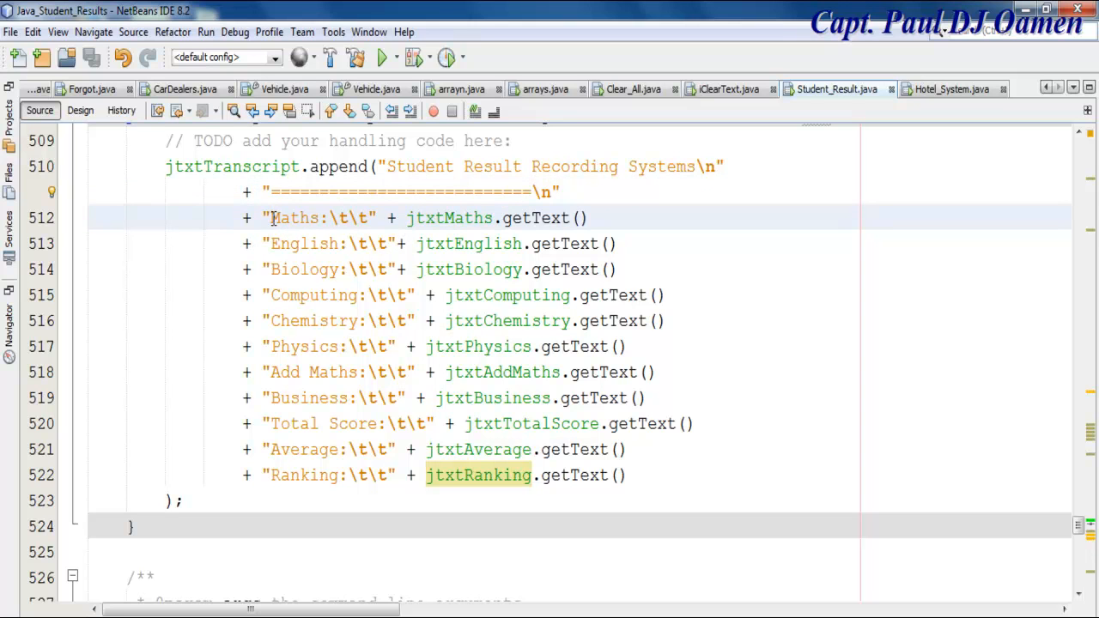
text(\n)
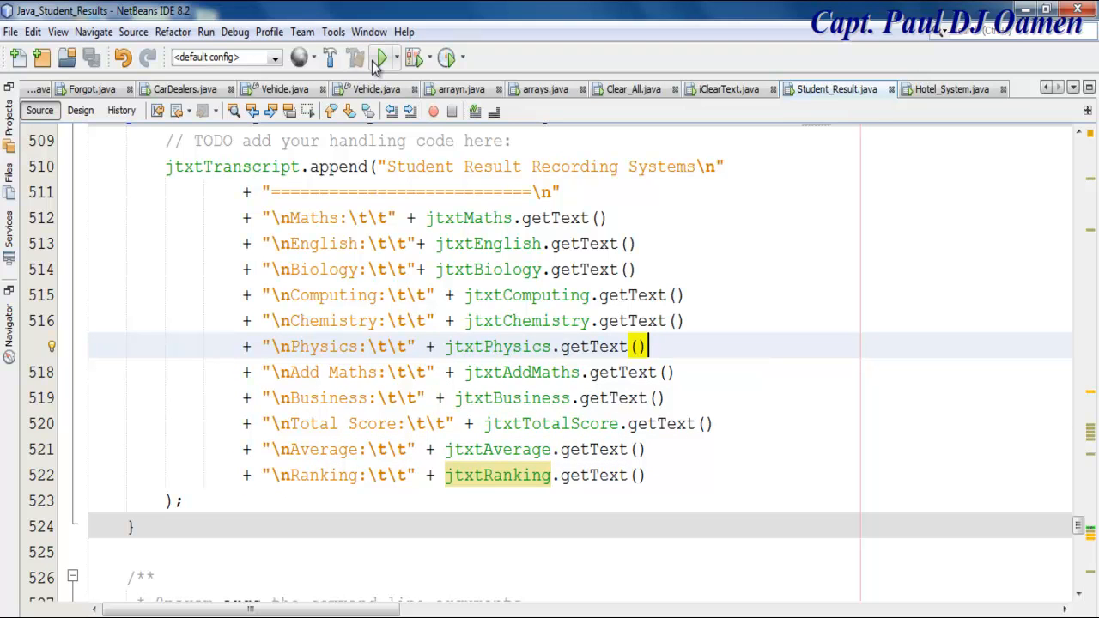
mouse_move(379, 58)
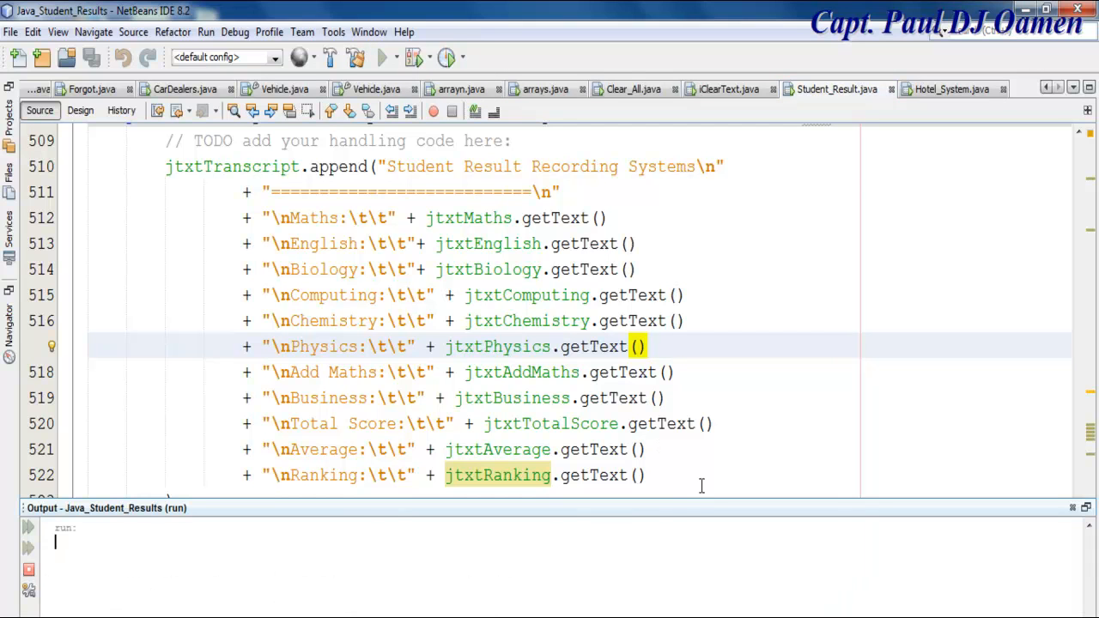
click(381, 58)
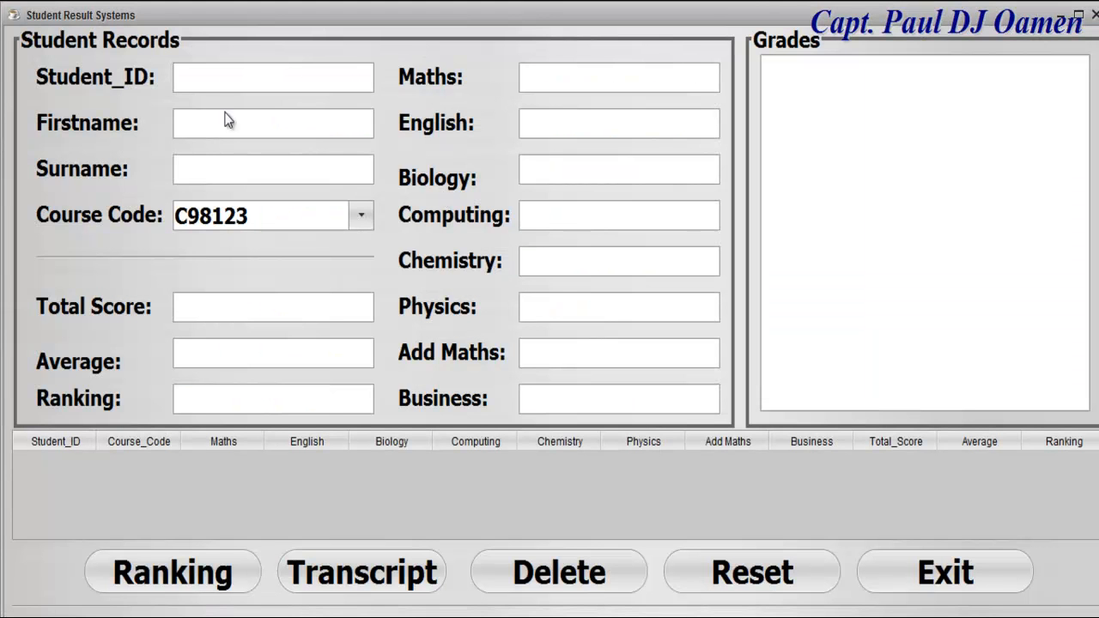
text(93894)
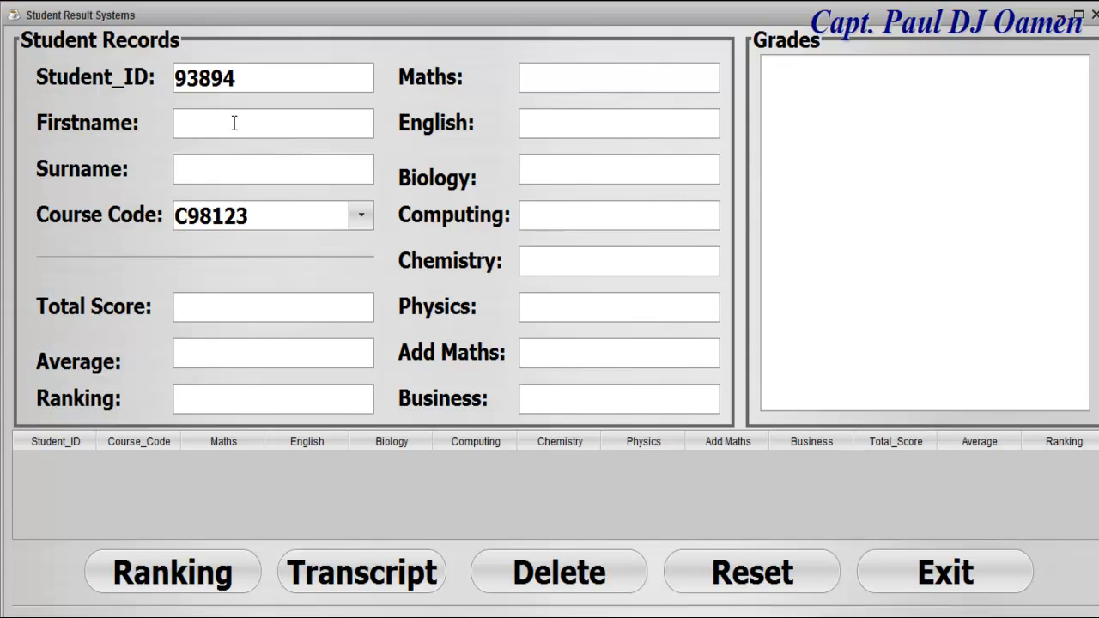
text(Paul)
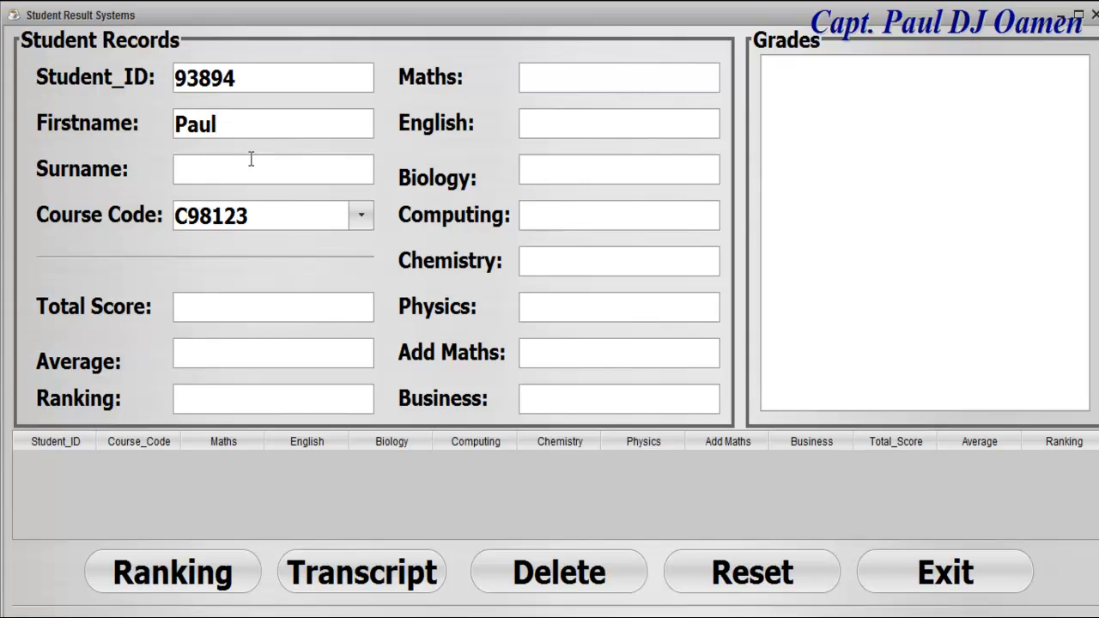
text(Oa)
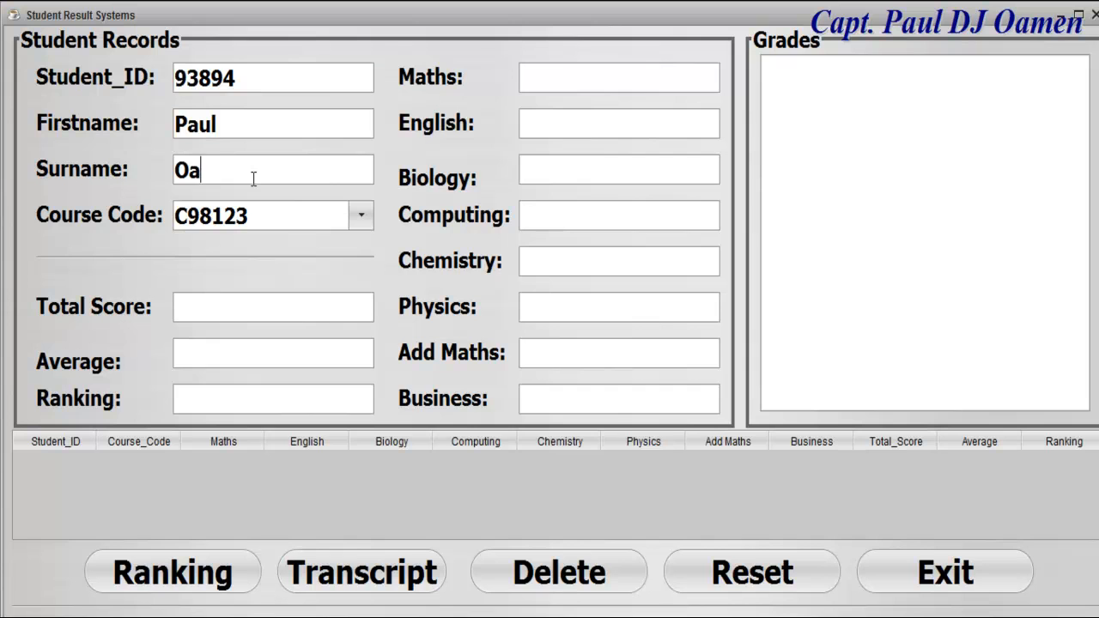
text(men)
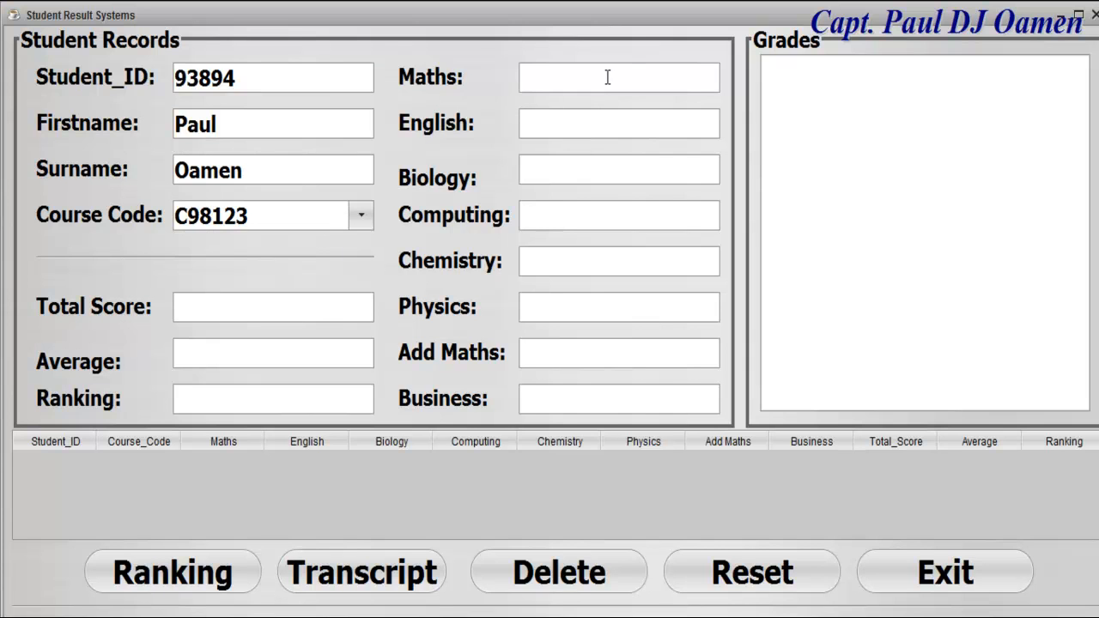
Enter the first subject marks 90, 97, 97 and 99.
text(90)
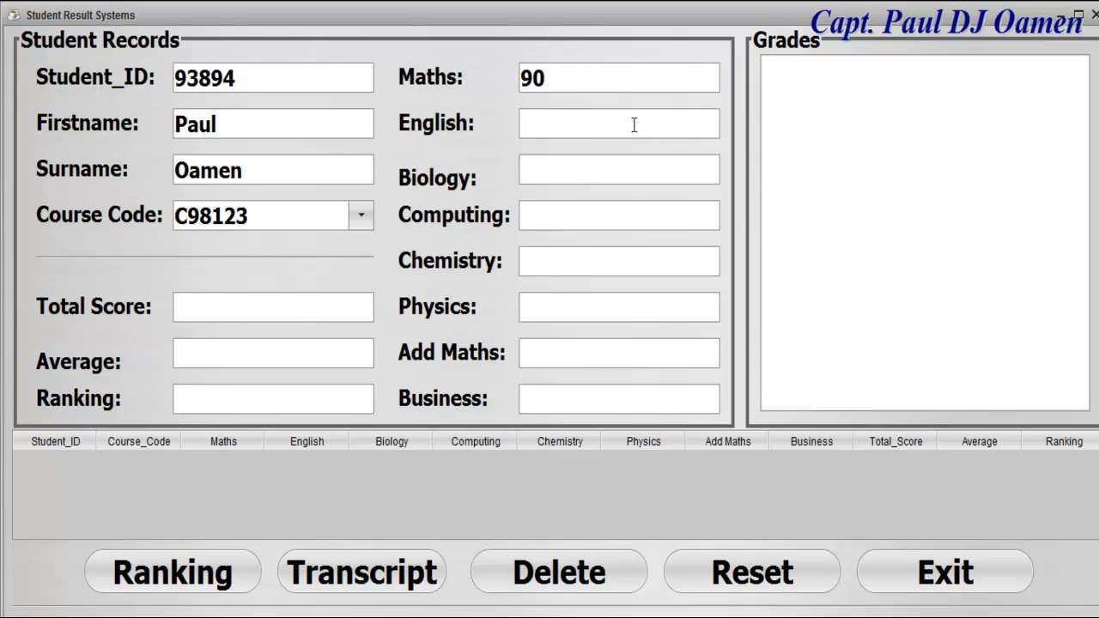
text(97)
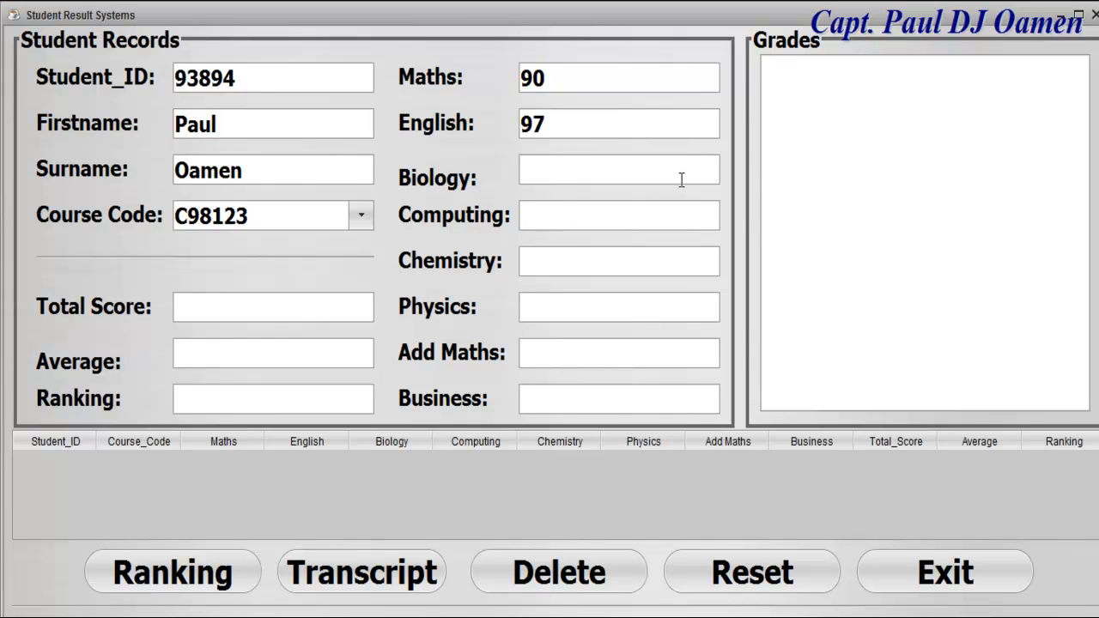
text(9)
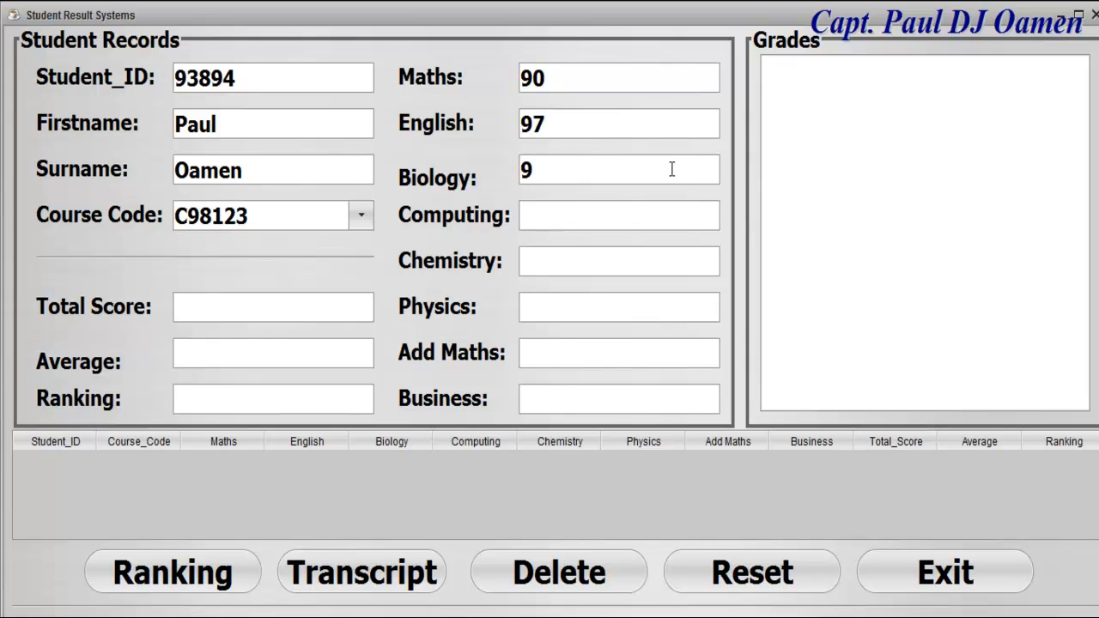
text(7)
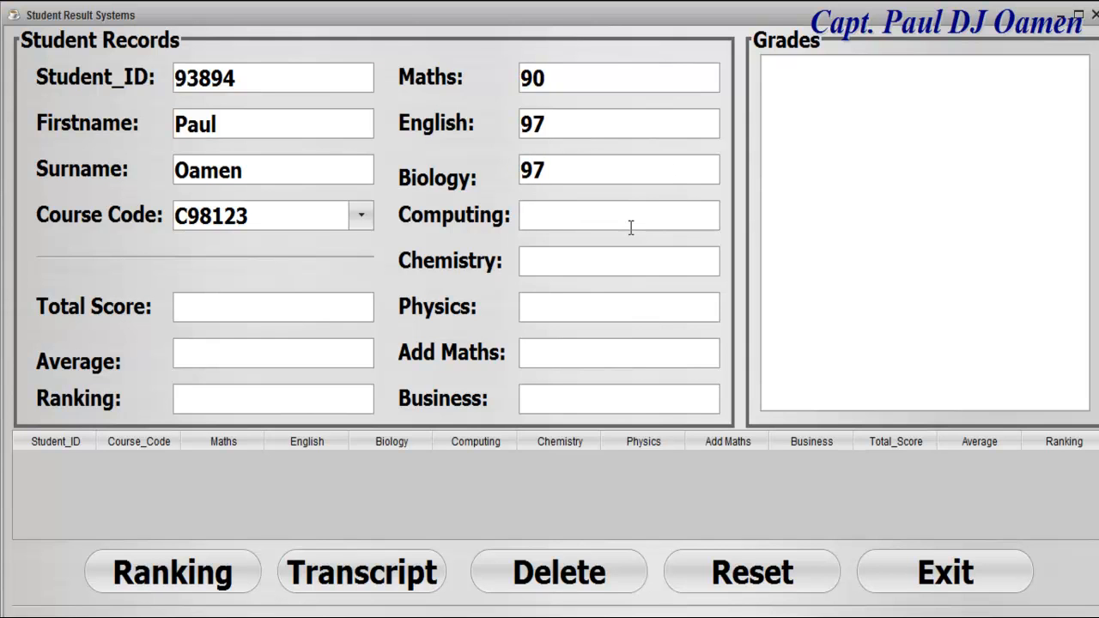
text(99)
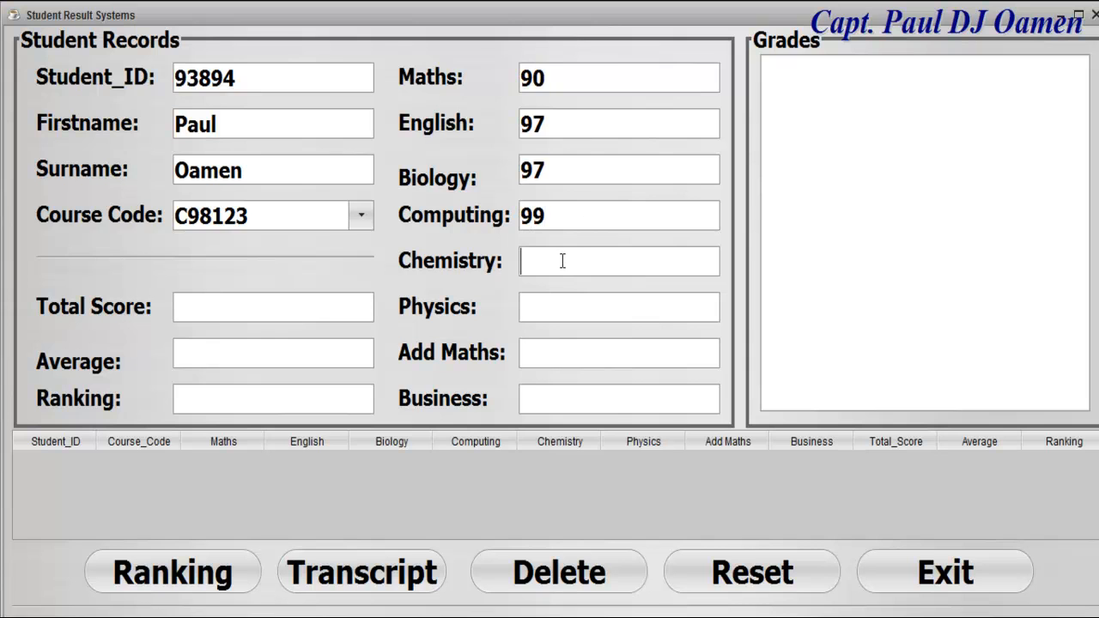
Enter the remaining marks, compute total 749, average 94, 1st ranking, and print the transcript.
text(9)
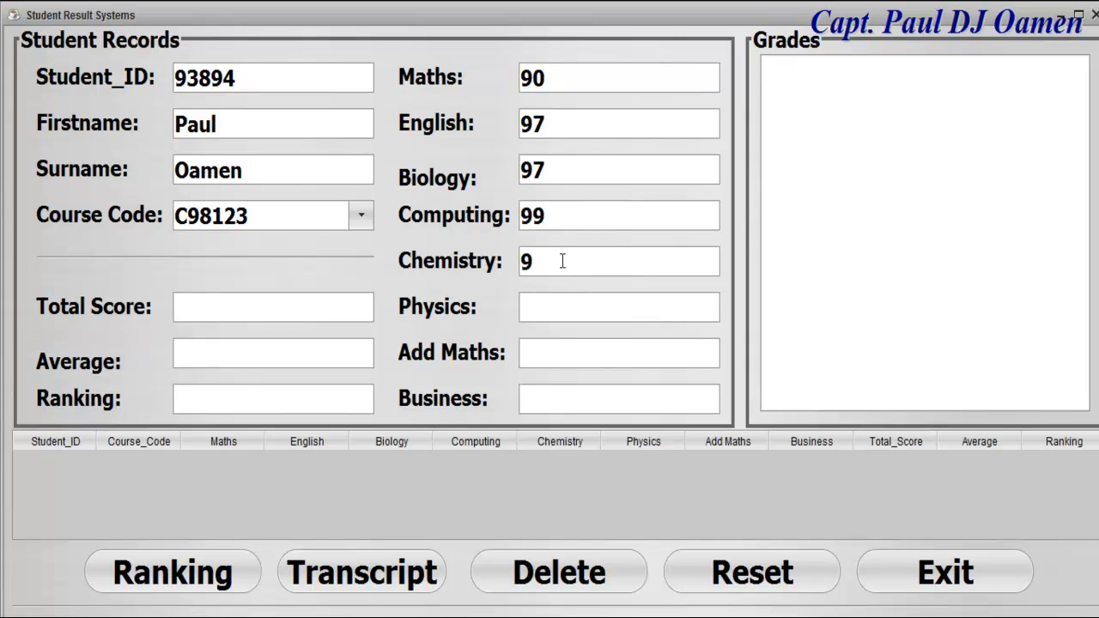
text(8)
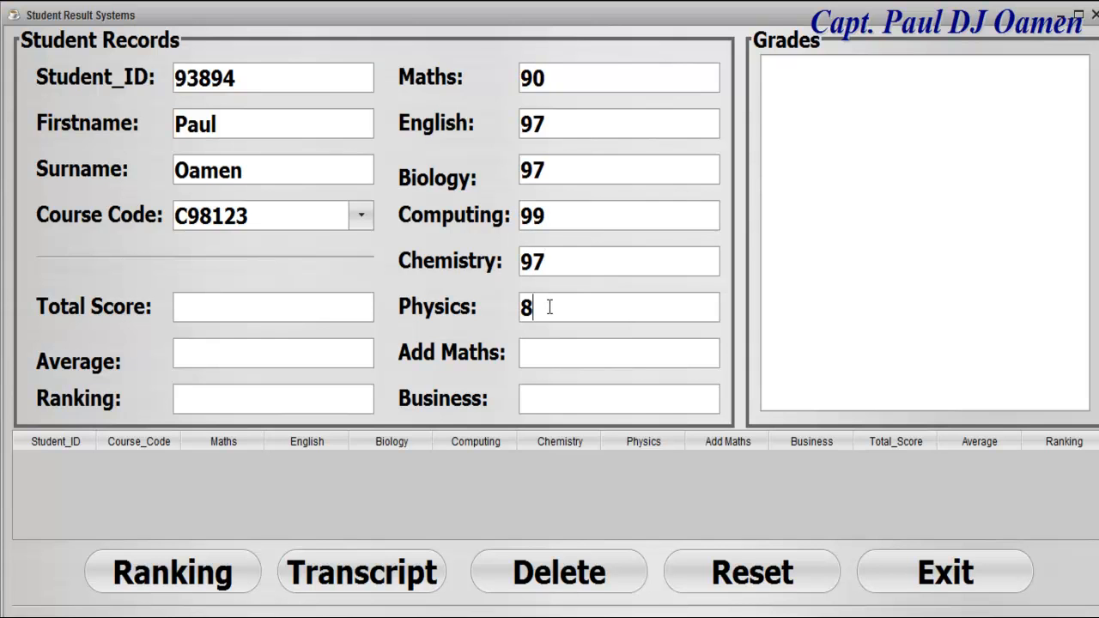
text(7)
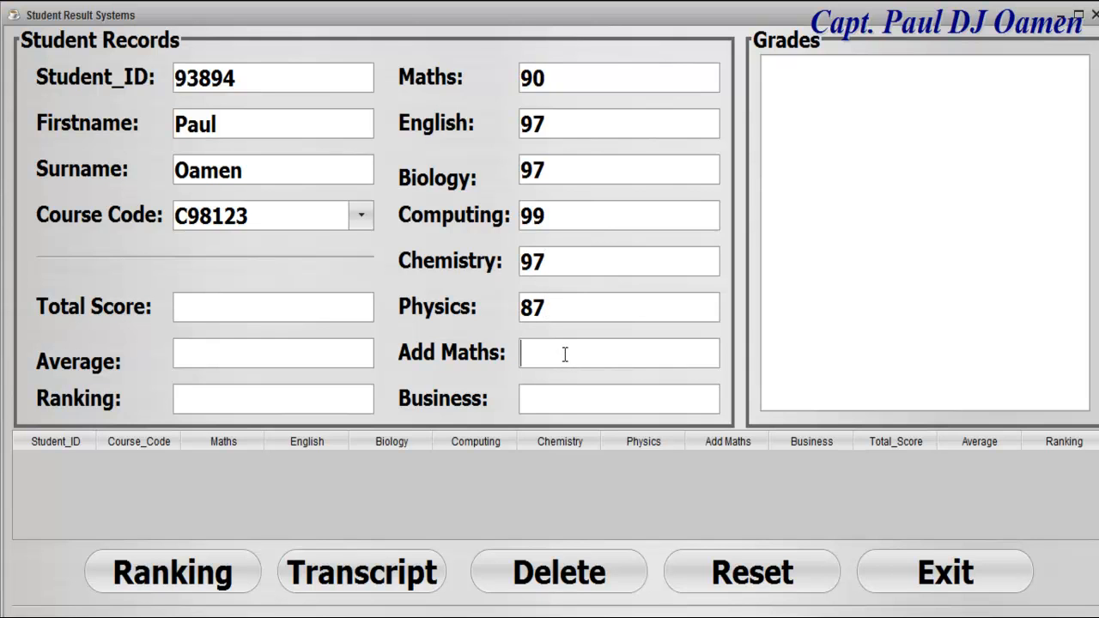
text(95)
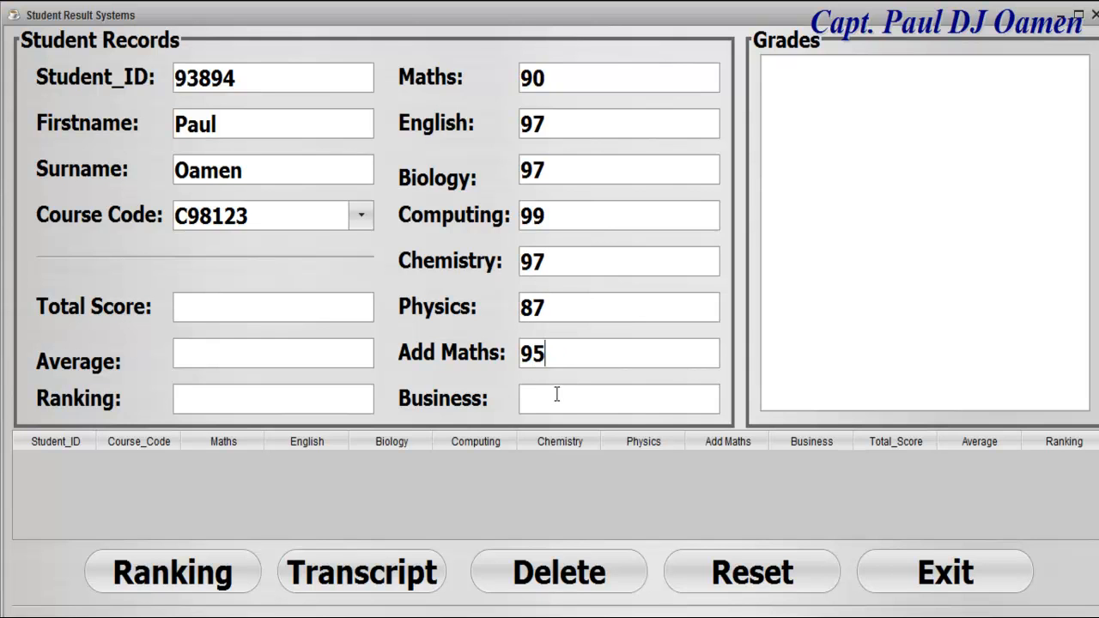
text(8)
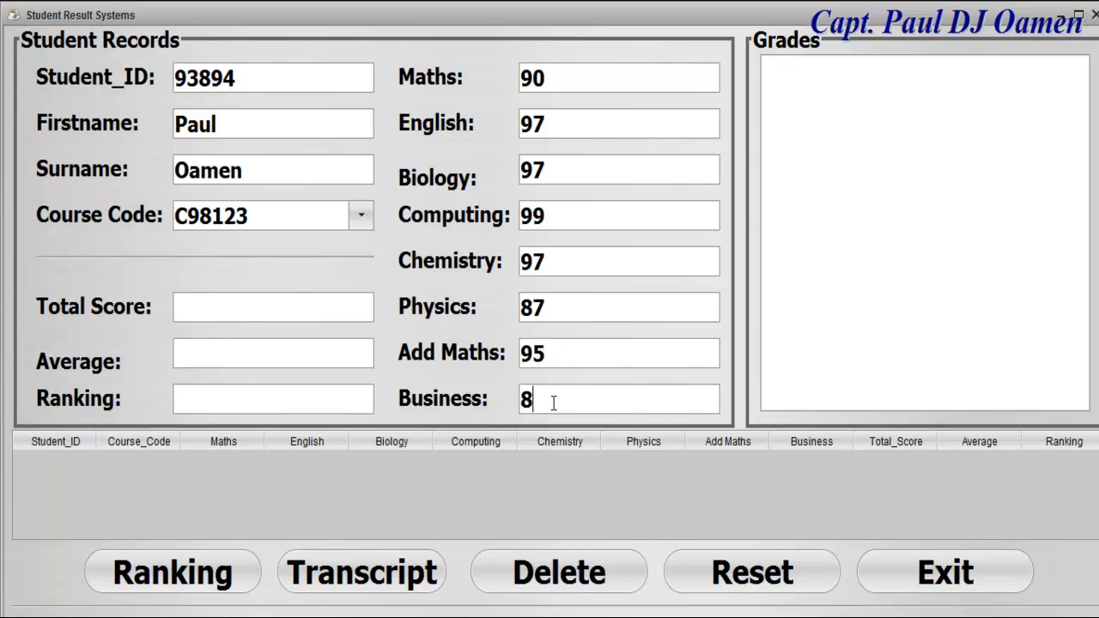
text(7)
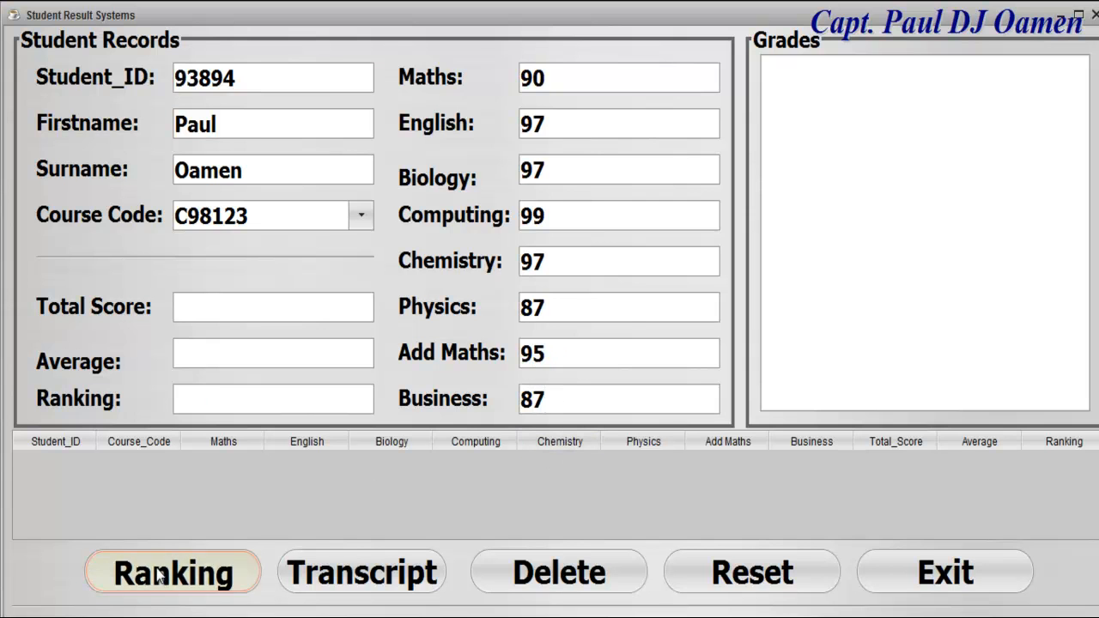
click(173, 572)
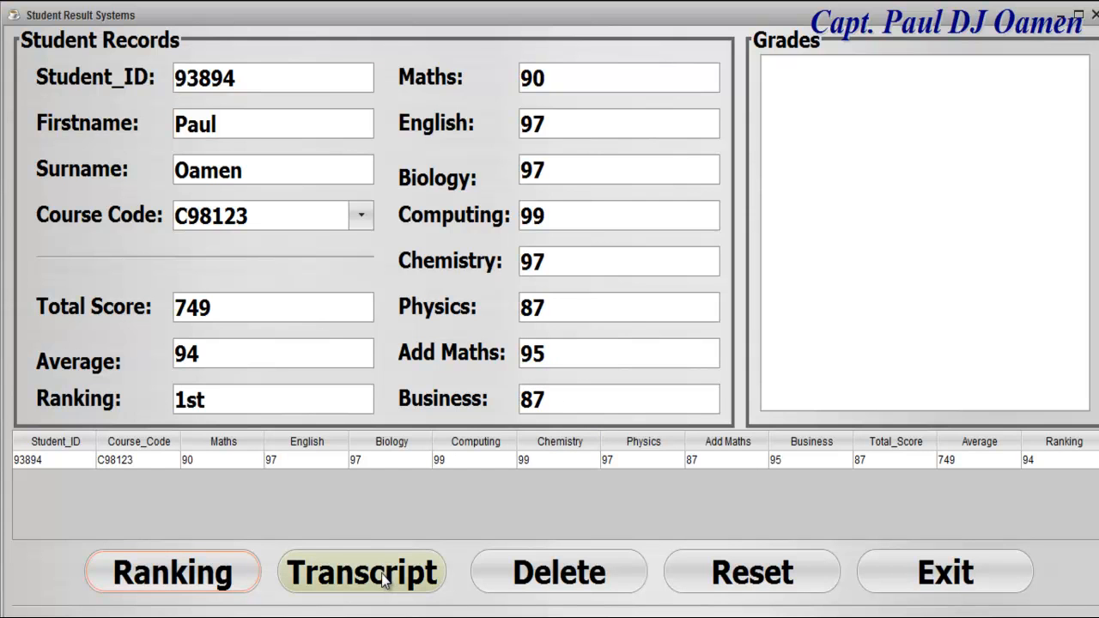
click(360, 572)
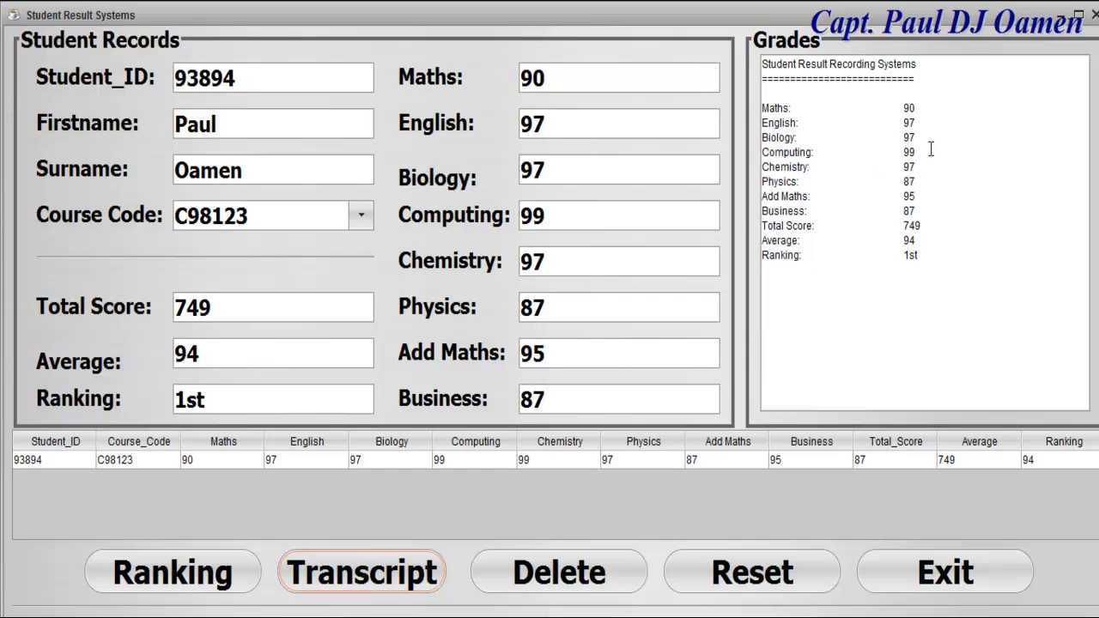
mouse_move(931, 285)
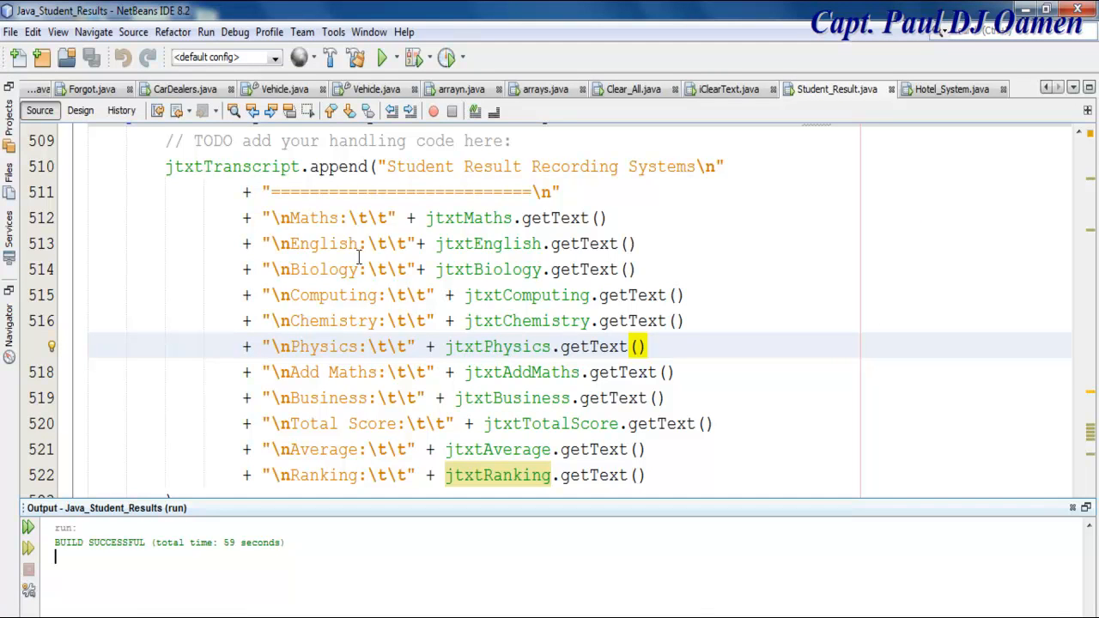
Give jtxtTranscript a bold Monospaced font at size 18 in the Design view's font editor.
click(79, 109)
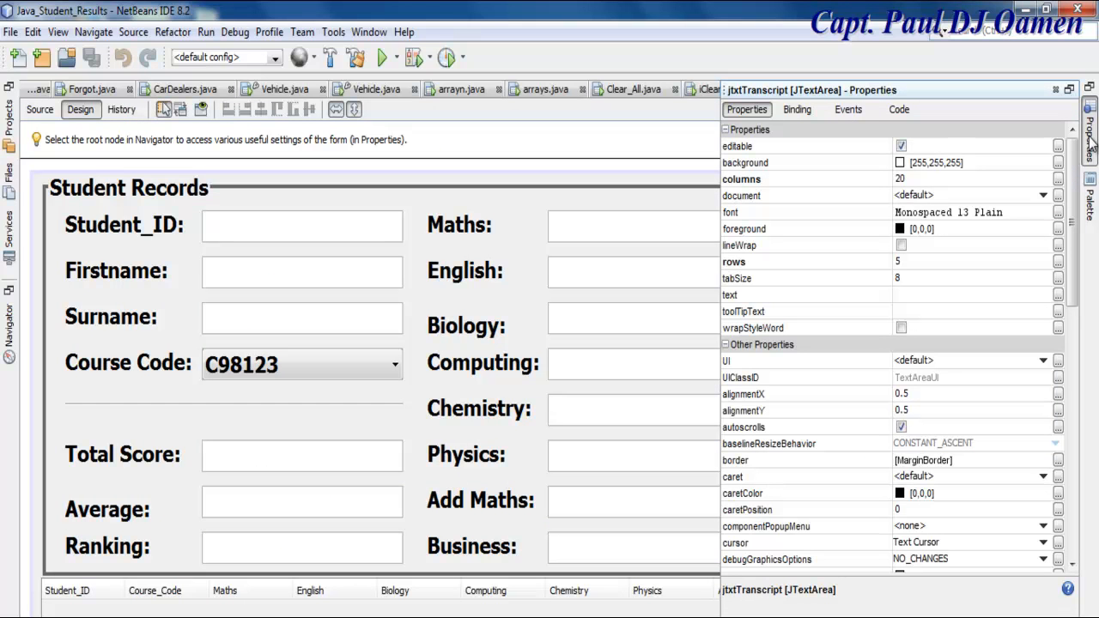
mouse_move(1054, 219)
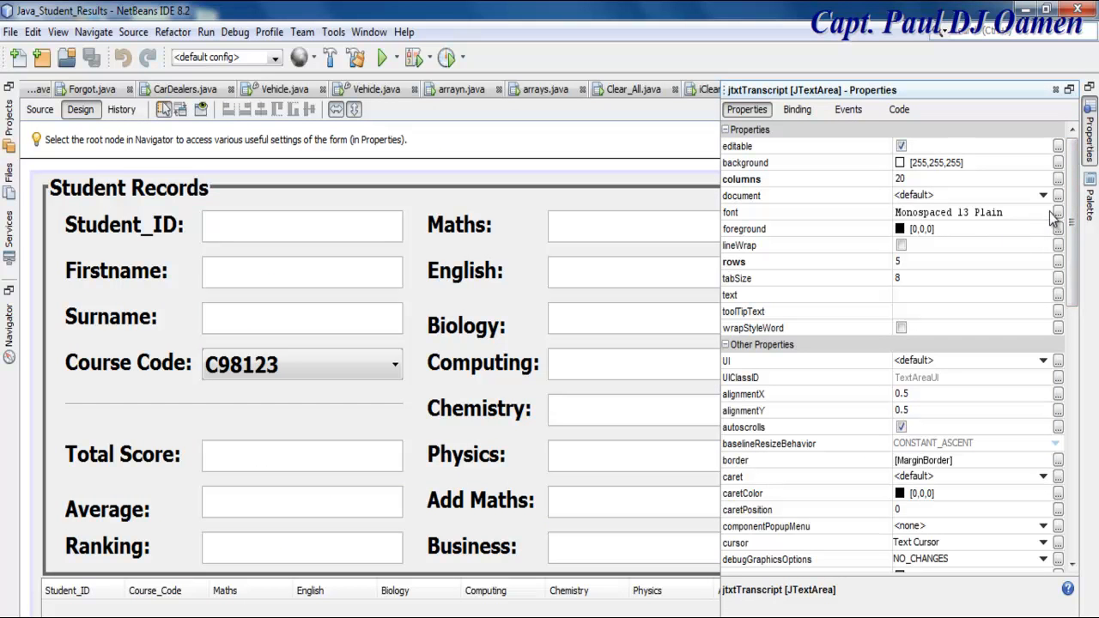
click(1058, 212)
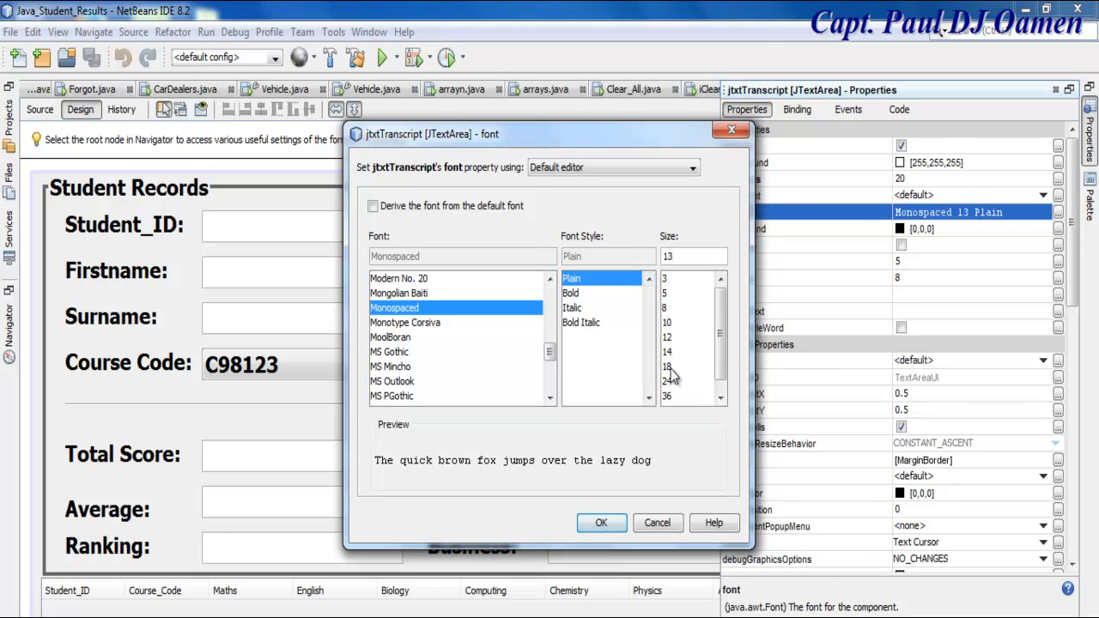
click(667, 366)
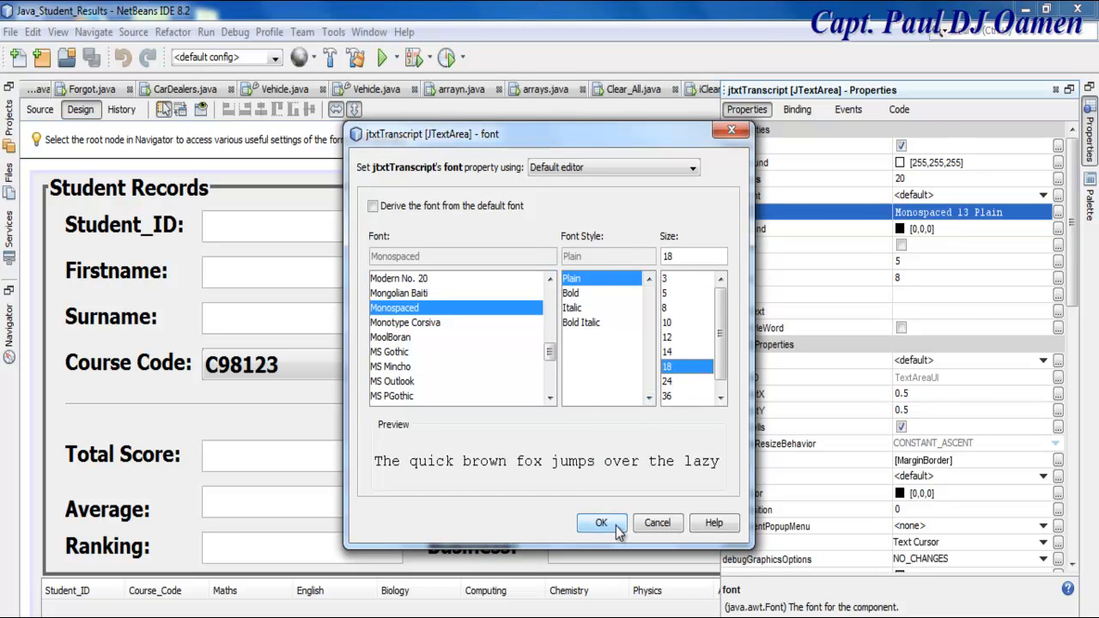
click(570, 293)
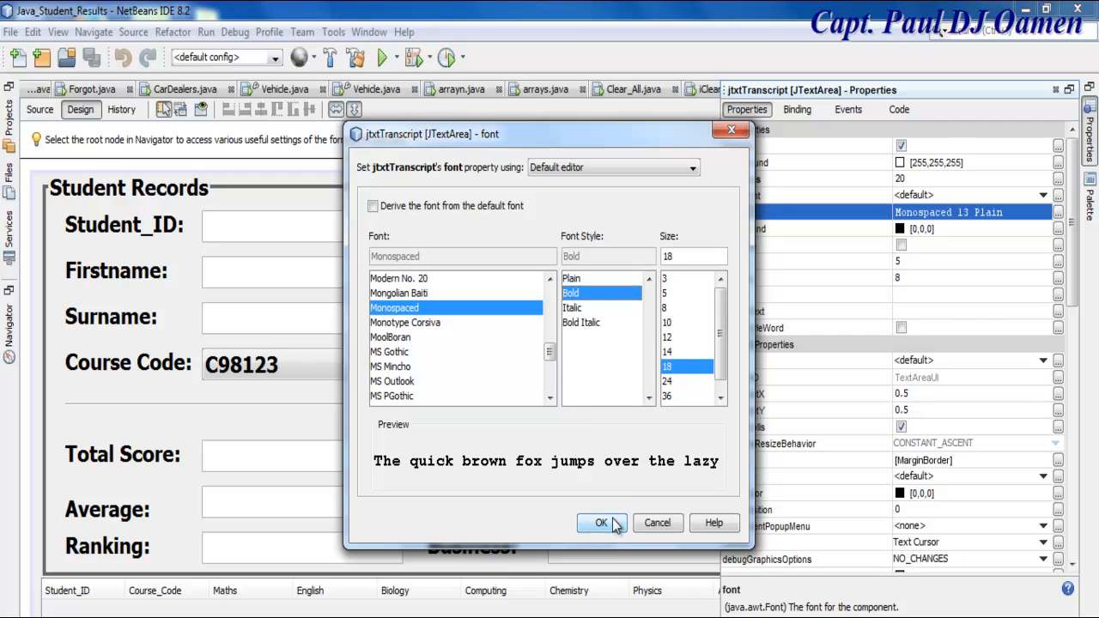
click(601, 523)
text(4)
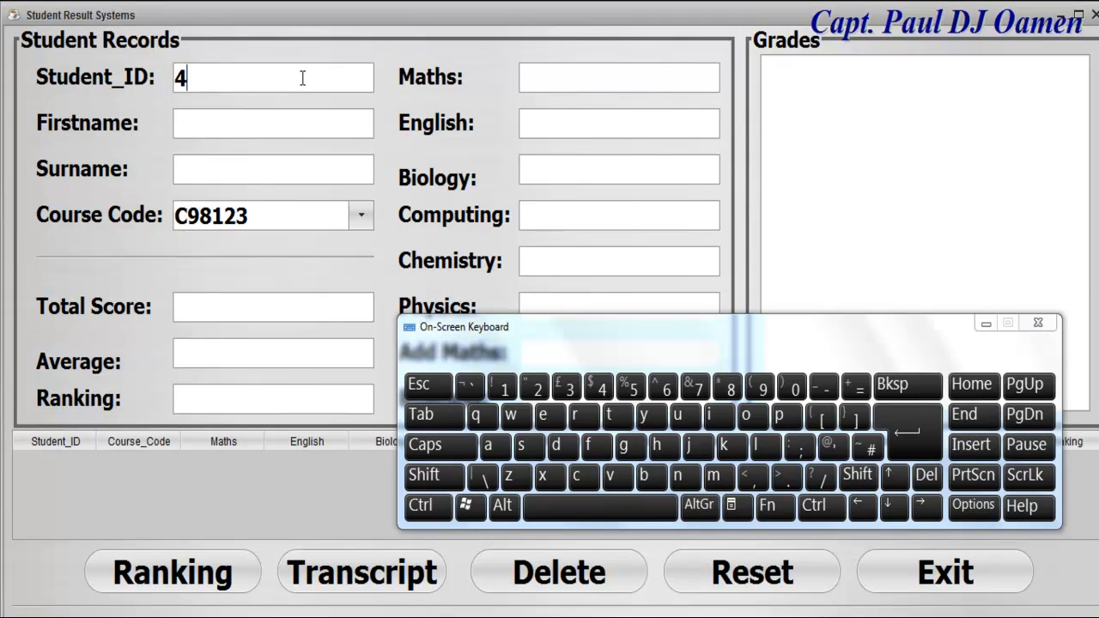
Enter student ID 465555 with first name Paul and surname Oamen.
text(65555)
click(273, 123)
text(P)
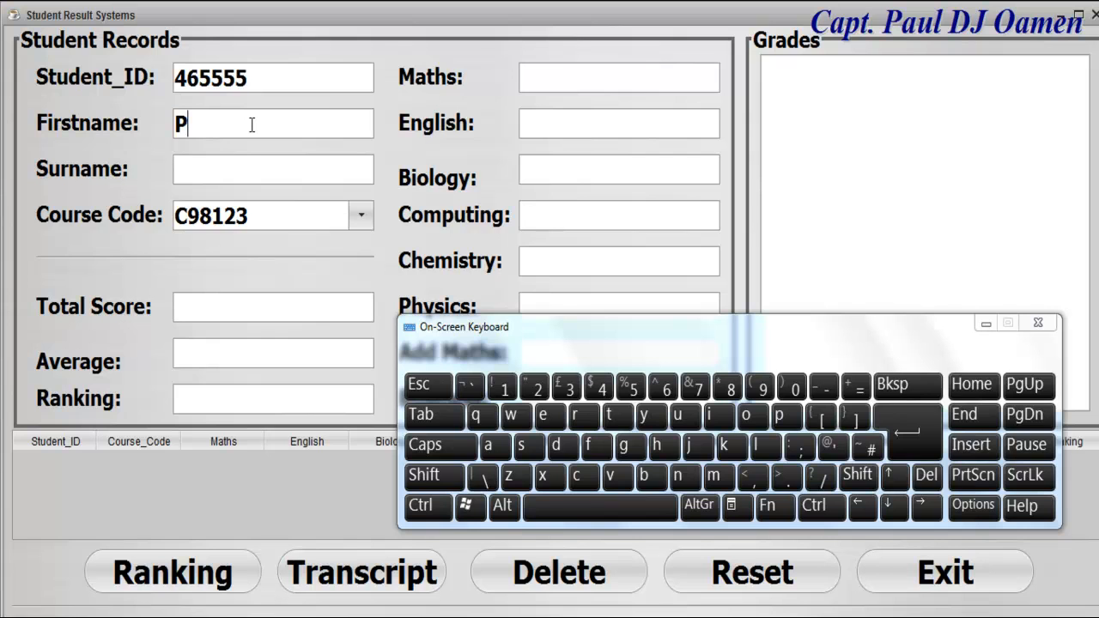
text(ar)
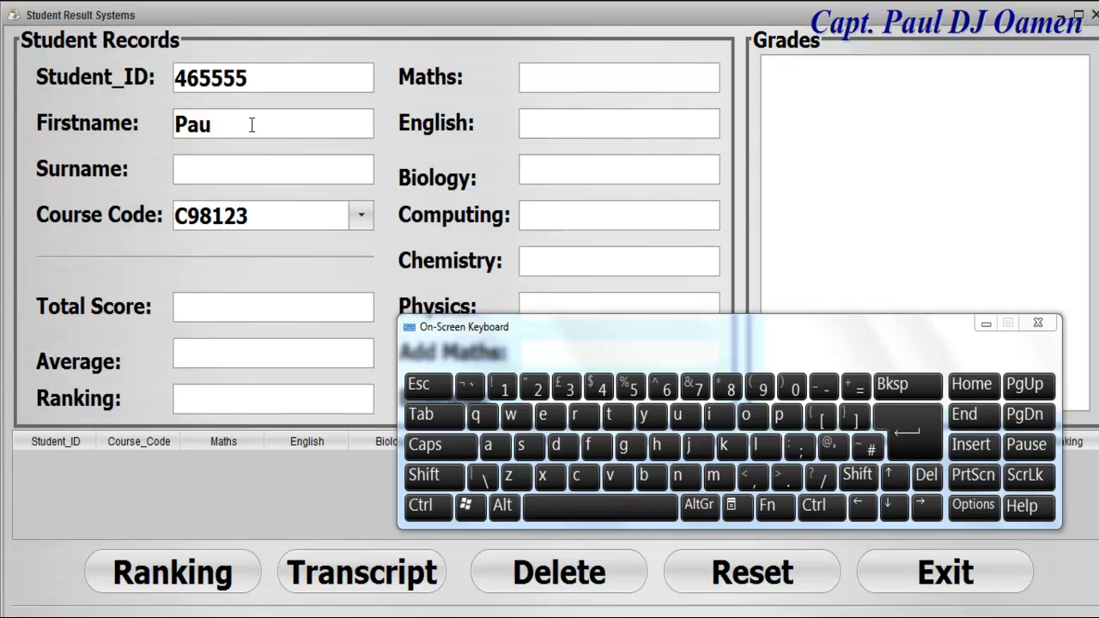
text(l)
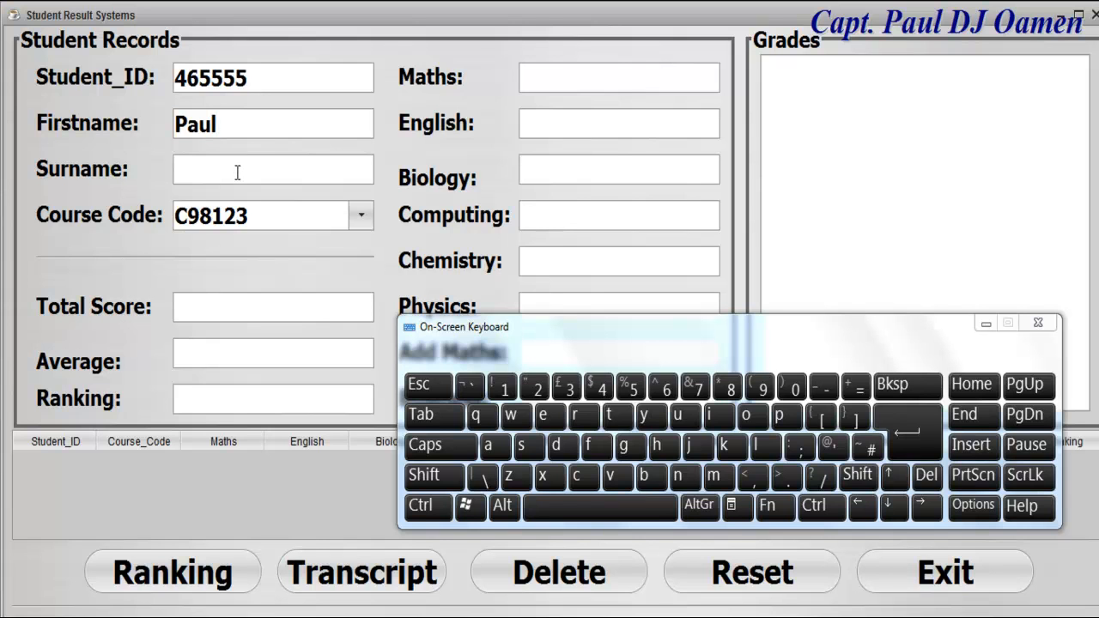
text(Oamen)
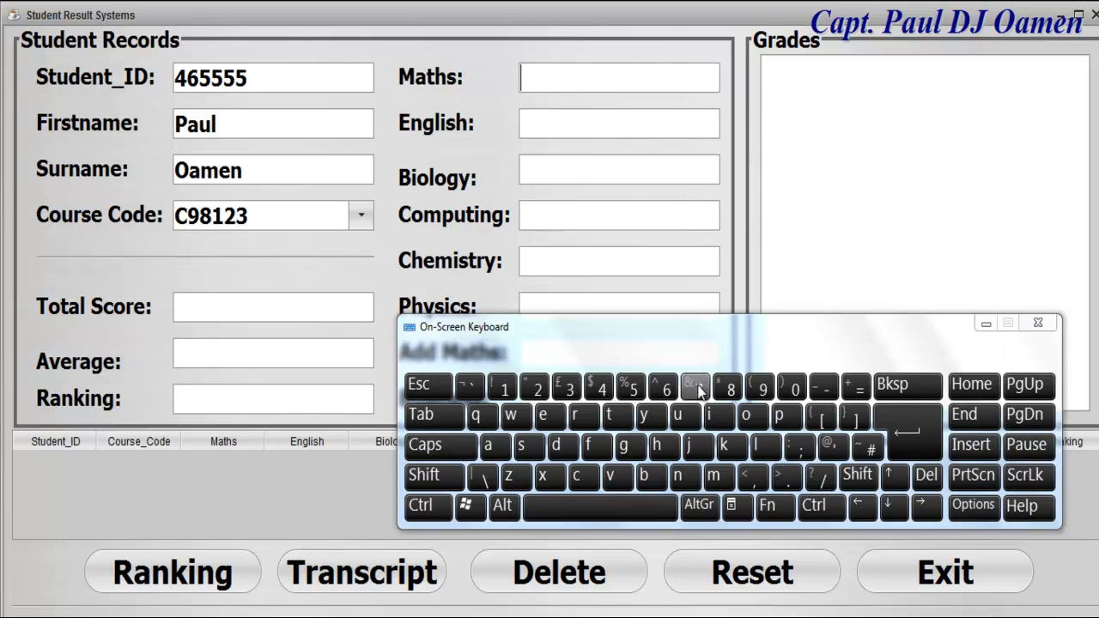
Enter the Maths, Biology, Computing, Add Maths and Business scores via the On-Screen Keyboard, then dismiss it.
click(727, 388)
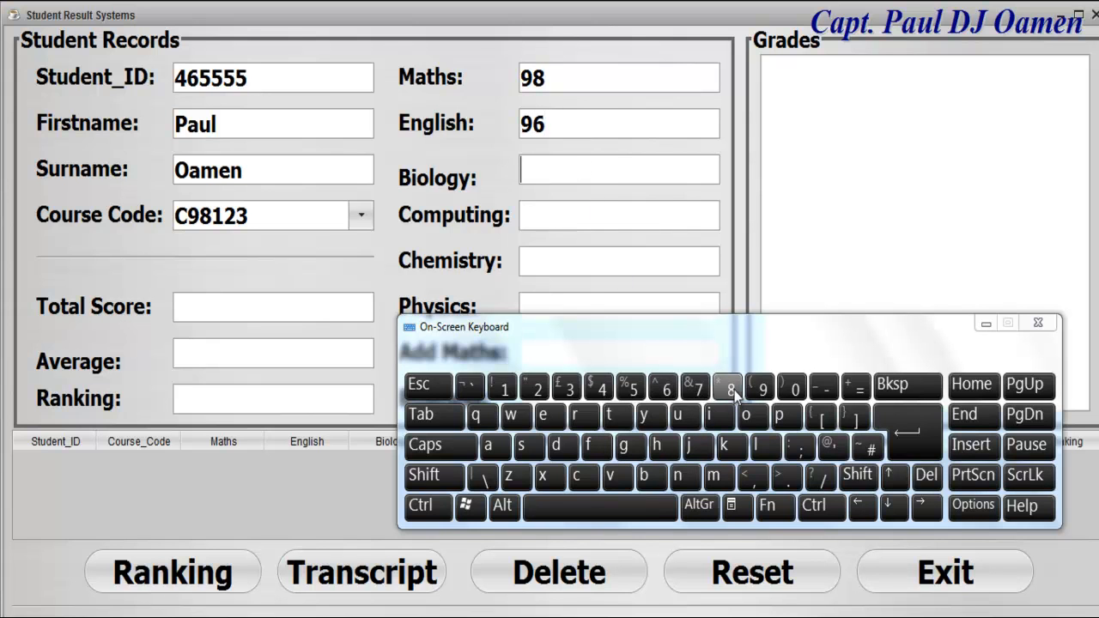
click(695, 389)
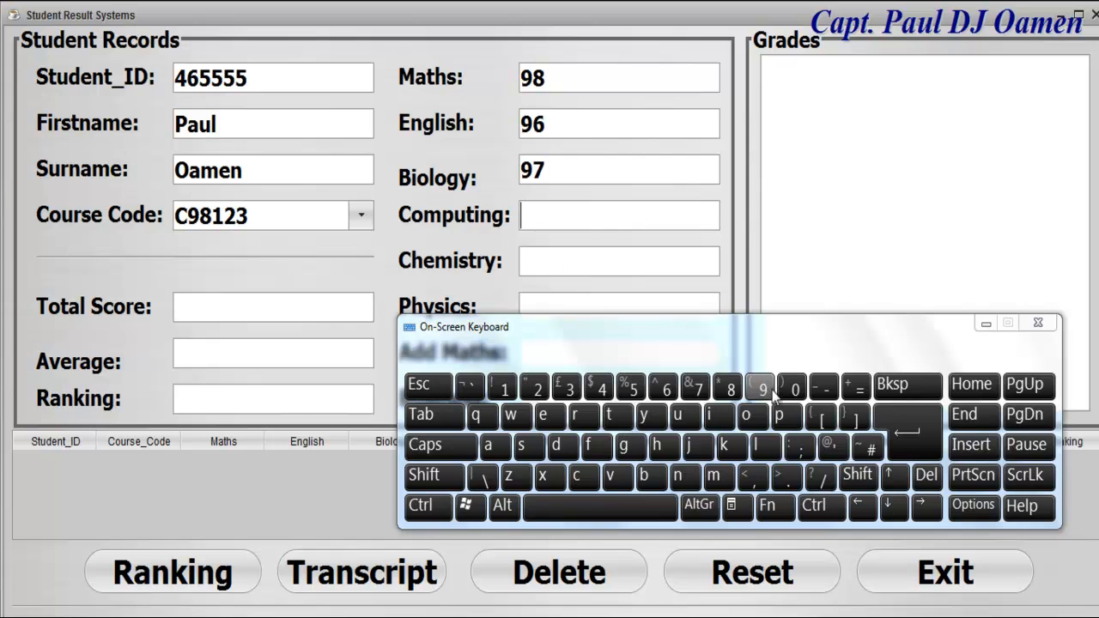
click(727, 388)
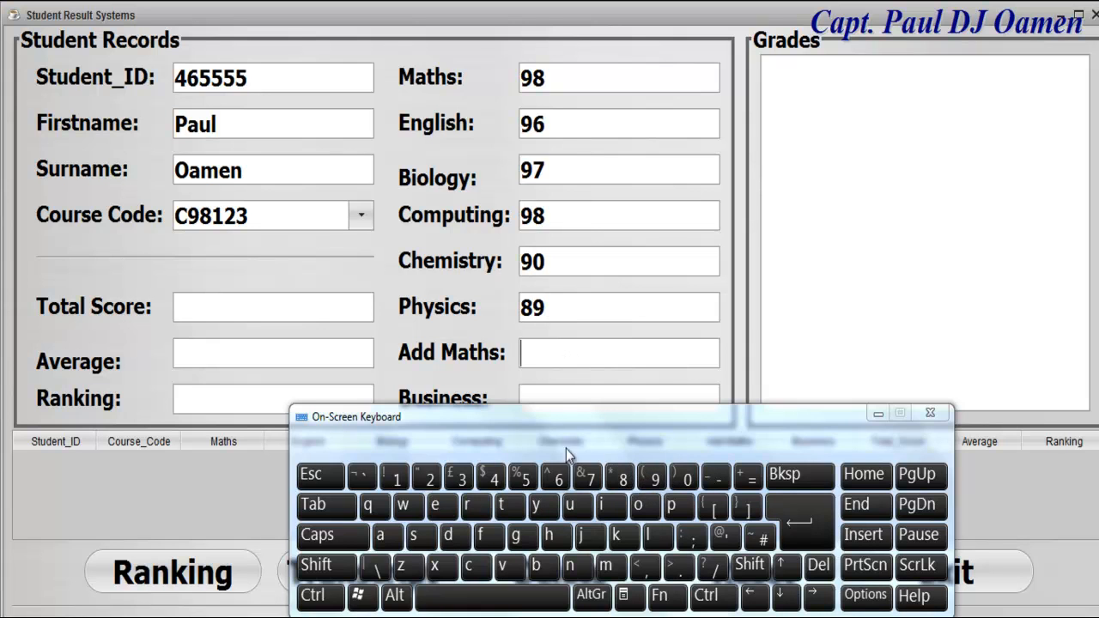
click(621, 478)
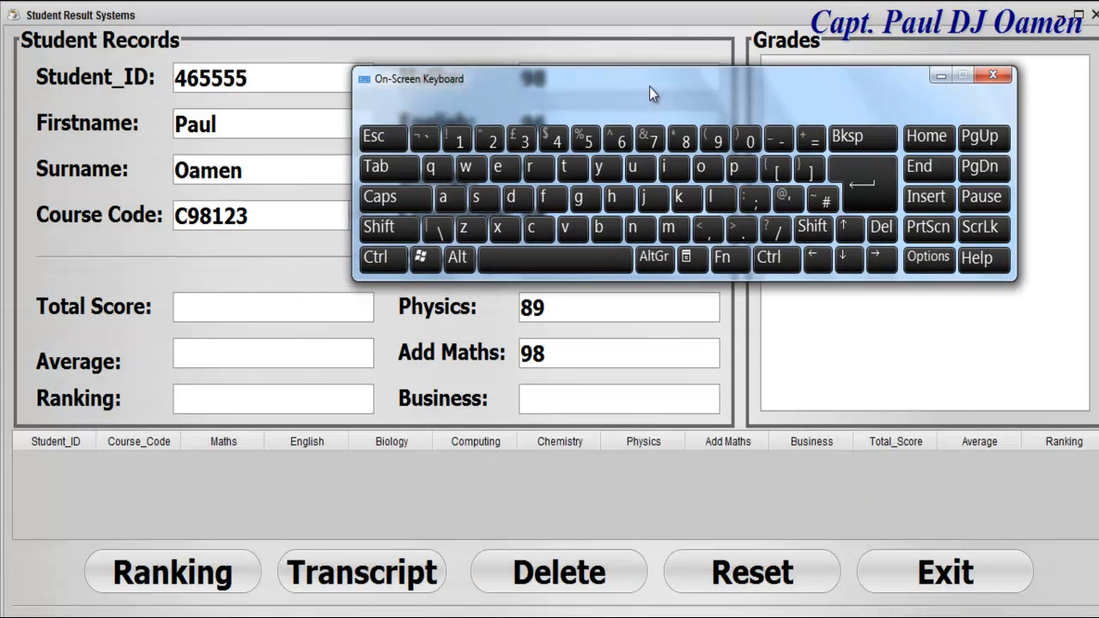
click(651, 197)
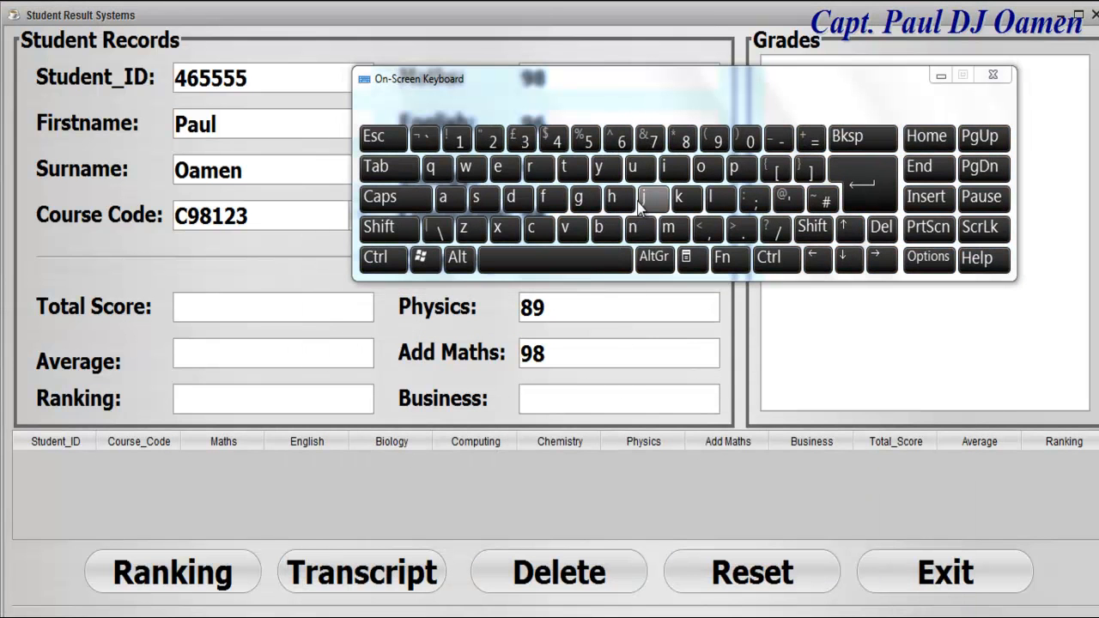
click(716, 139)
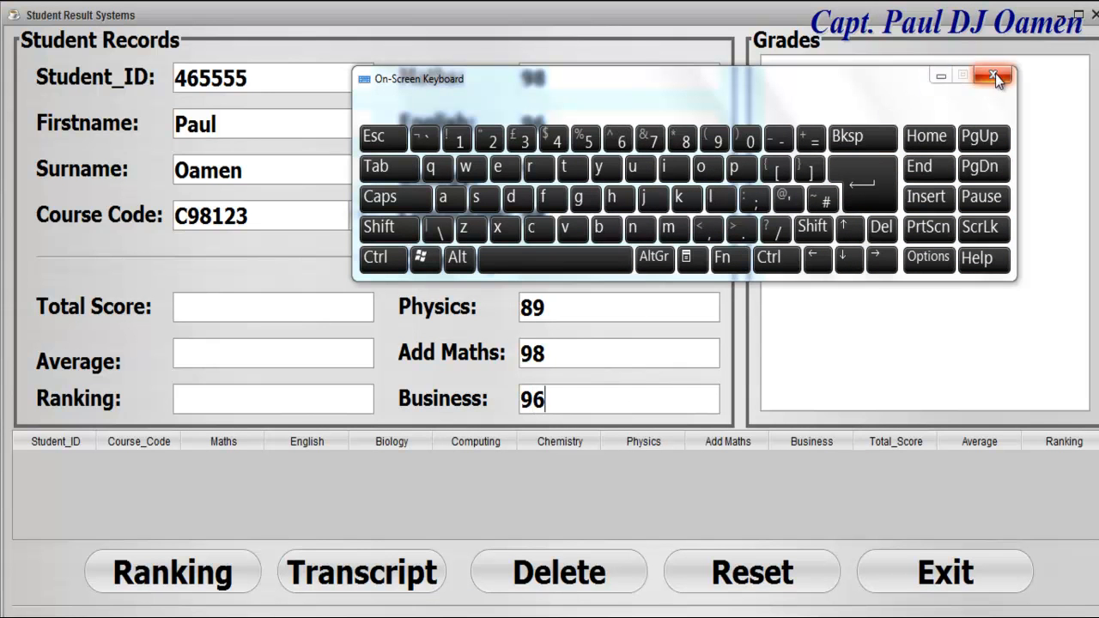
click(993, 75)
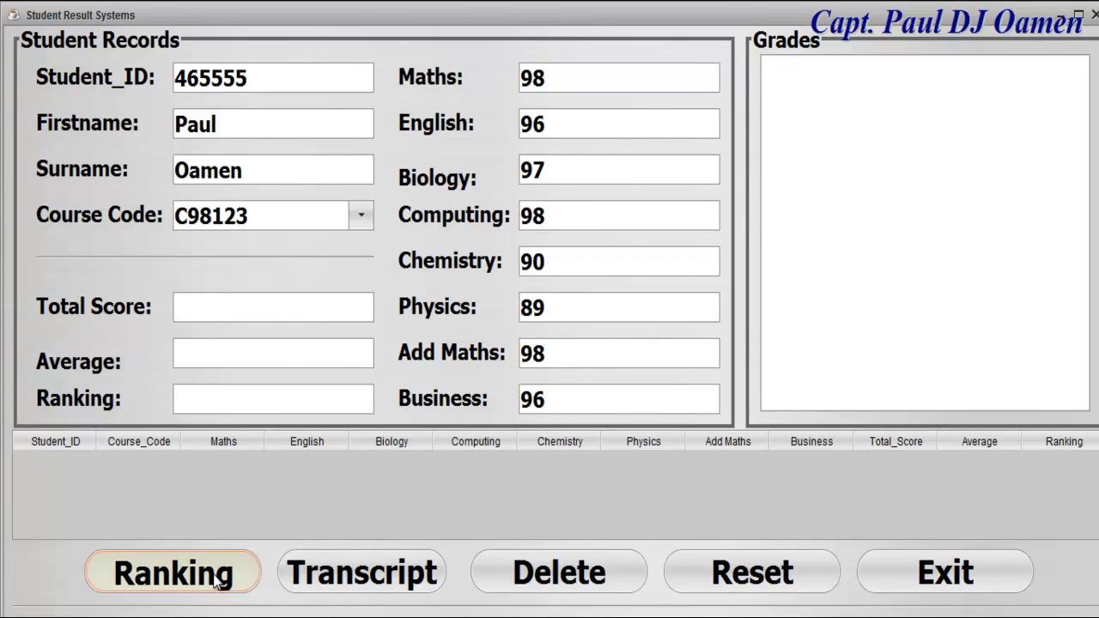
Compute total 762, average 95 and 1st ranking, show the transcript, and start new ID 77889.
click(172, 572)
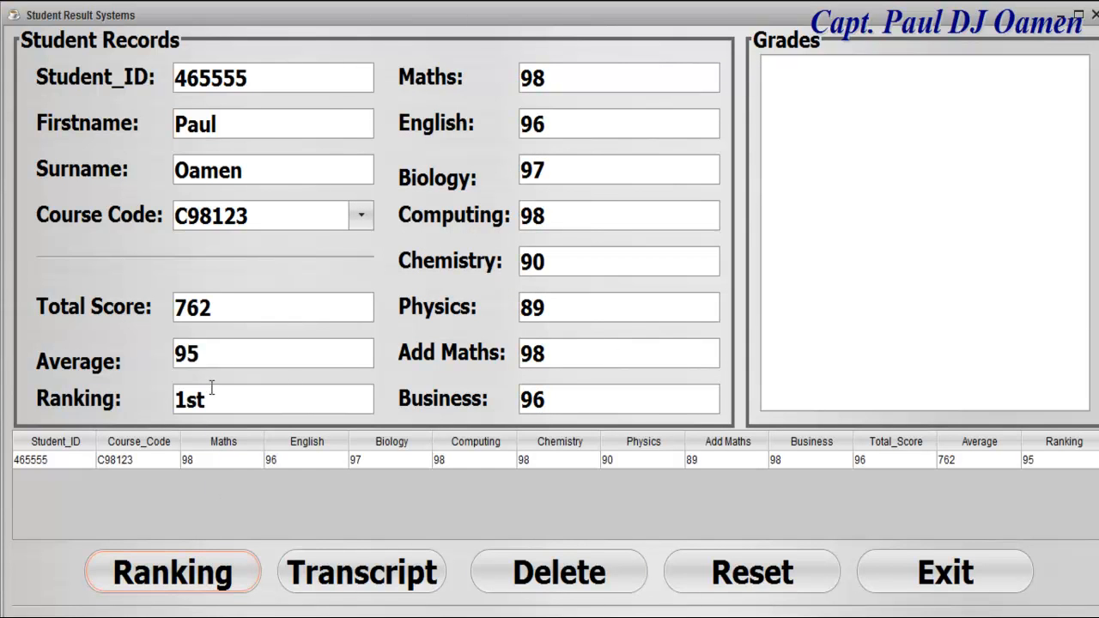
mouse_move(202, 337)
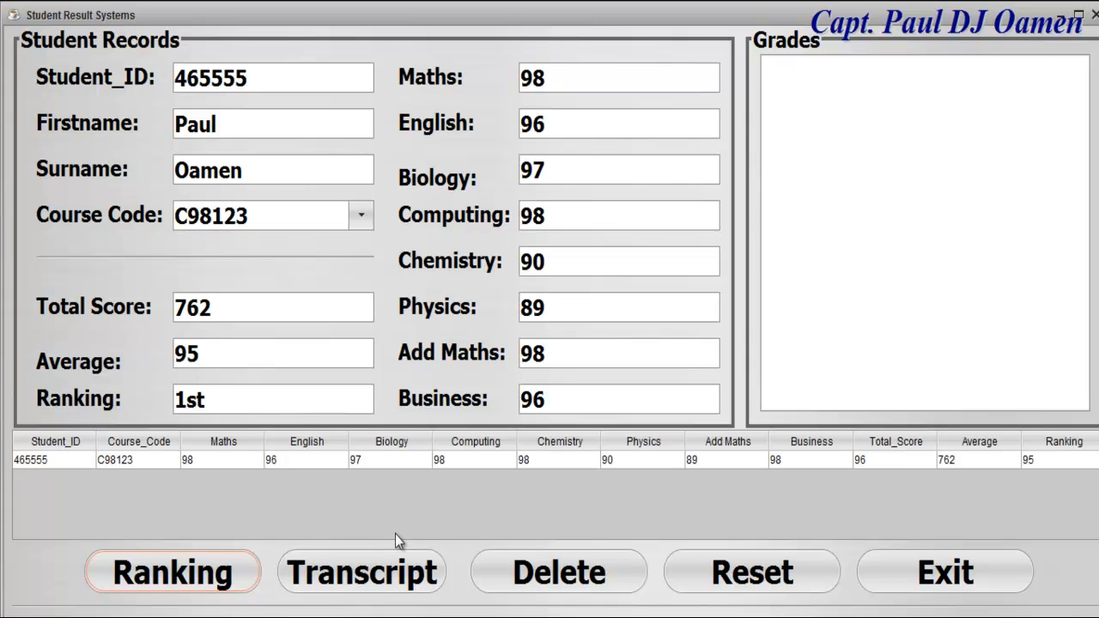
click(360, 571)
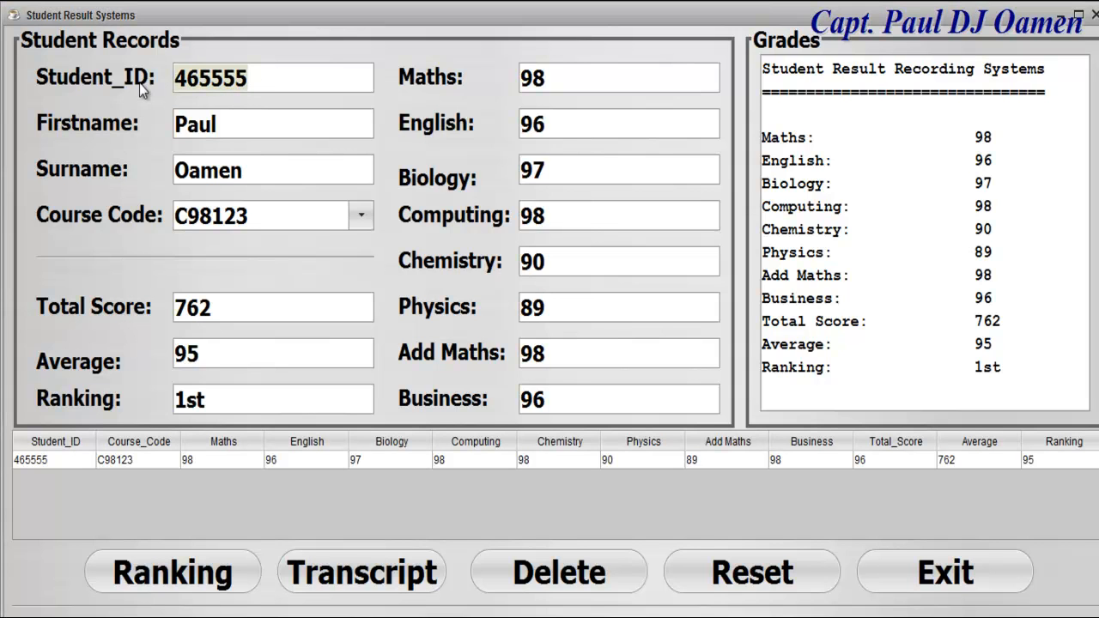
text(77889)
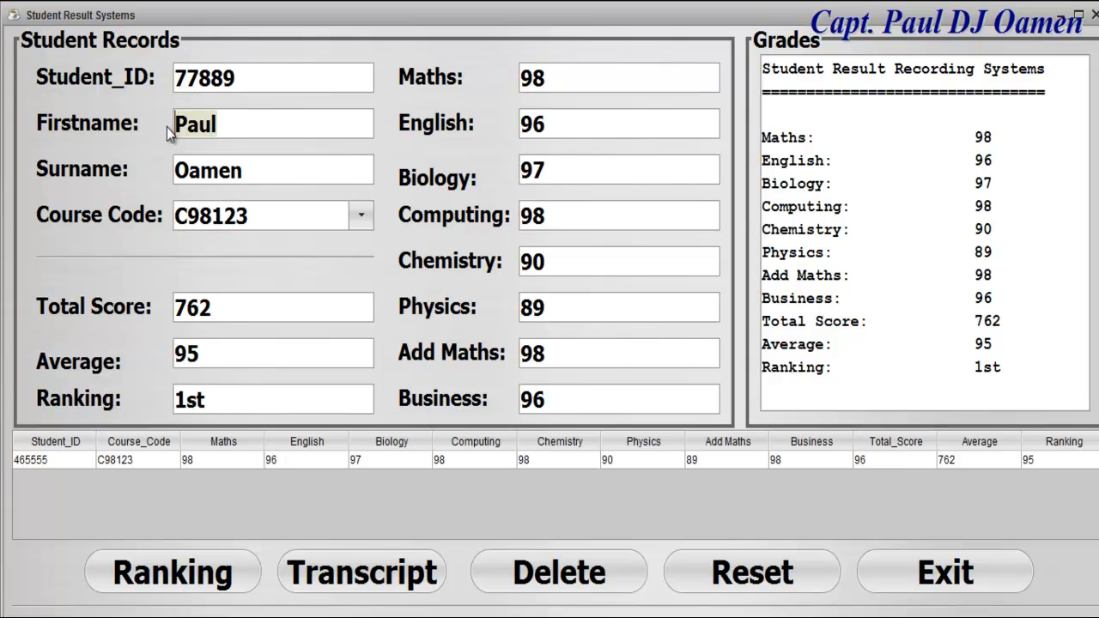
Name the student Grace Jones and keep course code C98123.
text(Grace)
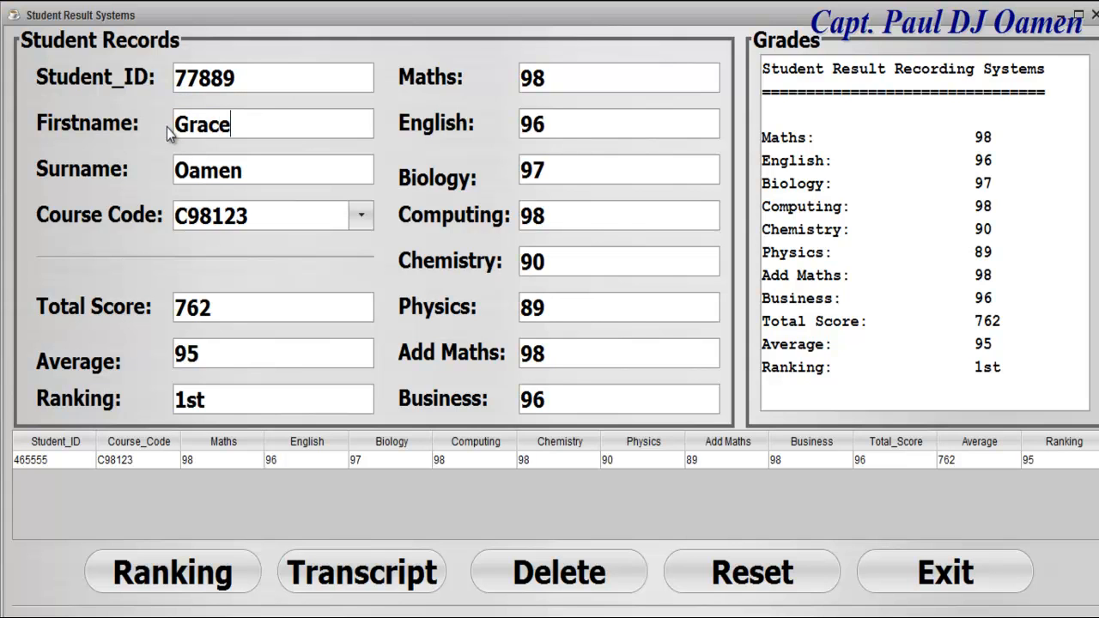
double_click(208, 169)
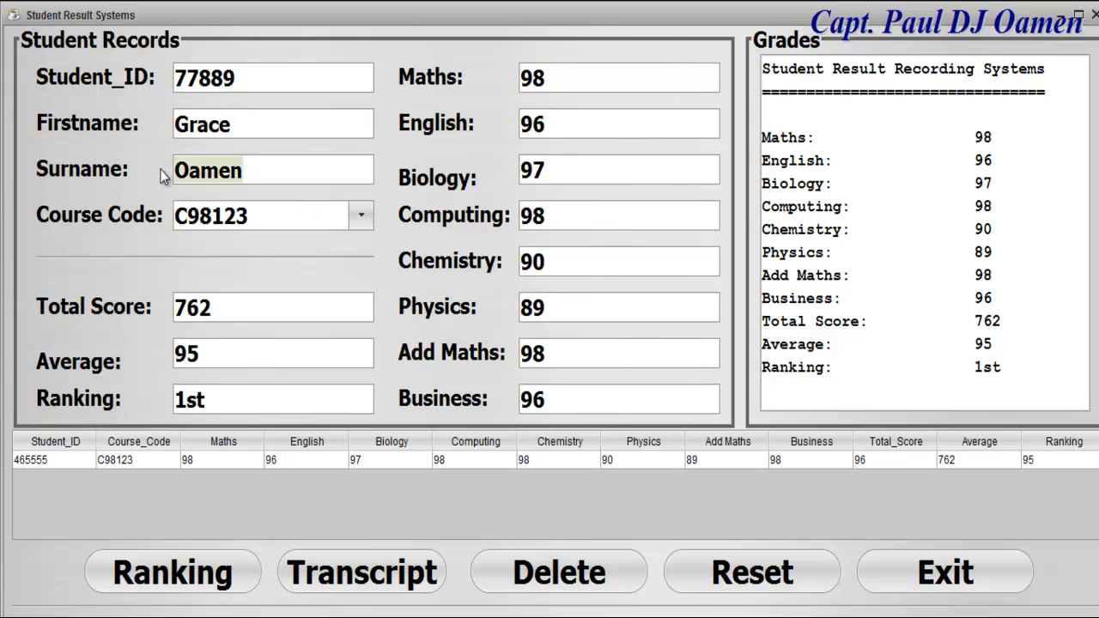
text(Jones)
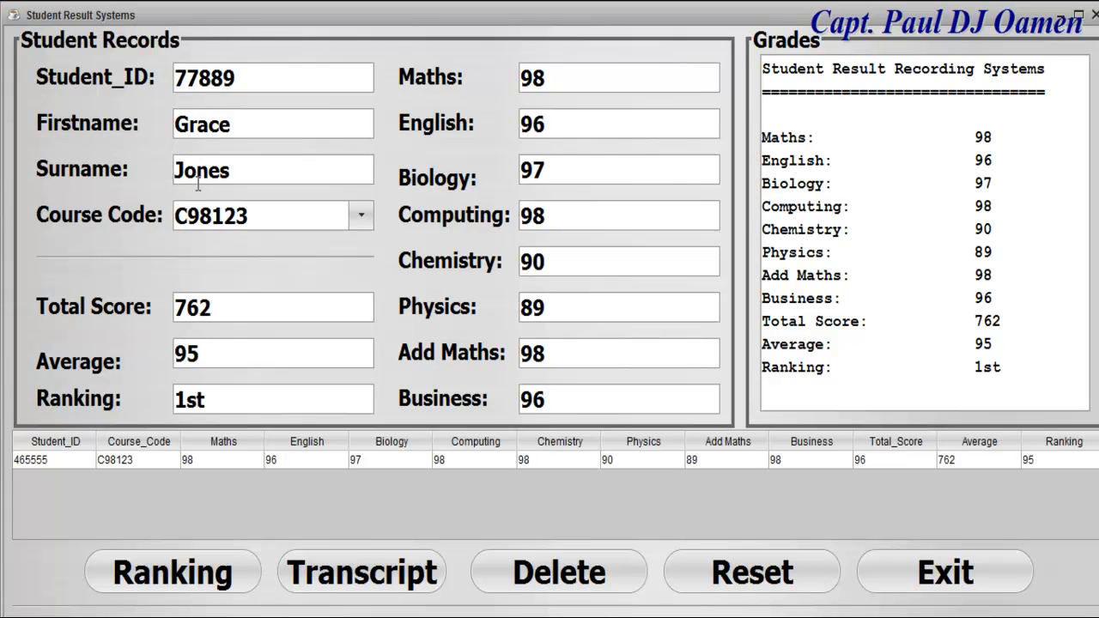
click(359, 215)
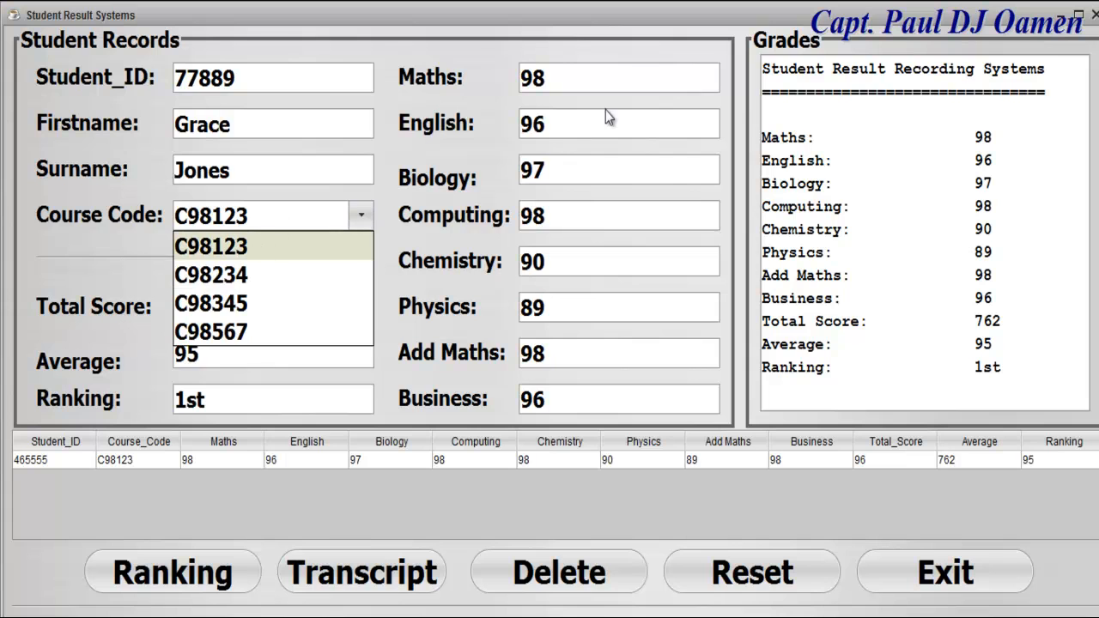
click(211, 247)
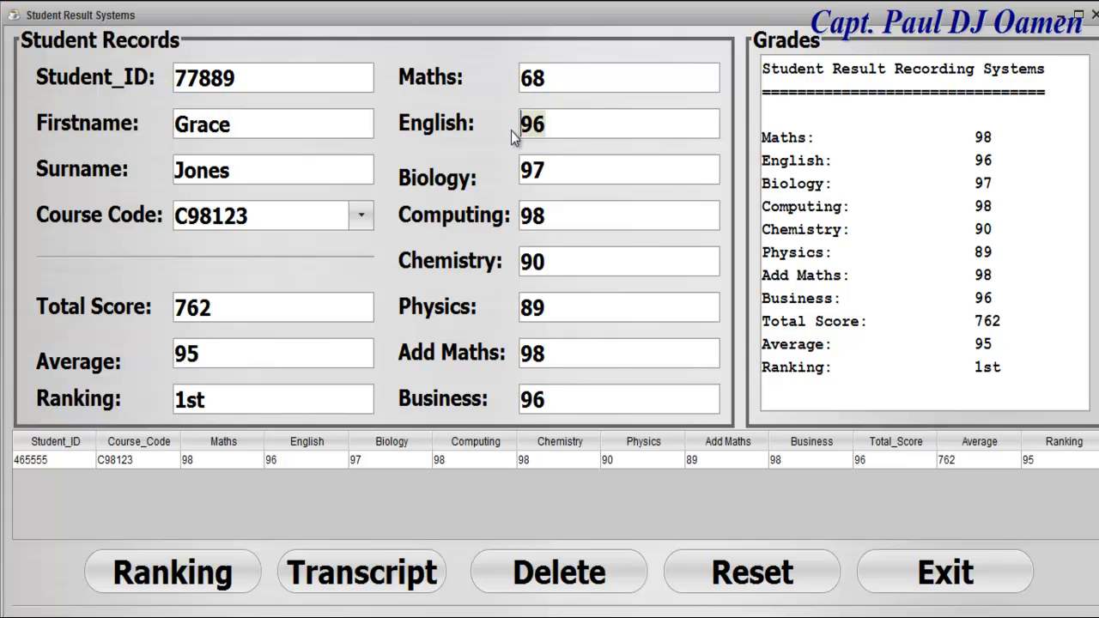
Enter scores 86, 67 and Business 94, then rank the record with total 636 and average 80.
text(86)
click(619, 308)
text(85)
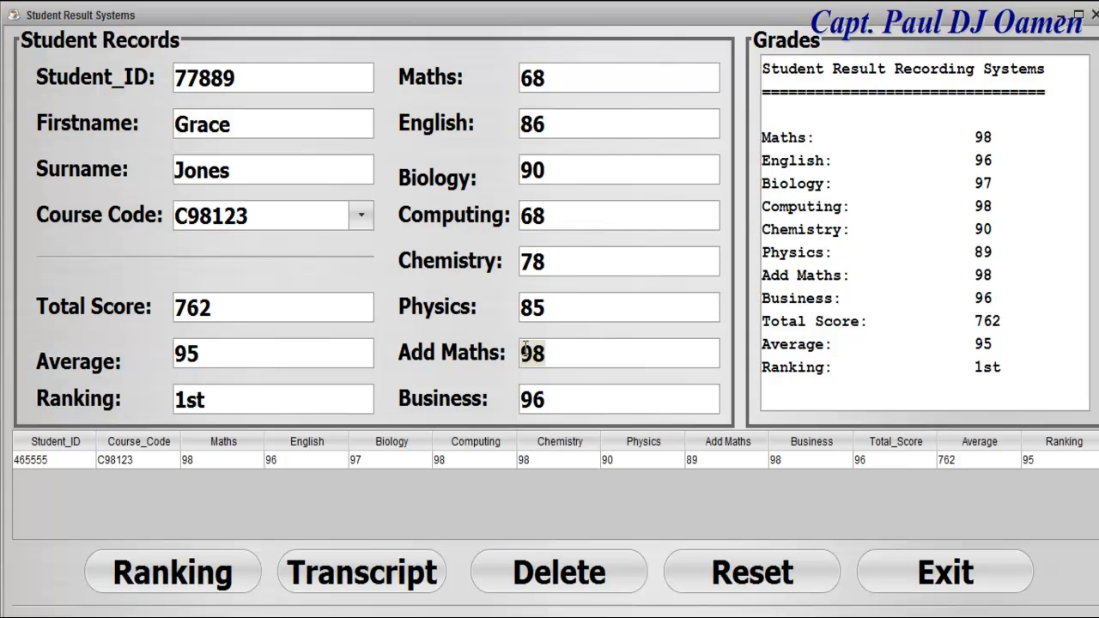
text(67)
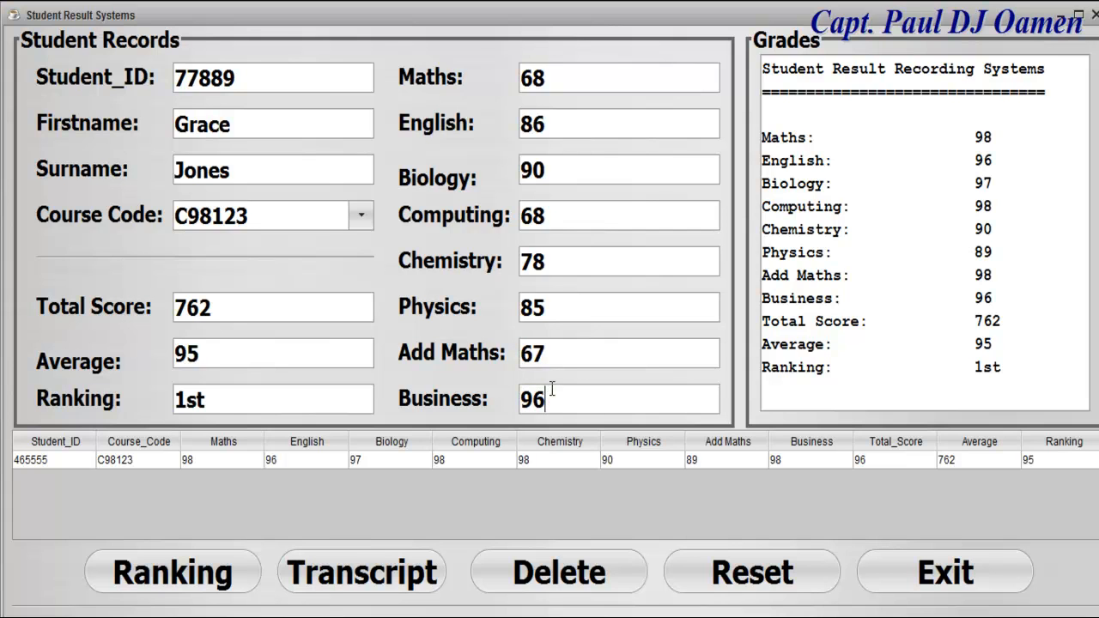
text(94)
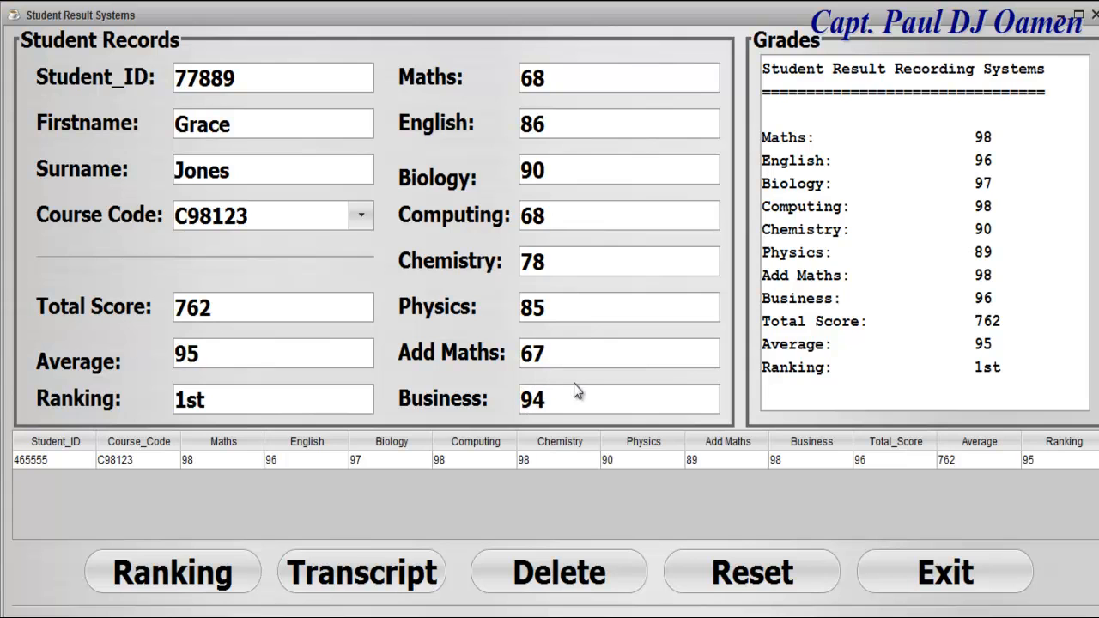
click(172, 571)
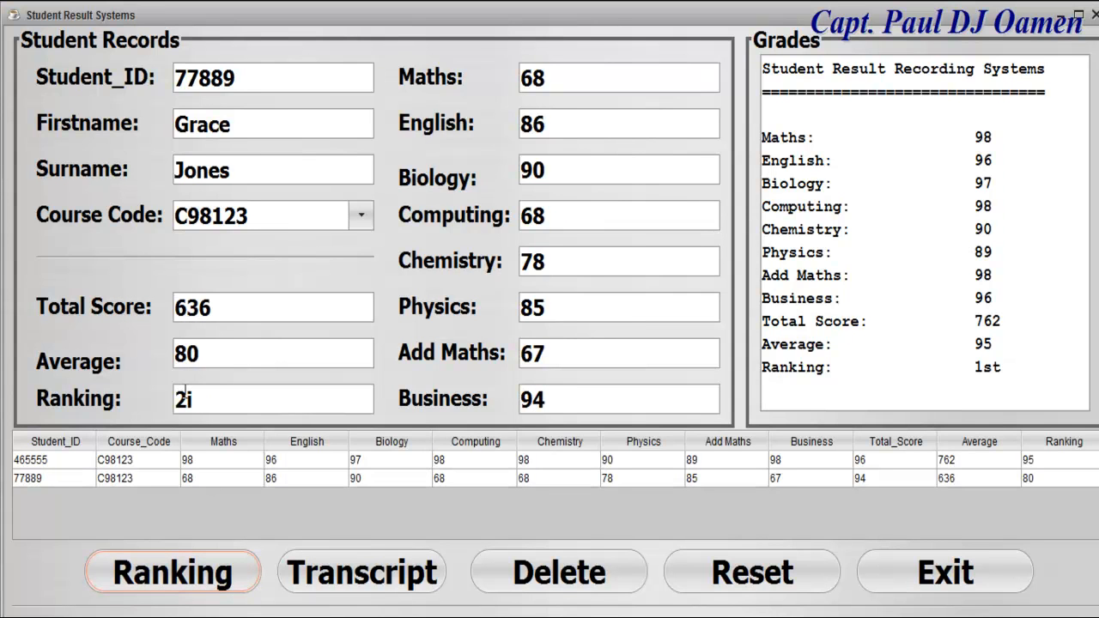
click(172, 570)
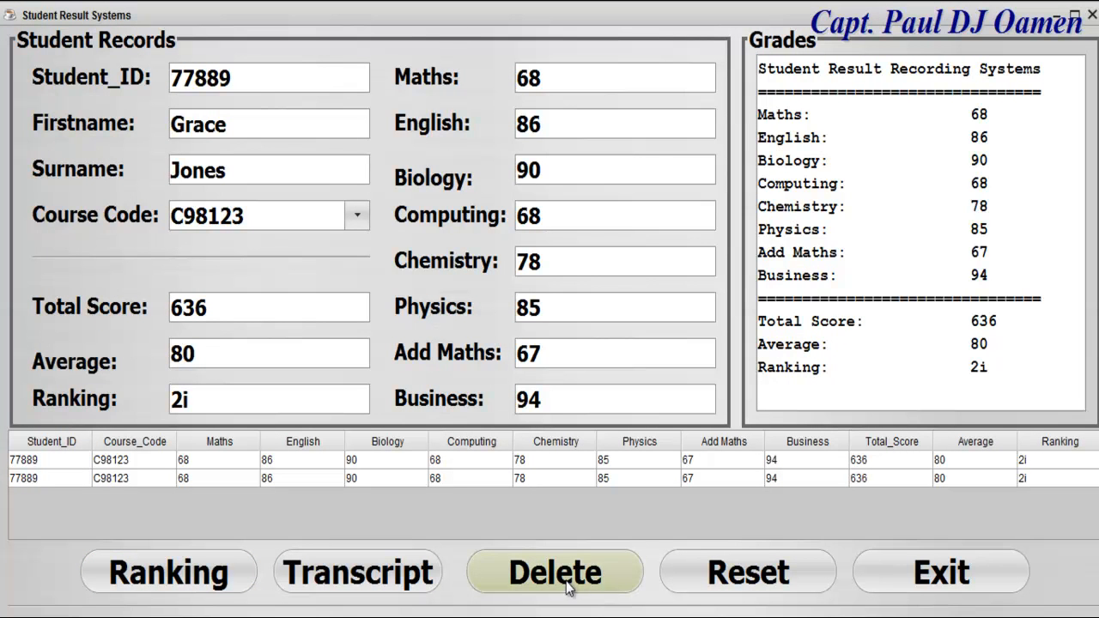
mouse_move(633, 581)
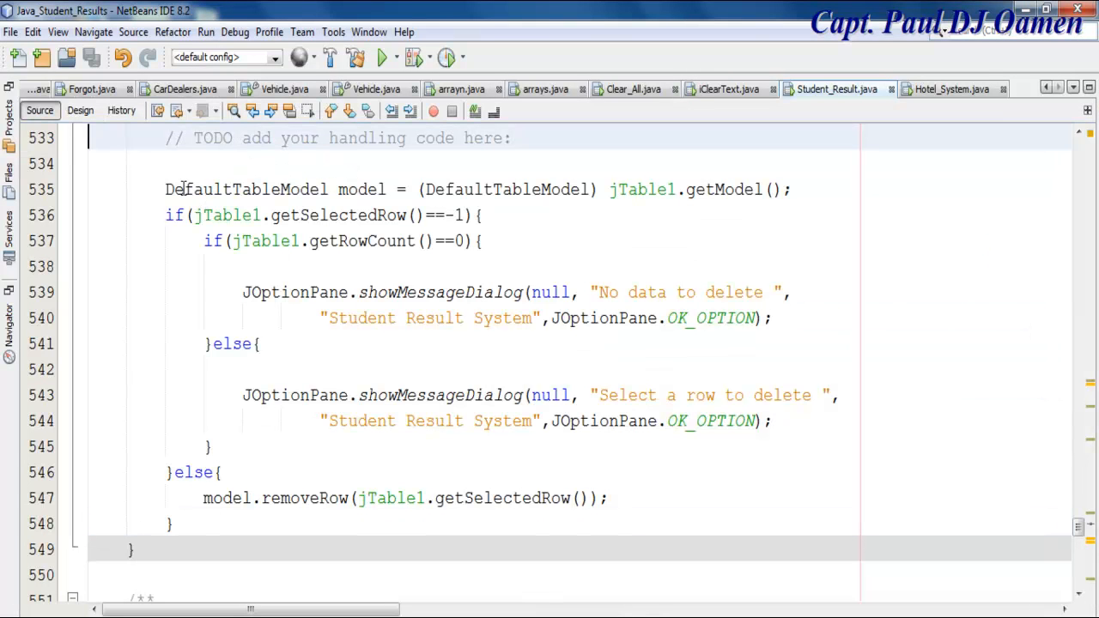
Select the Delete button's actionPerformed block, lines 535–548, in Student_Result.java.
click(159, 163)
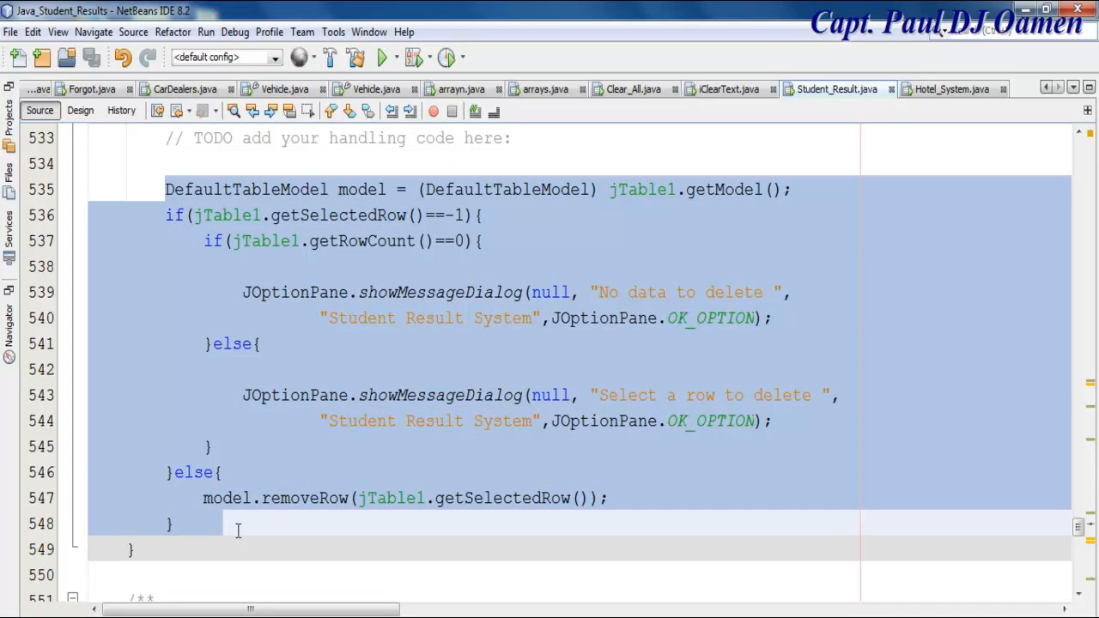
click(320, 549)
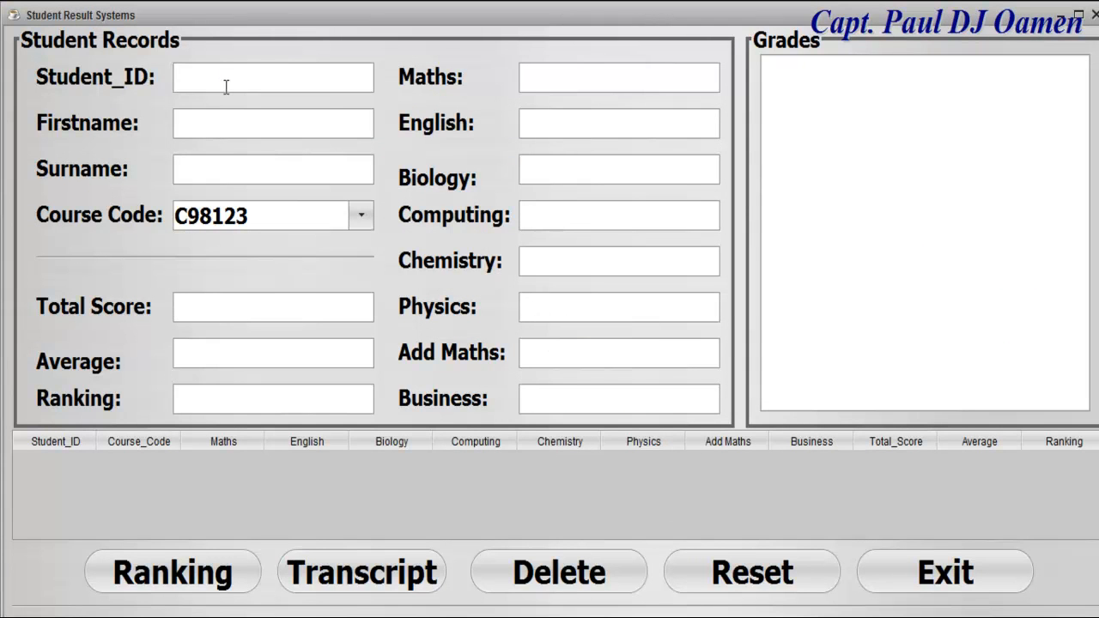
text(895687)
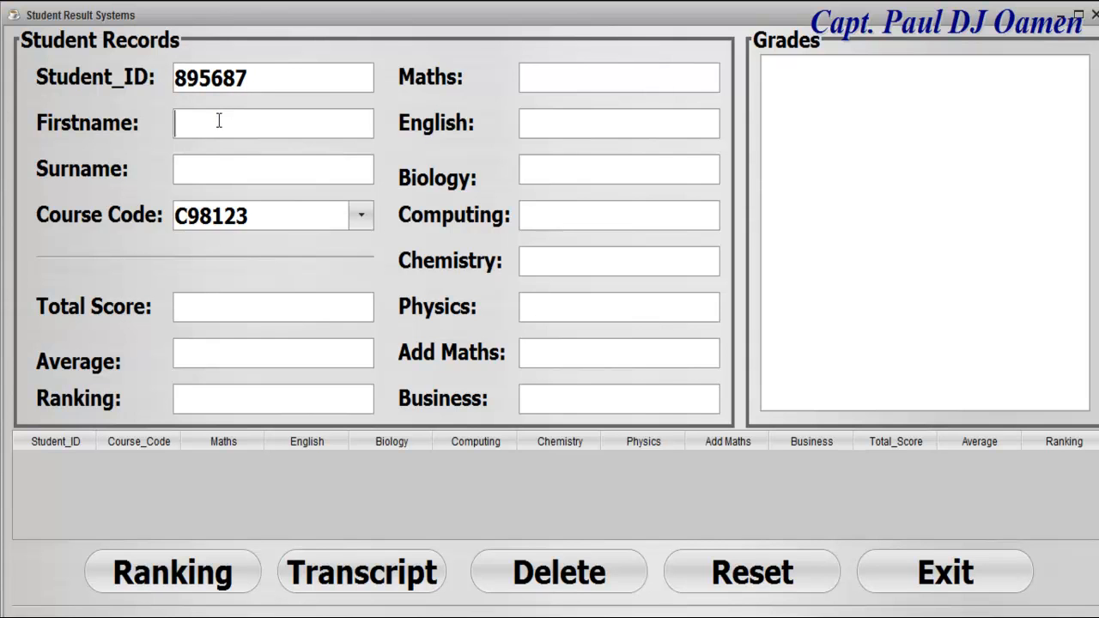
text(O)
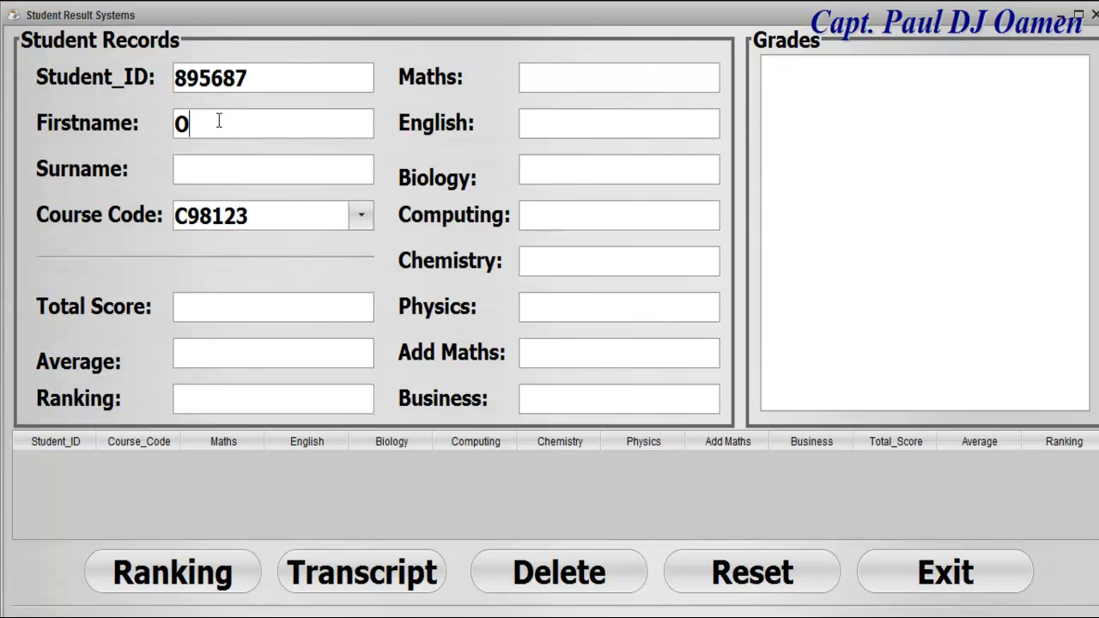
text(la)
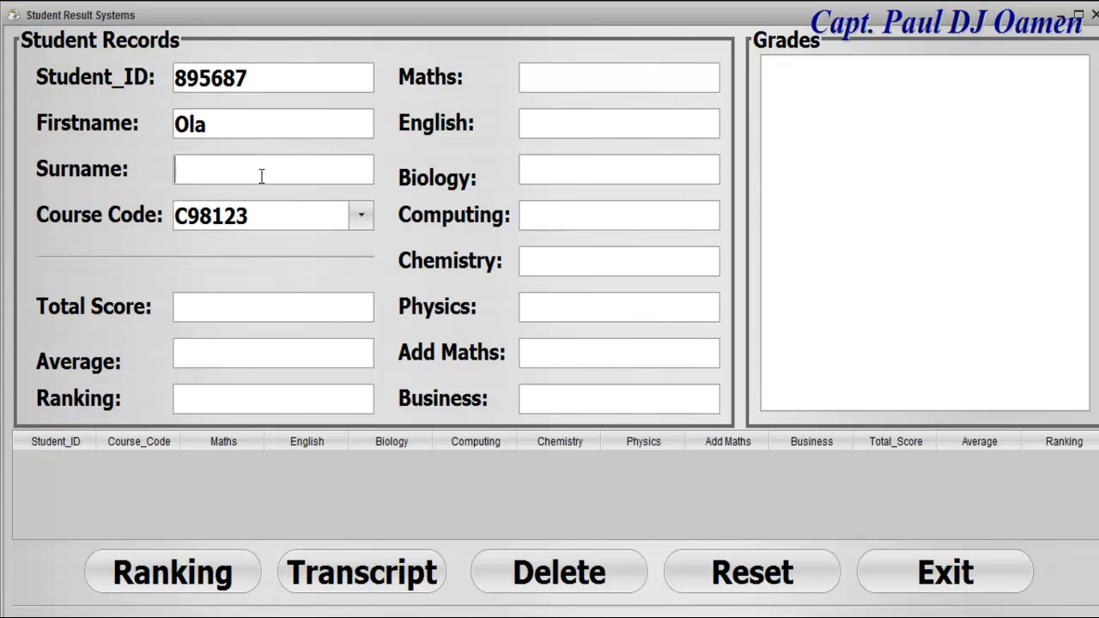
text(Kem)
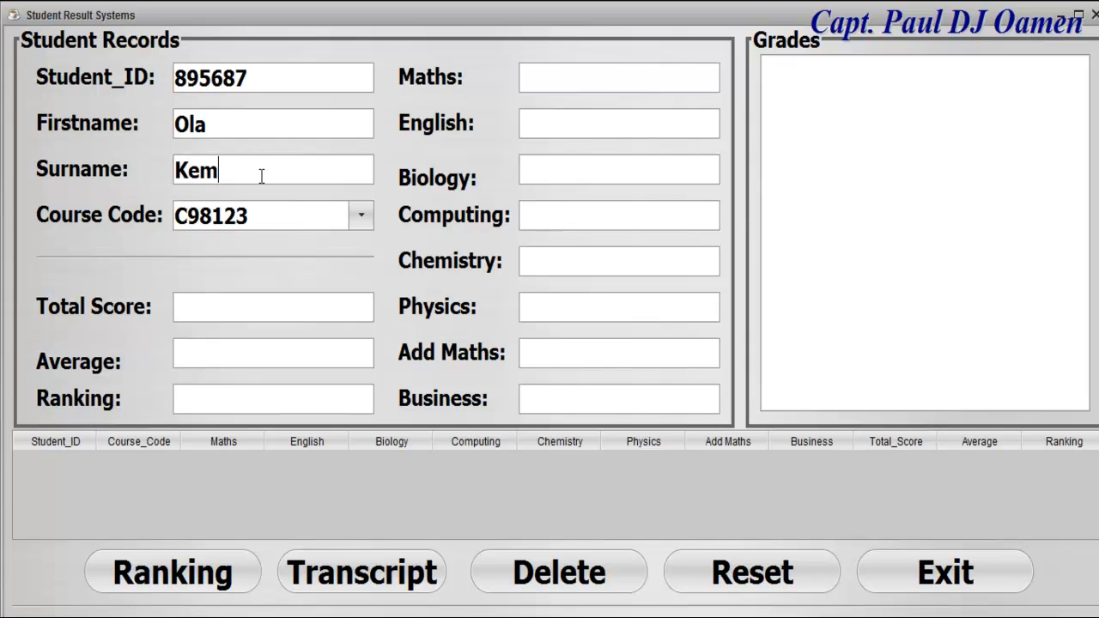
click(360, 214)
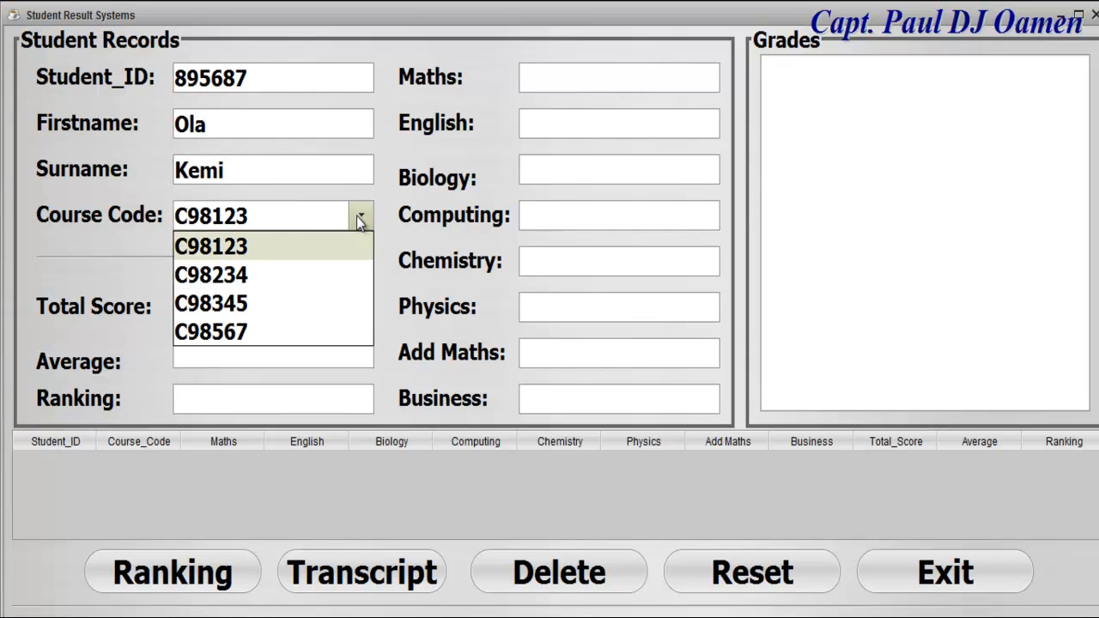
click(210, 303)
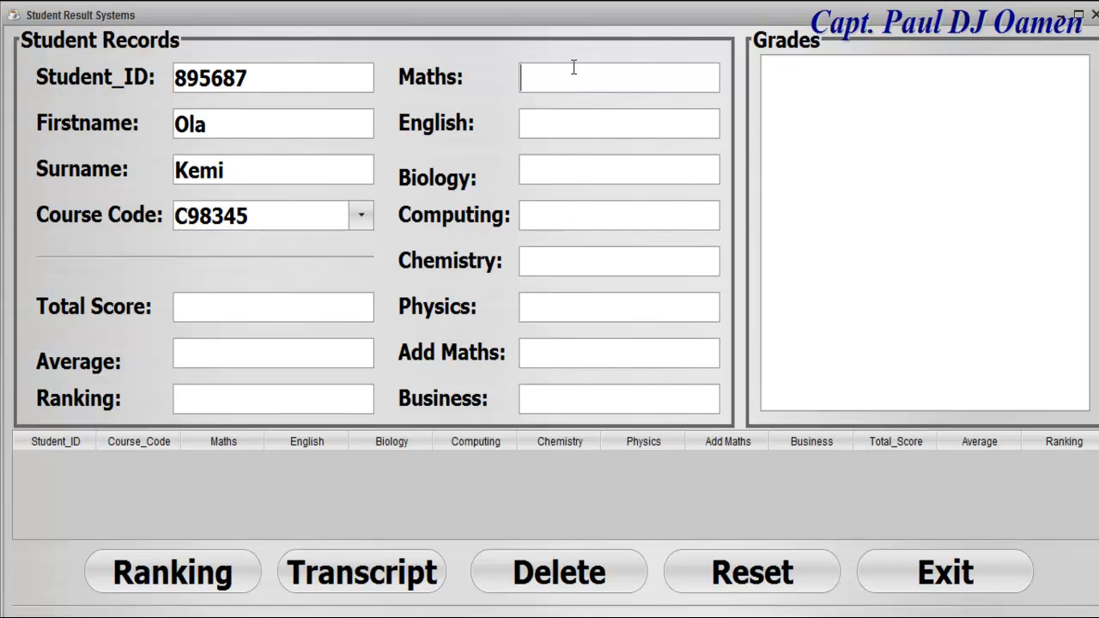
Enter the subject marks 87, 89, 69, 91, 93, 75 and 78, correcting a stray Maths digit.
text(879)
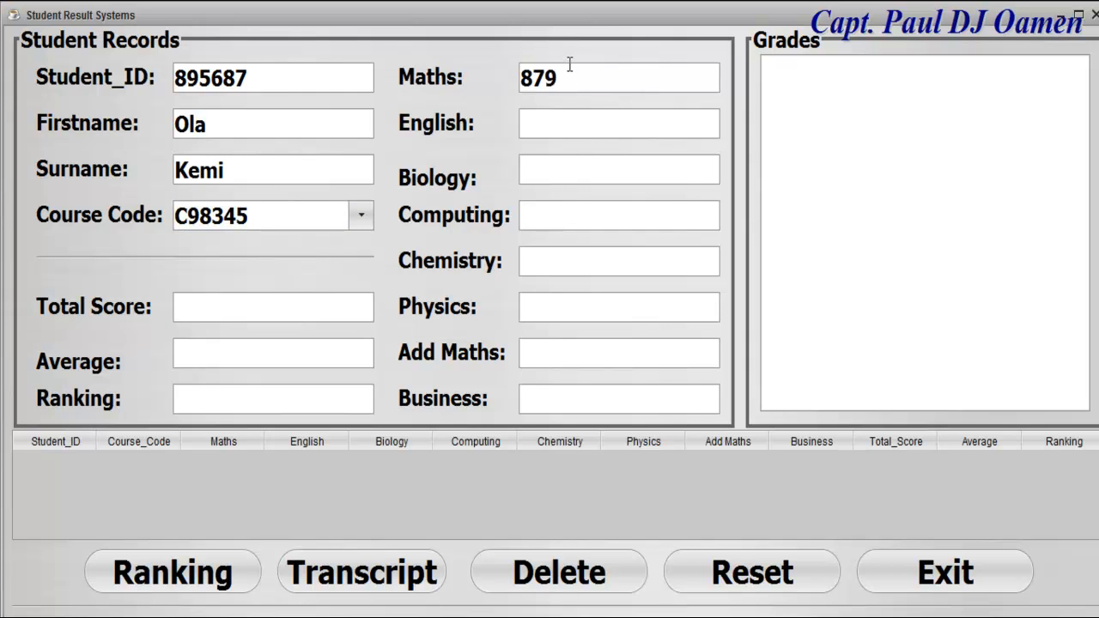
key(BackSpace)
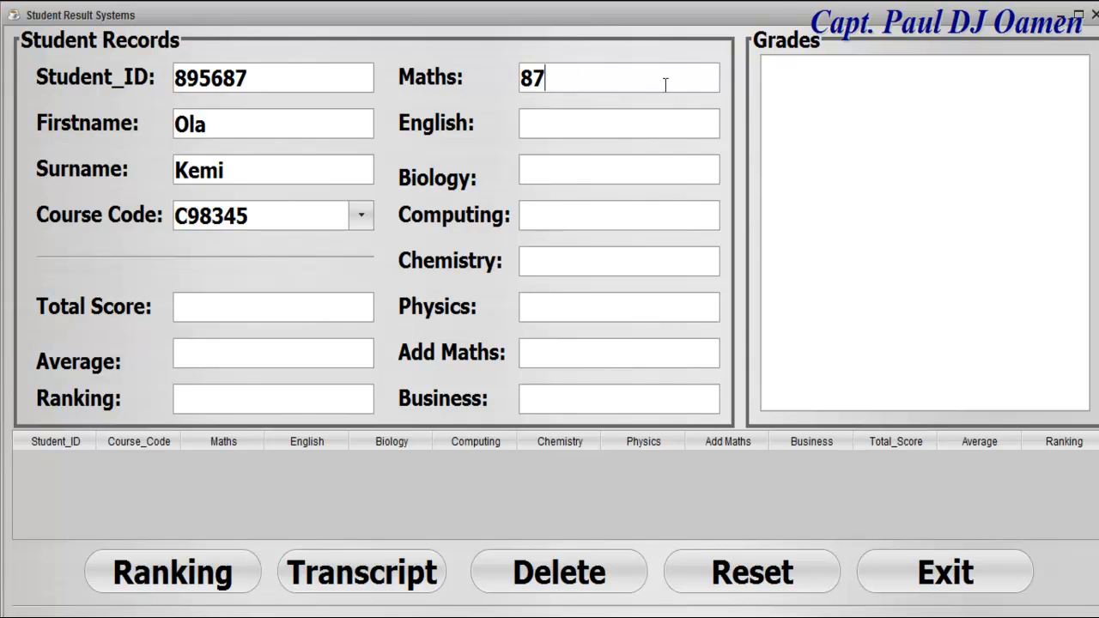
text(89)
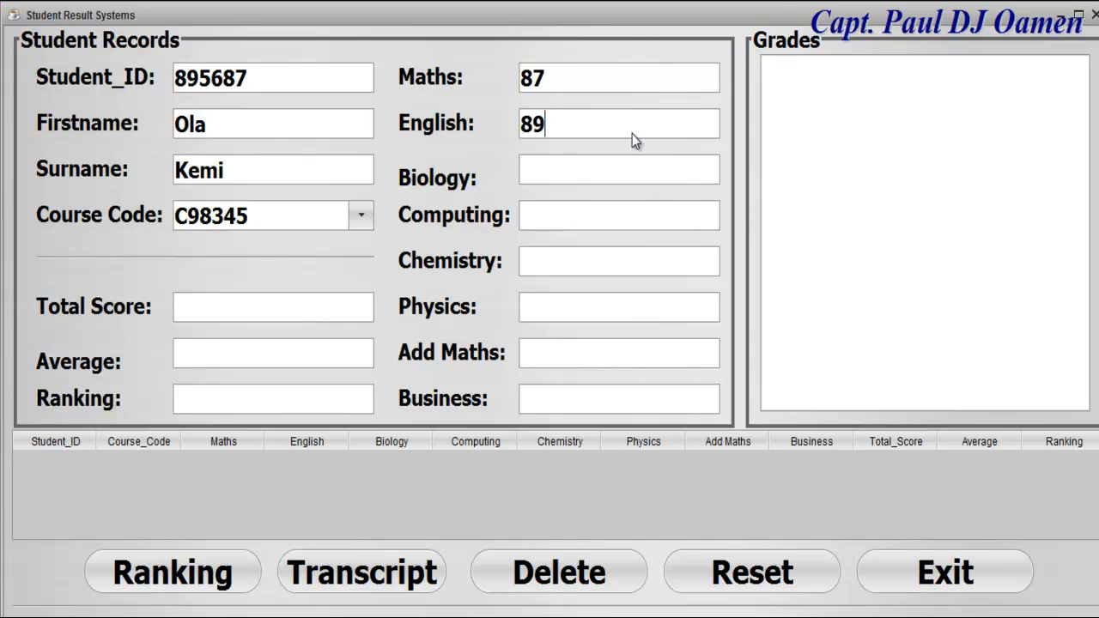
text(6)
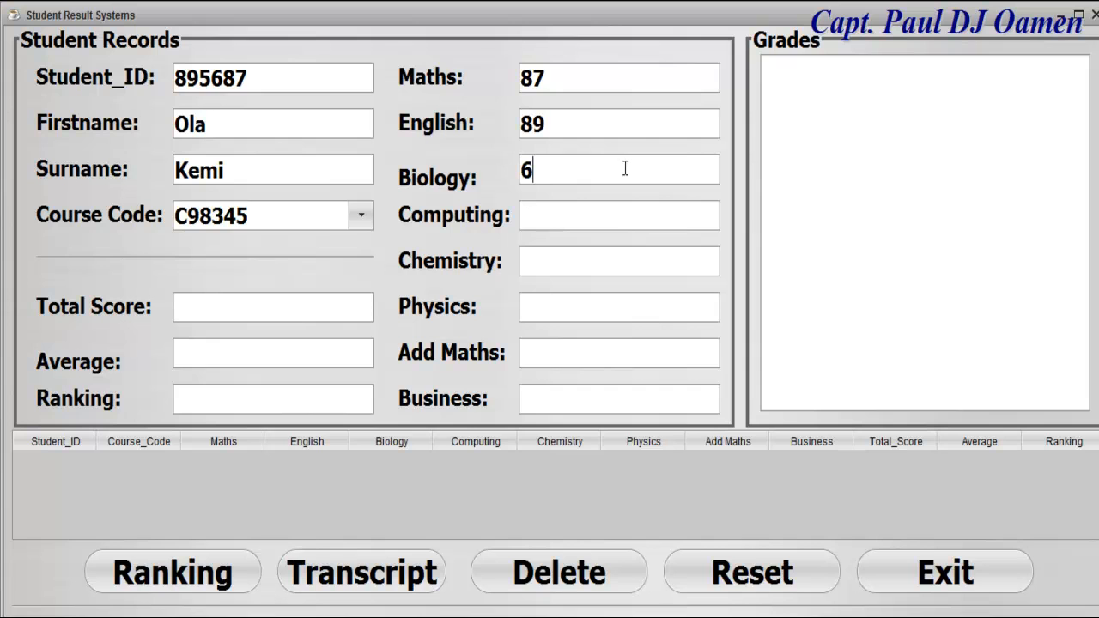
text(9)
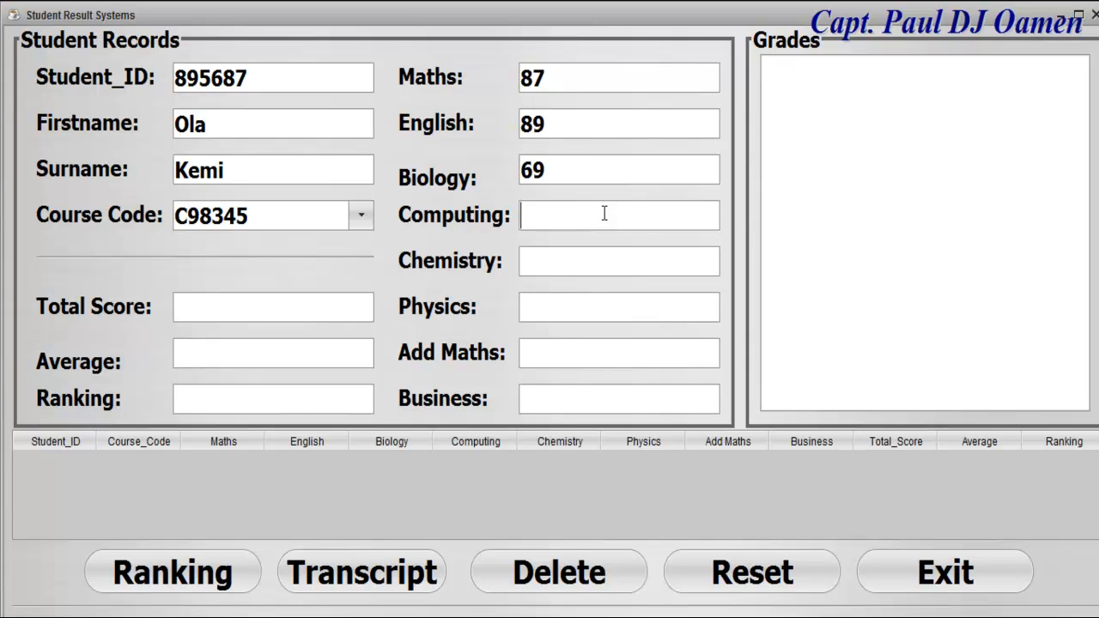
text(91)
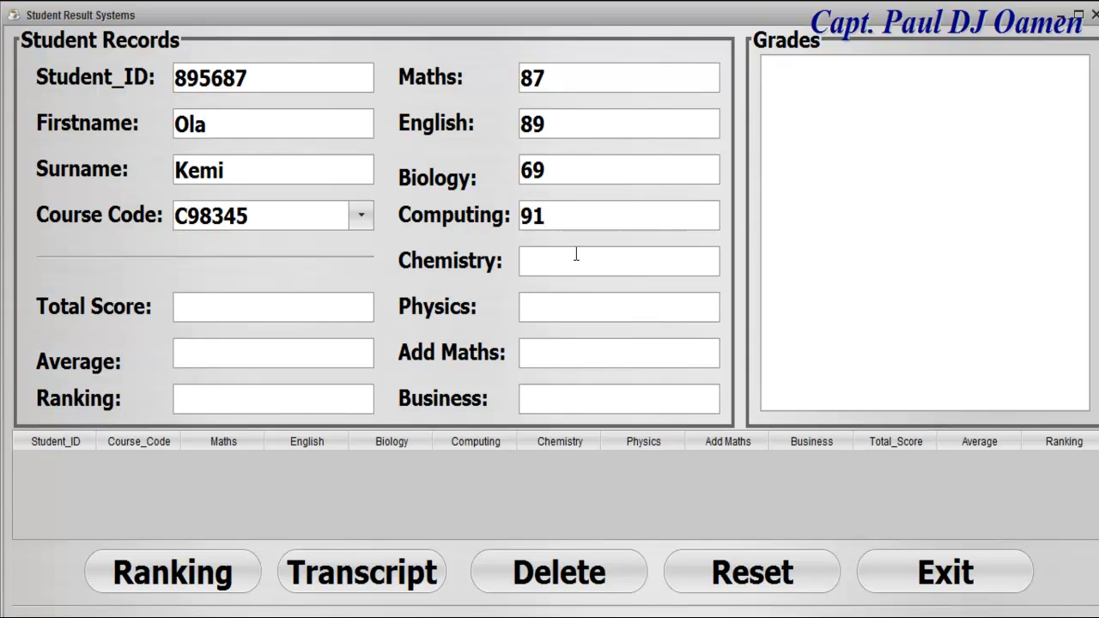
text(9)
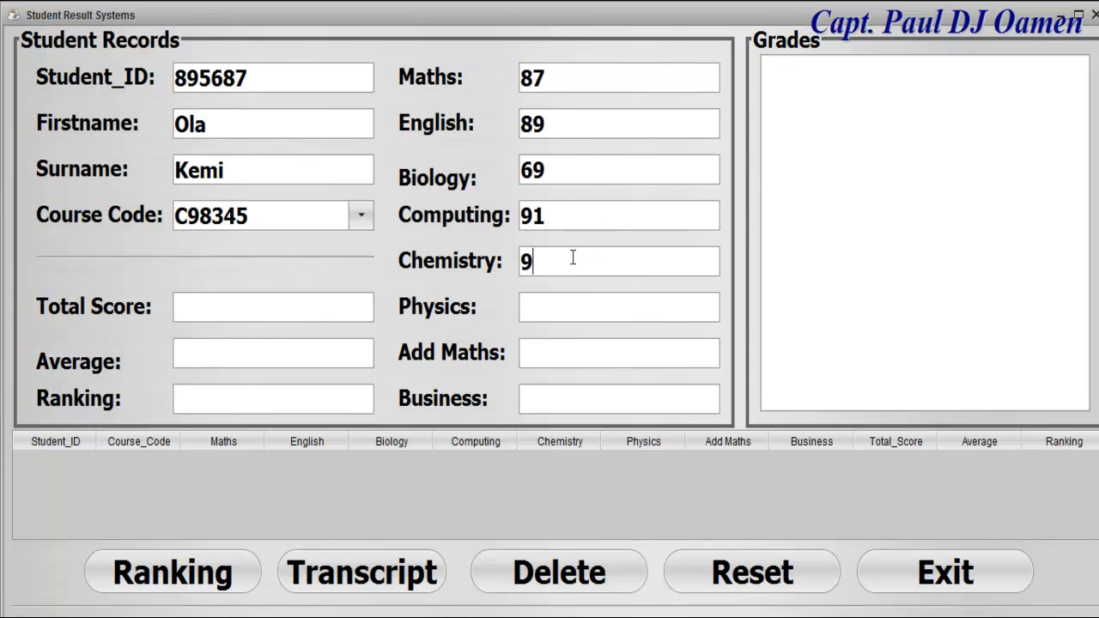
text(3)
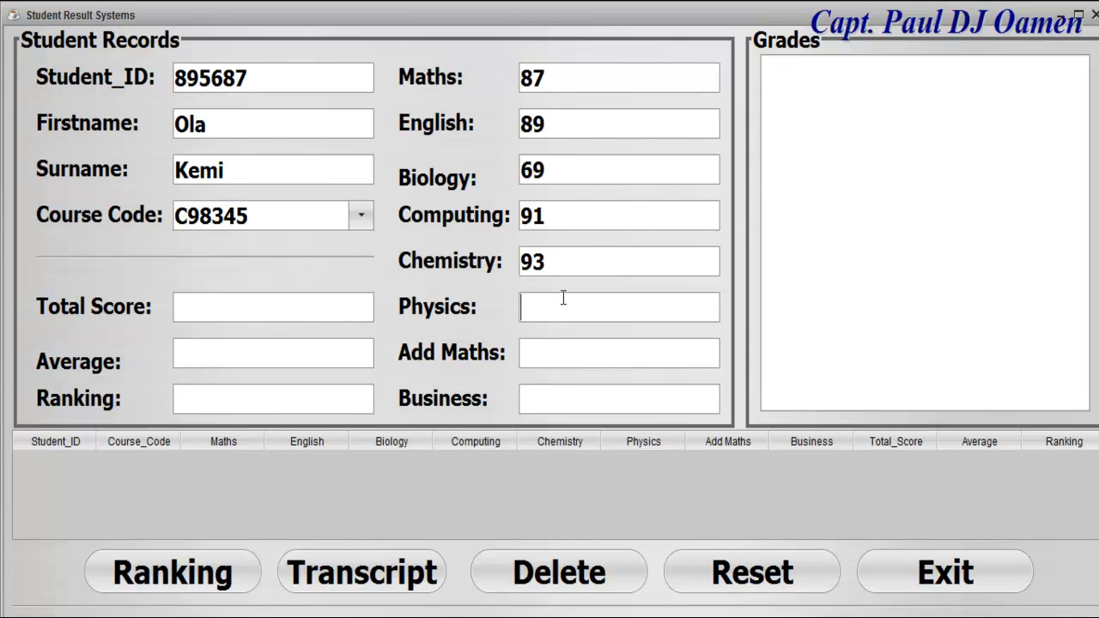
text(75)
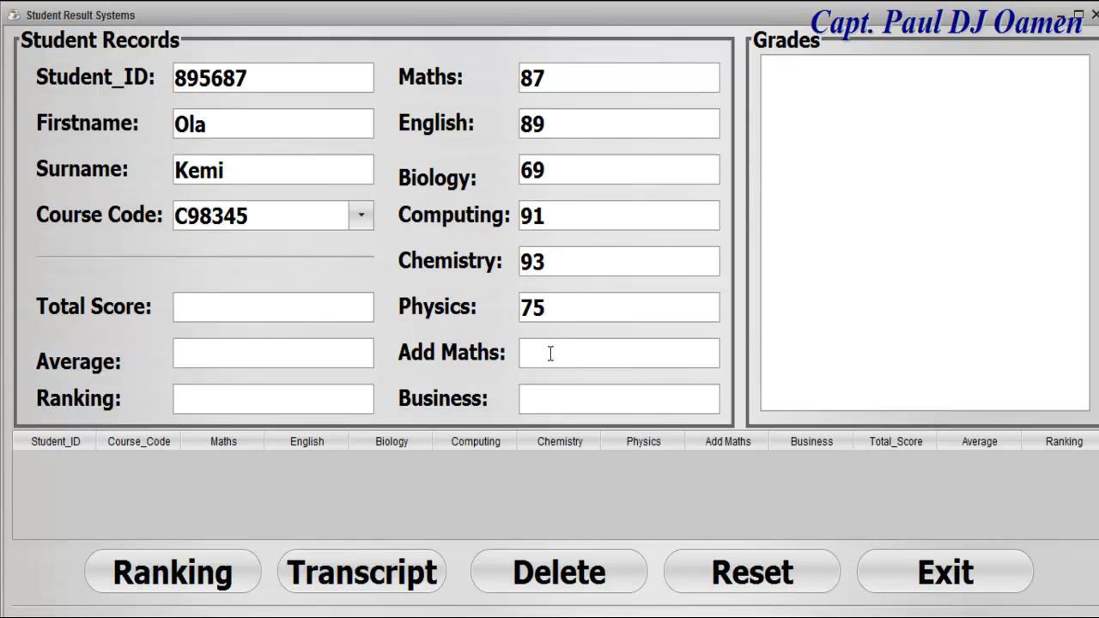
text(78)
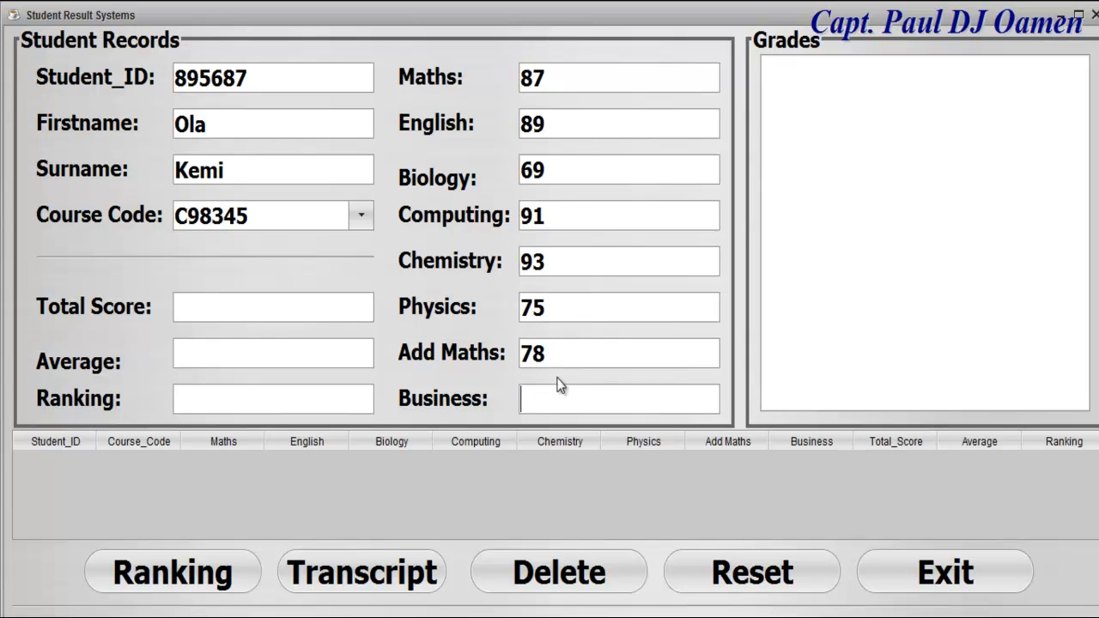
Enter the last score 90, rank the record at total 672 and average 84, and delete a duplicate row.
text(90)
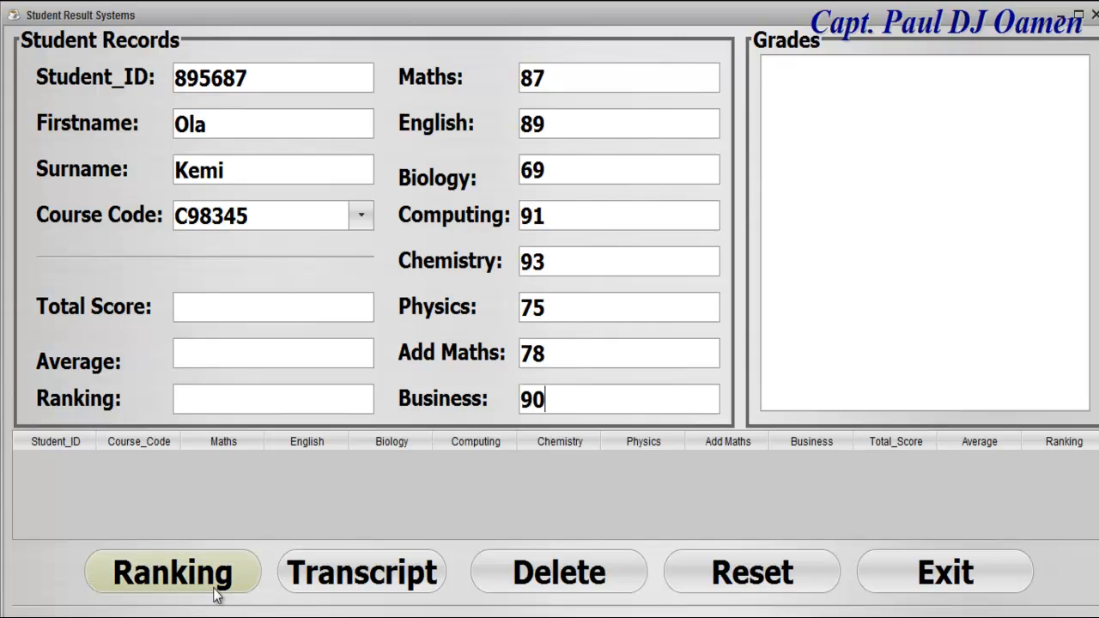
click(172, 571)
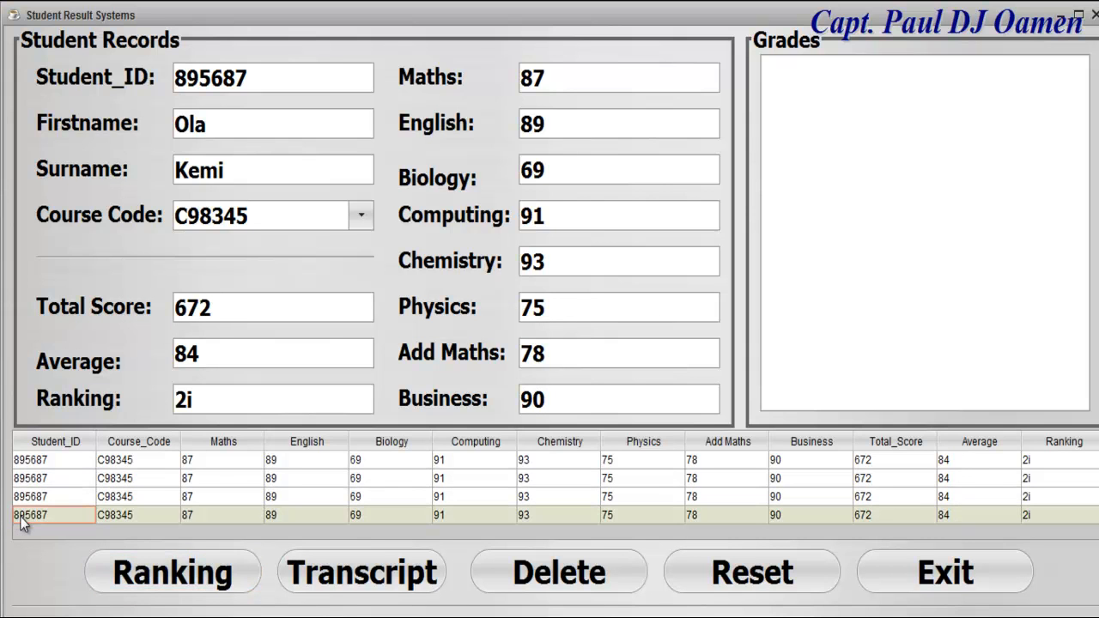
click(557, 572)
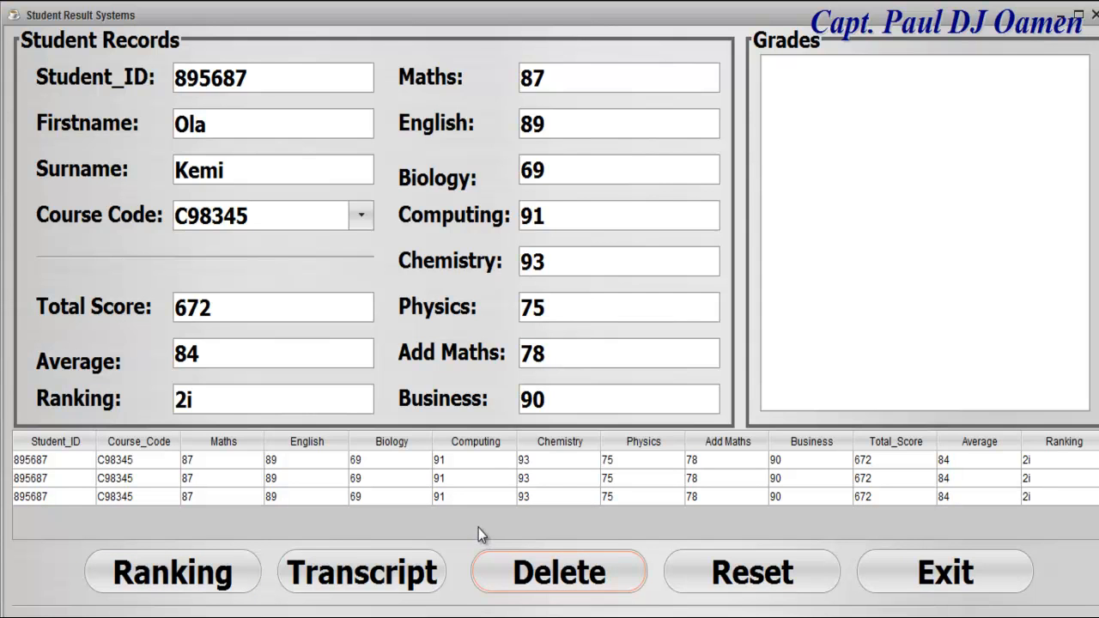
mouse_move(539, 515)
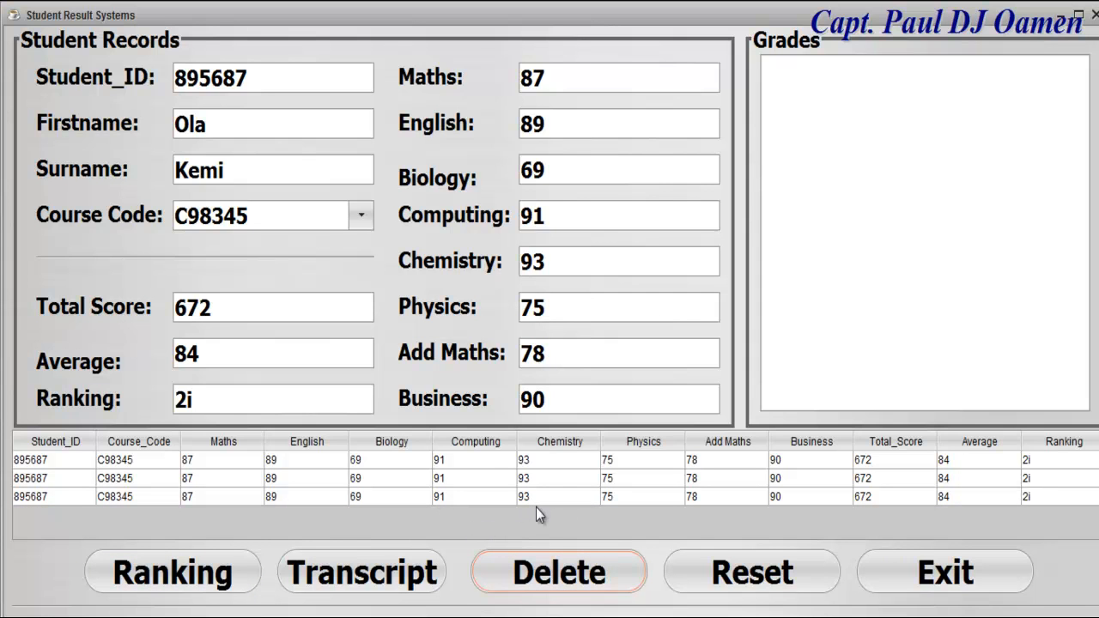
Trigger the select-a-row warning by deleting with nothing chosen, dismiss it, then delete the remaining duplicate.
click(558, 571)
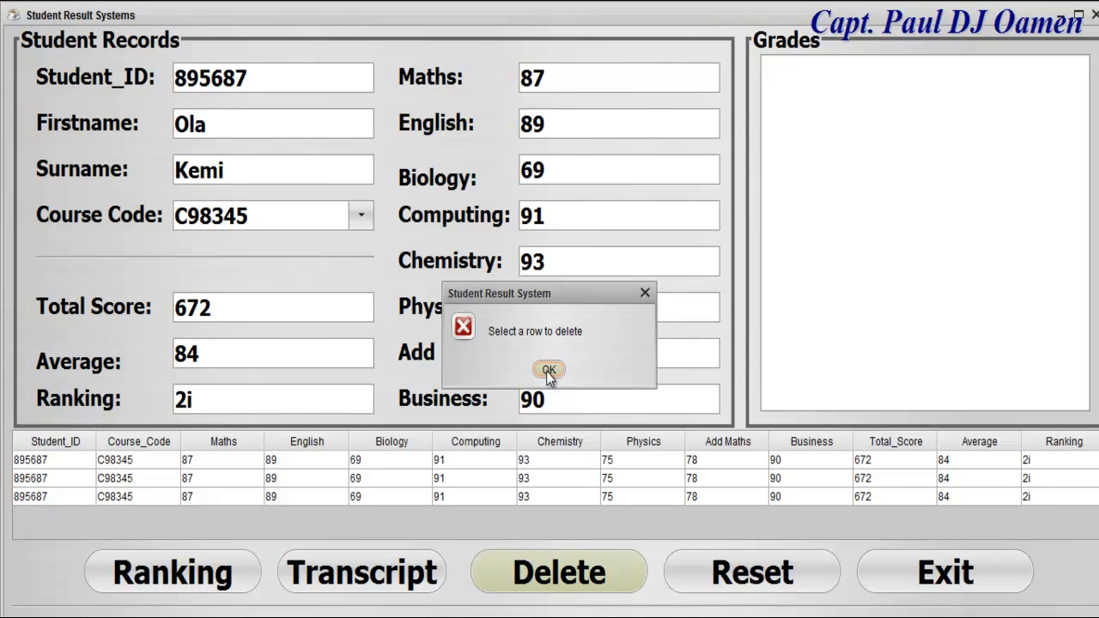
click(548, 369)
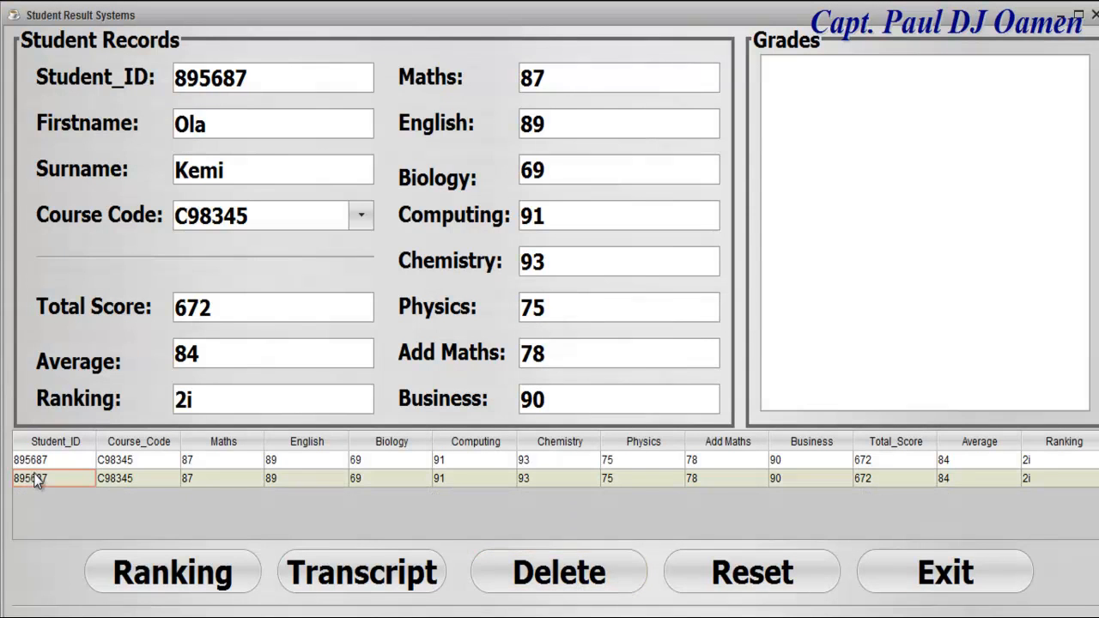
click(558, 572)
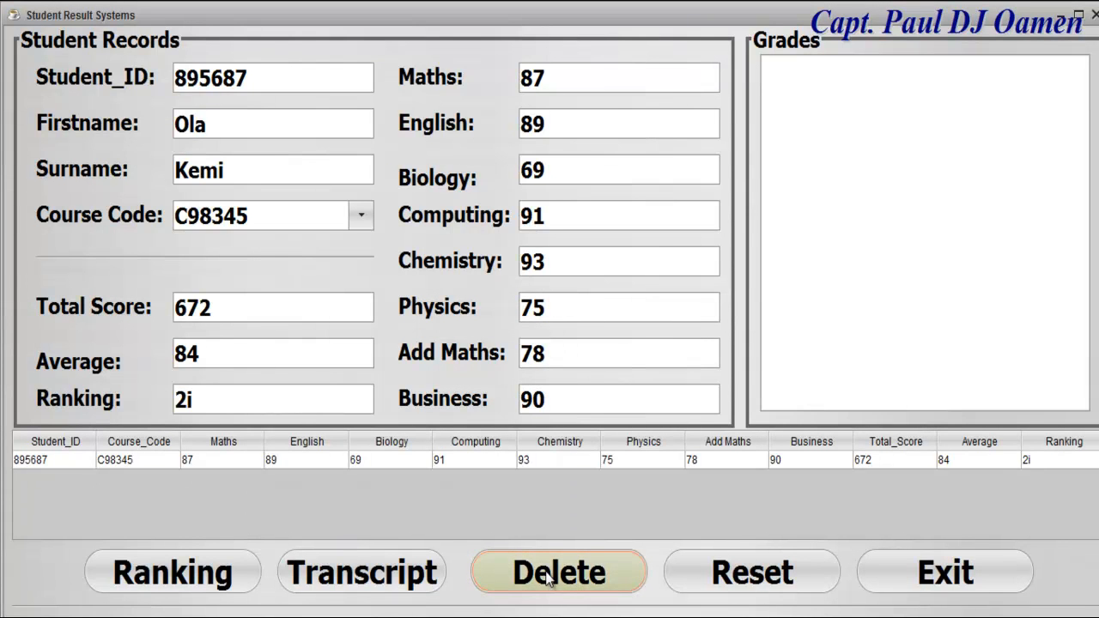